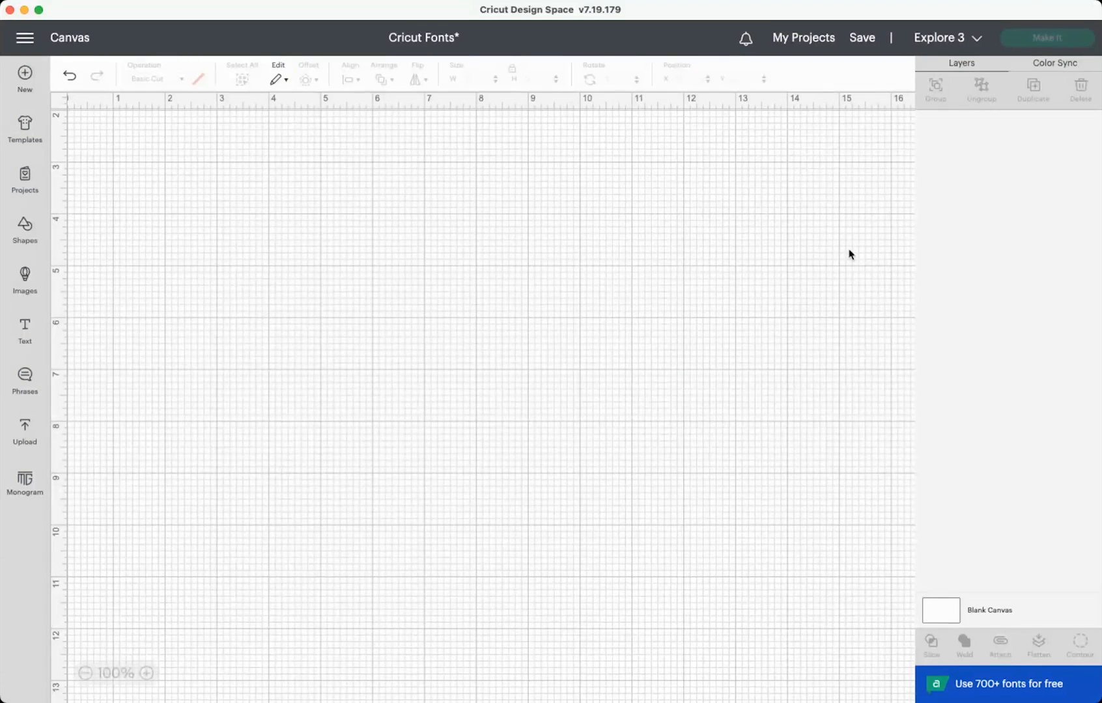
{"action": "mouse_move", "coordinate": [395, 356]}
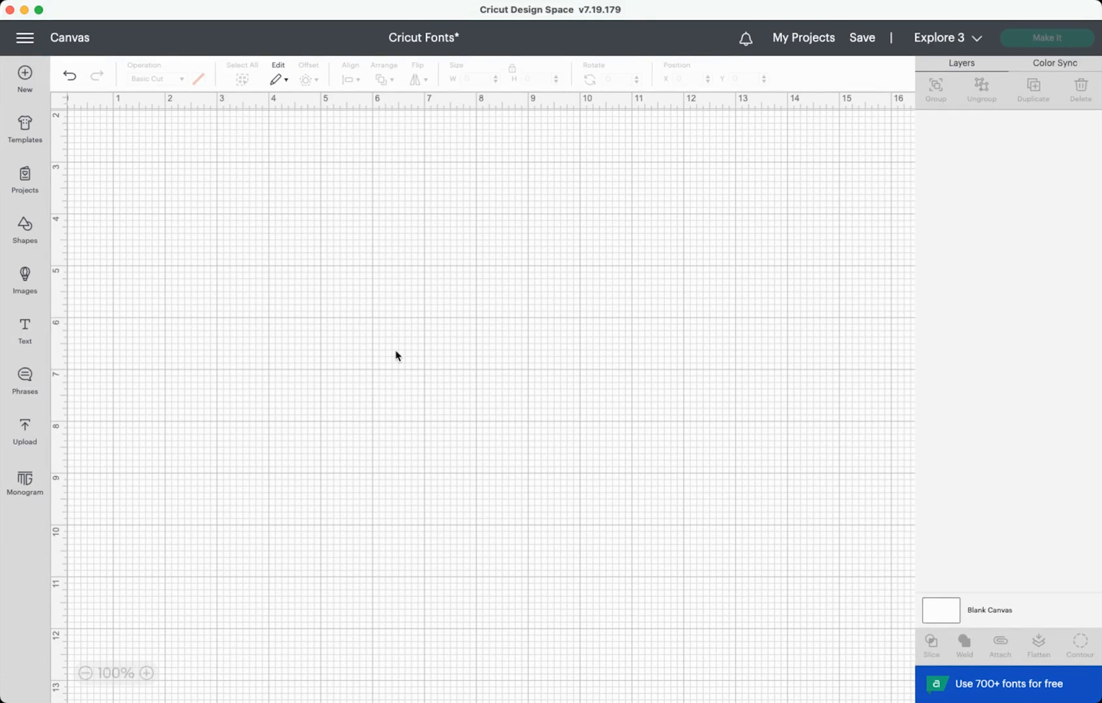
{"action": "mouse_move", "coordinate": [25, 331]}
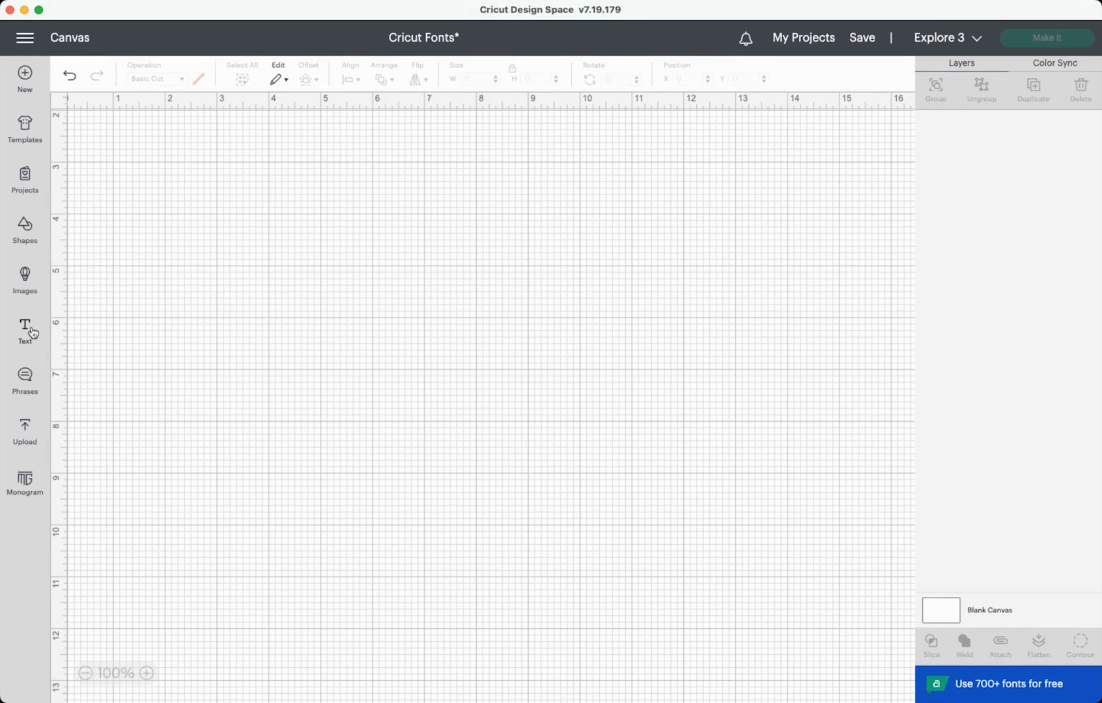
- Add a new text box and enter the word hello in Cricut Sans
{"action": "left_click", "coordinate": [23, 332]}
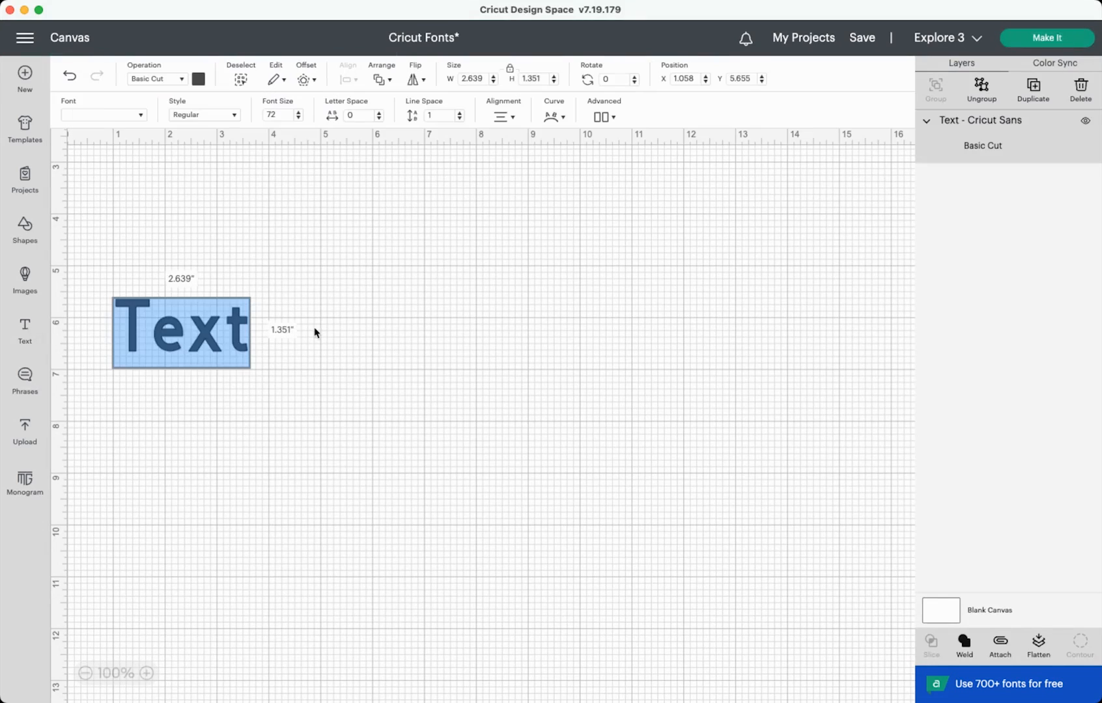
{"action": "left_click", "coordinate": [181, 332]}
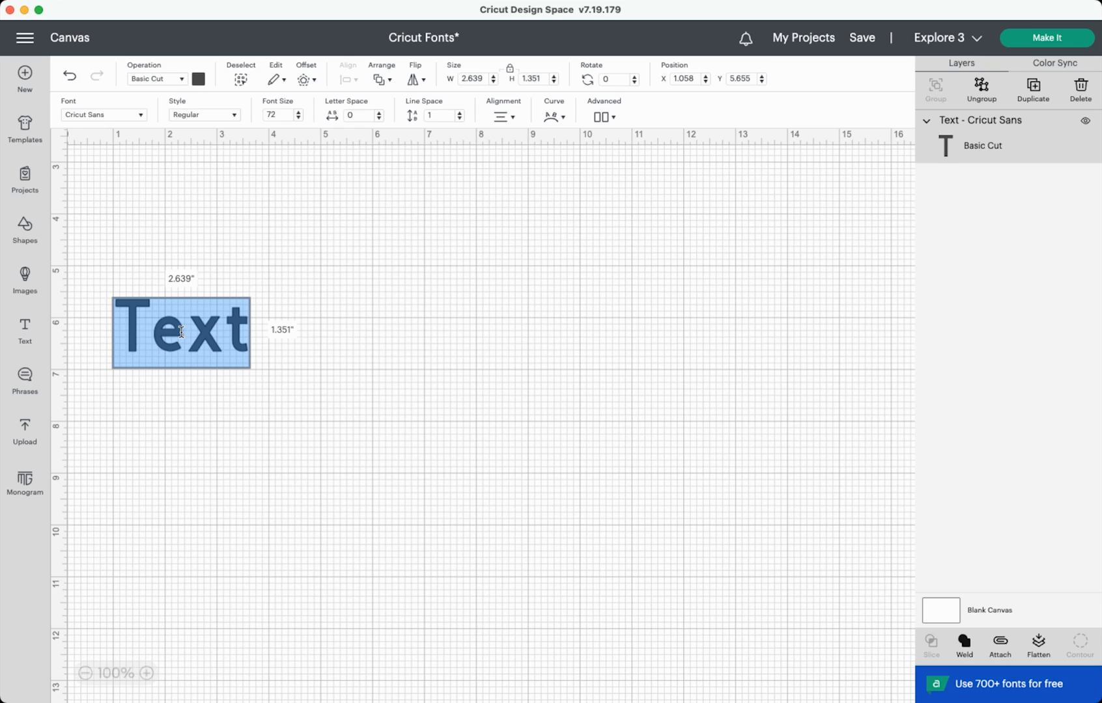
{"action": "type", "text": "hell"}
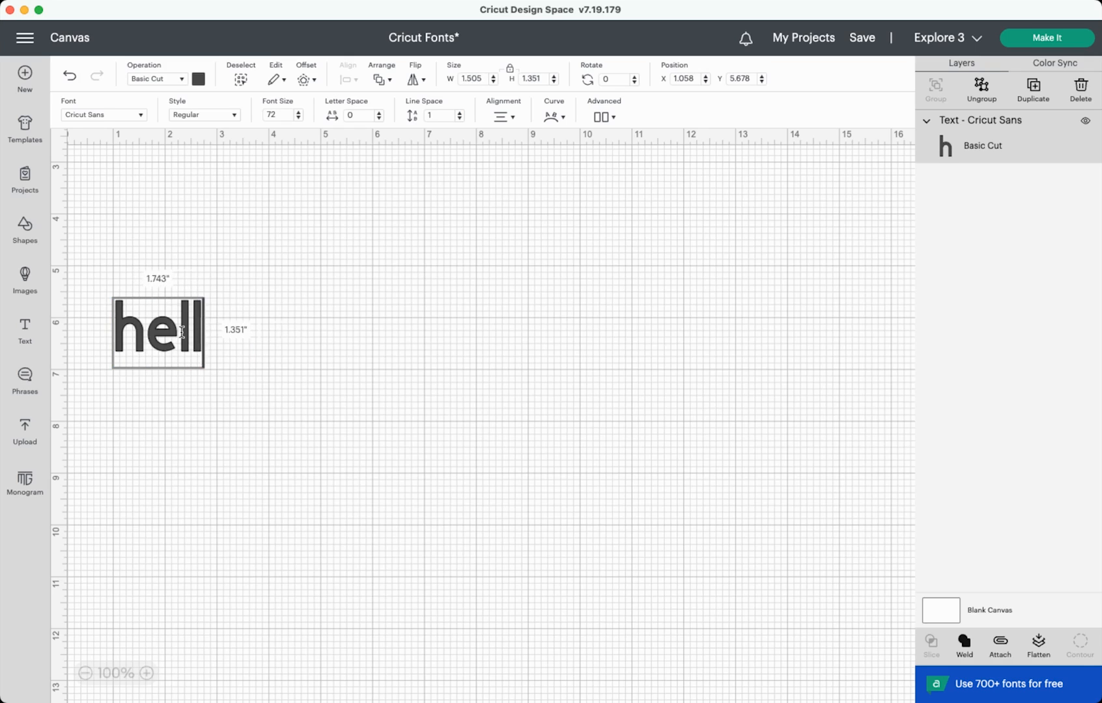
{"action": "type", "text": "o"}
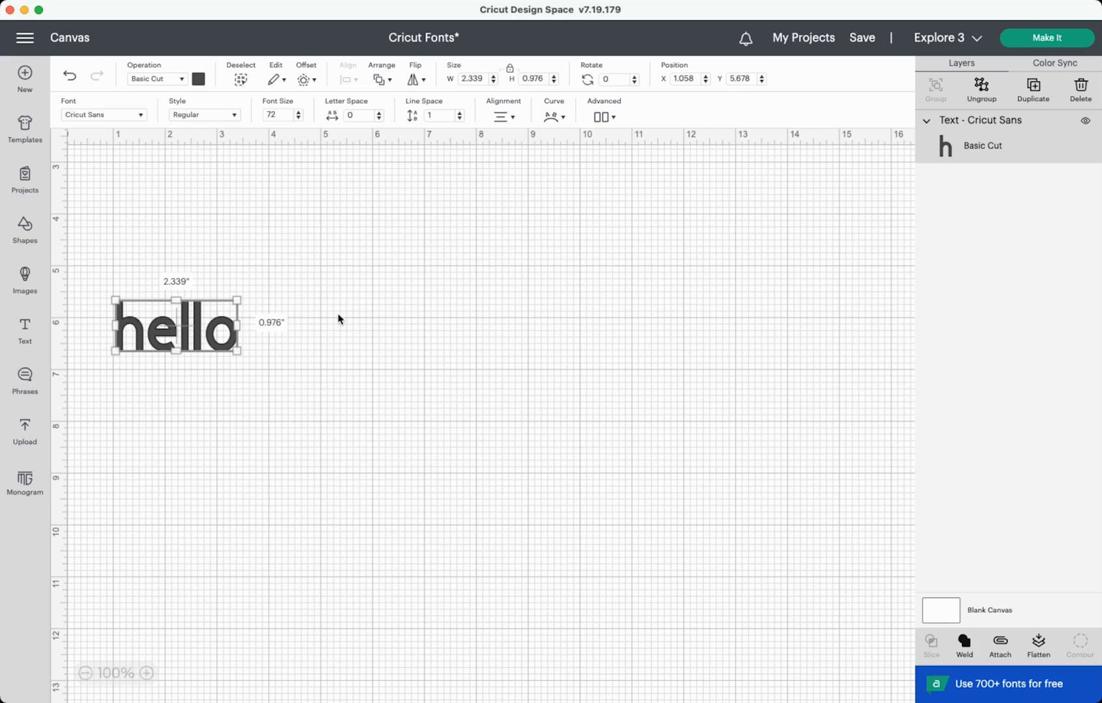
{"action": "mouse_move", "coordinate": [219, 379]}
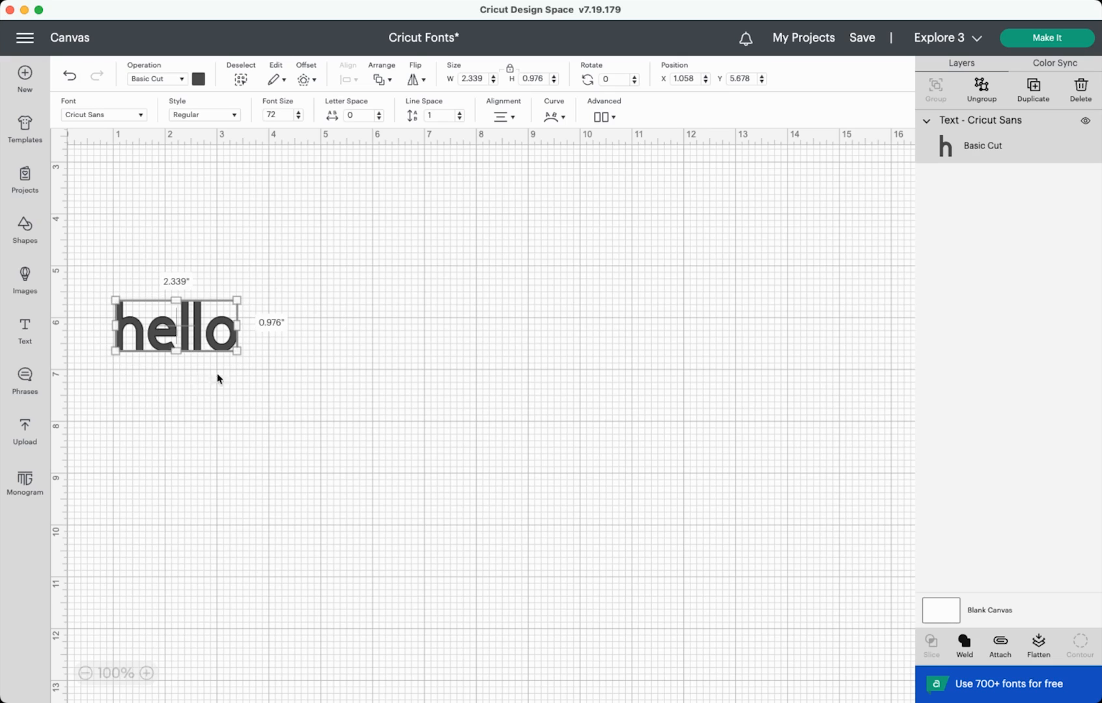
{"action": "mouse_move", "coordinate": [238, 352]}
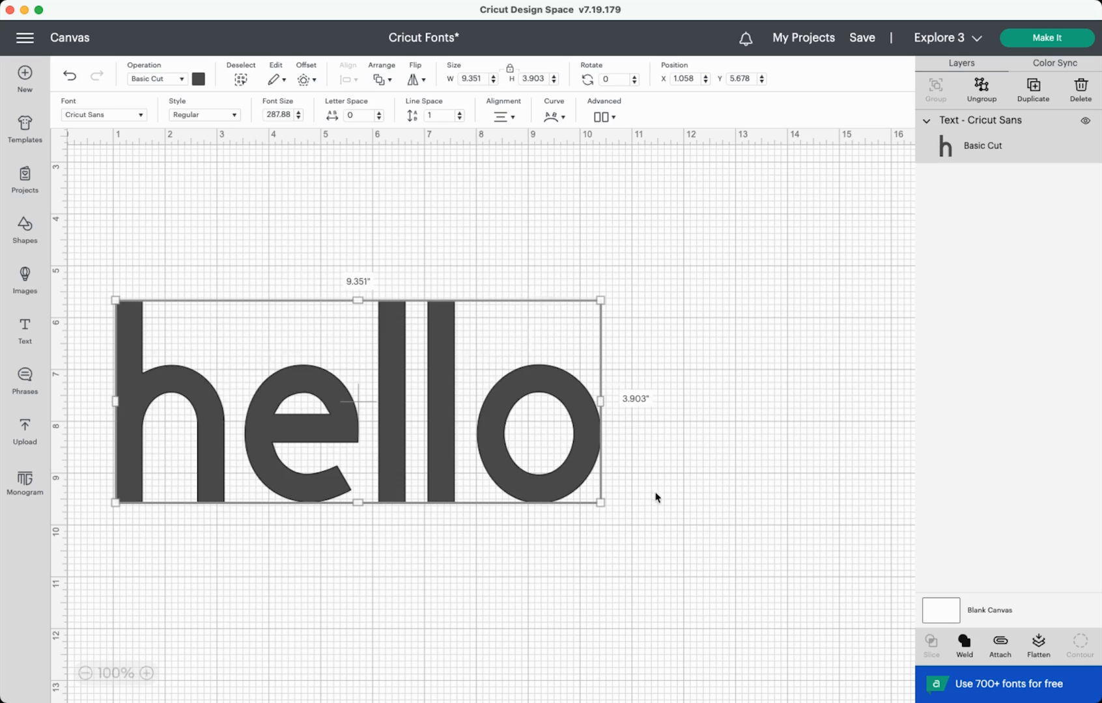
{"action": "mouse_move", "coordinate": [601, 401]}
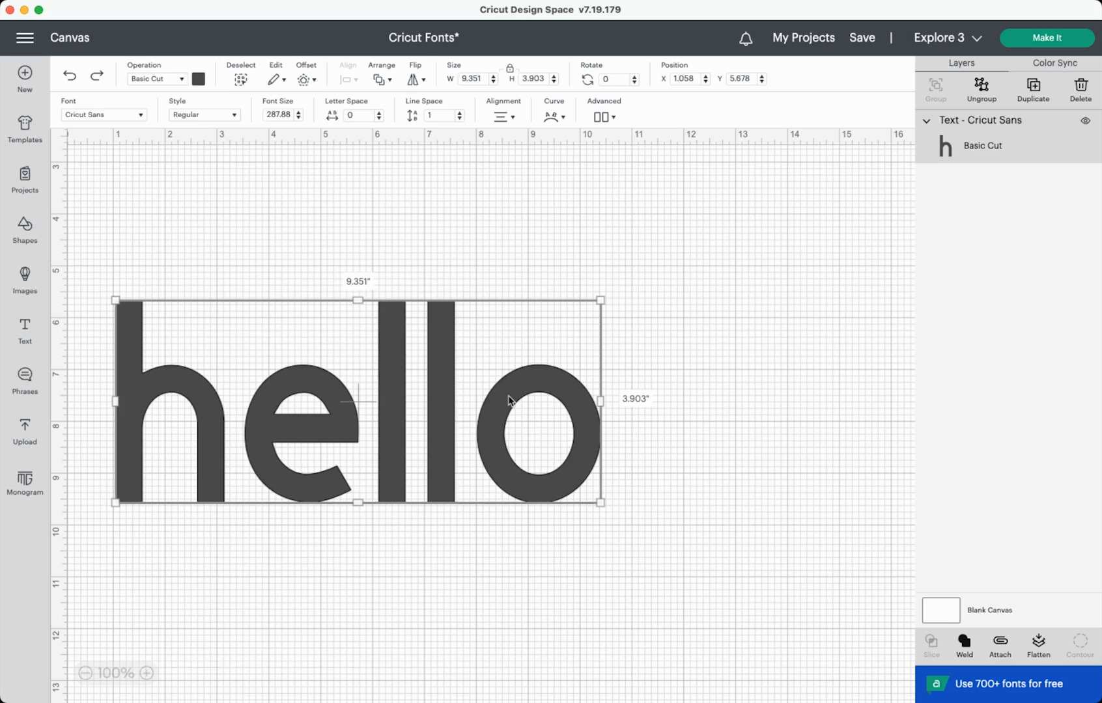
{"action": "mouse_move", "coordinate": [691, 293]}
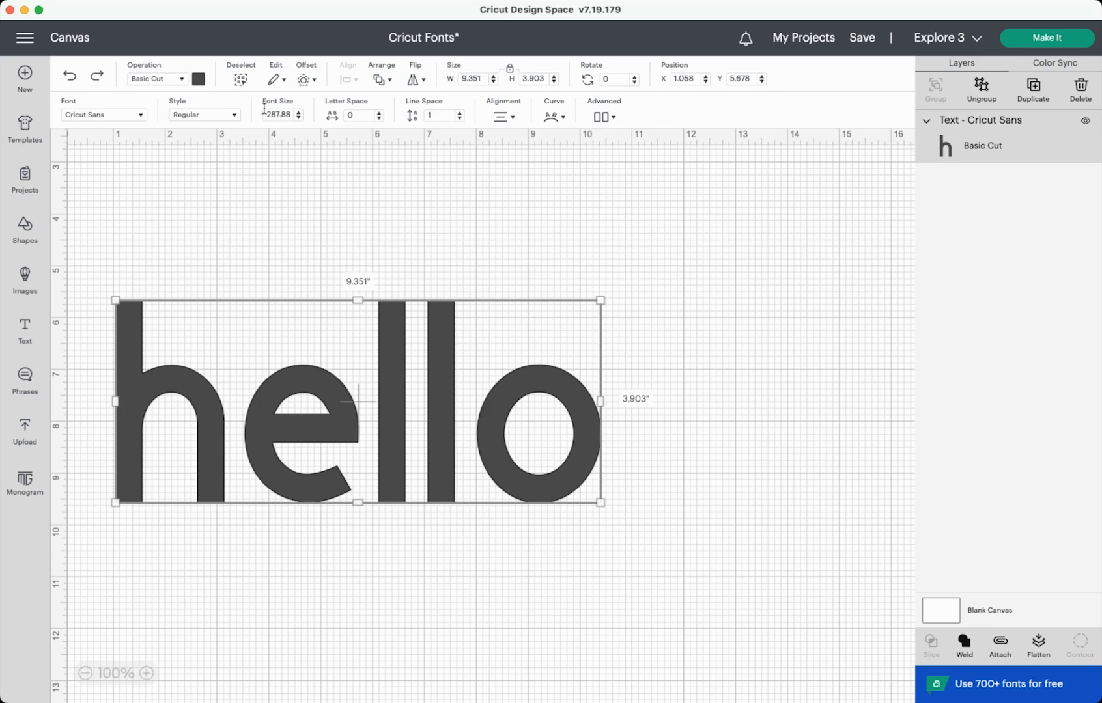
{"action": "mouse_move", "coordinate": [207, 103]}
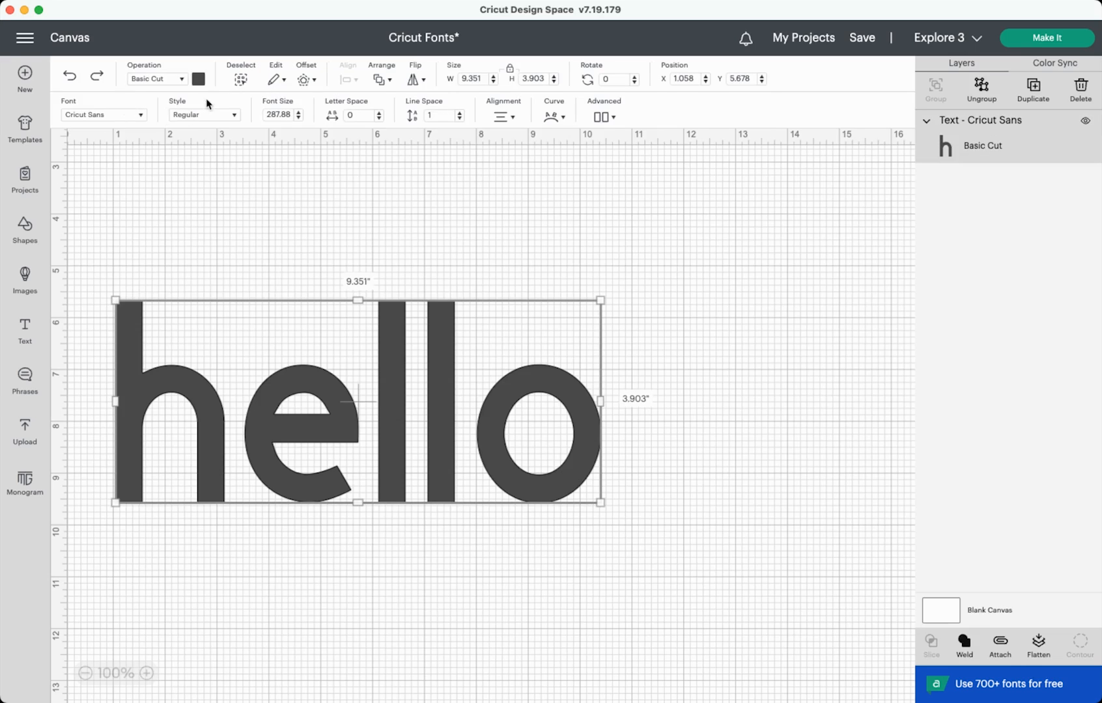
{"action": "mouse_move", "coordinate": [326, 105]}
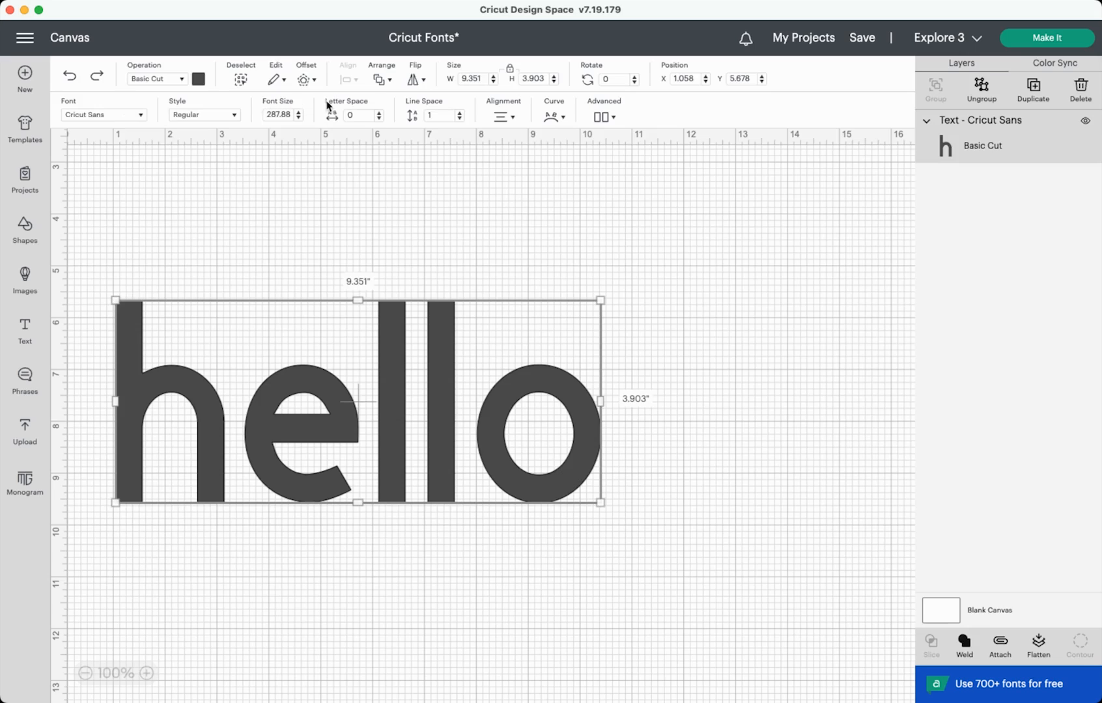
{"action": "mouse_move", "coordinate": [548, 111]}
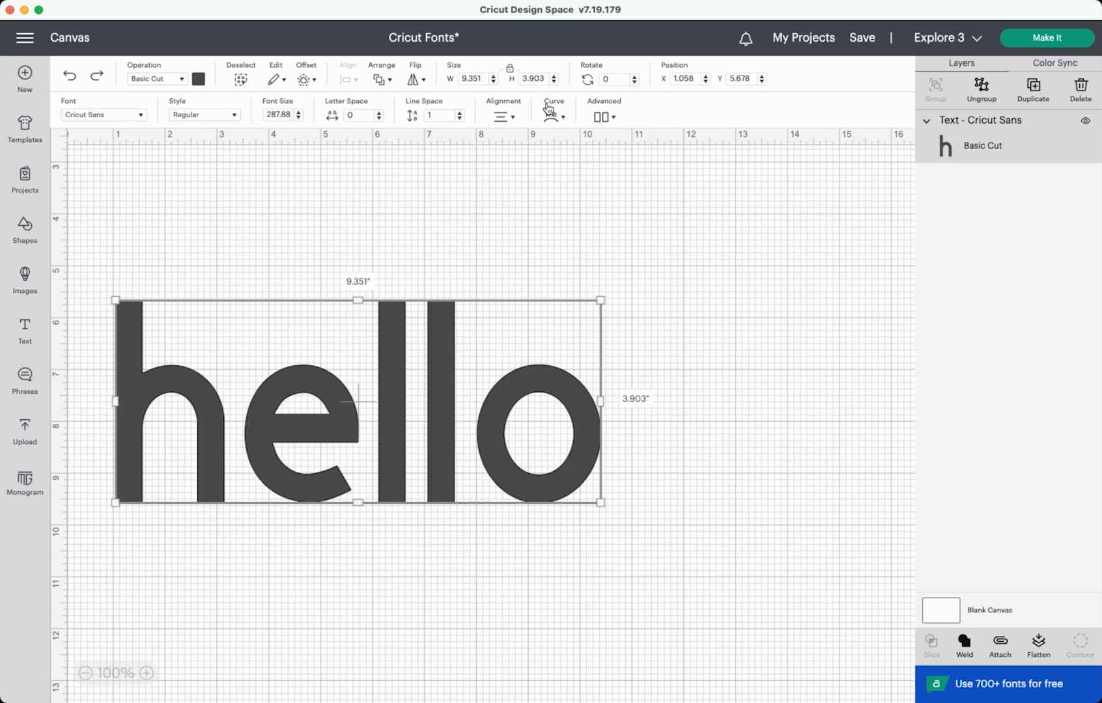
{"action": "mouse_move", "coordinate": [582, 129]}
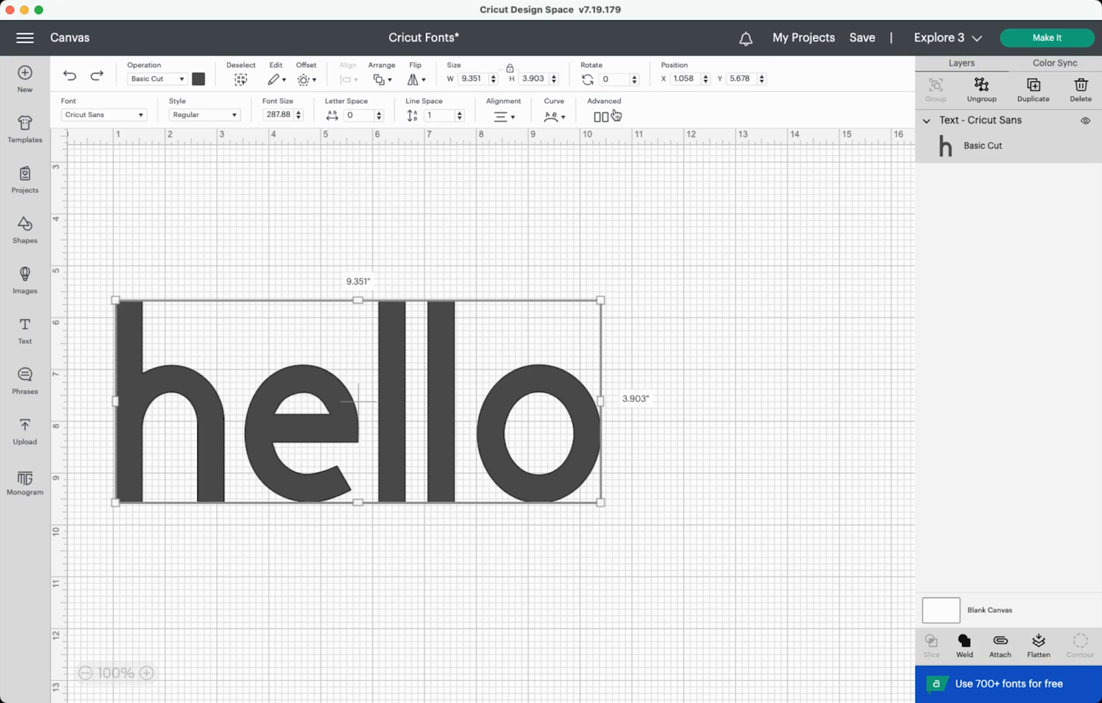
{"action": "mouse_move", "coordinate": [130, 123]}
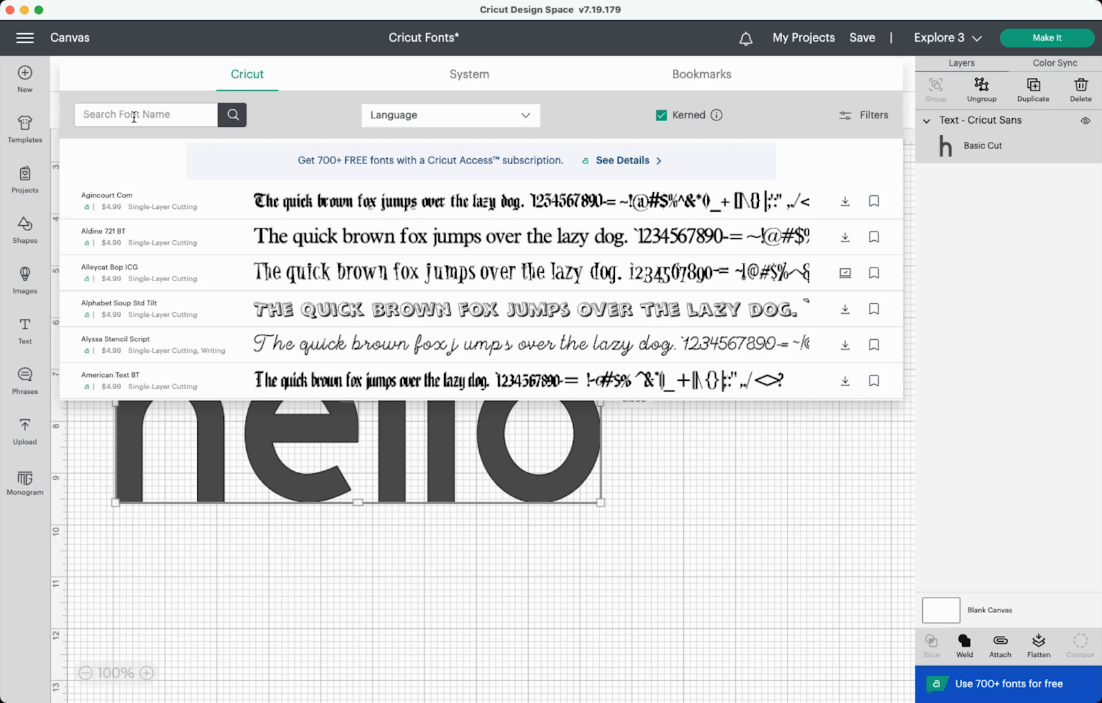
{"action": "mouse_move", "coordinate": [153, 175]}
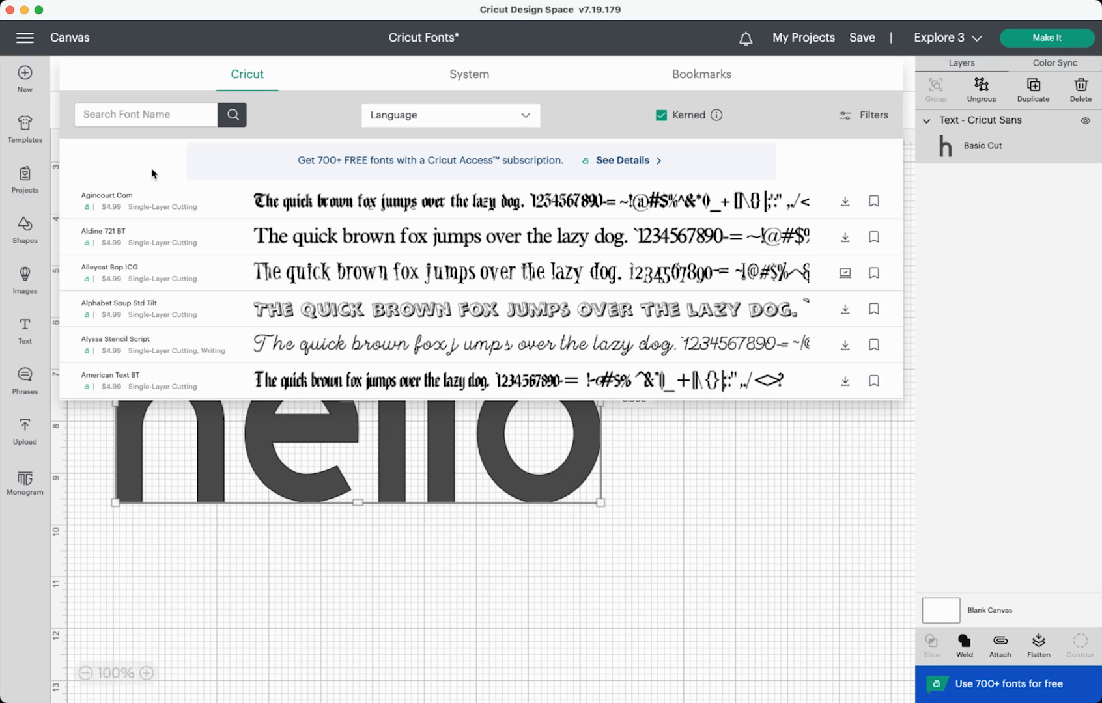
- Browse the Cricut font list, then switch to the System fonts installed on the computer
{"action": "scroll", "scroll_direction": "down", "scroll_amount": 3}
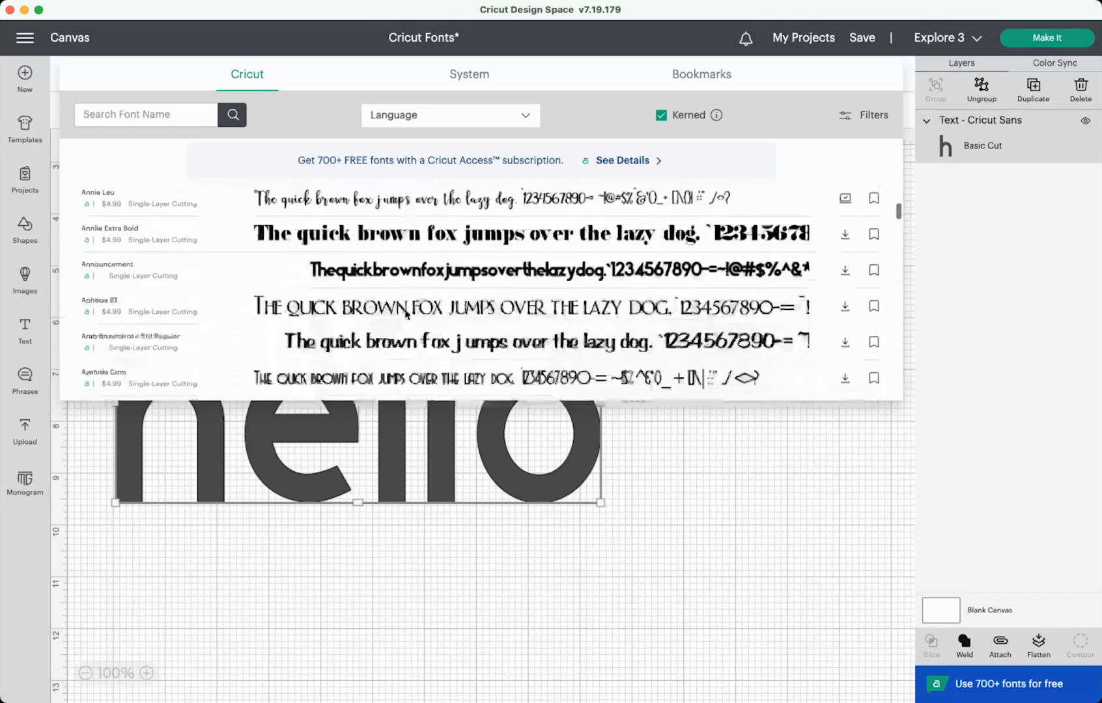
{"action": "scroll", "scroll_direction": "down", "scroll_amount": 3}
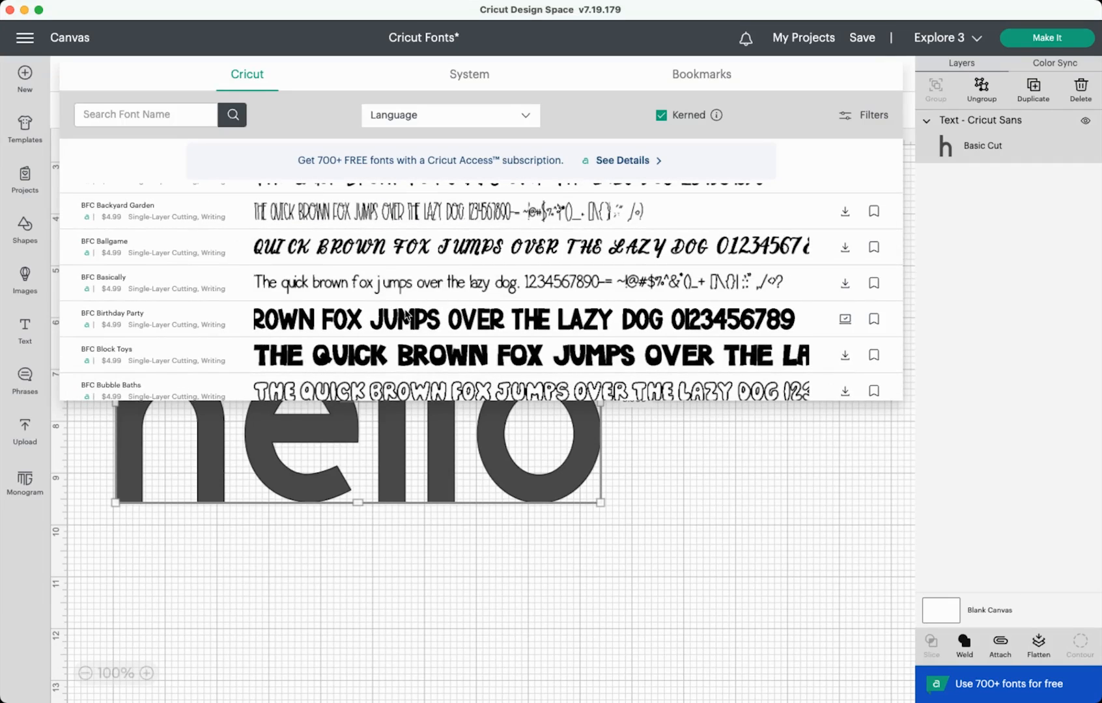
{"action": "scroll", "scroll_direction": "down", "scroll_amount": 3}
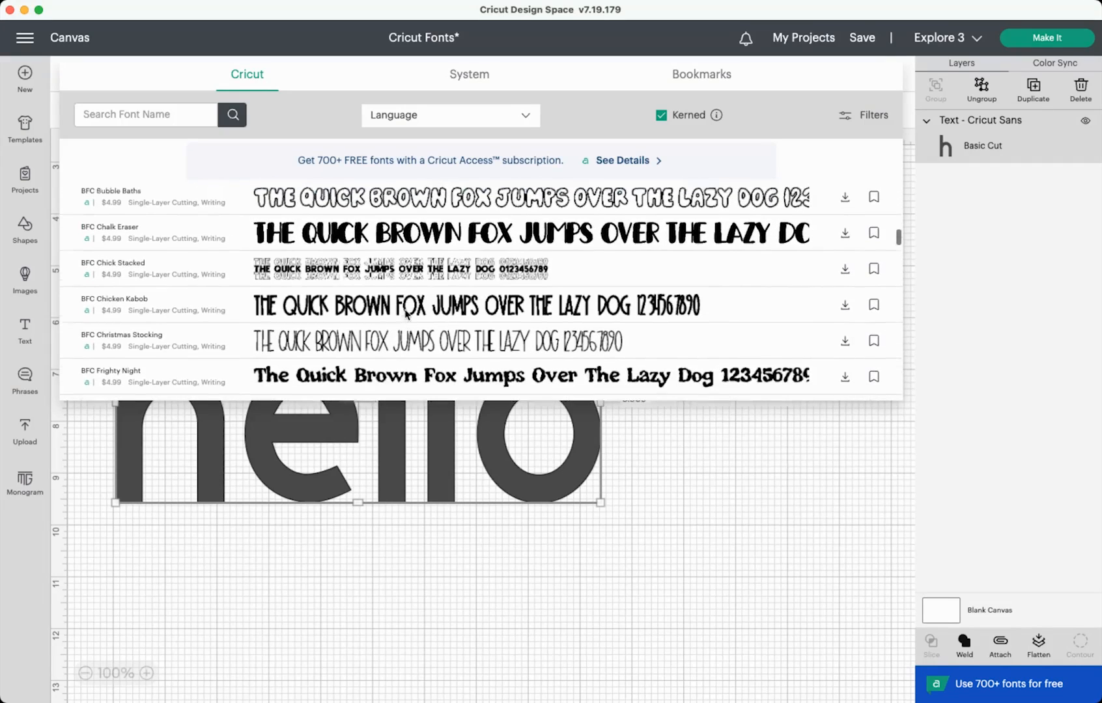
{"action": "scroll", "scroll_direction": "up", "scroll_amount": 3}
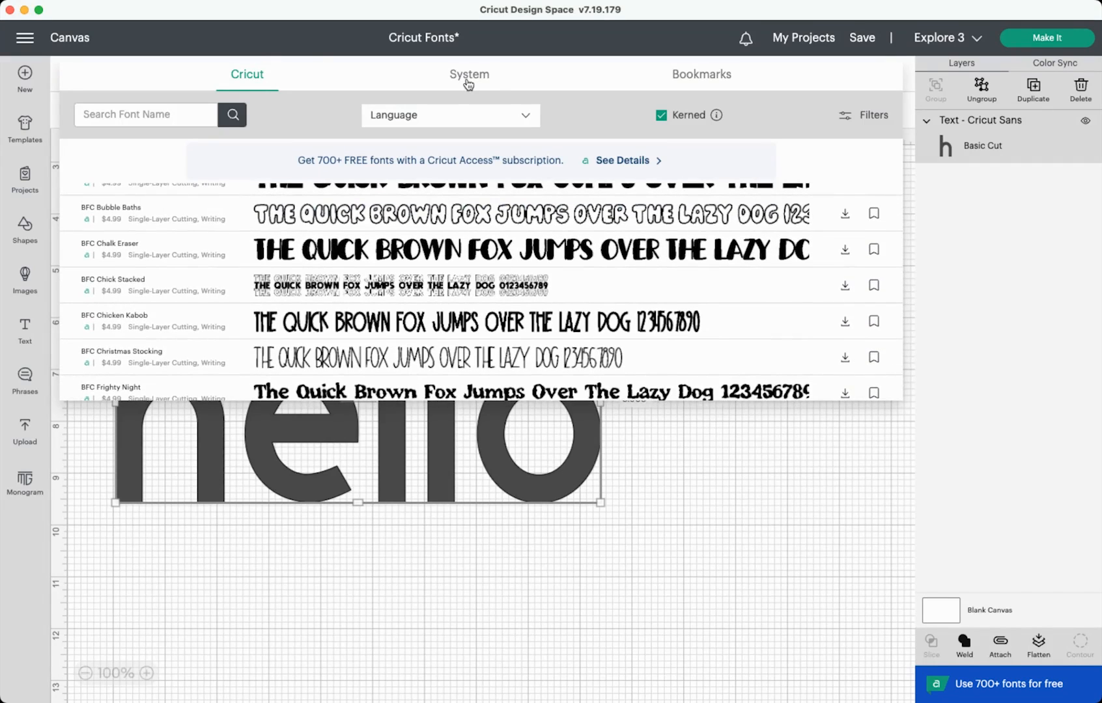
{"action": "left_click", "coordinate": [467, 74]}
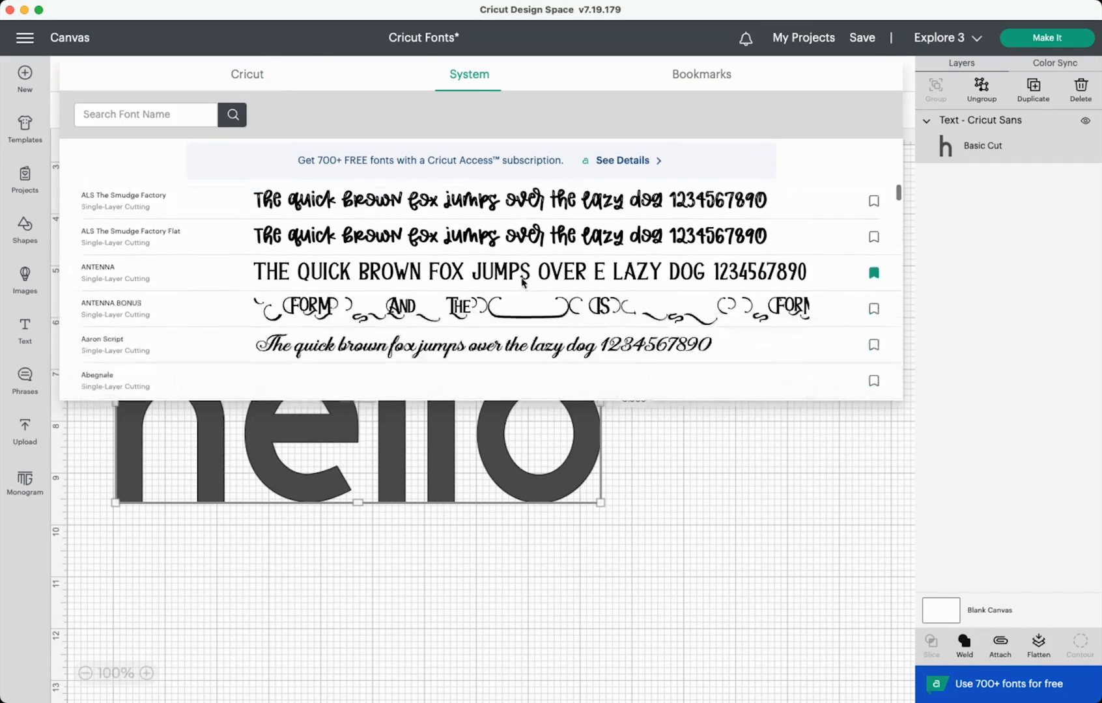
{"action": "scroll", "scroll_direction": "up", "scroll_amount": 3}
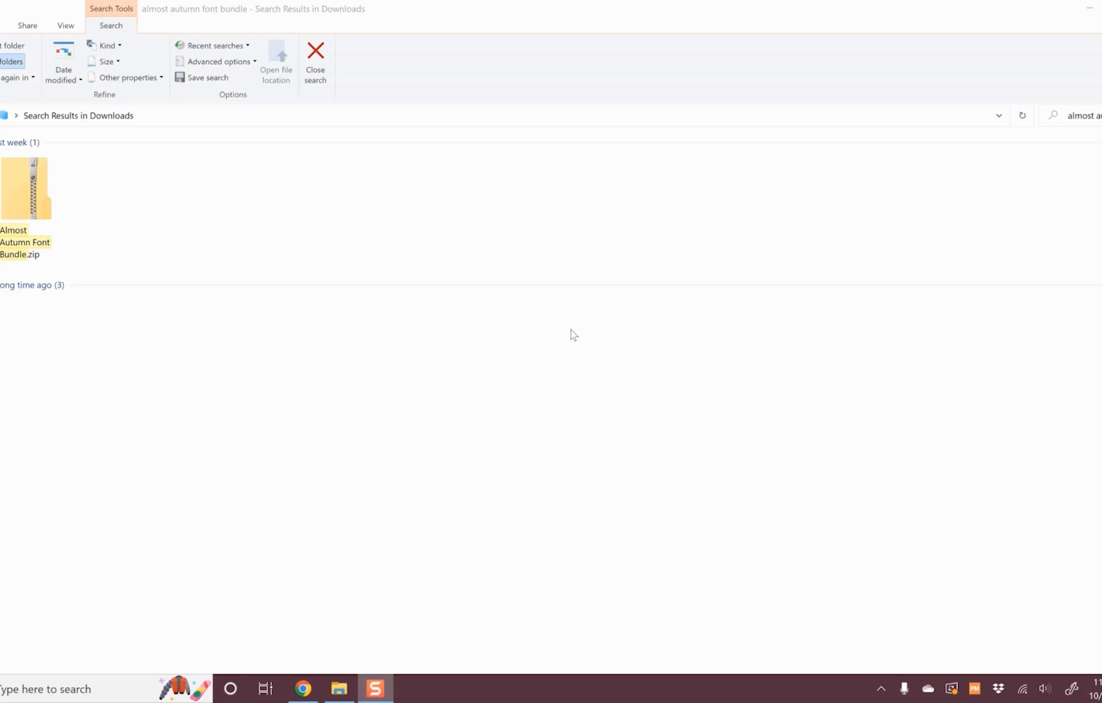
{"action": "mouse_move", "coordinate": [272, 266]}
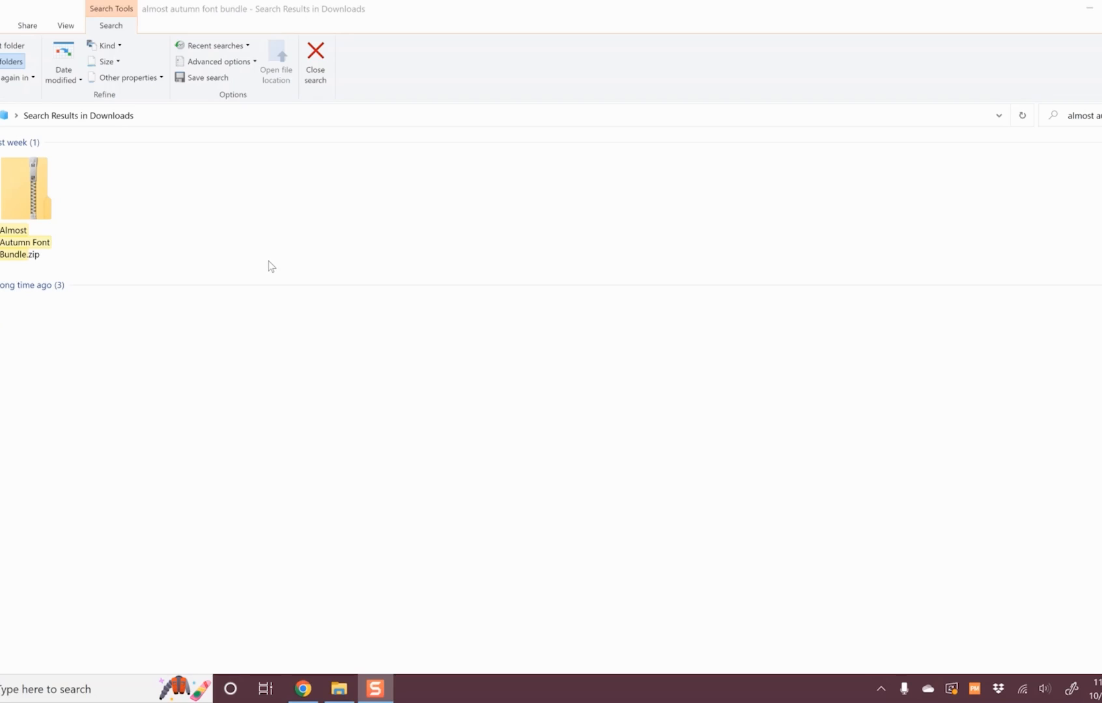
- Open the Almost Autumn Font Bundle zip and folder, then the Augustine.otf font file
{"action": "double_click", "coordinate": [25, 188]}
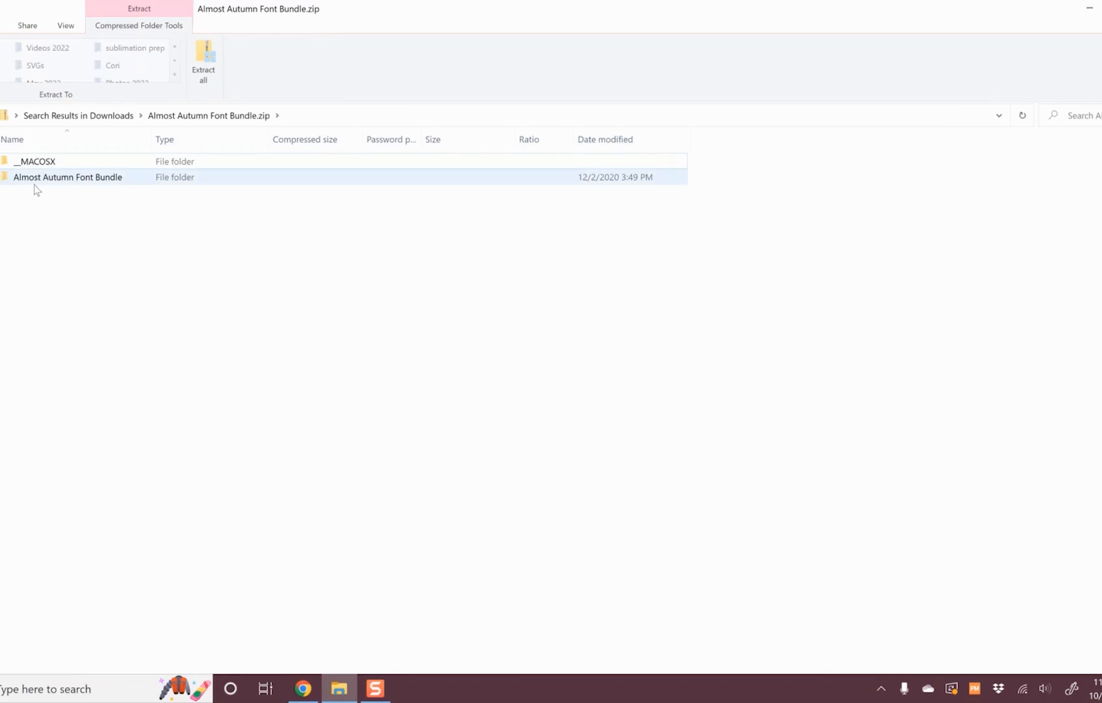
{"action": "double_click", "coordinate": [68, 177]}
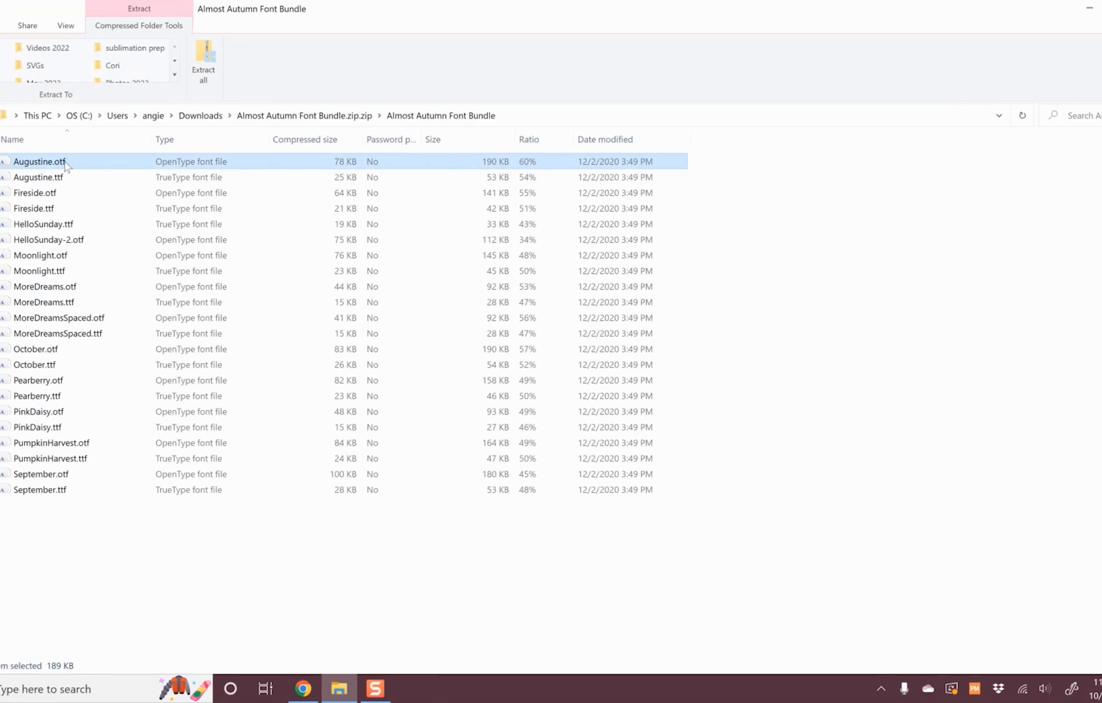
{"action": "double_click", "coordinate": [39, 161]}
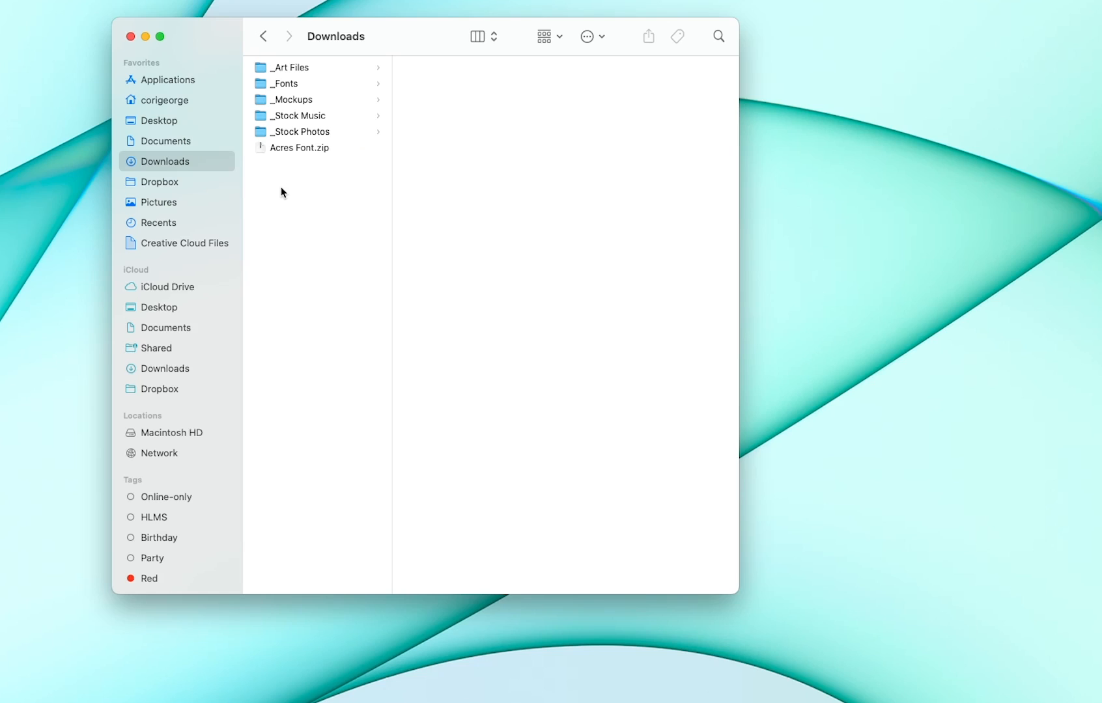
{"action": "mouse_move", "coordinate": [285, 149]}
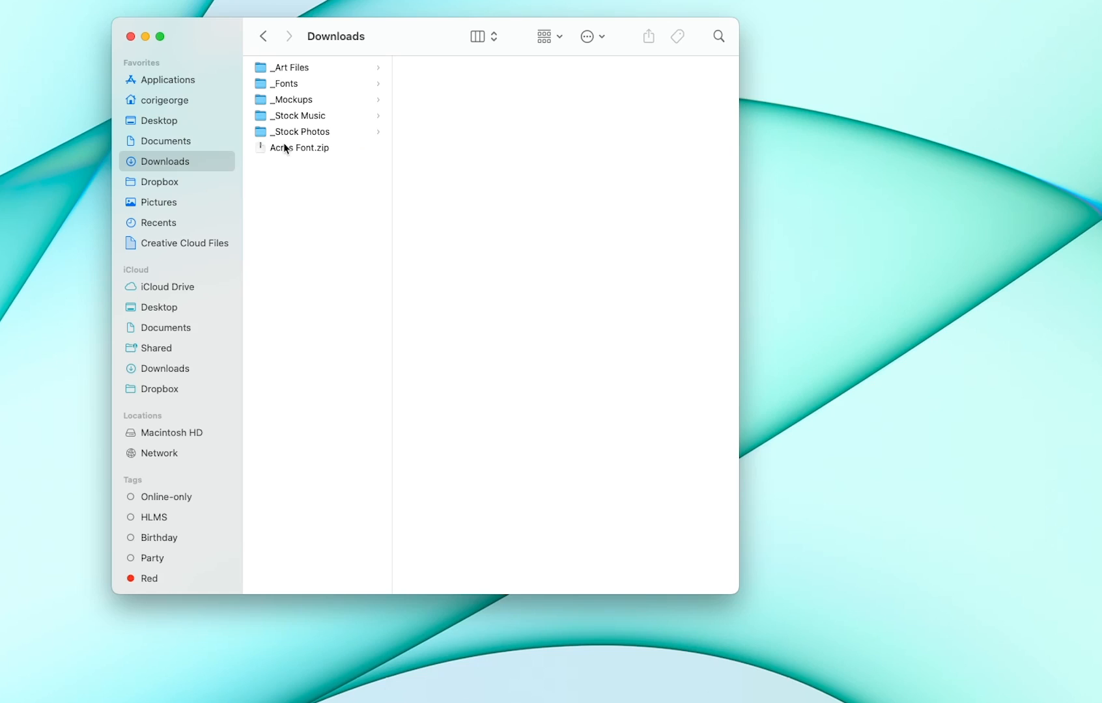
- Extract Acres Font.zip, preview Acres.otf in Font Book and install the font
{"action": "left_click", "coordinate": [298, 147]}
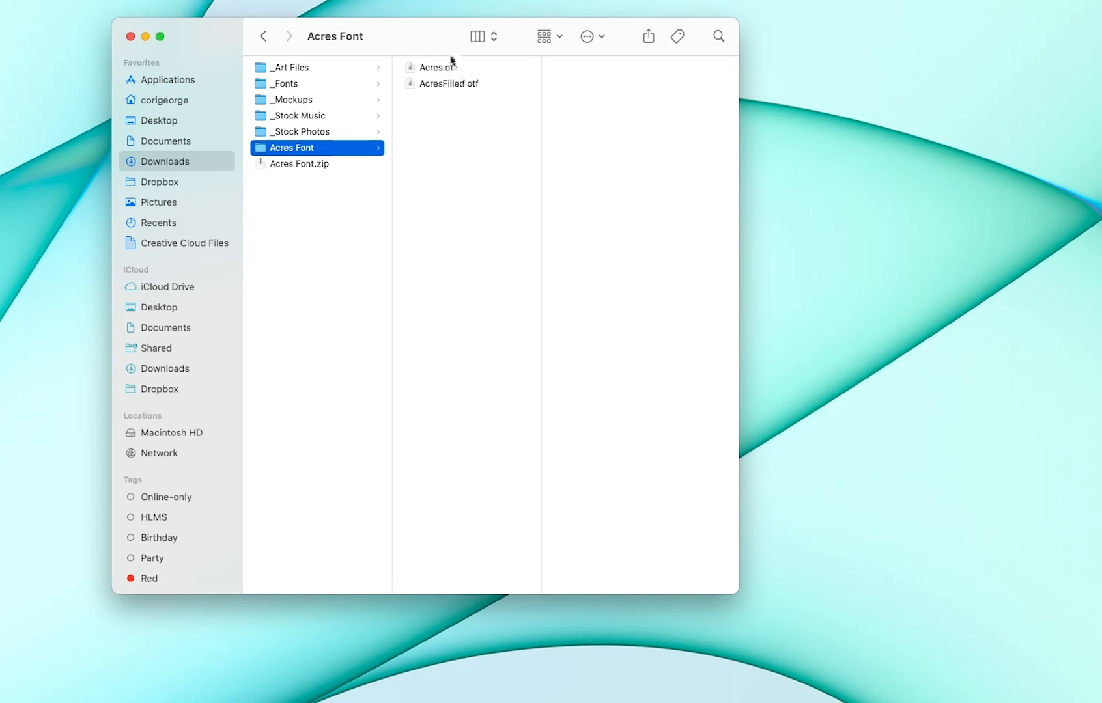
{"action": "left_click", "coordinate": [438, 66]}
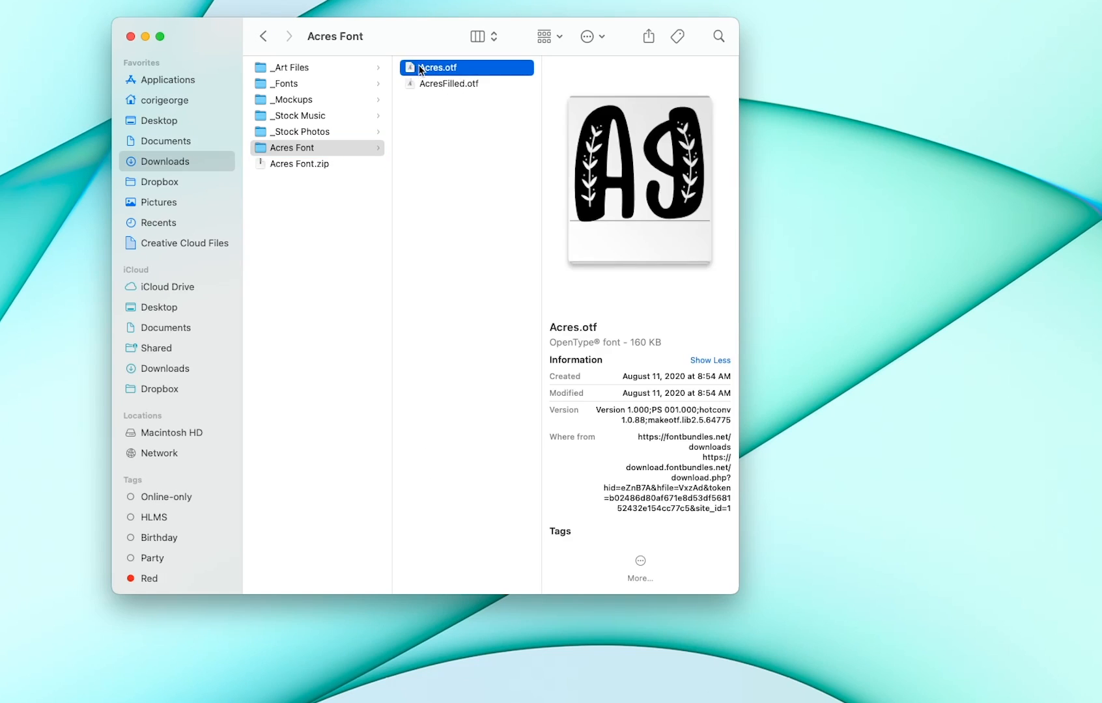
{"action": "double_click", "coordinate": [437, 66]}
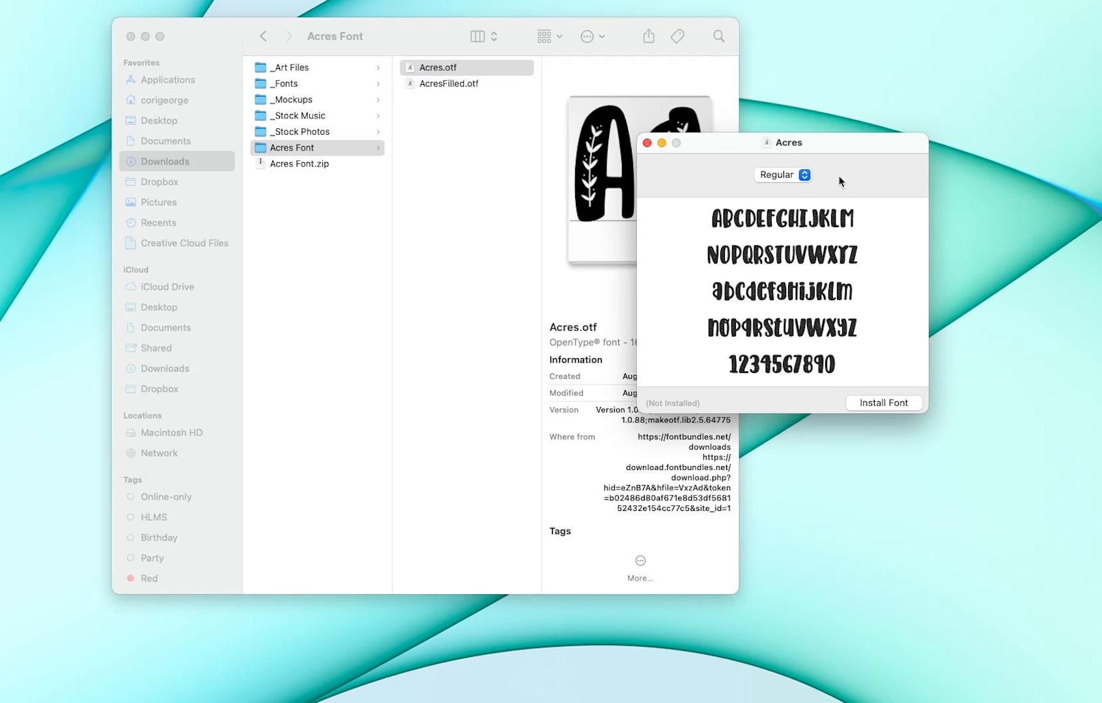
{"action": "mouse_move", "coordinate": [887, 410]}
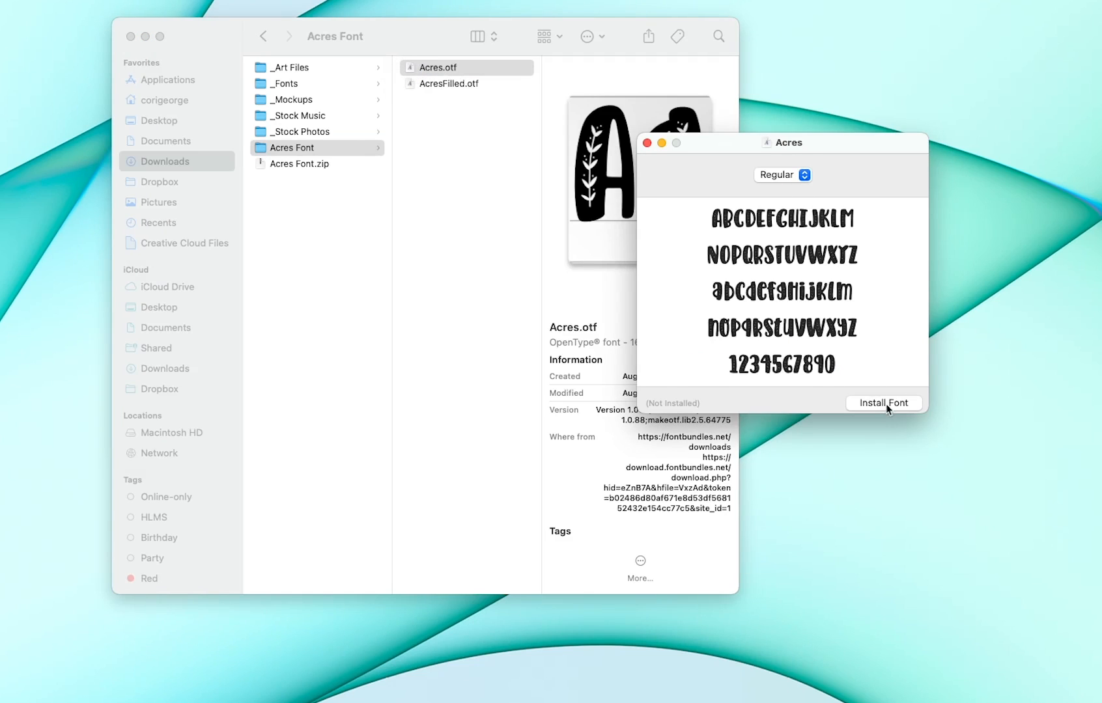
{"action": "left_click", "coordinate": [882, 403]}
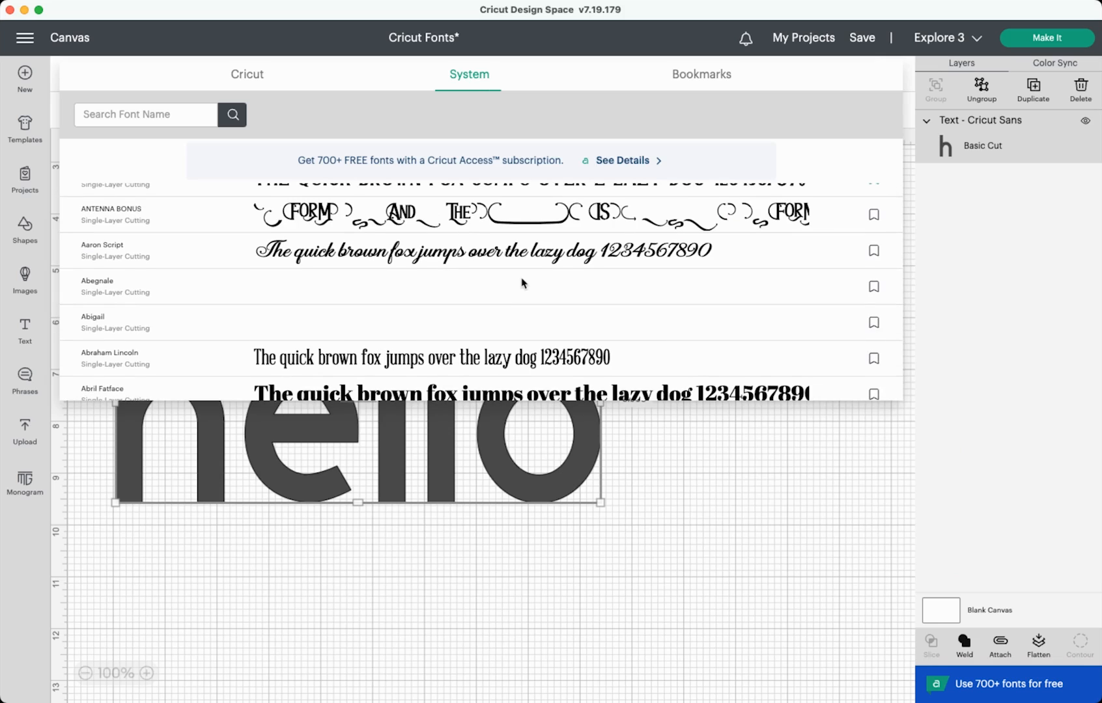
- Scroll the System fonts and apply Adrift Bold to the hello text
{"action": "scroll", "scroll_direction": "down", "scroll_amount": 3}
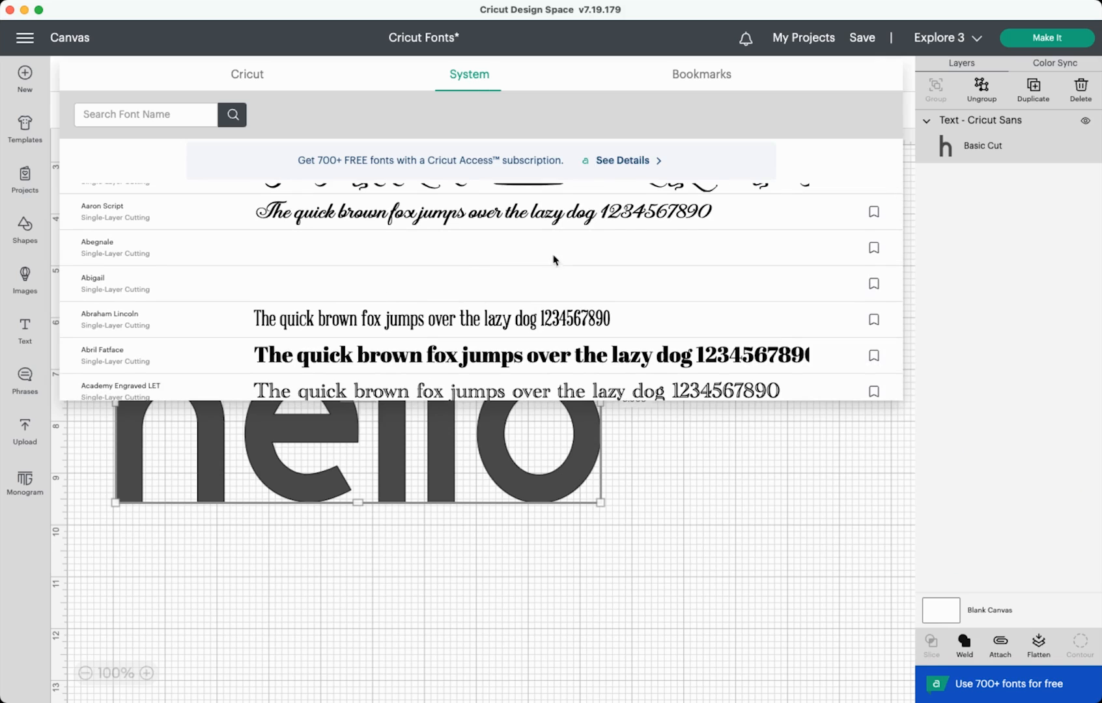
{"action": "scroll", "scroll_direction": "down", "scroll_amount": 3}
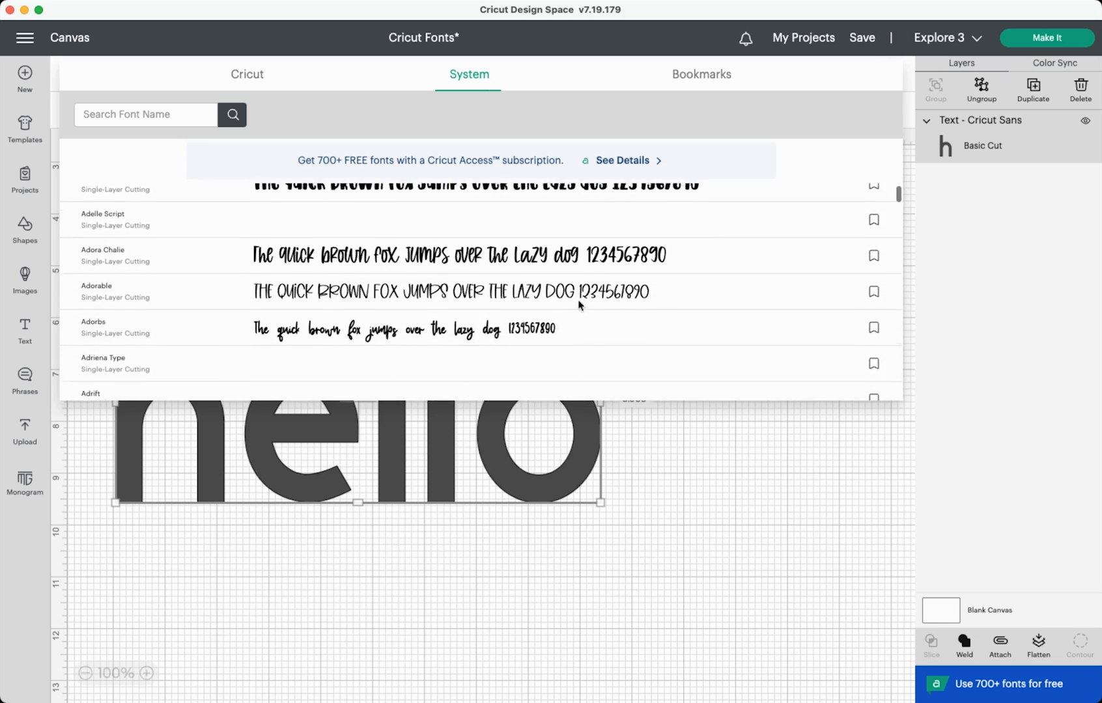
{"action": "scroll", "scroll_direction": "down", "scroll_amount": 3}
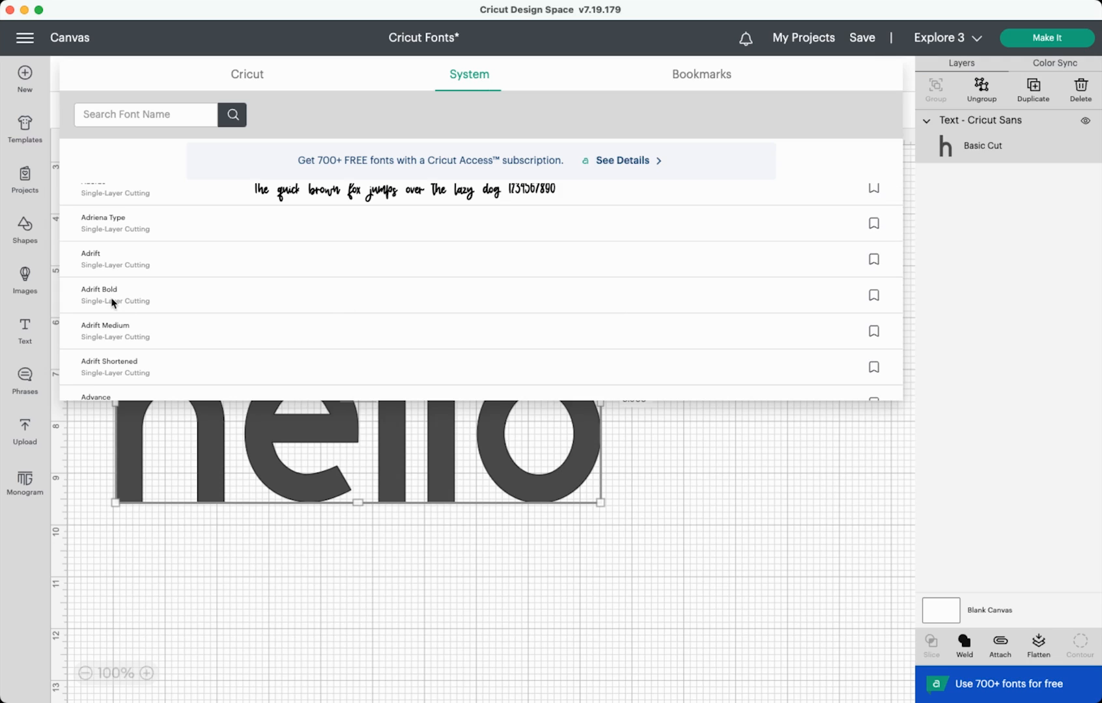
{"action": "mouse_move", "coordinate": [503, 340]}
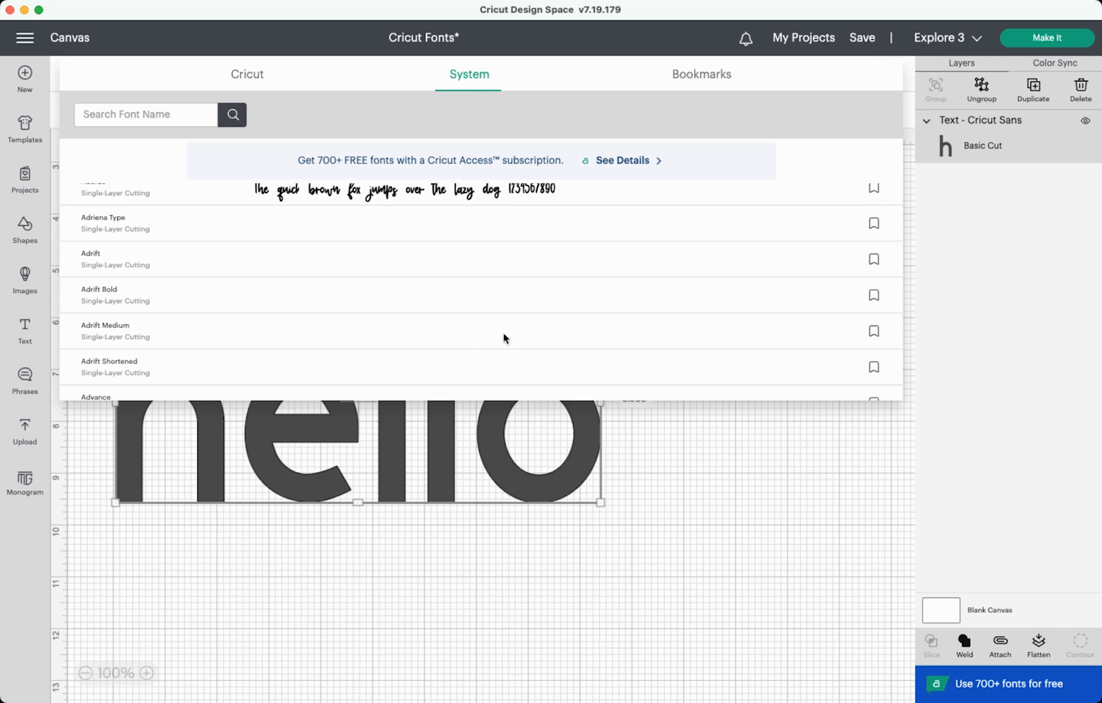
{"action": "mouse_move", "coordinate": [100, 292]}
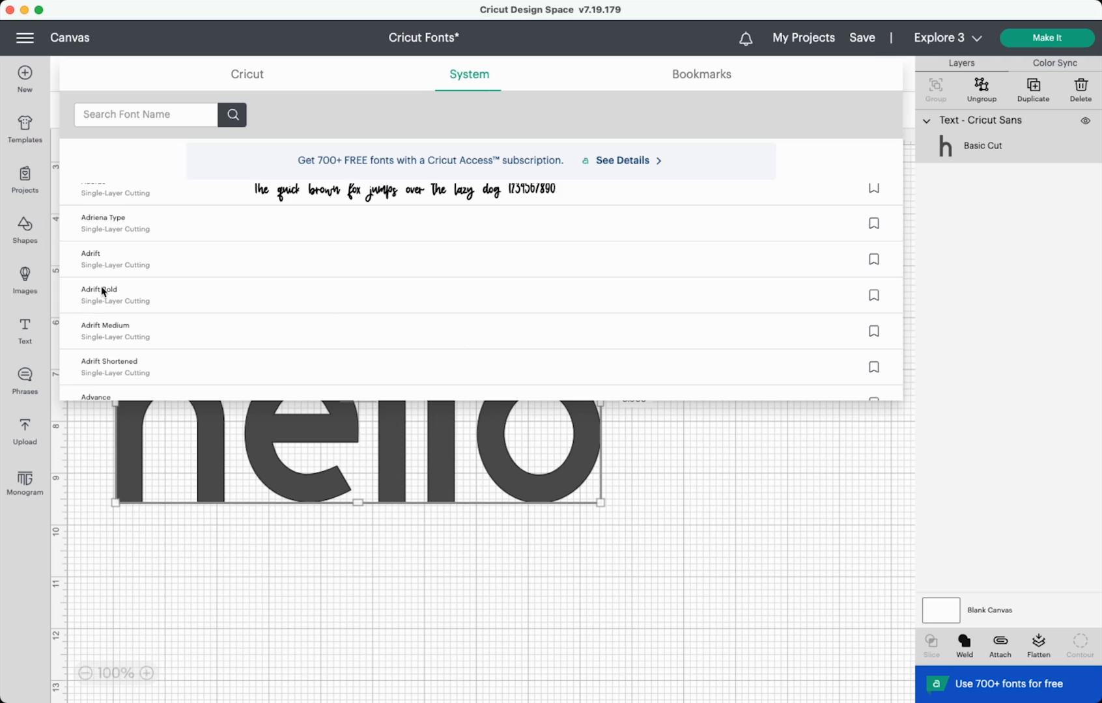
{"action": "left_click", "coordinate": [99, 293]}
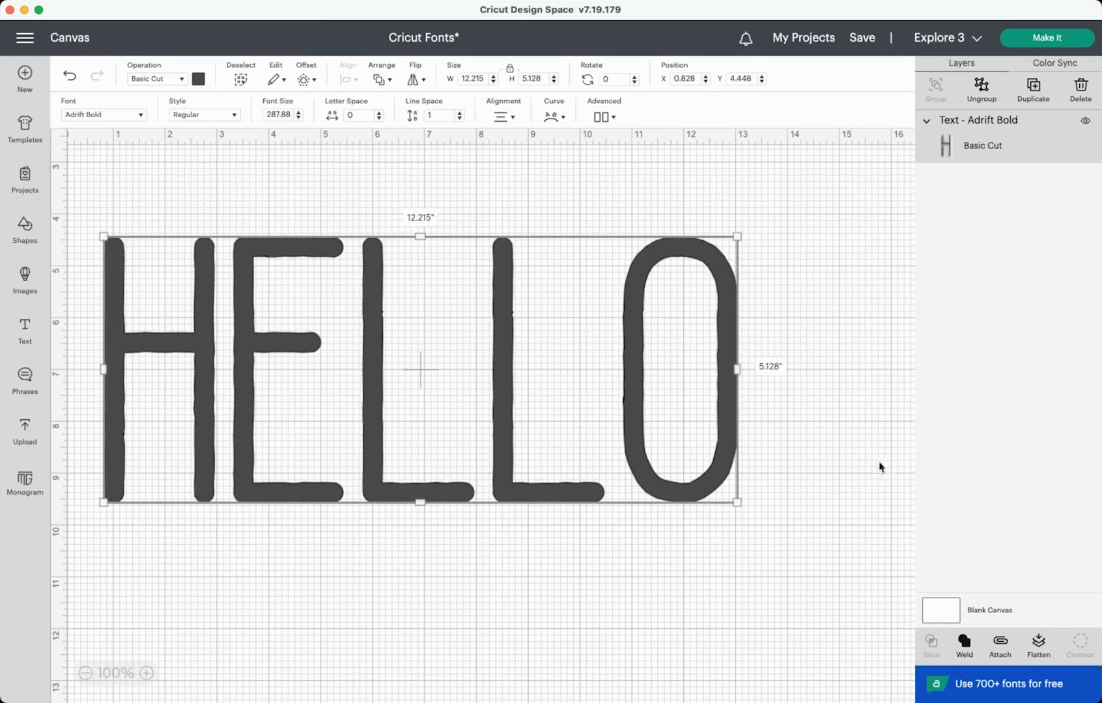
{"action": "mouse_move", "coordinate": [809, 466]}
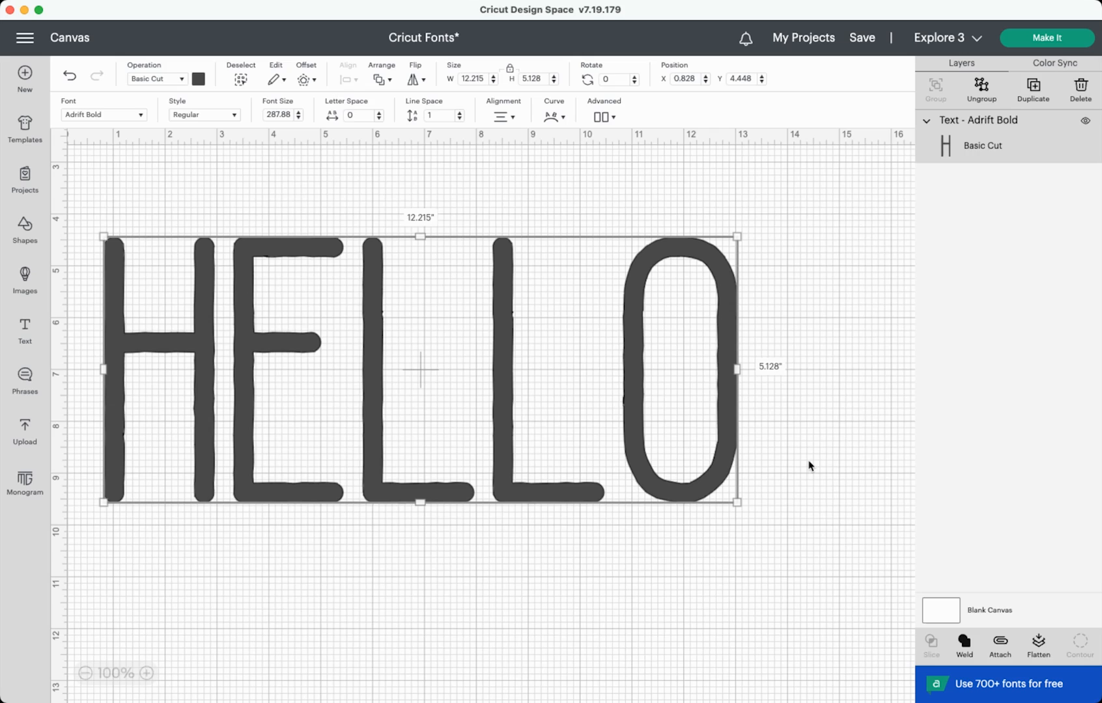
{"action": "left_click", "coordinate": [103, 114]}
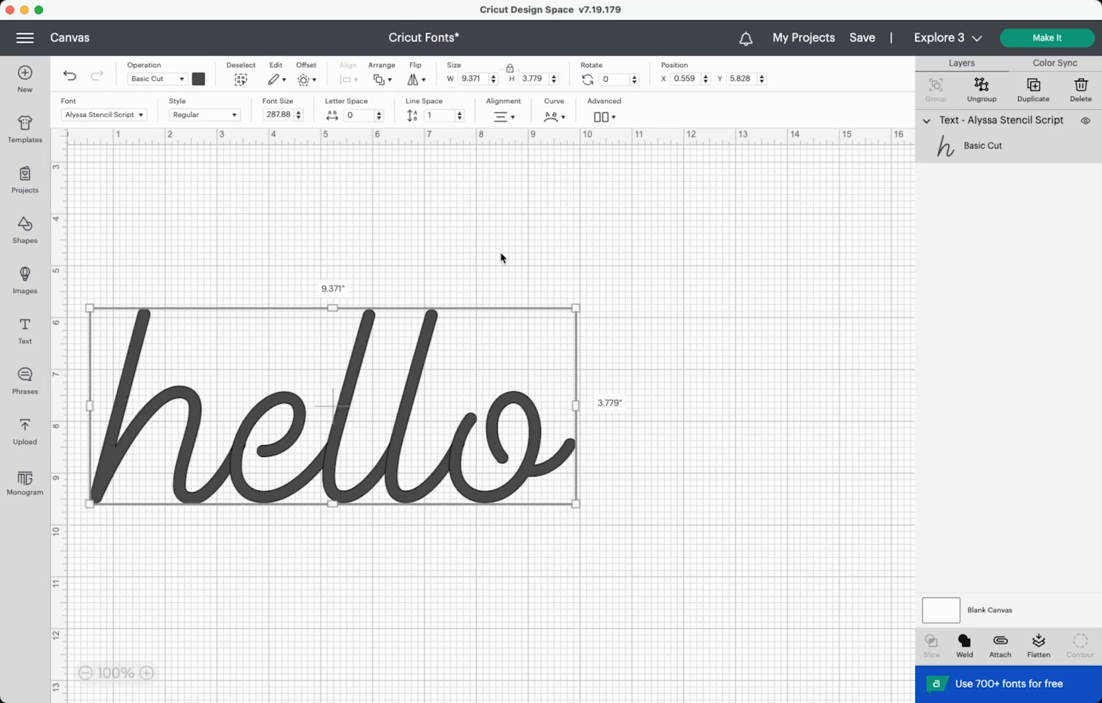
- Switch Alyssa Stencil Script to its Writing style, then reopen the Font dropdown on the Cricut tab
{"action": "left_click", "coordinate": [203, 114]}
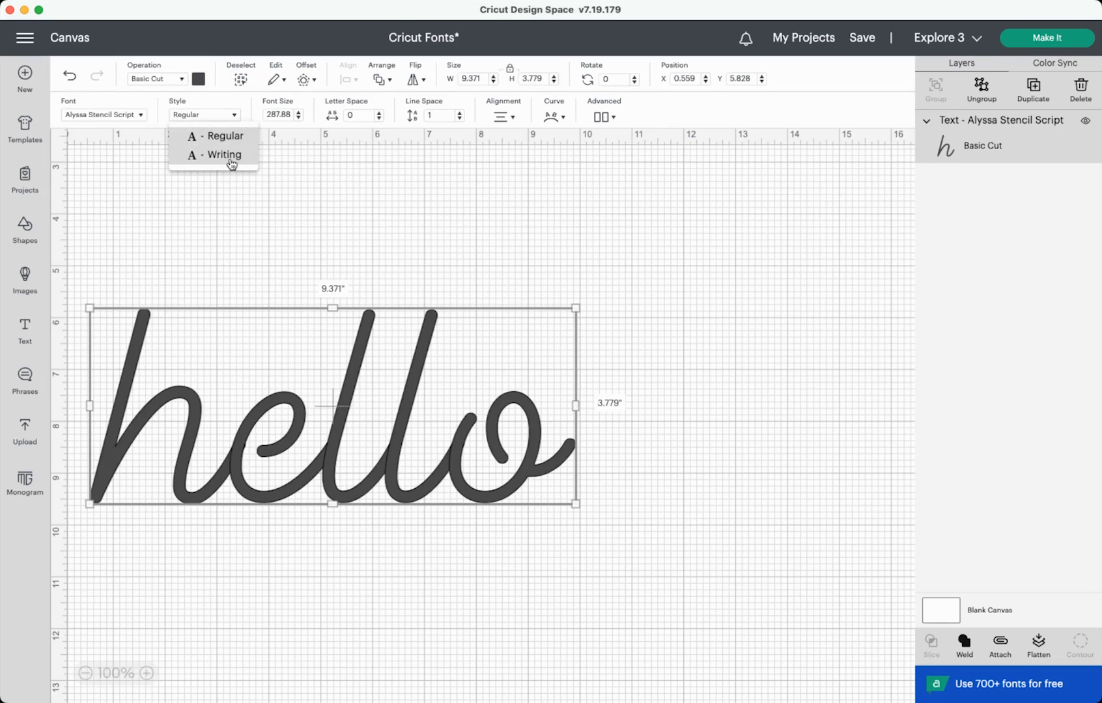
{"action": "left_click", "coordinate": [221, 155]}
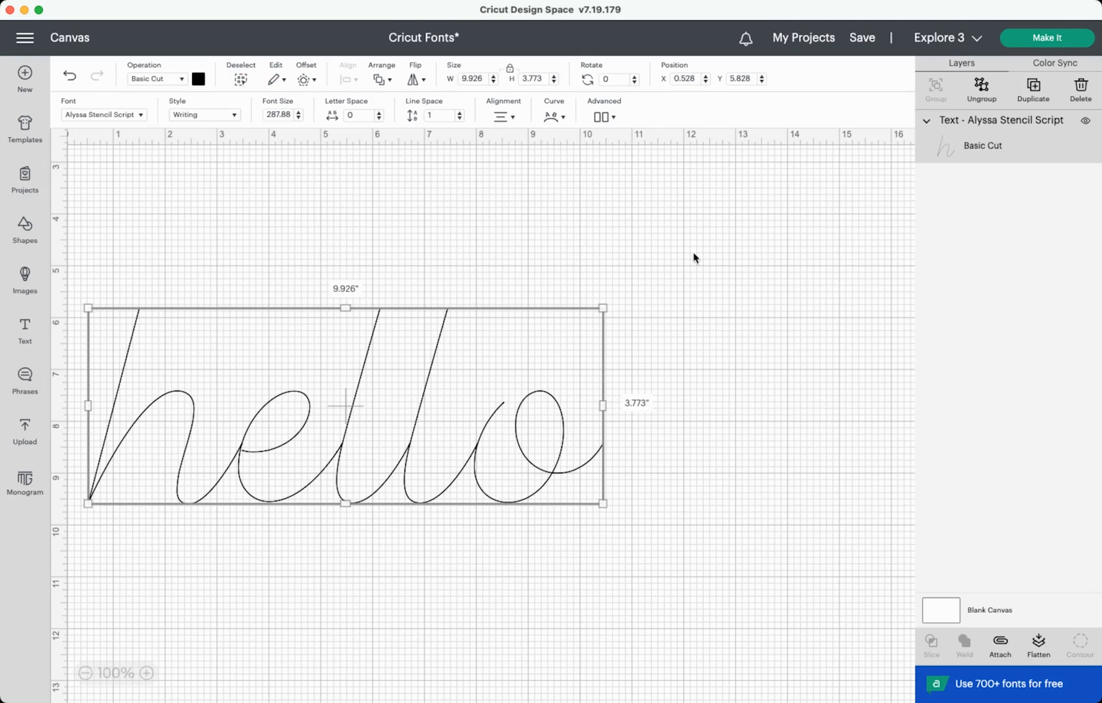
{"action": "mouse_move", "coordinate": [148, 123]}
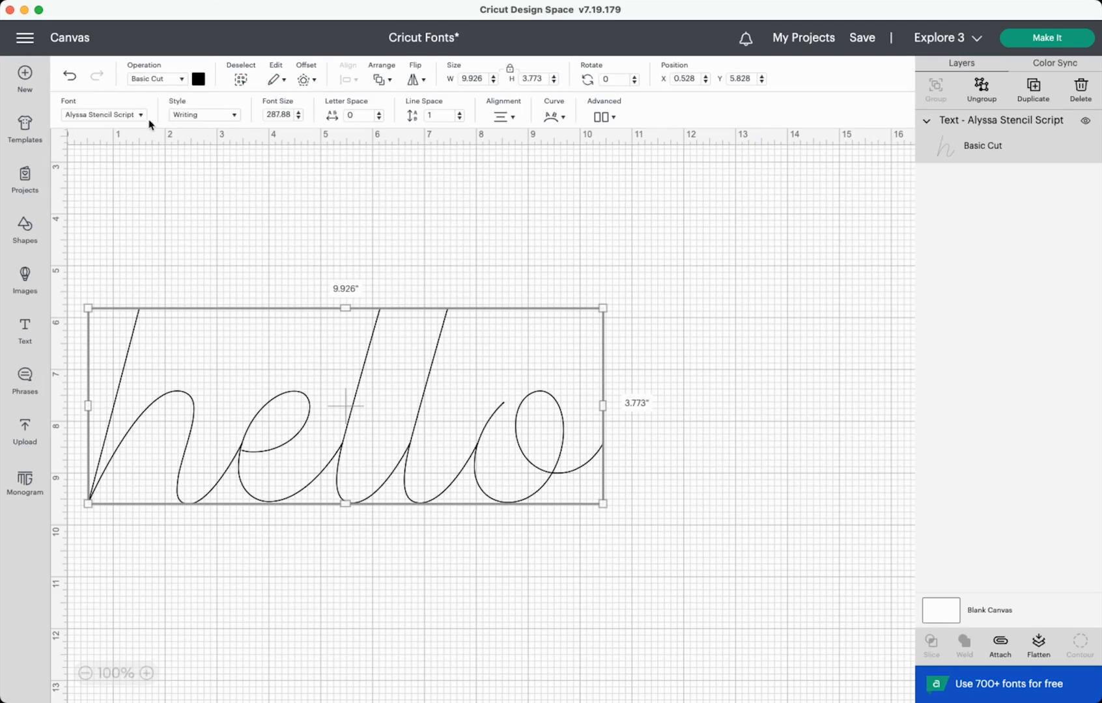
{"action": "mouse_move", "coordinate": [197, 119]}
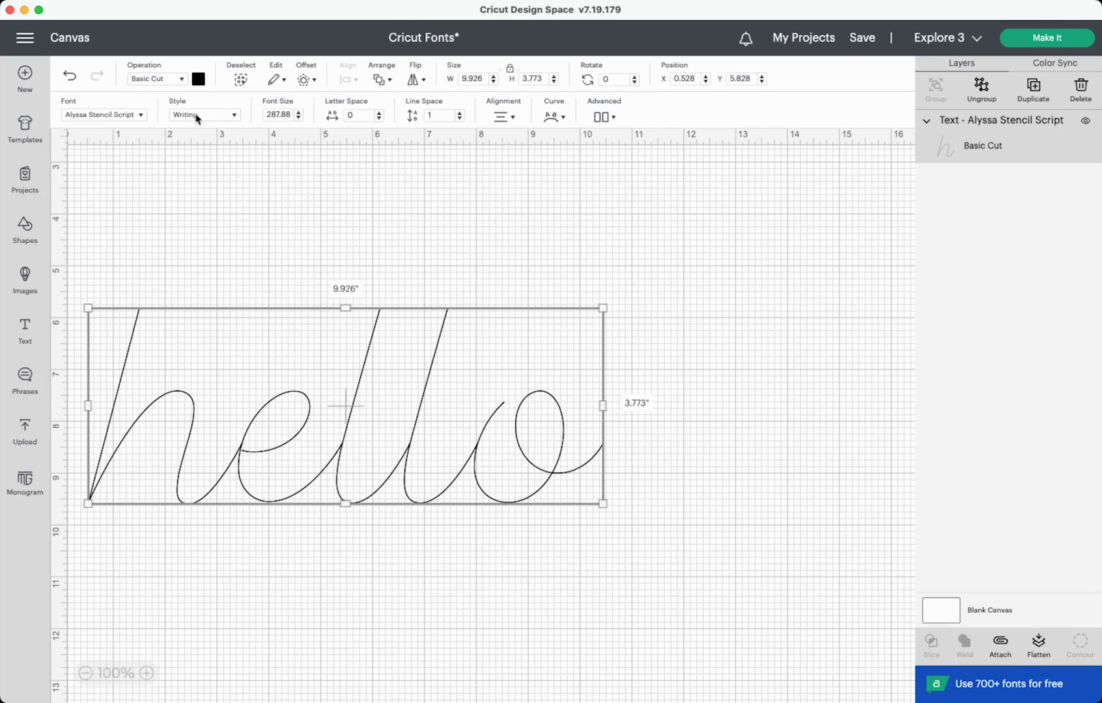
{"action": "left_click", "coordinate": [203, 115]}
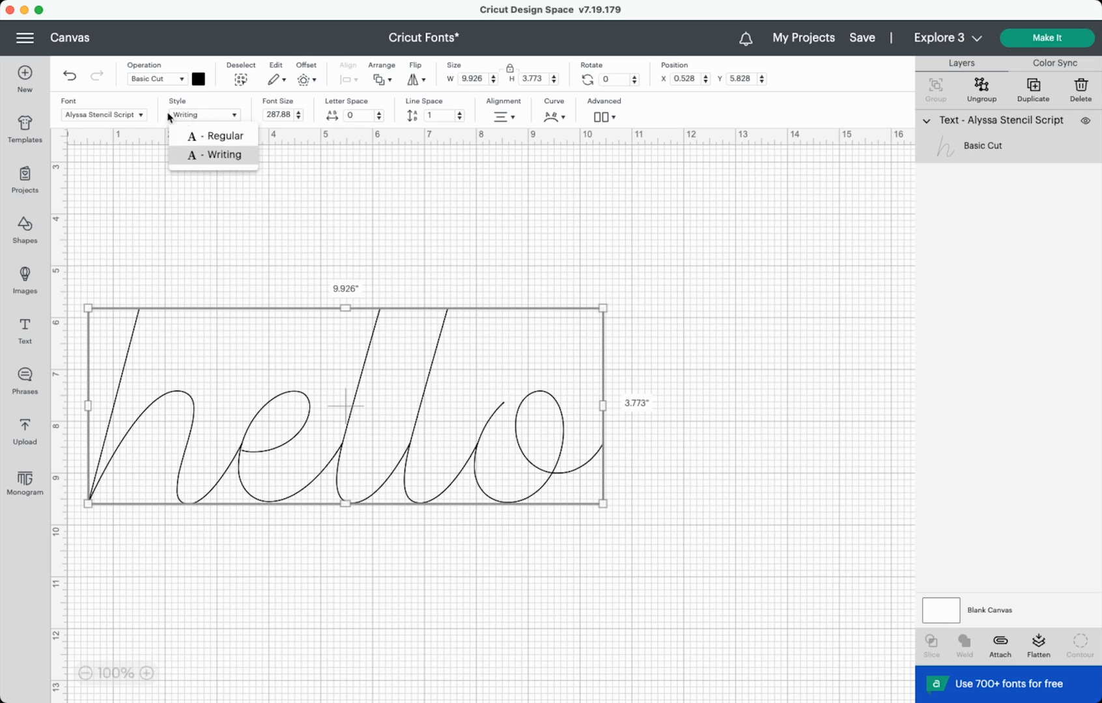
{"action": "left_click", "coordinate": [101, 115]}
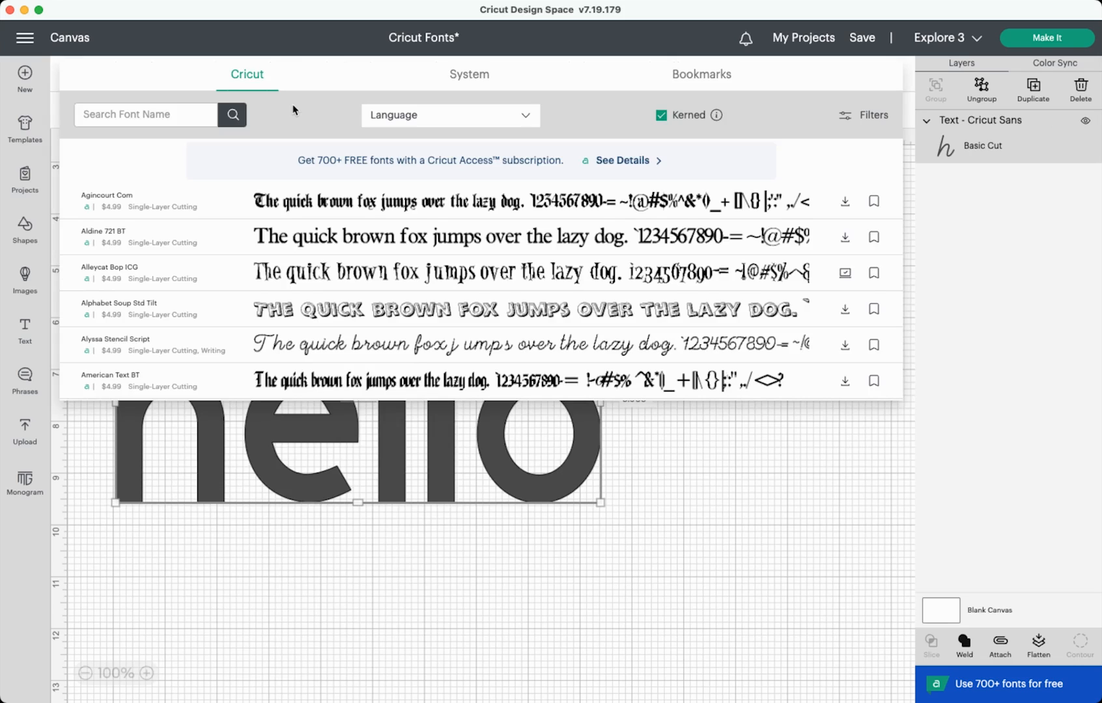
- Search the System fonts for grunge and apply Stand By Slab Grunge to hello
{"action": "left_click", "coordinate": [468, 74]}
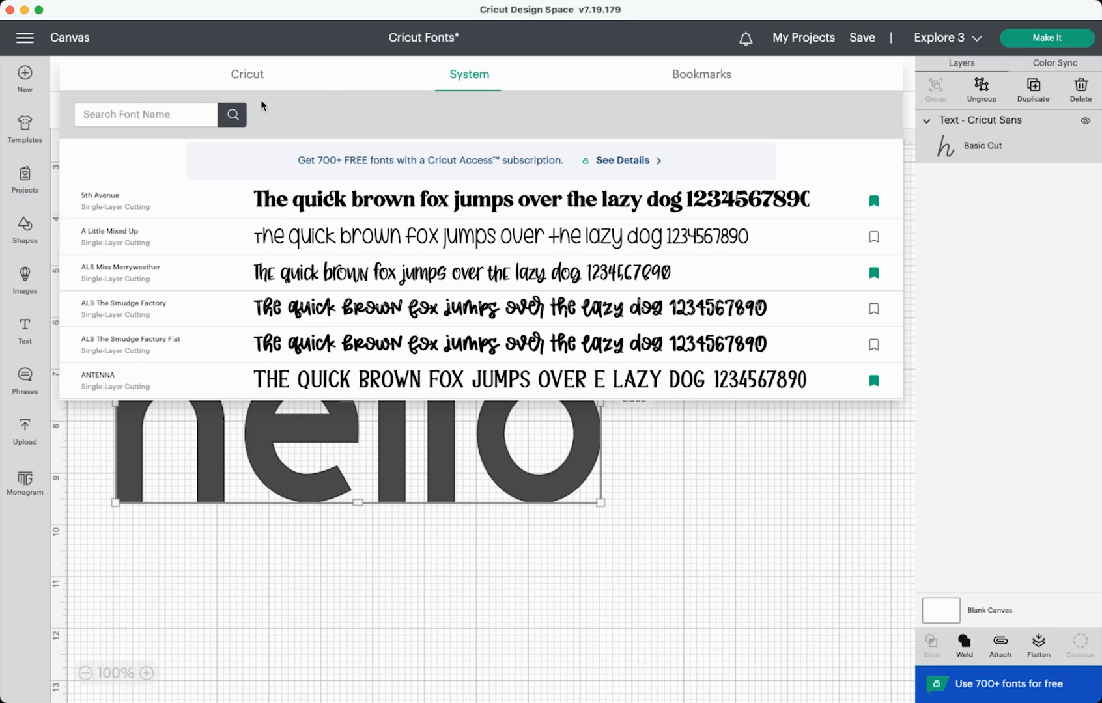
{"action": "type", "text": "grunge"}
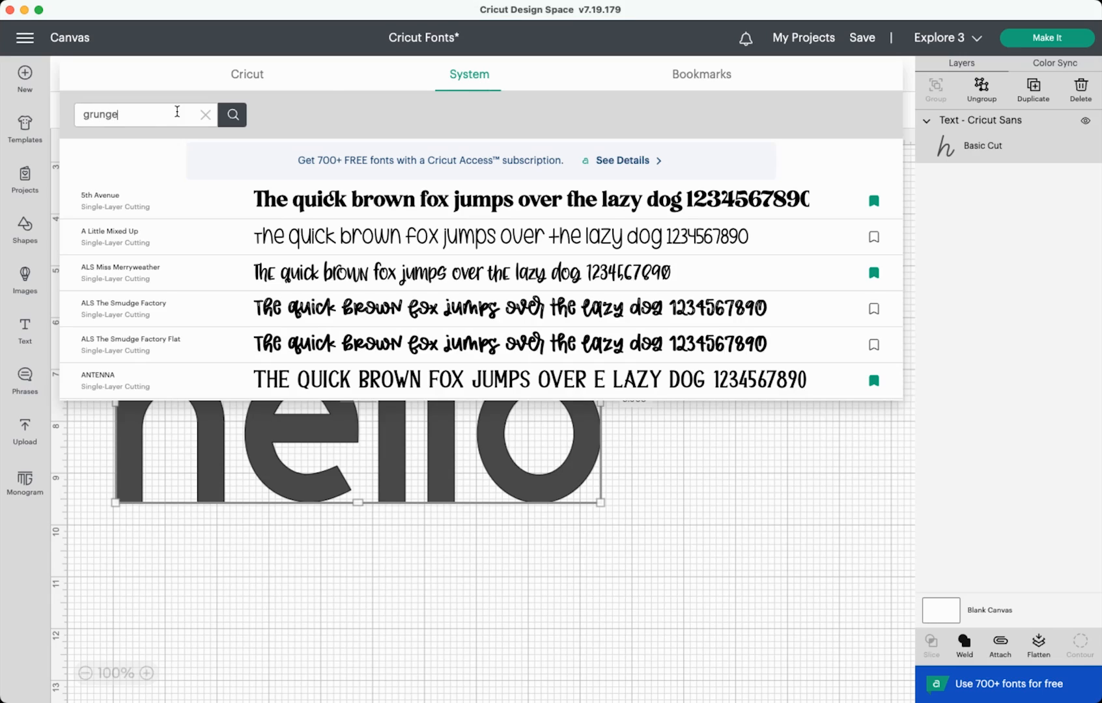
{"action": "left_click", "coordinate": [232, 114]}
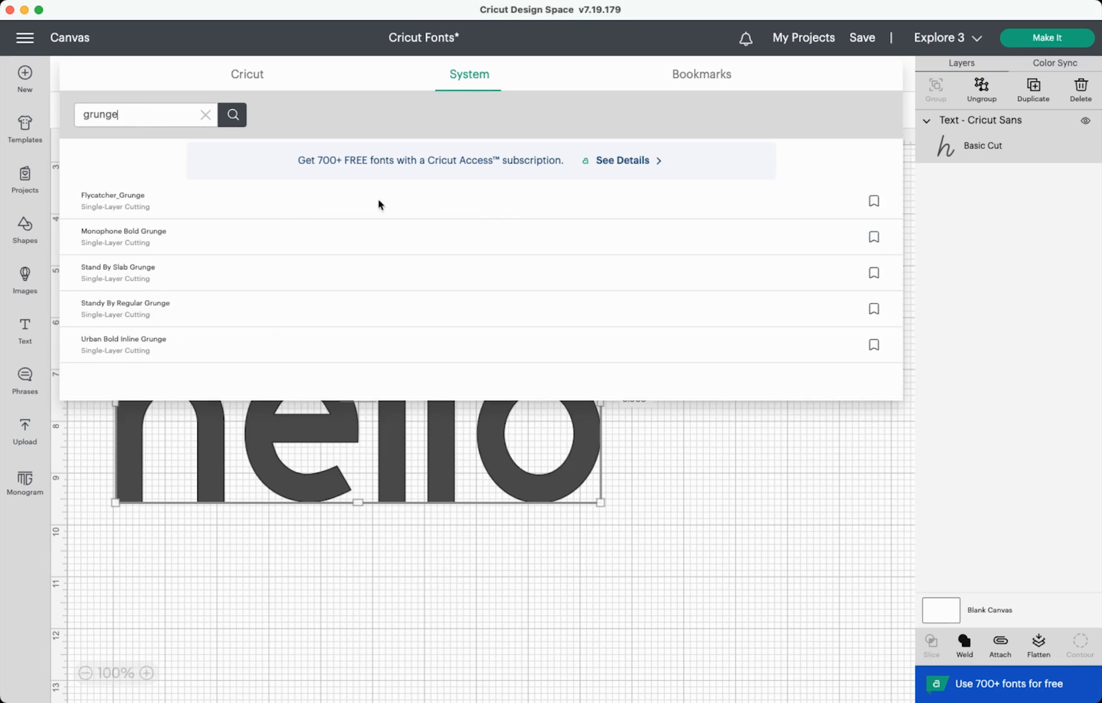
{"action": "mouse_move", "coordinate": [196, 313]}
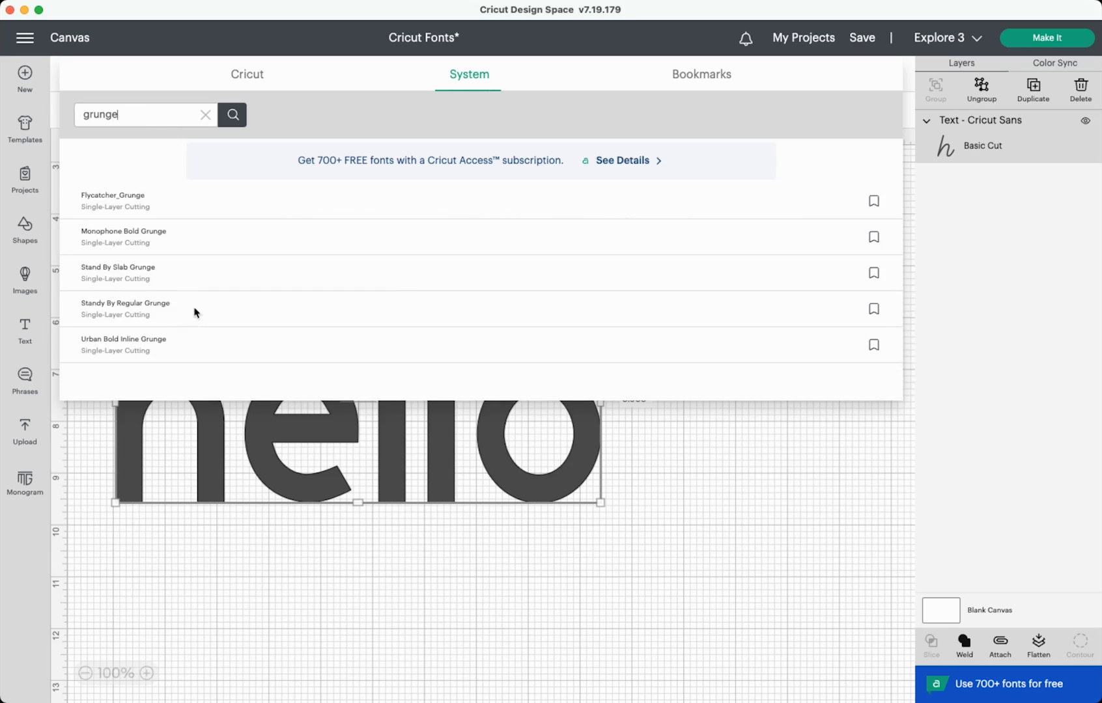
{"action": "mouse_move", "coordinate": [253, 275]}
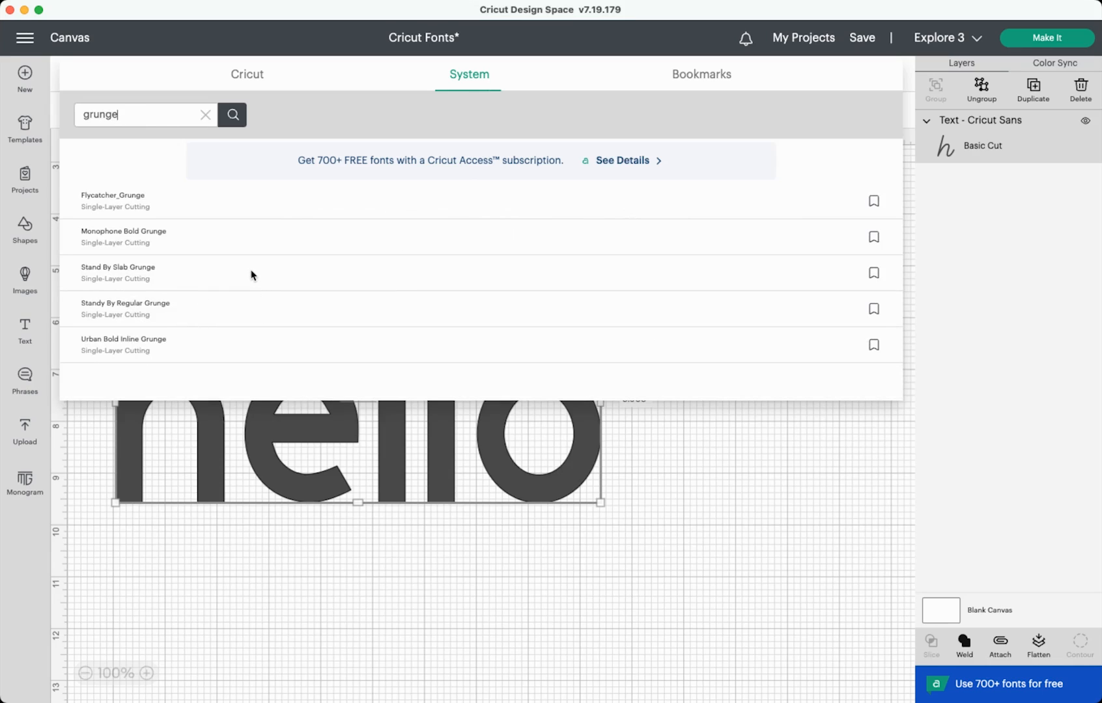
{"action": "left_click", "coordinate": [118, 267]}
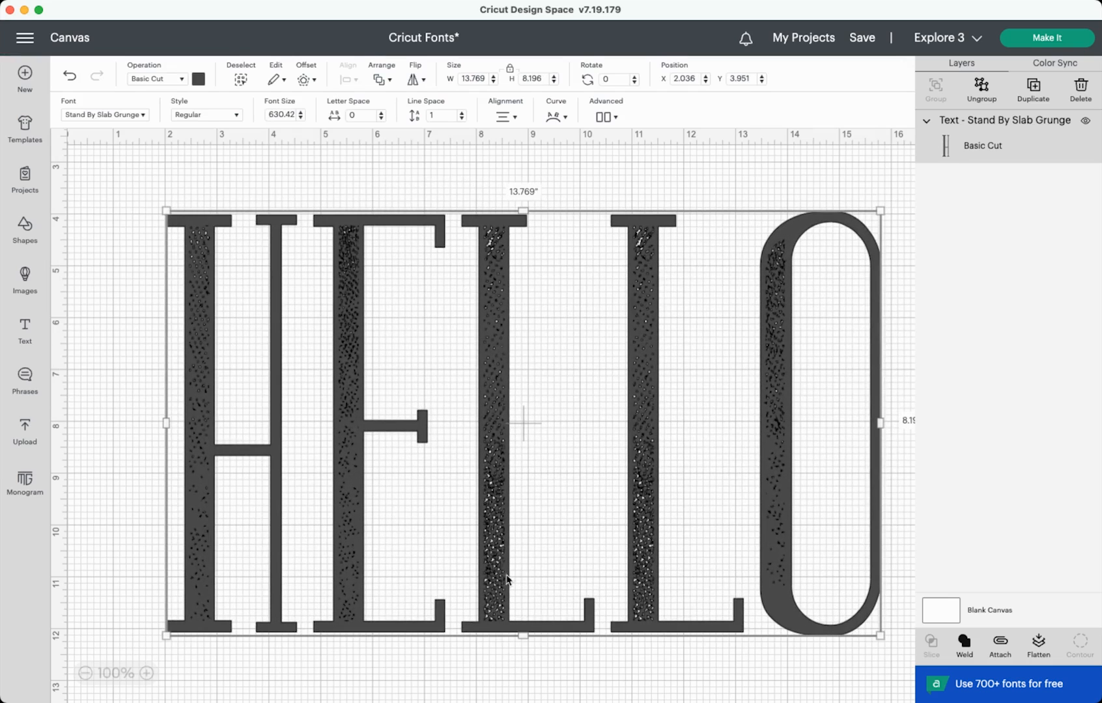
{"action": "left_click", "coordinate": [146, 673]}
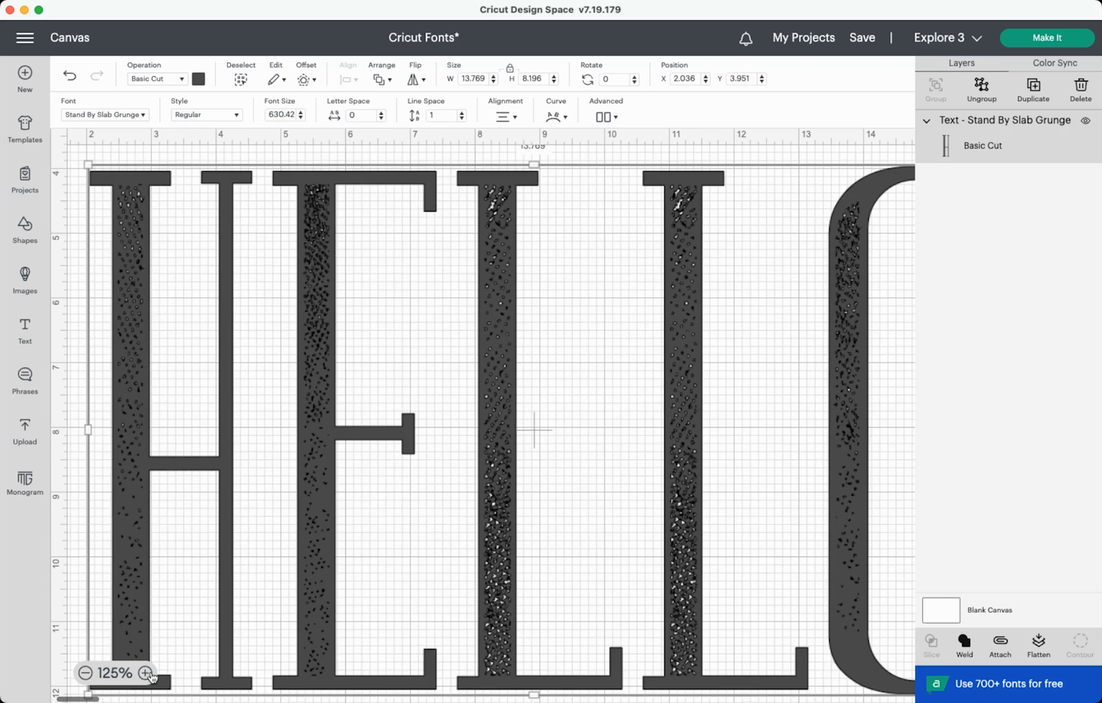
{"action": "left_click", "coordinate": [147, 673]}
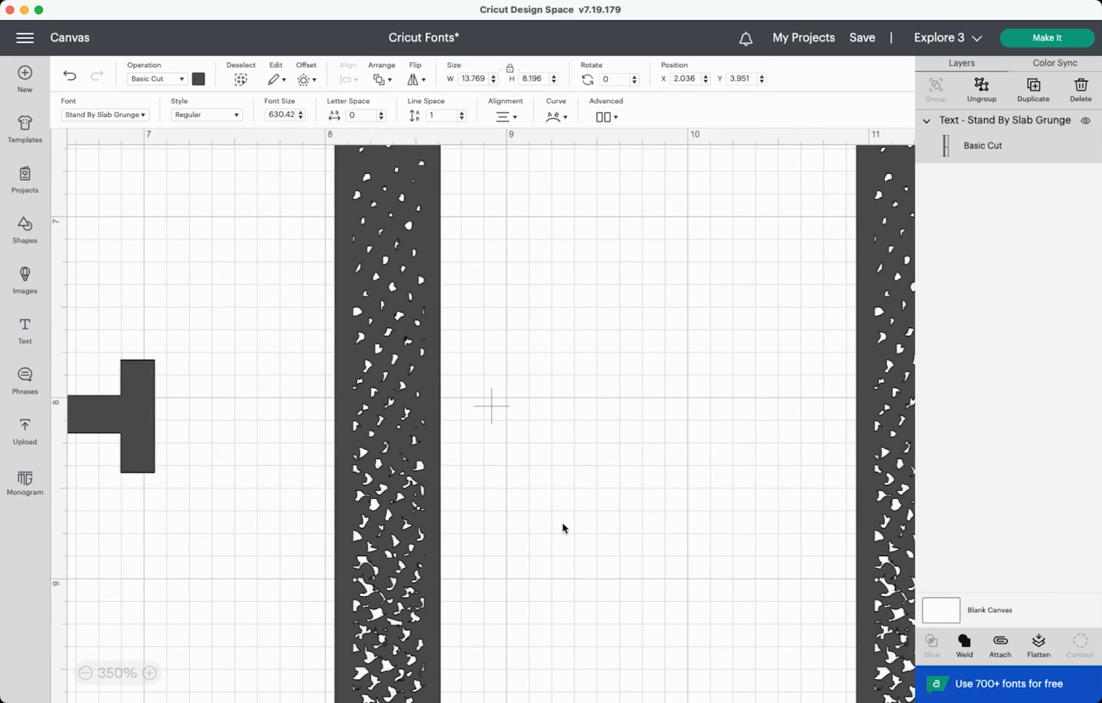
{"action": "mouse_move", "coordinate": [392, 517]}
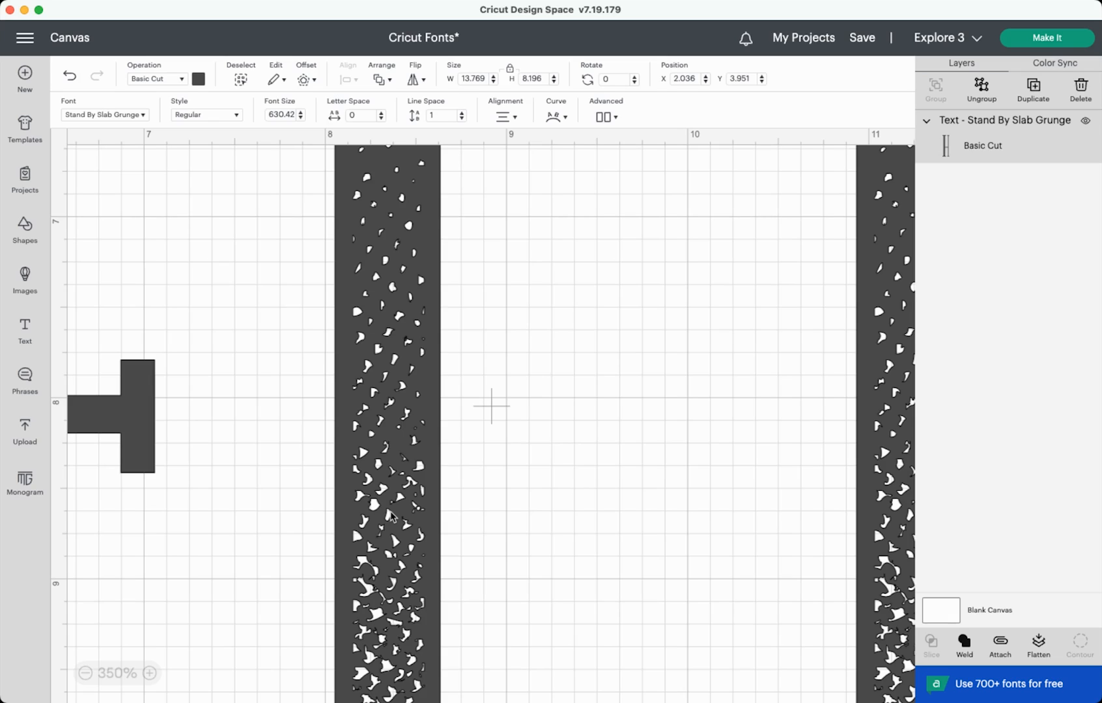
{"action": "left_click", "coordinate": [83, 673]}
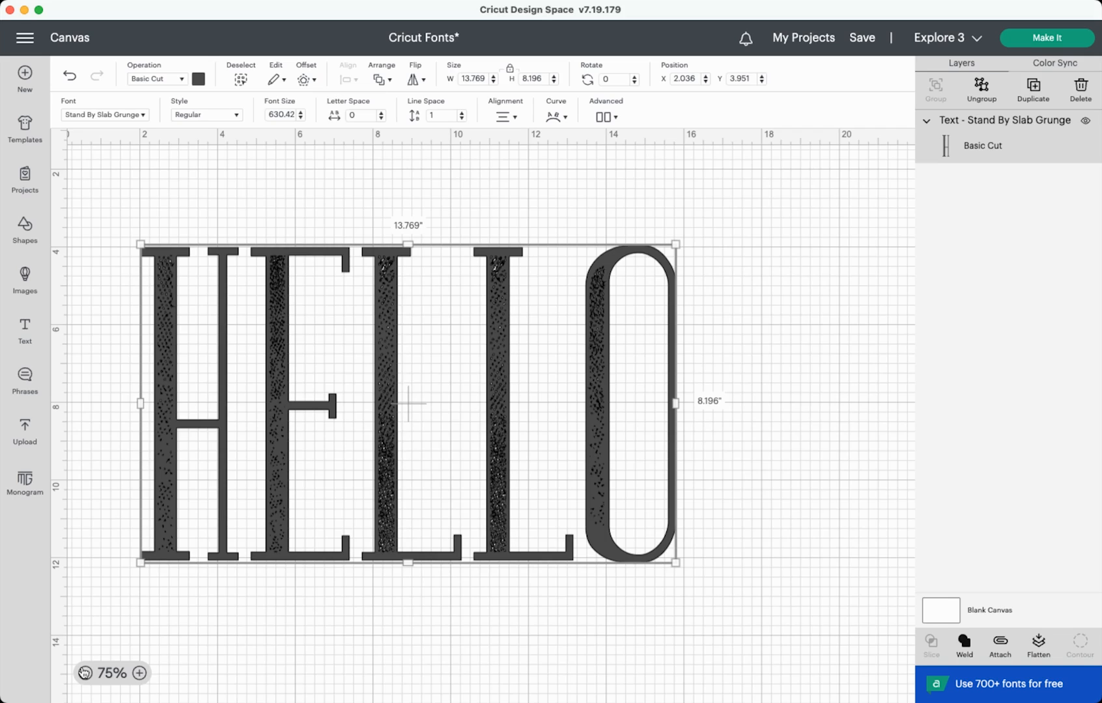
{"action": "left_click", "coordinate": [104, 115]}
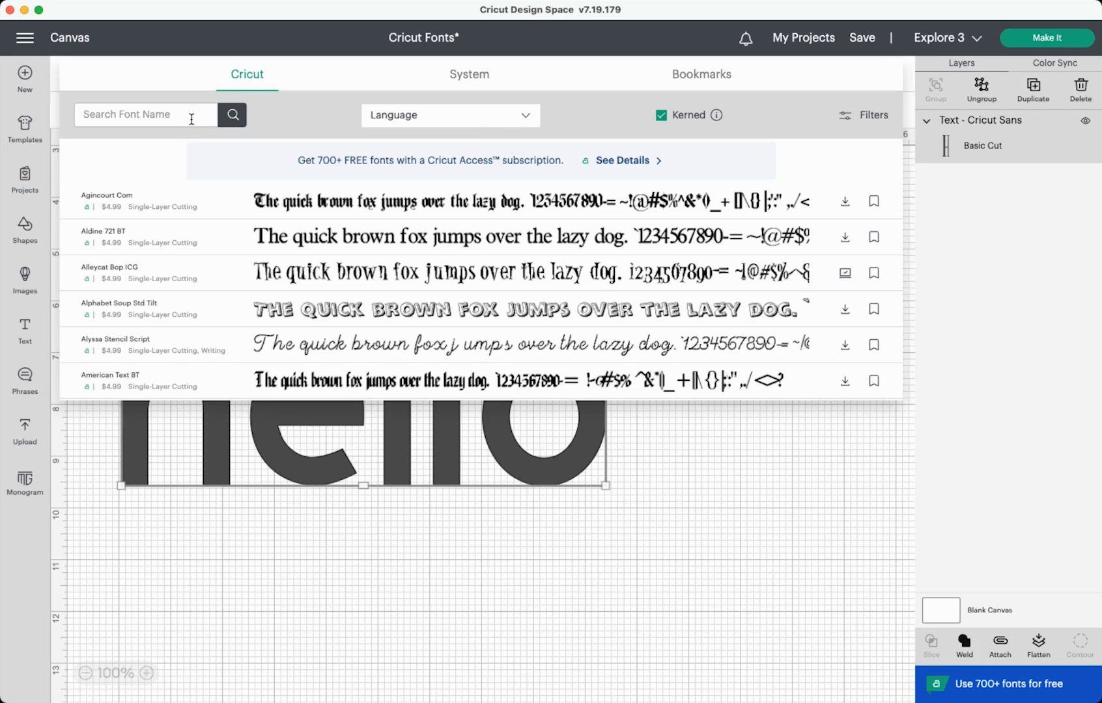
{"action": "mouse_move", "coordinate": [278, 77]}
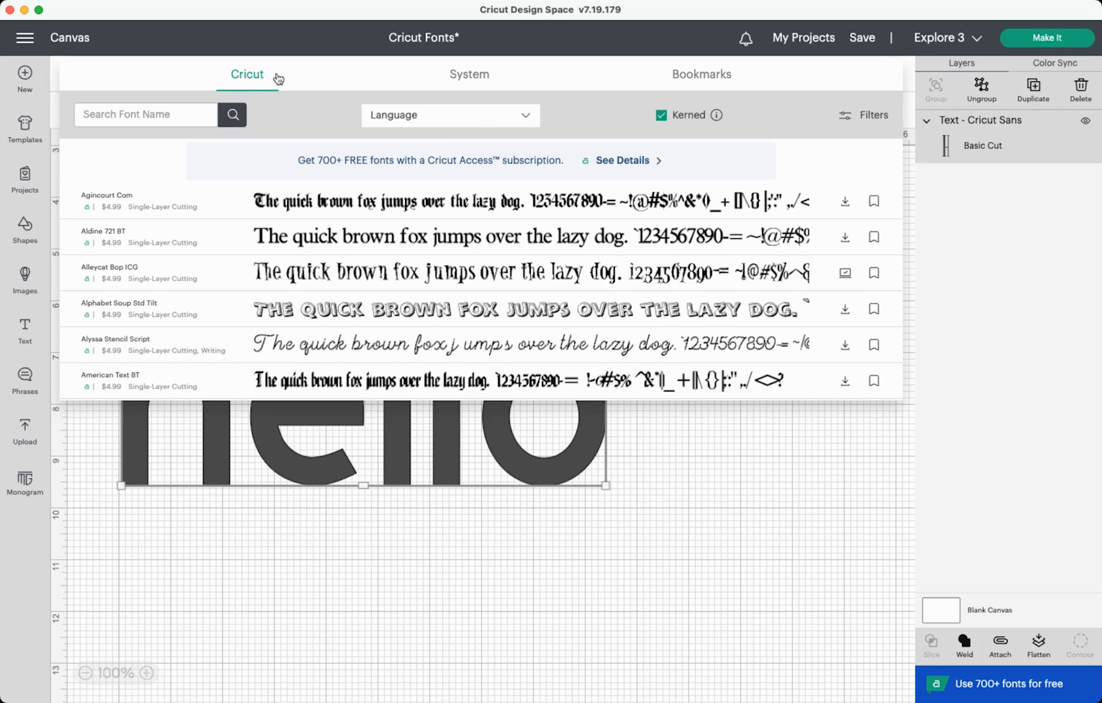
{"action": "mouse_move", "coordinate": [469, 117]}
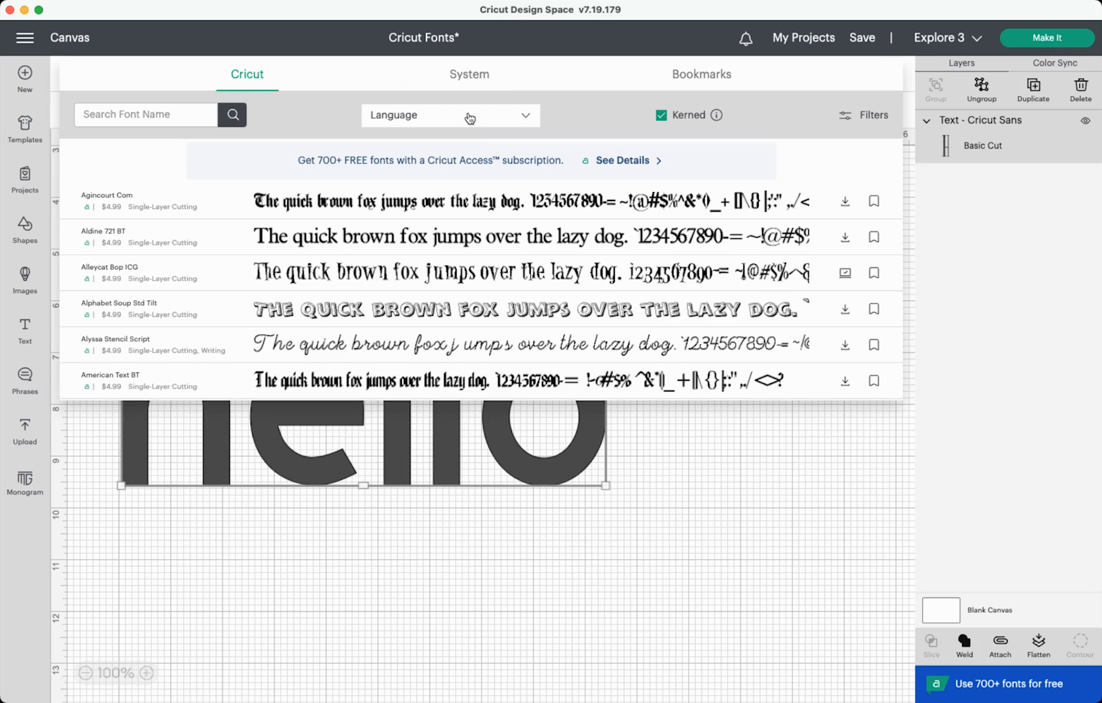
{"action": "left_click", "coordinate": [449, 114]}
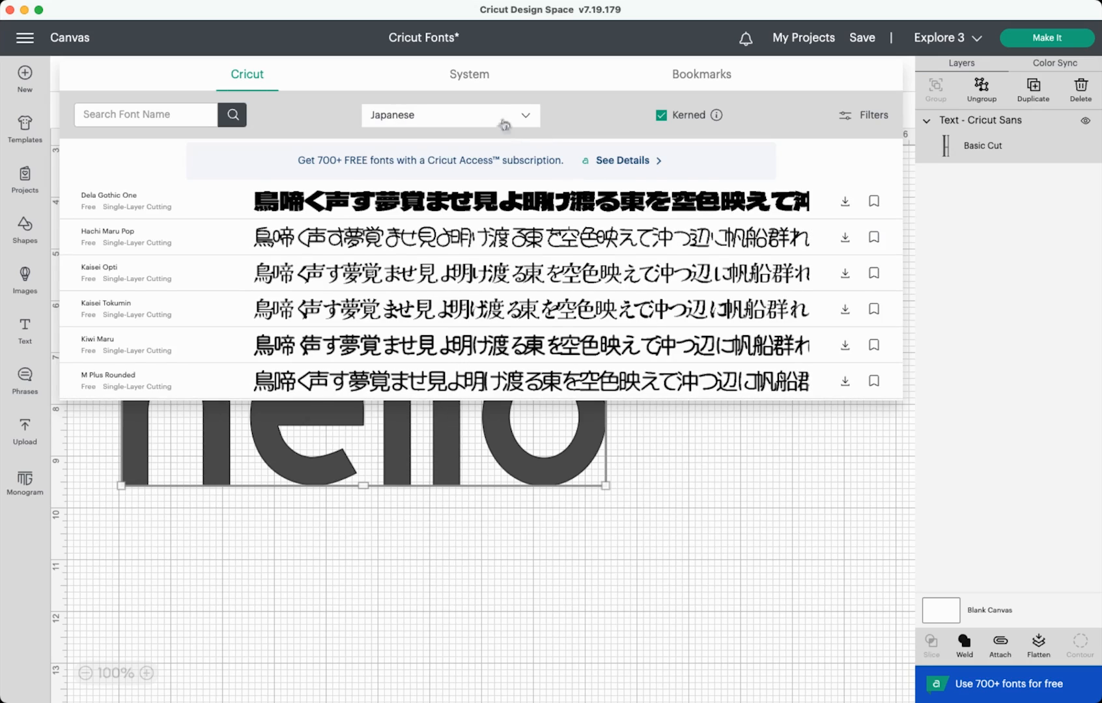
{"action": "left_click", "coordinate": [449, 115]}
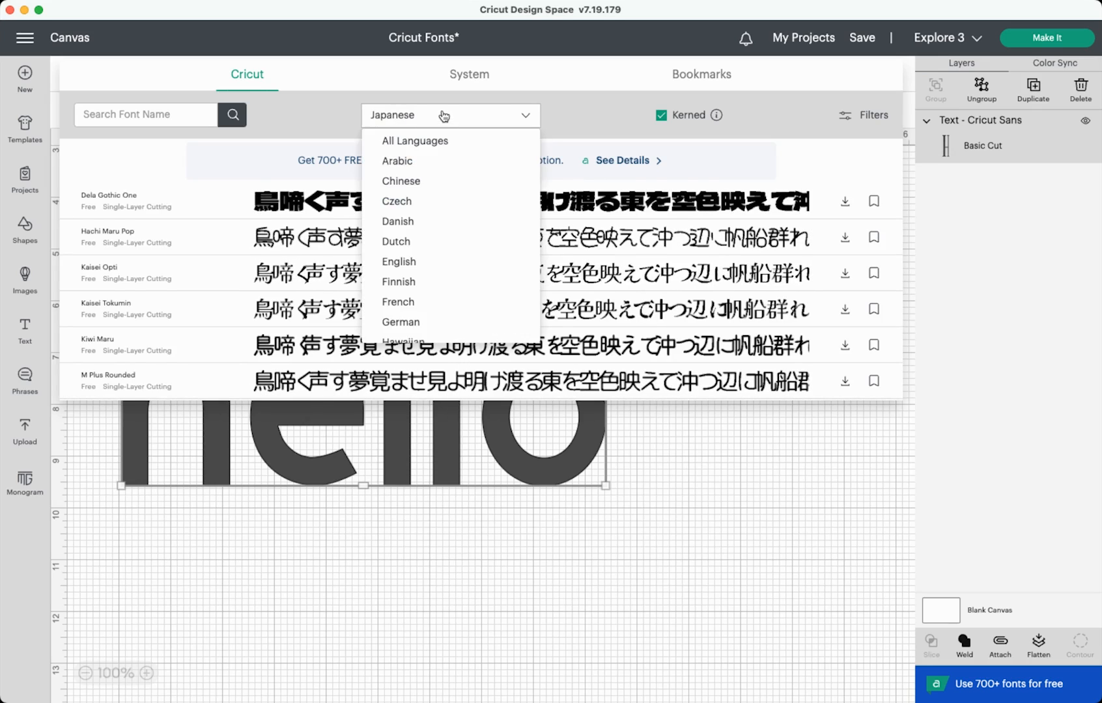
{"action": "left_click", "coordinate": [401, 181]}
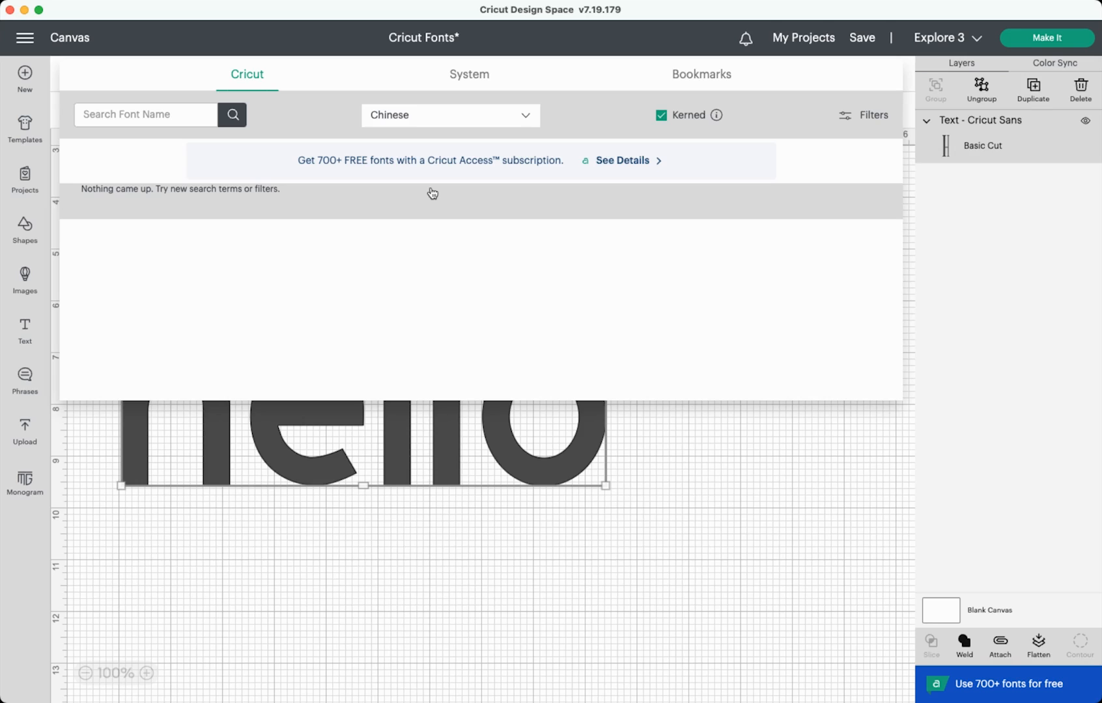
{"action": "left_click", "coordinate": [449, 114]}
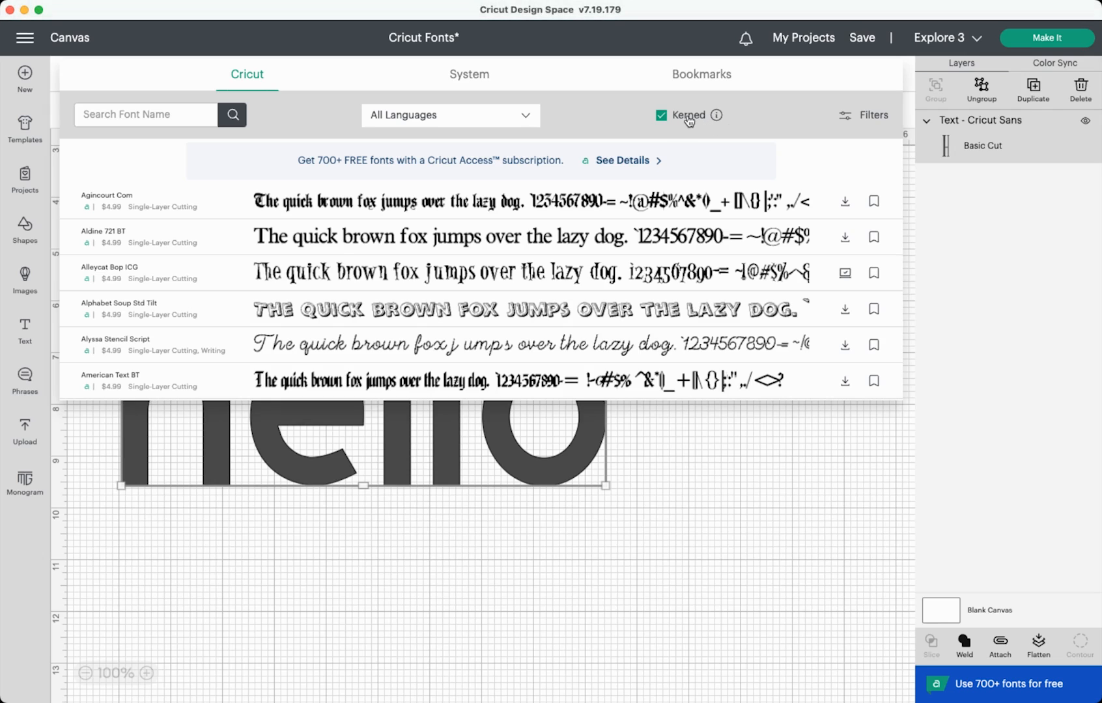
- Uncheck the Kerned filter and search the Cricut fonts for aphrodite
{"action": "left_click", "coordinate": [660, 115]}
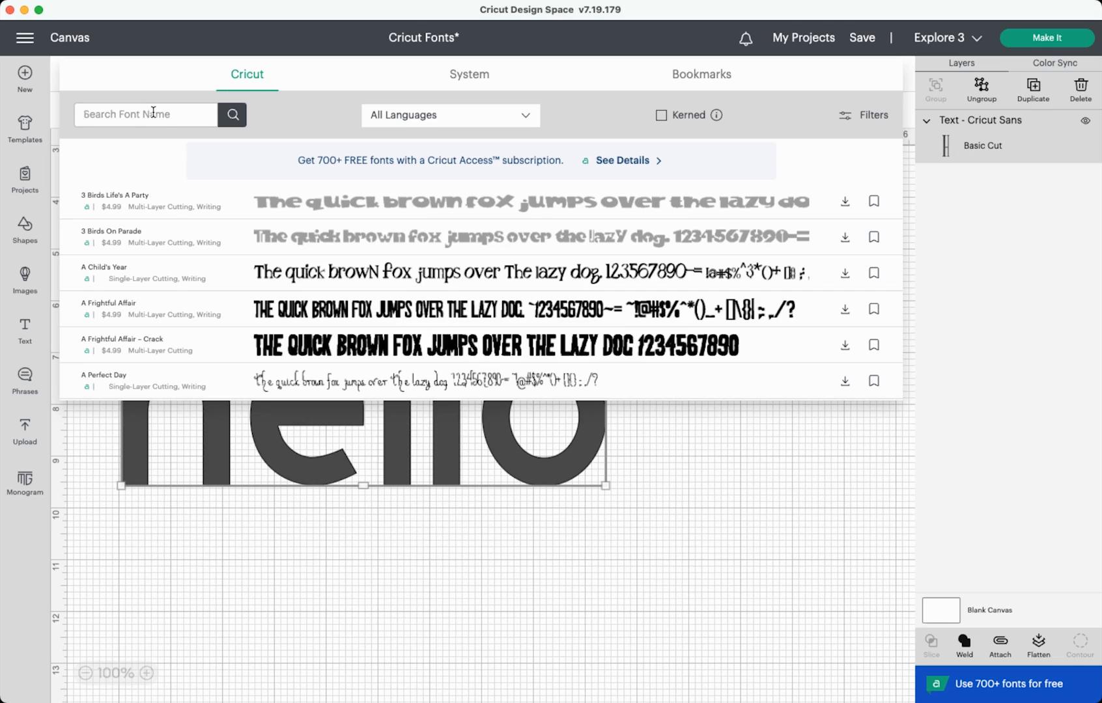
{"action": "type", "text": "aphrodite"}
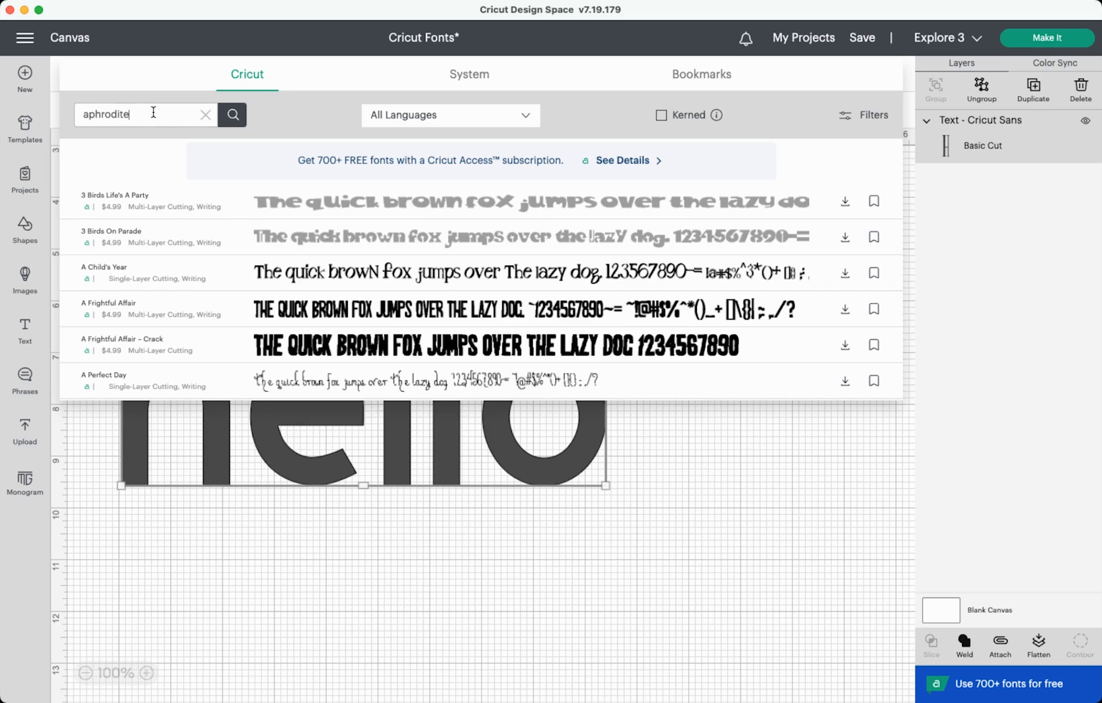
{"action": "left_click", "coordinate": [231, 114]}
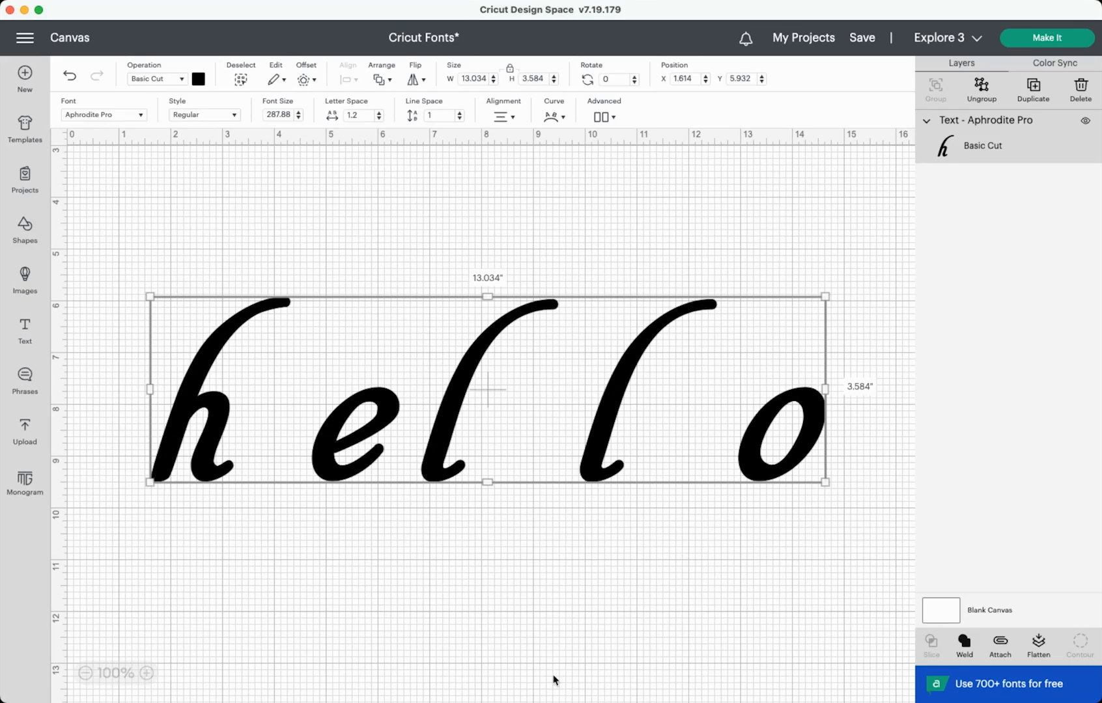
{"action": "mouse_move", "coordinate": [326, 573]}
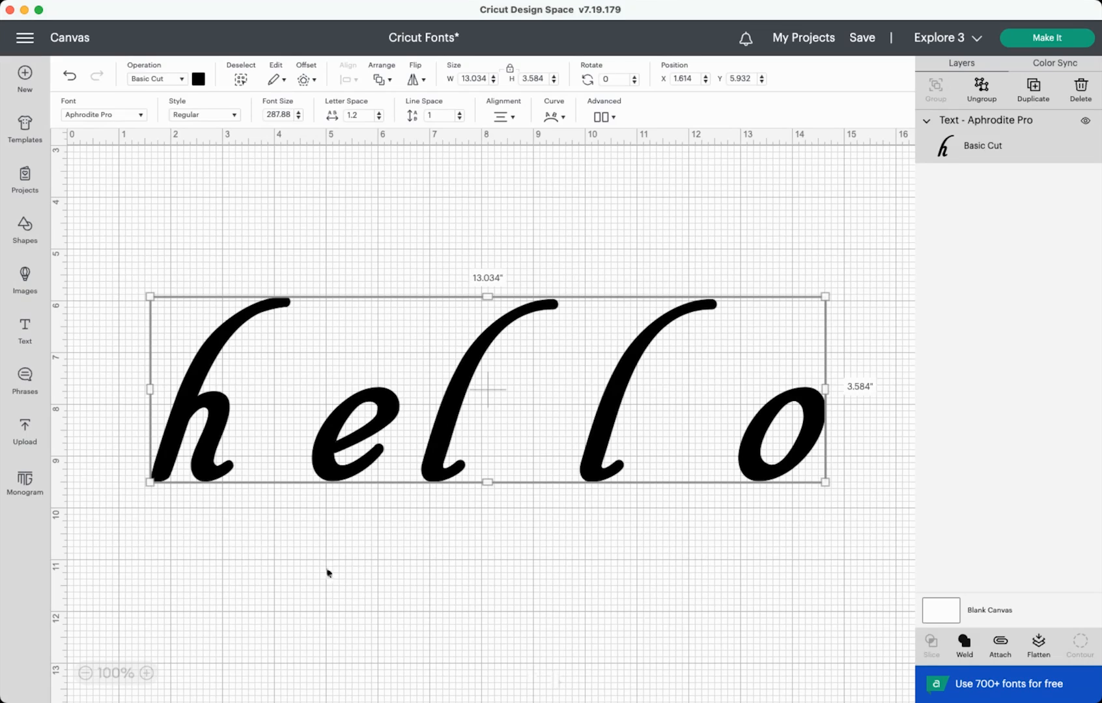
{"action": "mouse_move", "coordinate": [268, 485]}
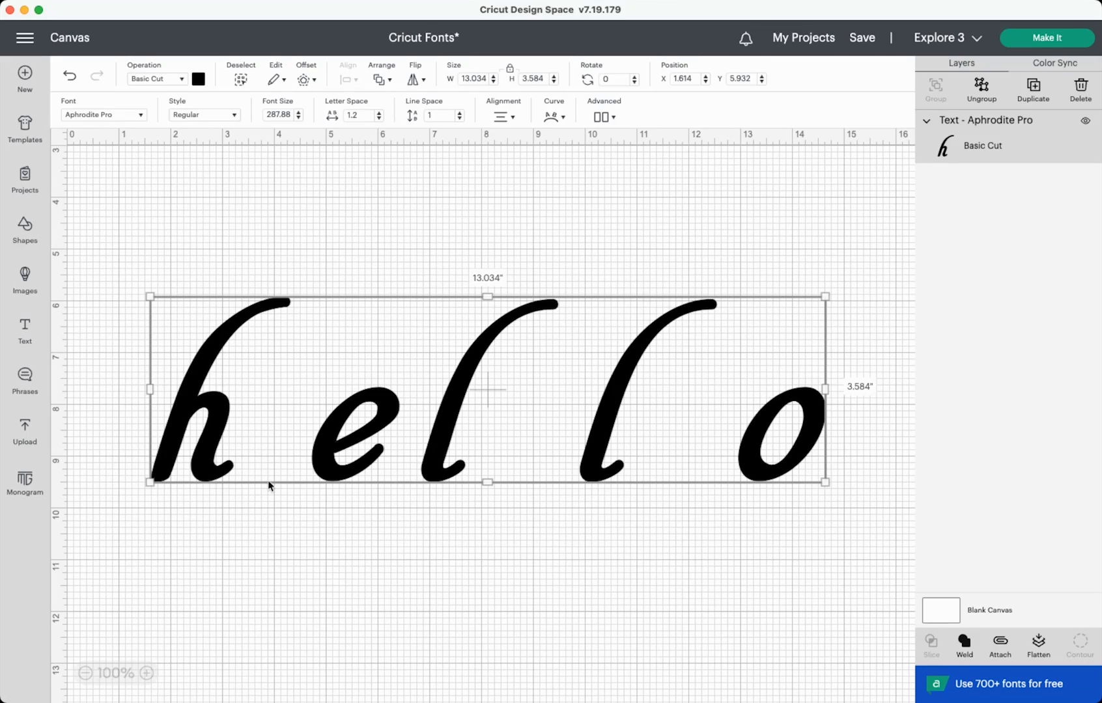
{"action": "mouse_move", "coordinate": [150, 292]}
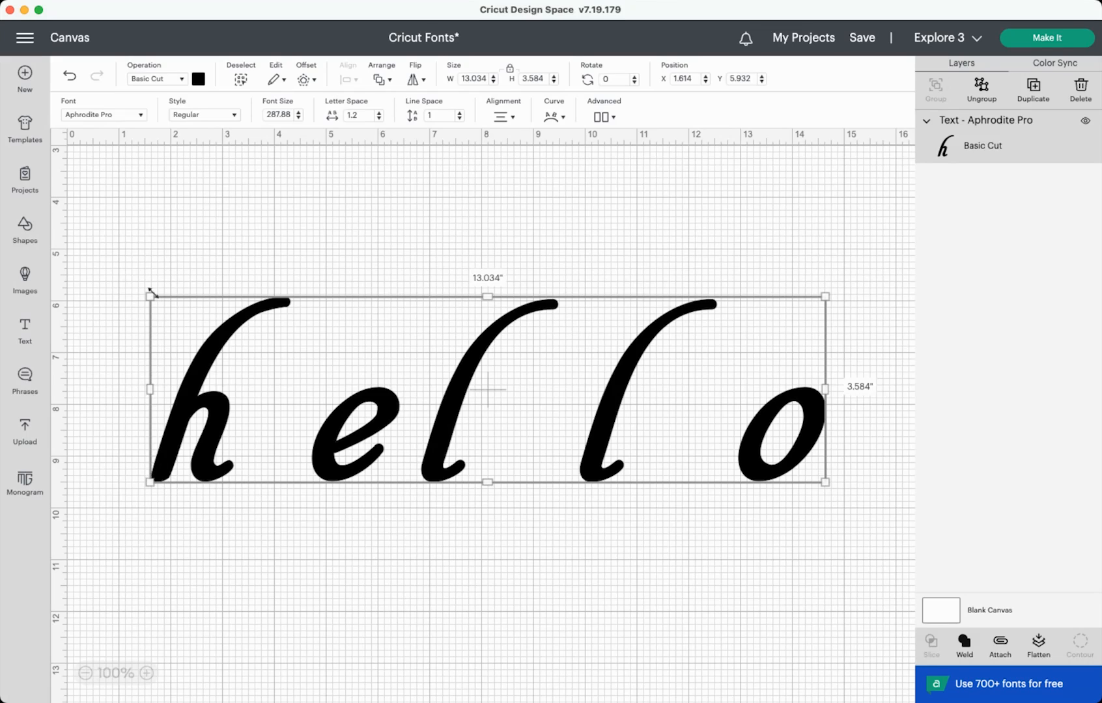
{"action": "mouse_move", "coordinate": [295, 414]}
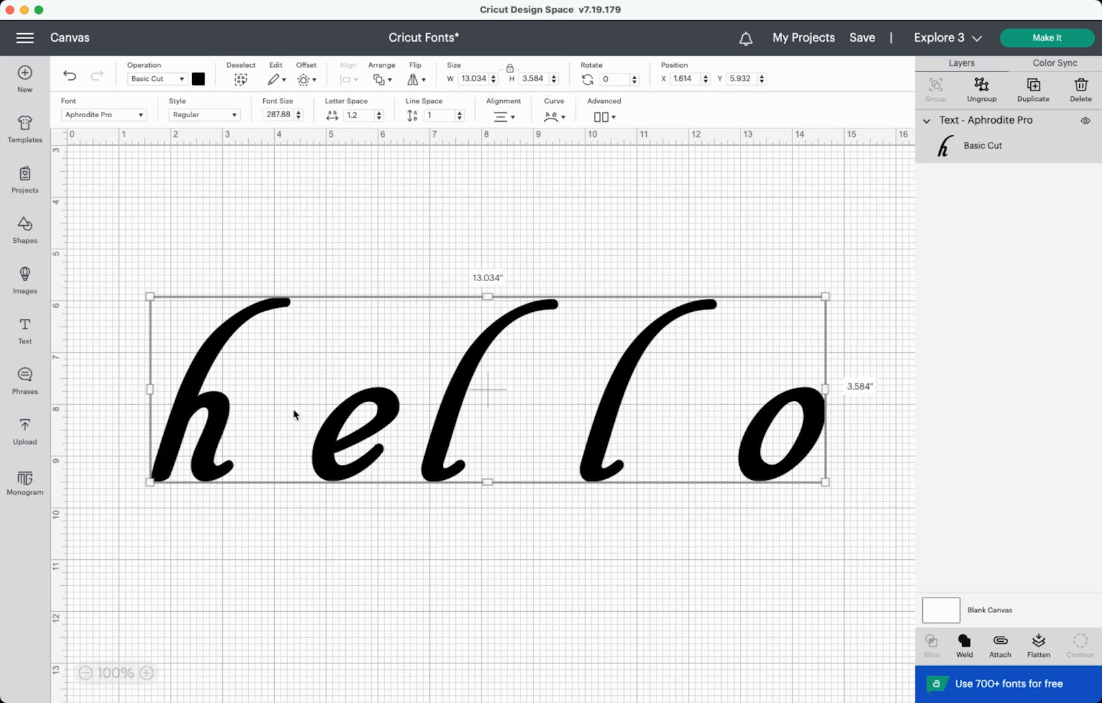
{"action": "mouse_move", "coordinate": [297, 296]}
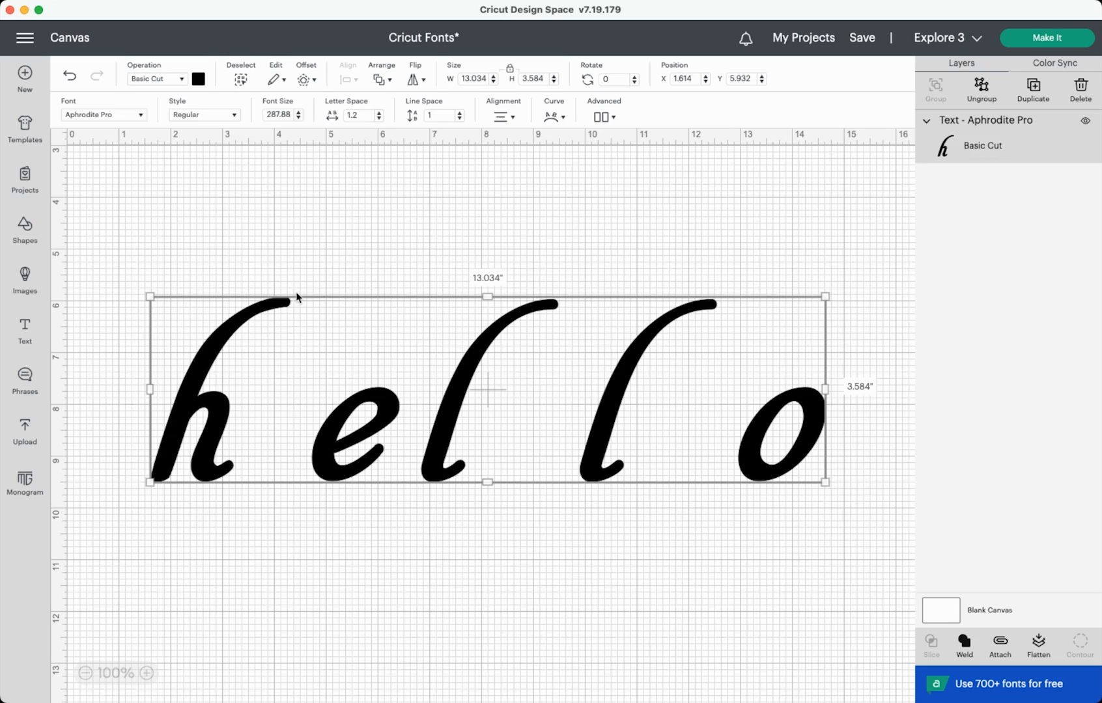
{"action": "mouse_move", "coordinate": [286, 302]}
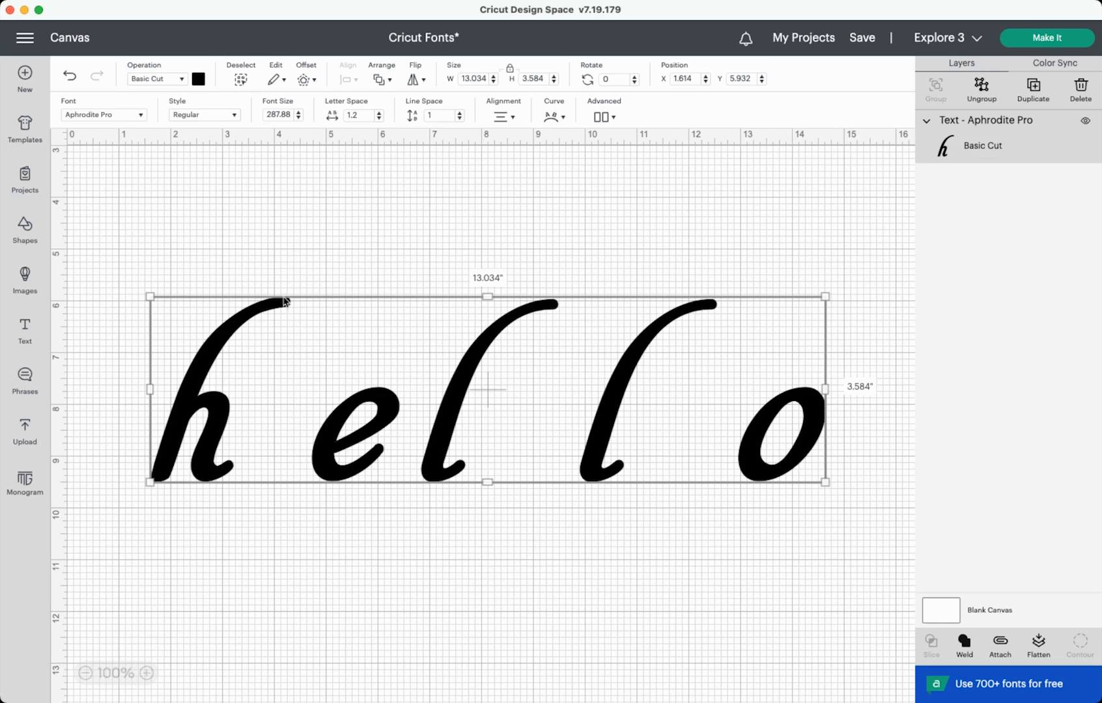
{"action": "mouse_move", "coordinate": [306, 273]}
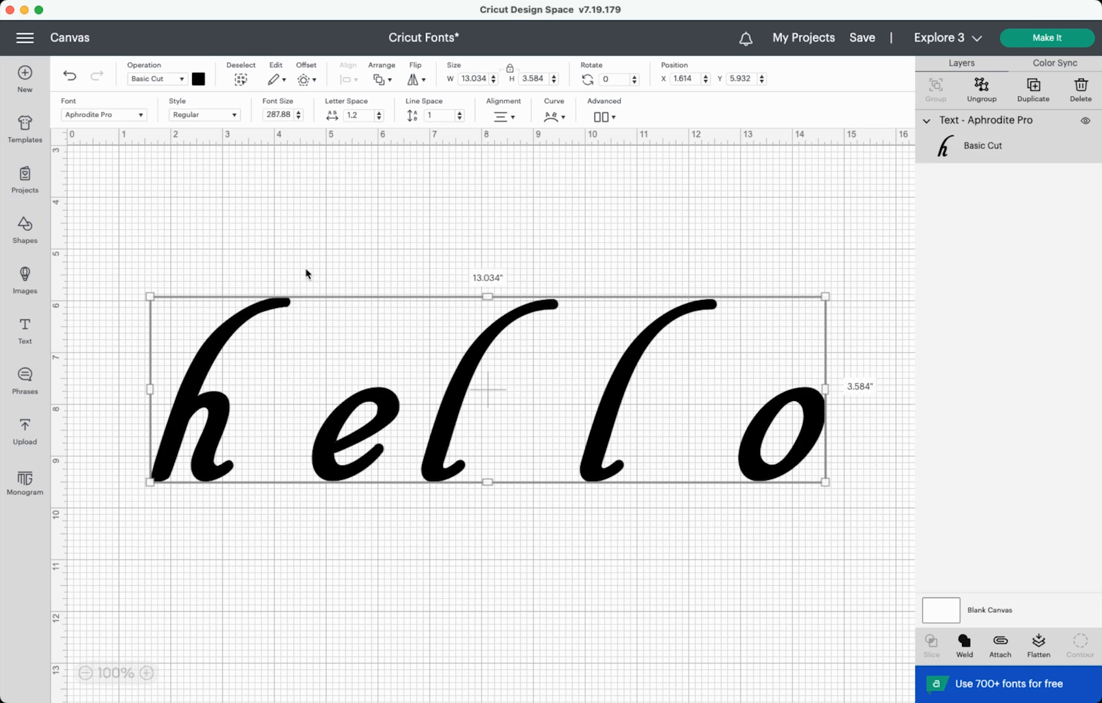
{"action": "mouse_move", "coordinate": [559, 608]}
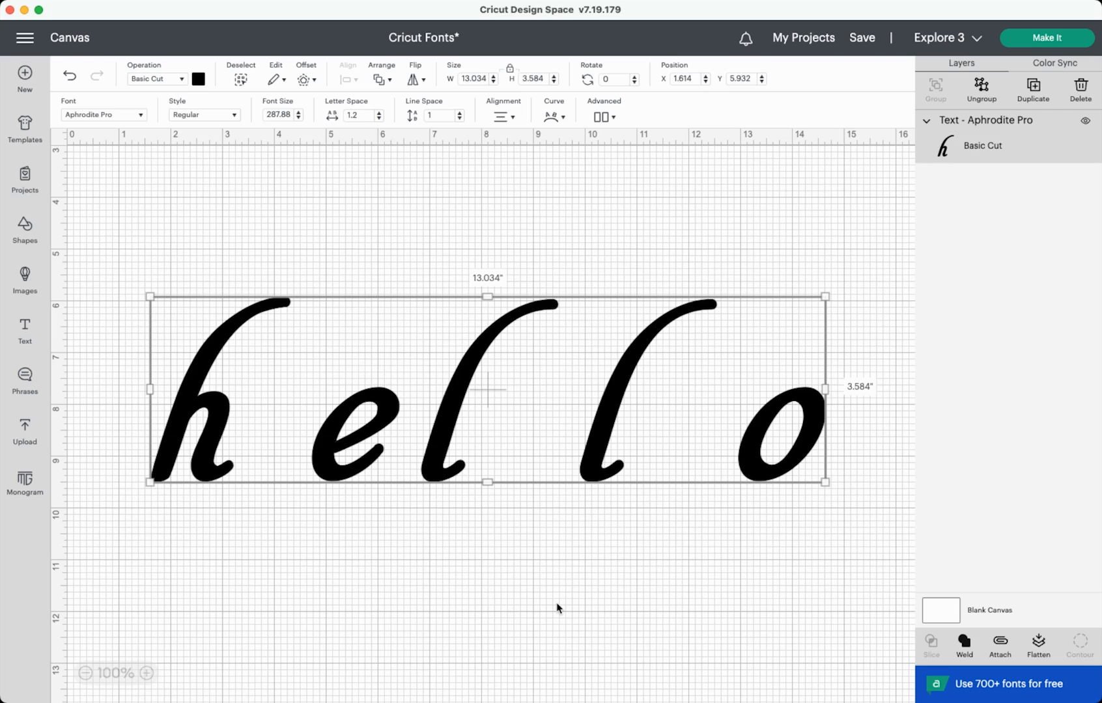
{"action": "mouse_move", "coordinate": [136, 132]}
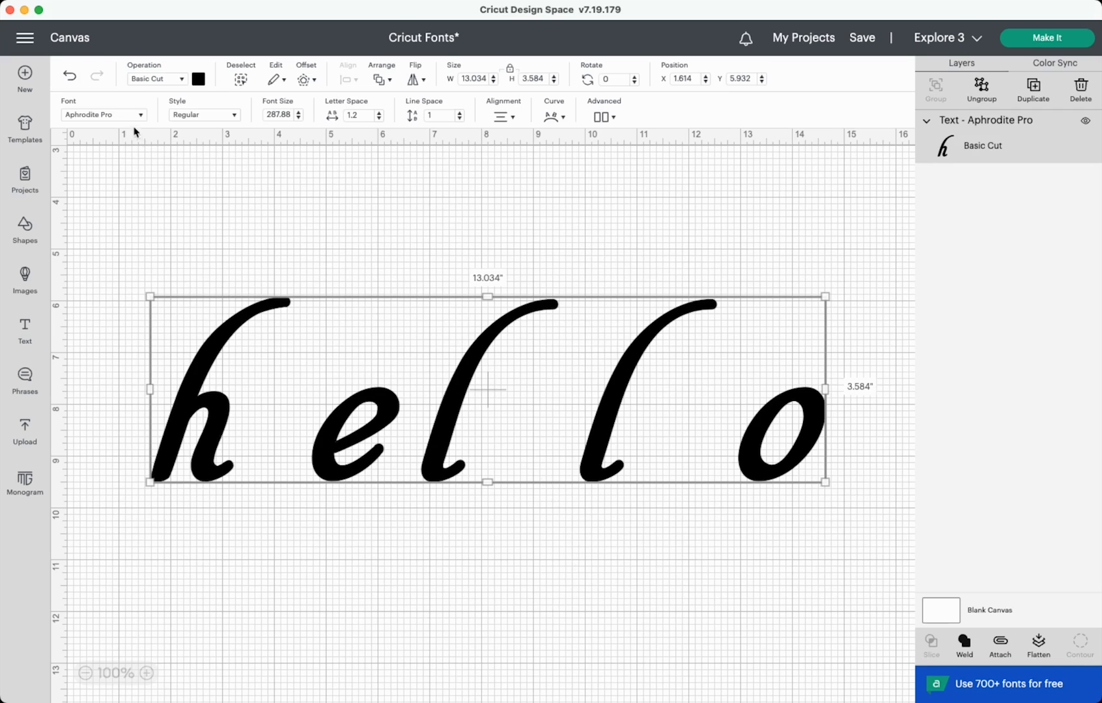
- Re-enable the Kerned filter, clear the aphrodite search and apply Belinda to hello
{"action": "left_click", "coordinate": [103, 114]}
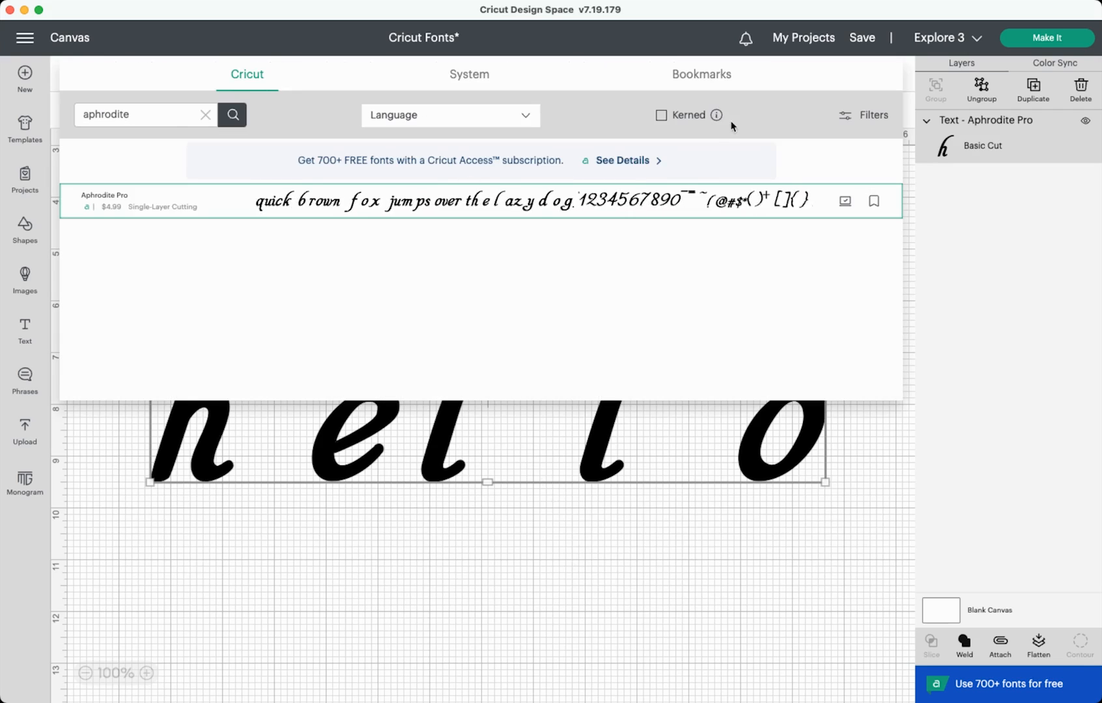
{"action": "left_click", "coordinate": [660, 115]}
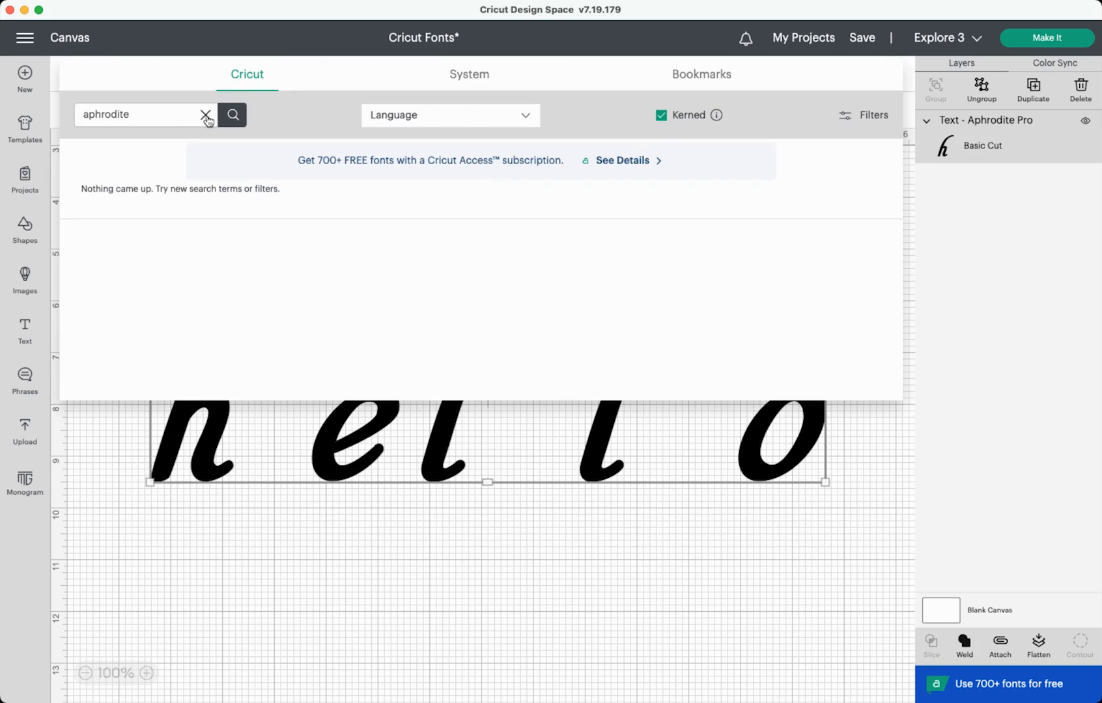
{"action": "left_click", "coordinate": [204, 114]}
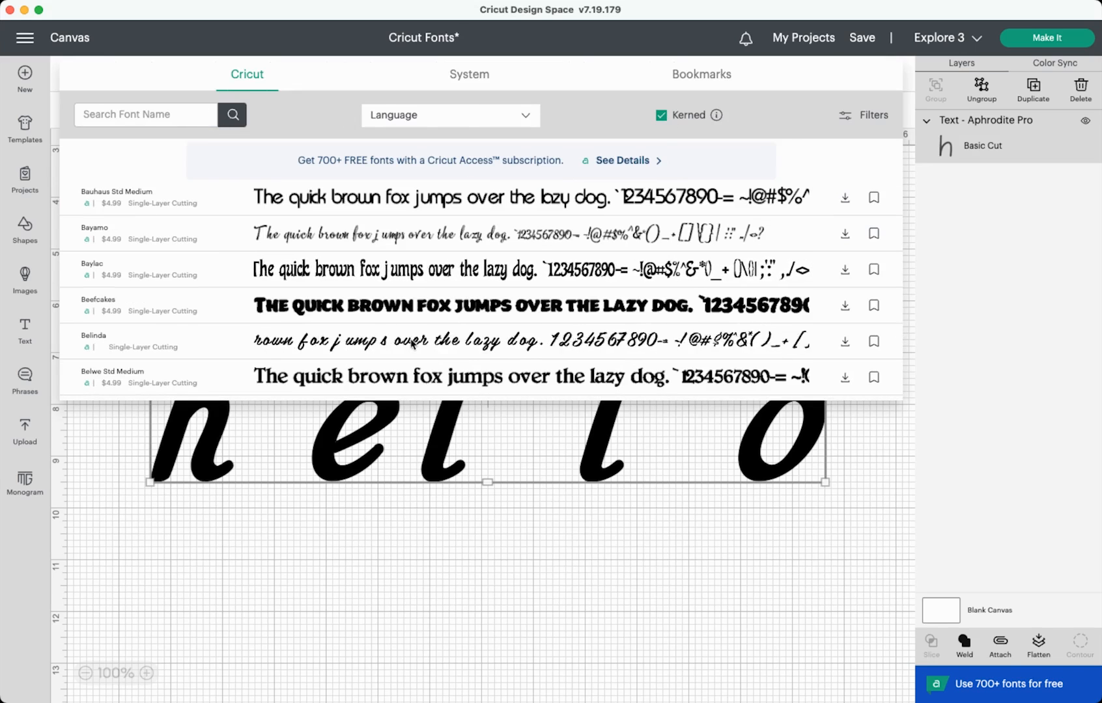
{"action": "left_click", "coordinate": [93, 336]}
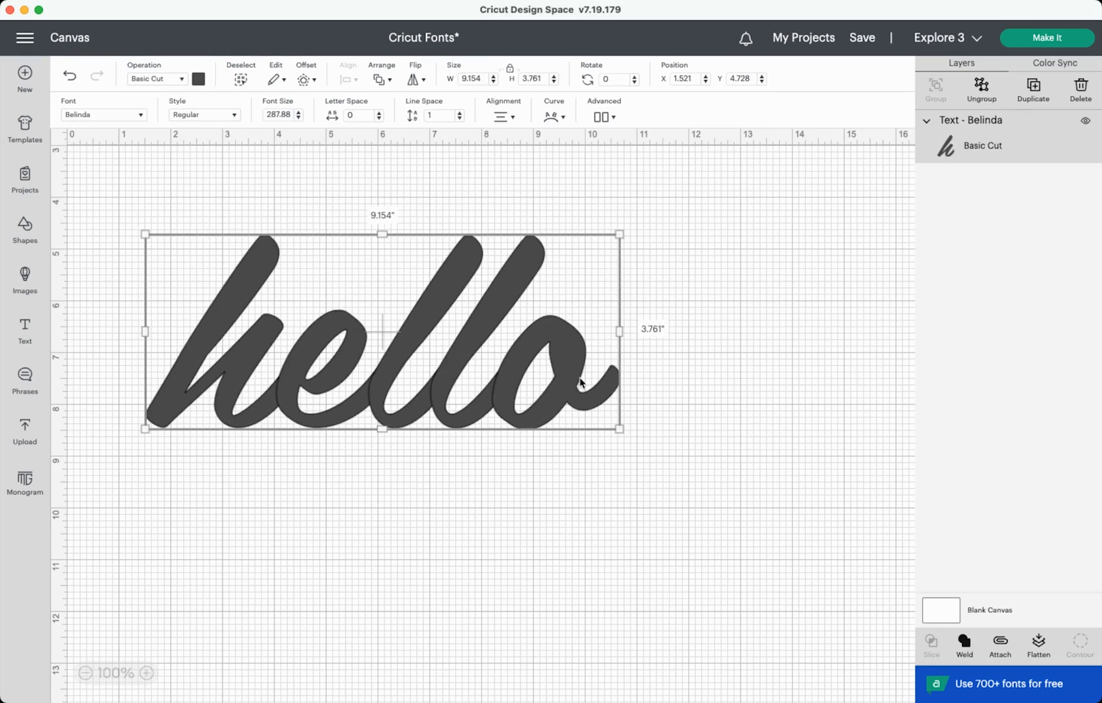
{"action": "mouse_move", "coordinate": [584, 378]}
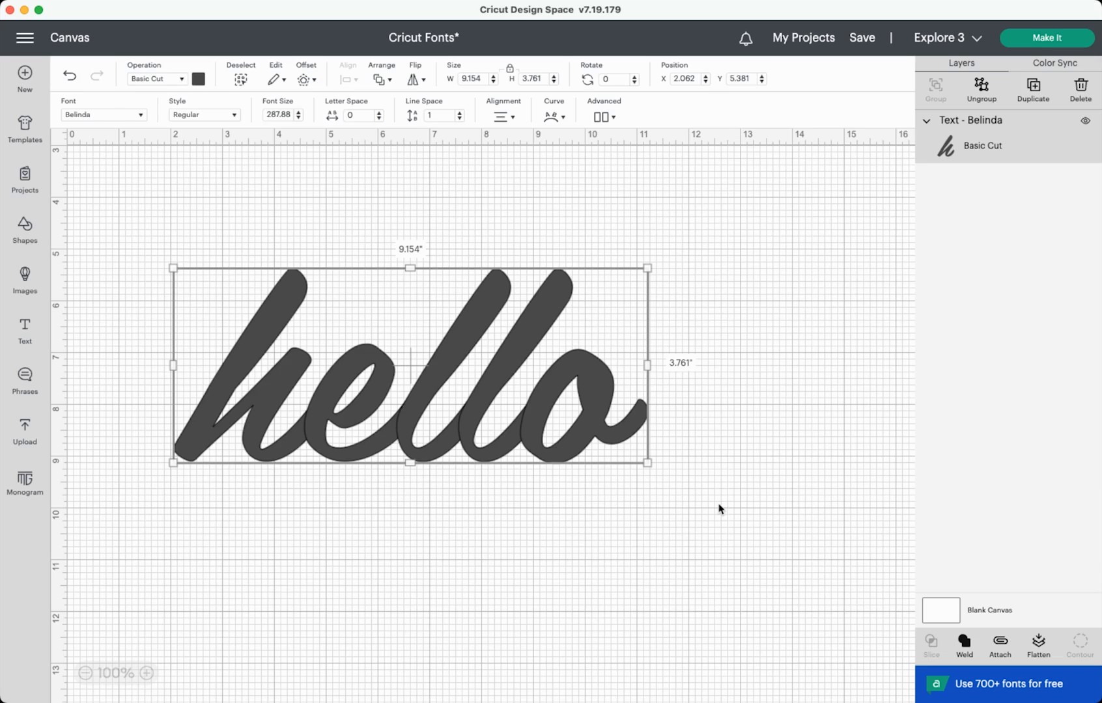
- Filter the font library to Multi-Layer fonts, including non-kerned ones, to find Alphalicious
{"action": "left_click", "coordinate": [101, 115]}
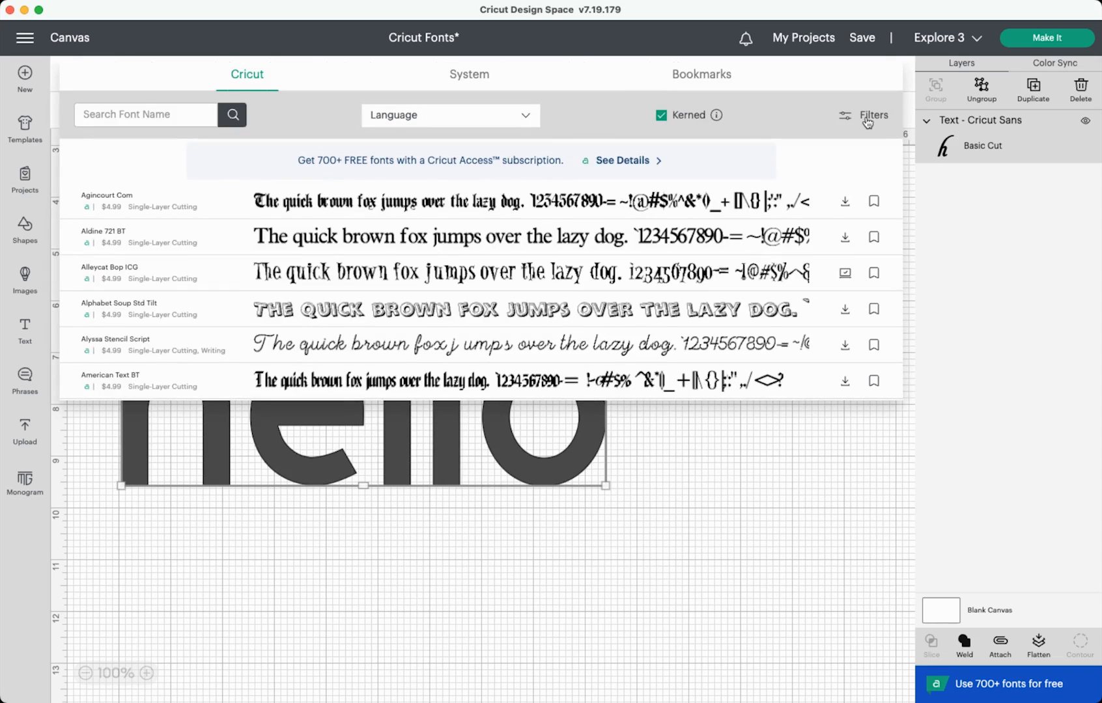
{"action": "left_click", "coordinate": [872, 115]}
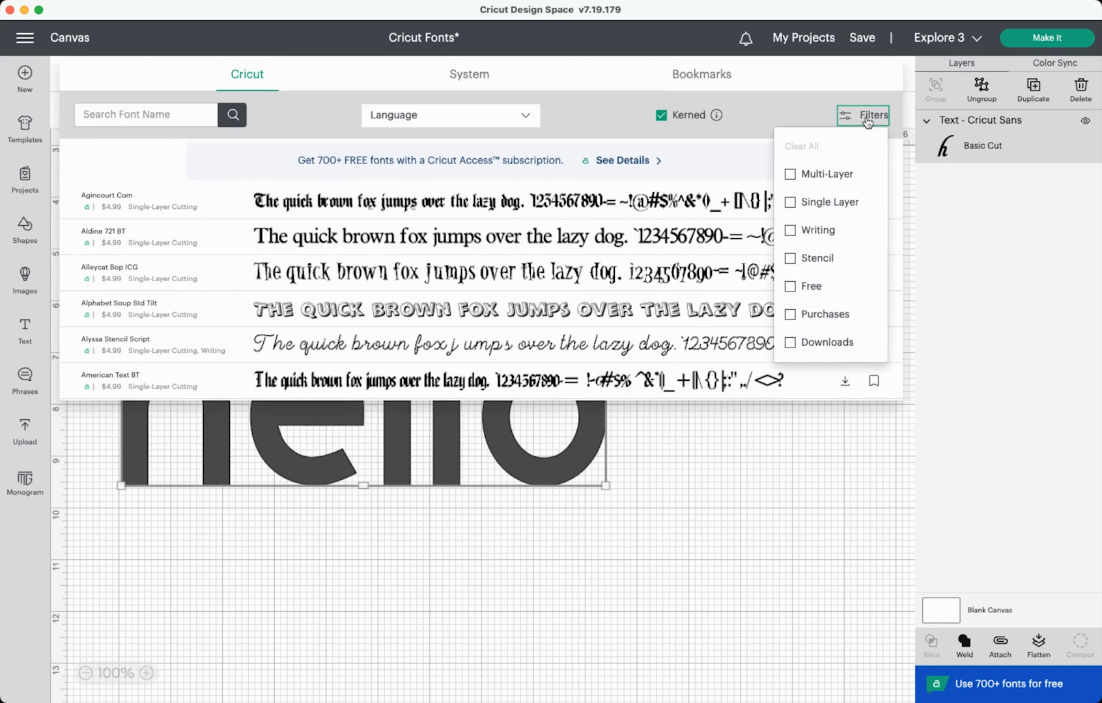
{"action": "left_click", "coordinate": [789, 175]}
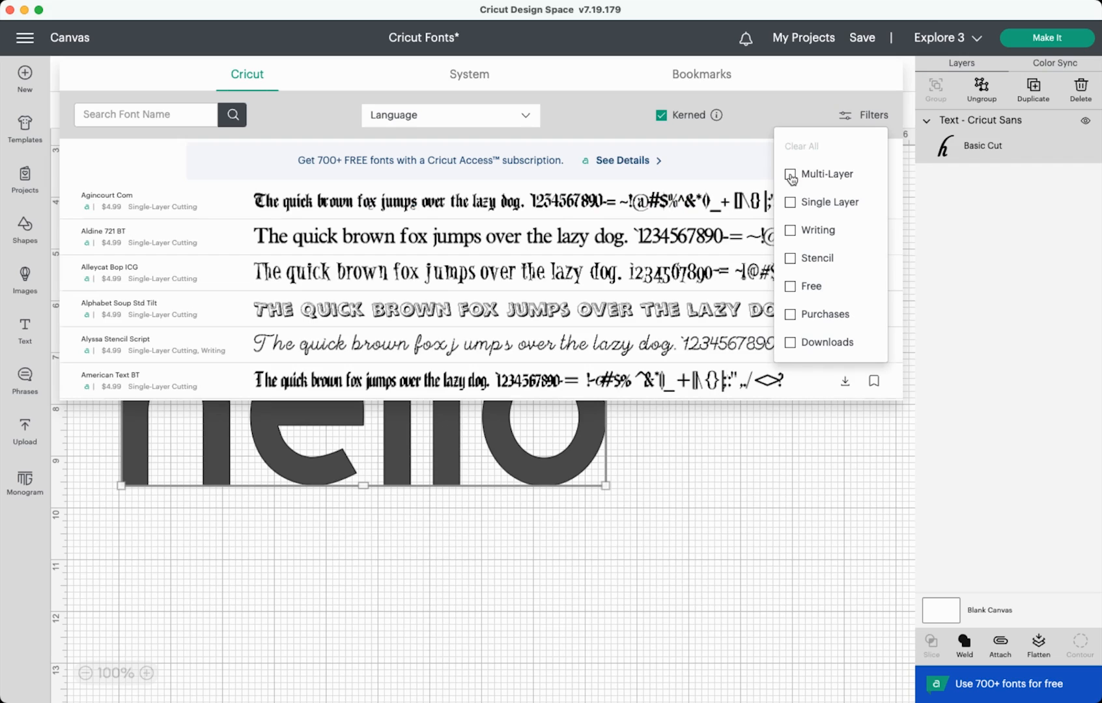
{"action": "left_click", "coordinate": [789, 173]}
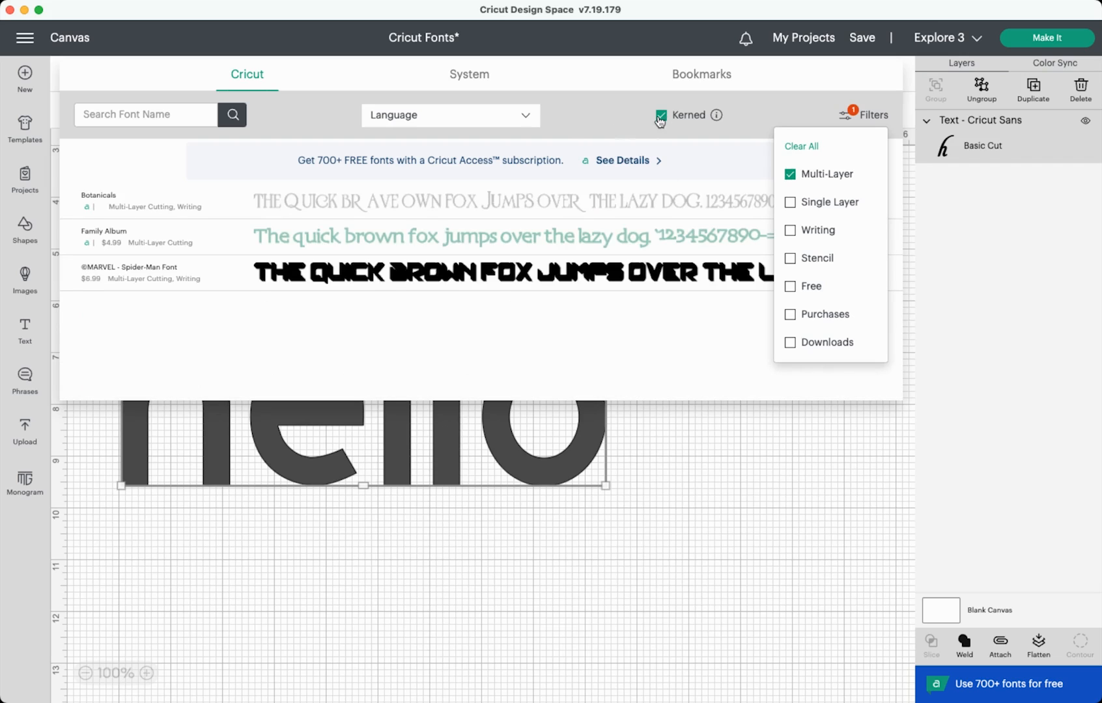
{"action": "left_click", "coordinate": [659, 114]}
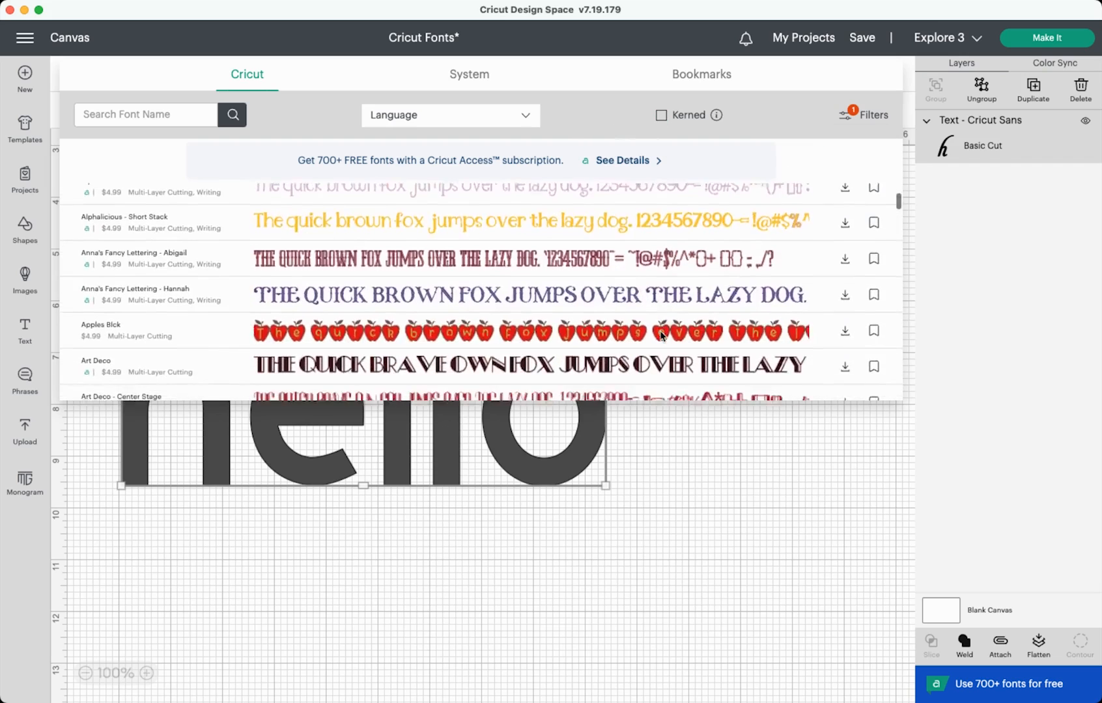
{"action": "scroll", "scroll_direction": "up", "scroll_amount": 3}
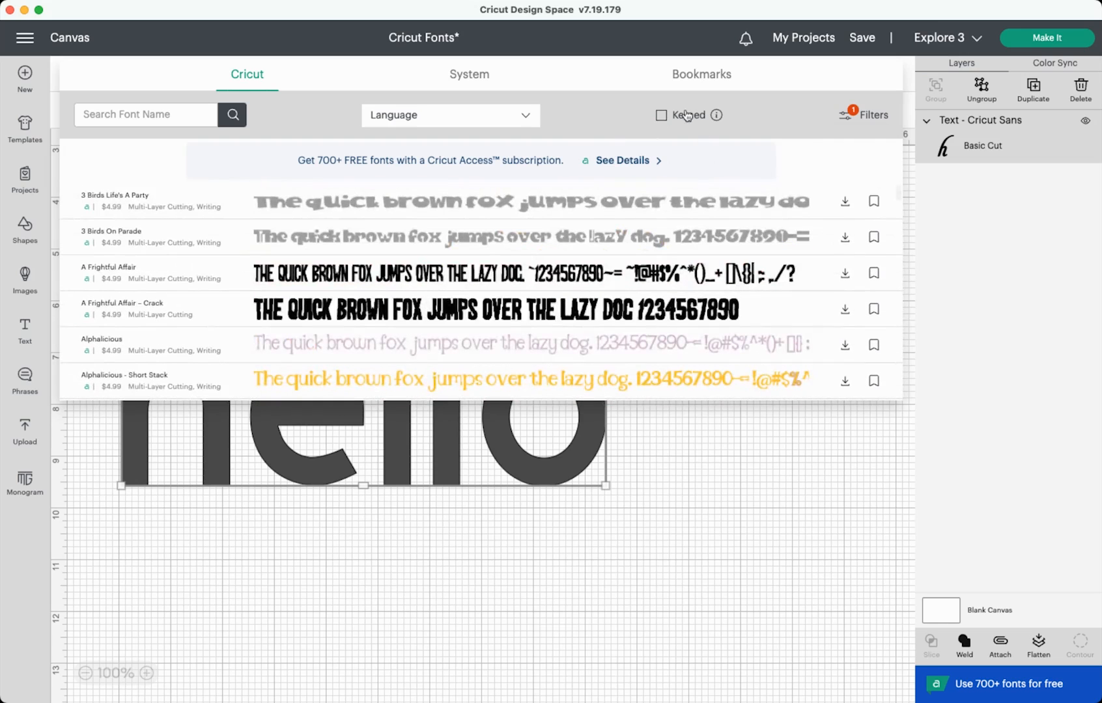
{"action": "left_click", "coordinate": [863, 115]}
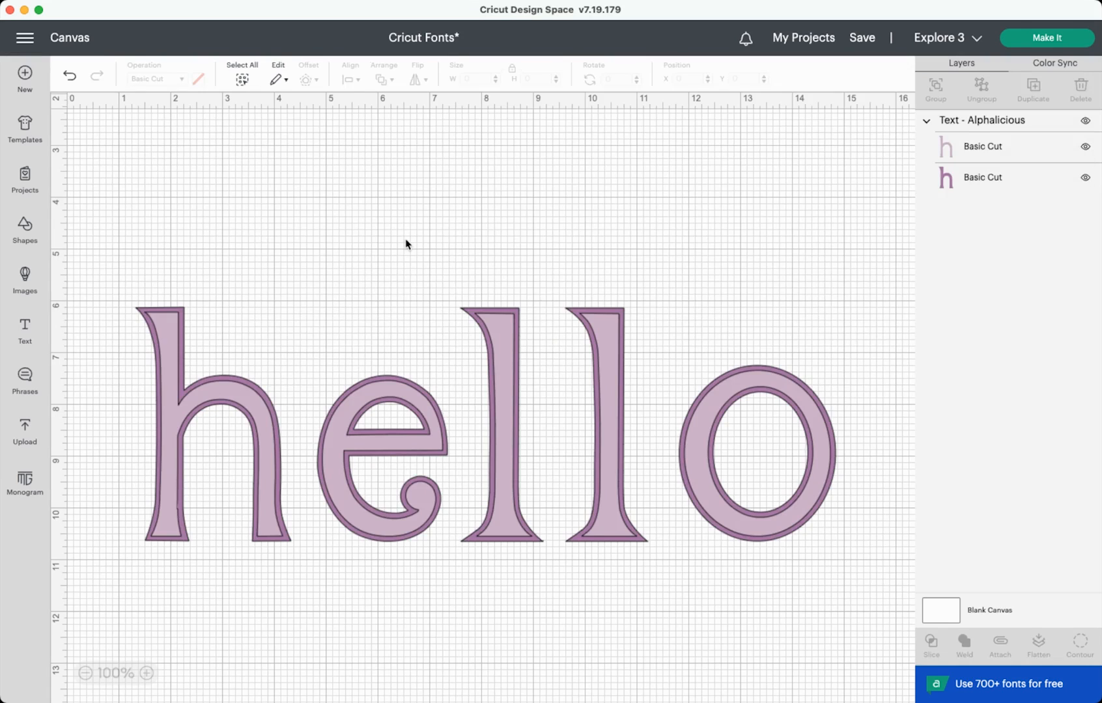
- Filter the font list to Writing fonts and apply Bfc Backyard Garden to hello
{"action": "left_click", "coordinate": [864, 114]}
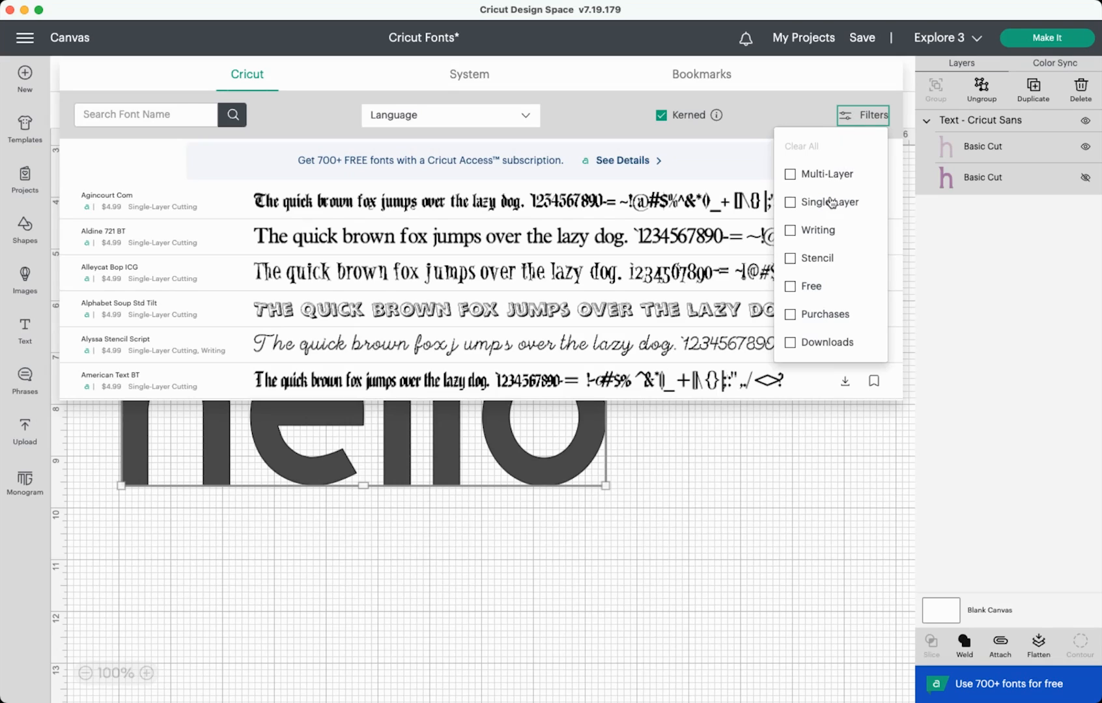
{"action": "mouse_move", "coordinate": [819, 236]}
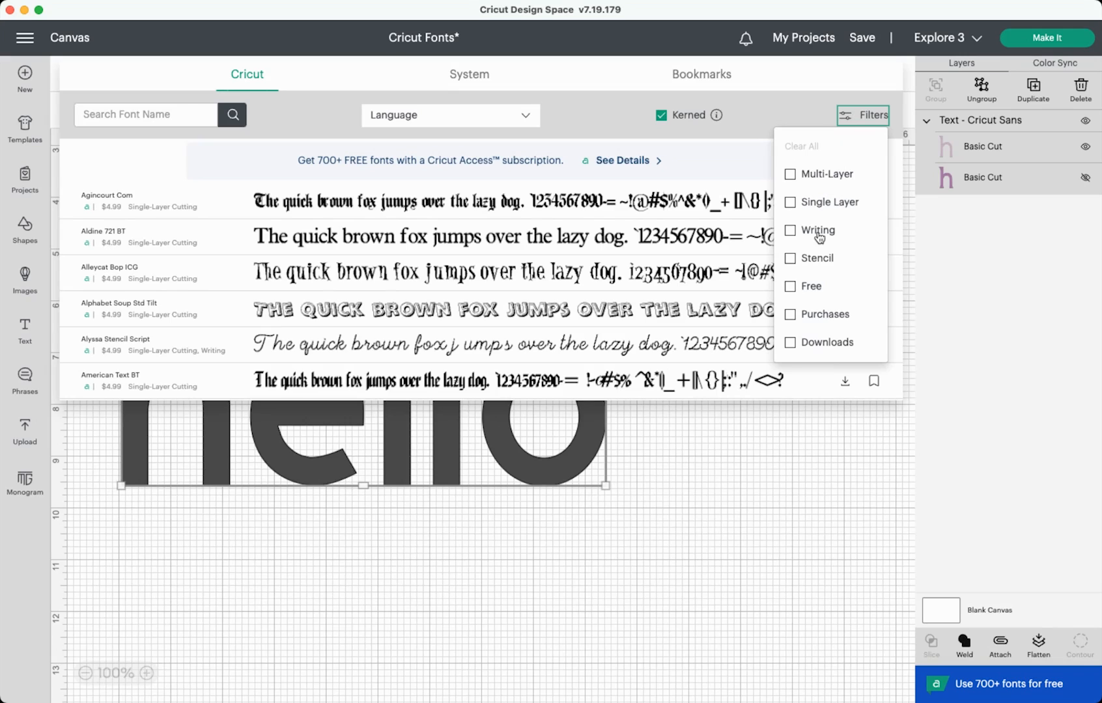
{"action": "left_click", "coordinate": [789, 230]}
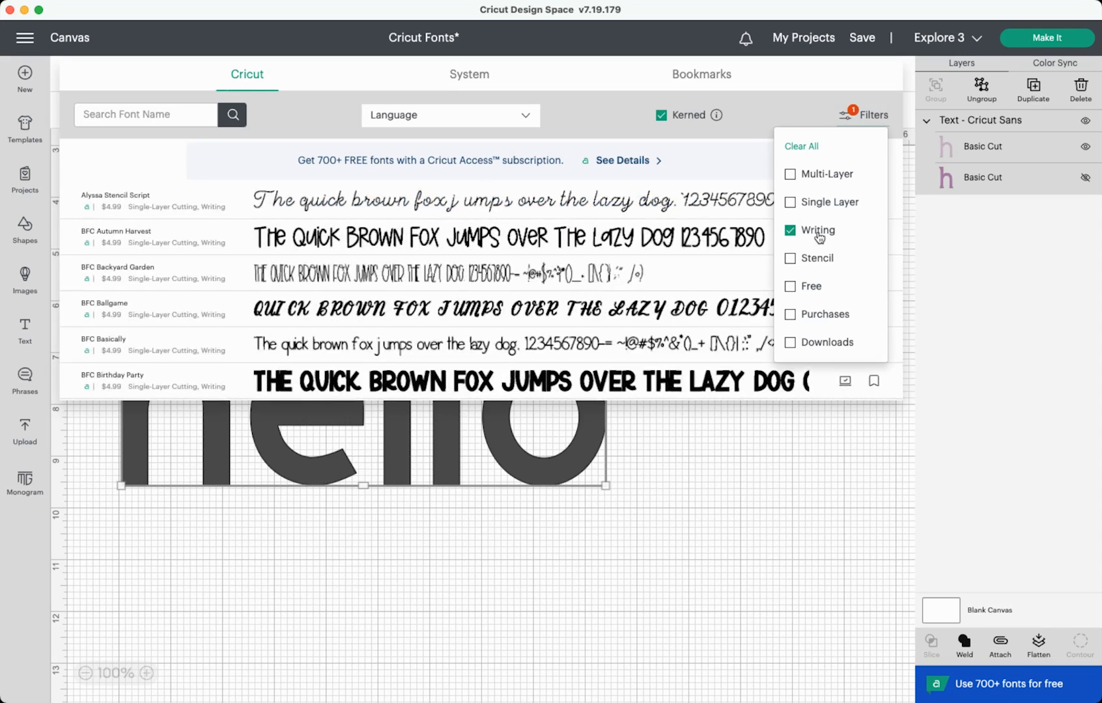
{"action": "mouse_move", "coordinate": [352, 280]}
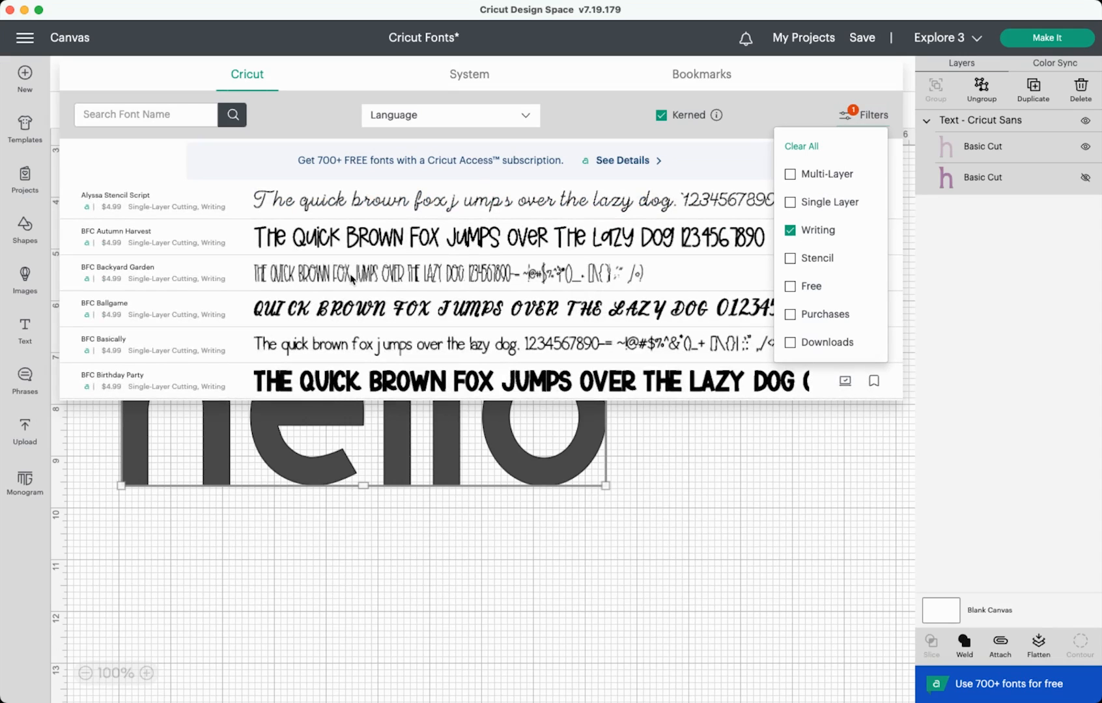
{"action": "left_click", "coordinate": [118, 273]}
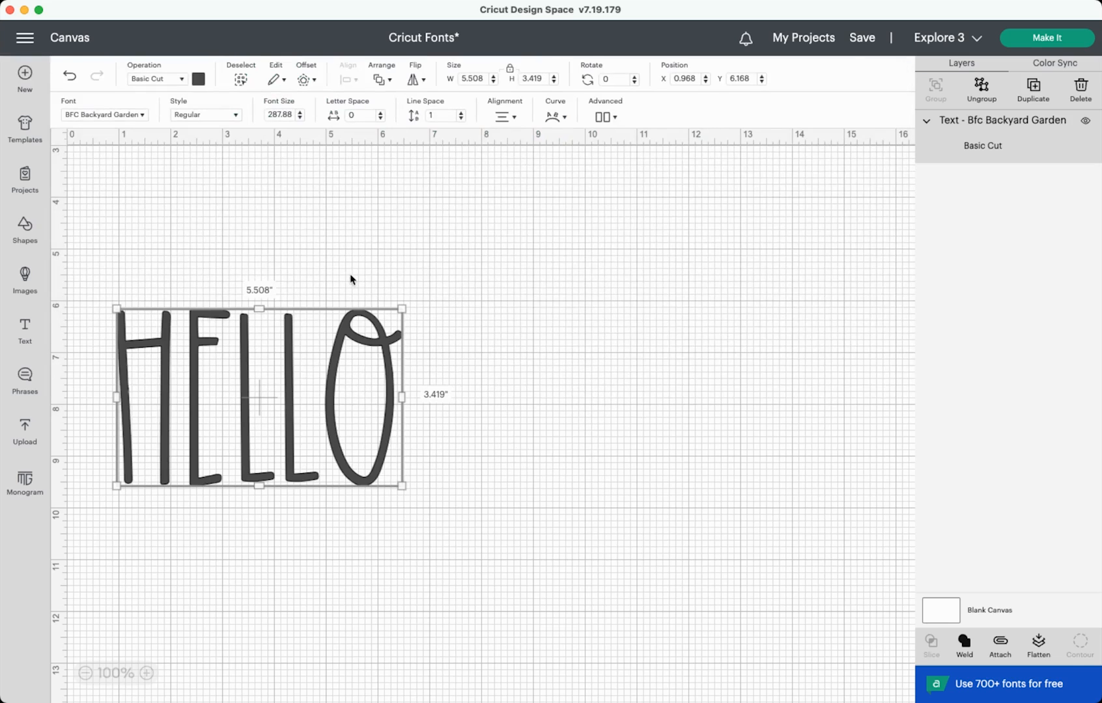
- Set Bfc Backyard Garden to its Writing style, then bring the font filters back up
{"action": "left_click", "coordinate": [205, 114]}
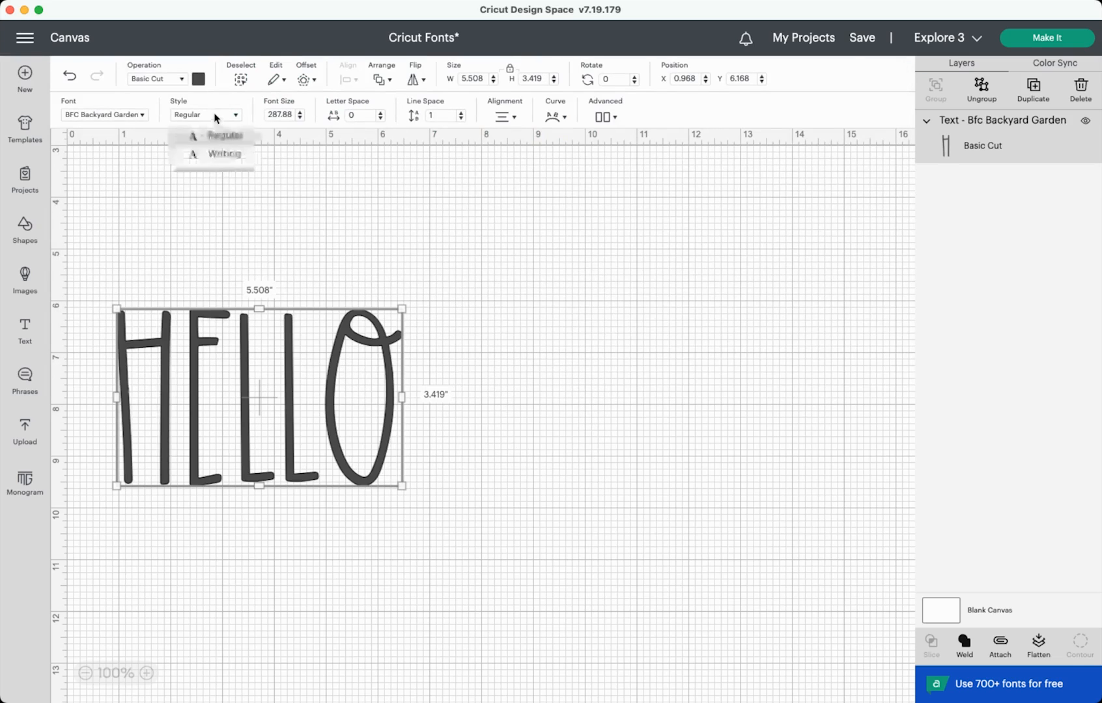
{"action": "left_click", "coordinate": [221, 154]}
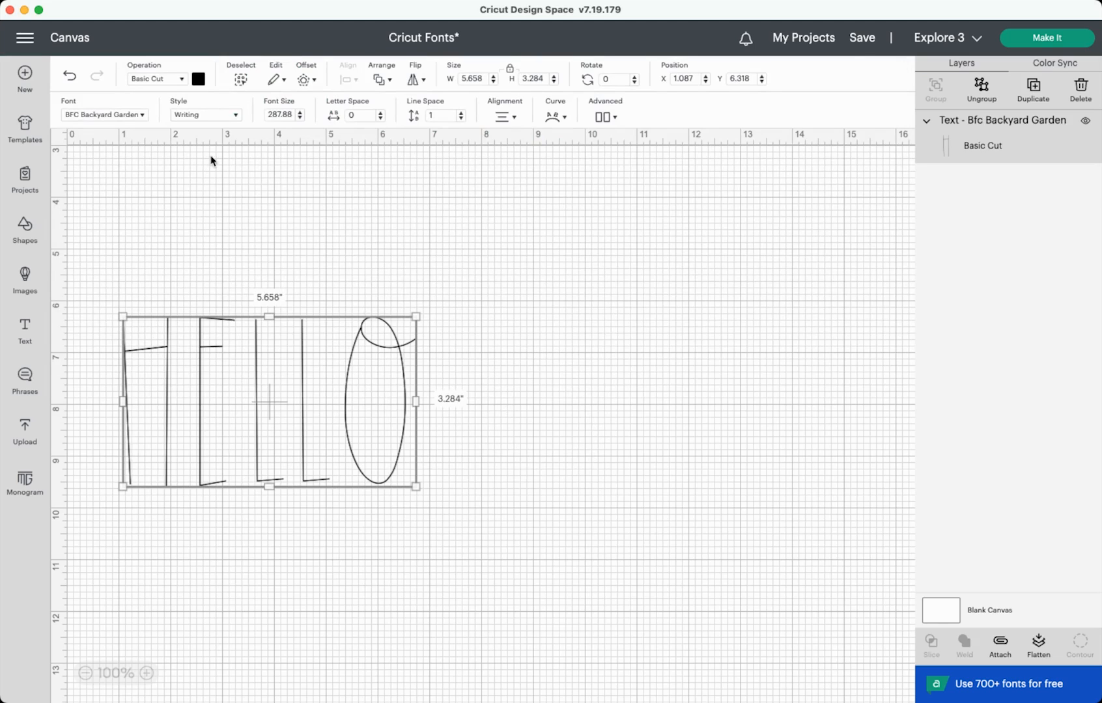
{"action": "left_click", "coordinate": [104, 115]}
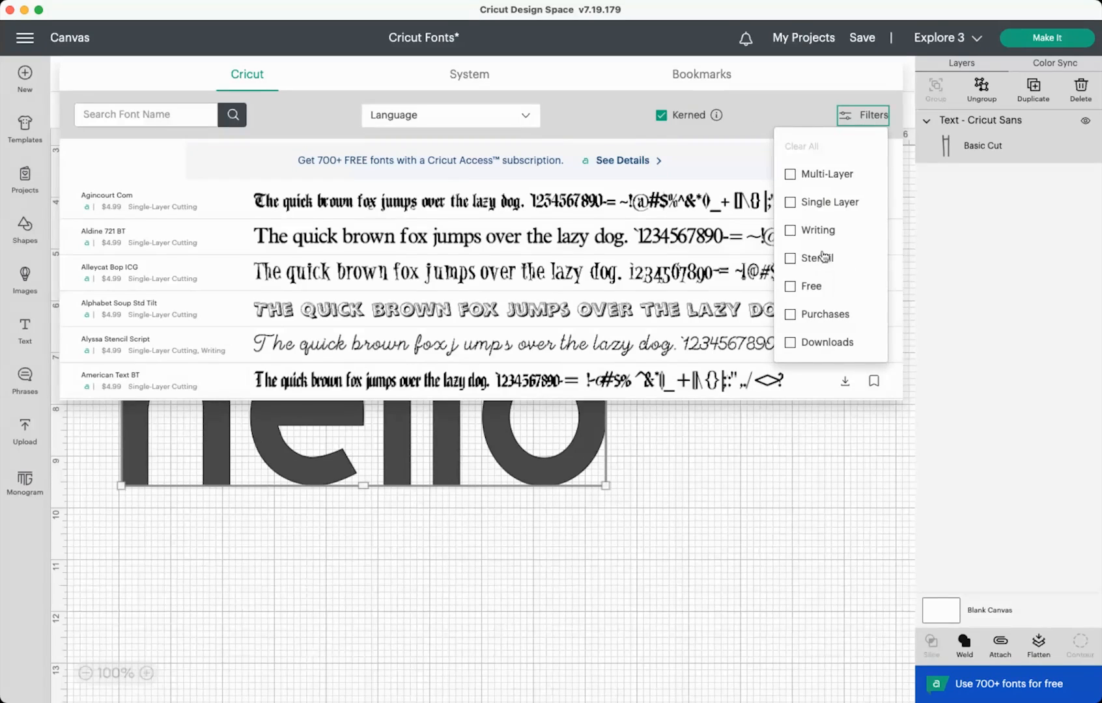
{"action": "left_click", "coordinate": [789, 258]}
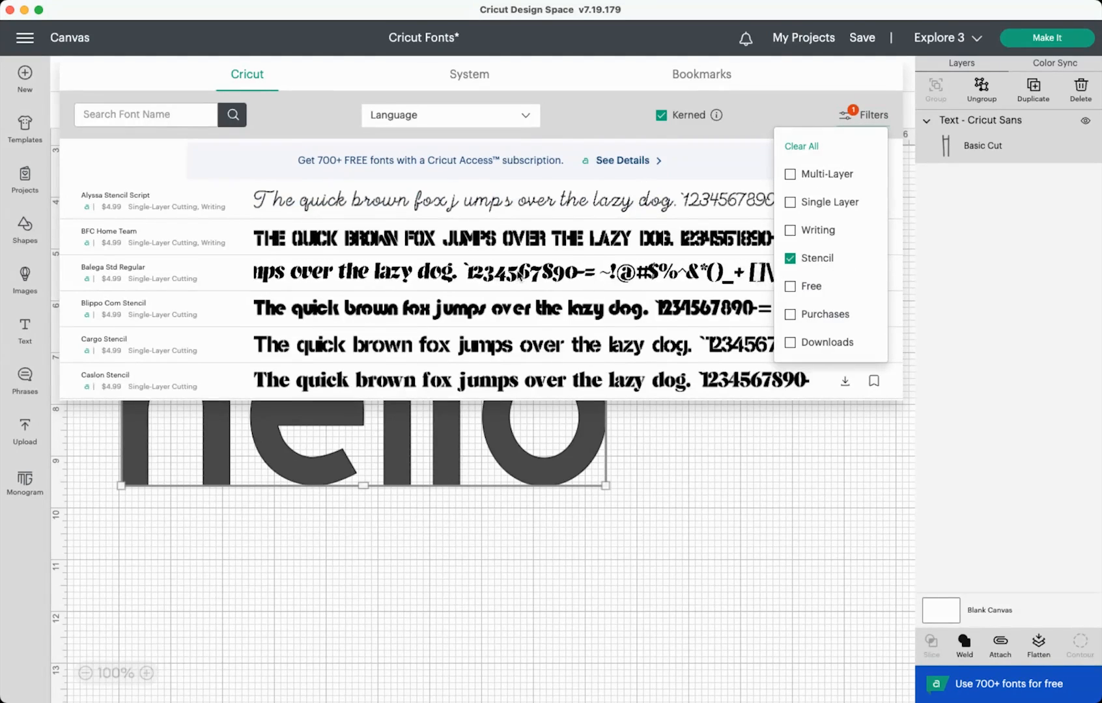
{"action": "left_click", "coordinate": [112, 272]}
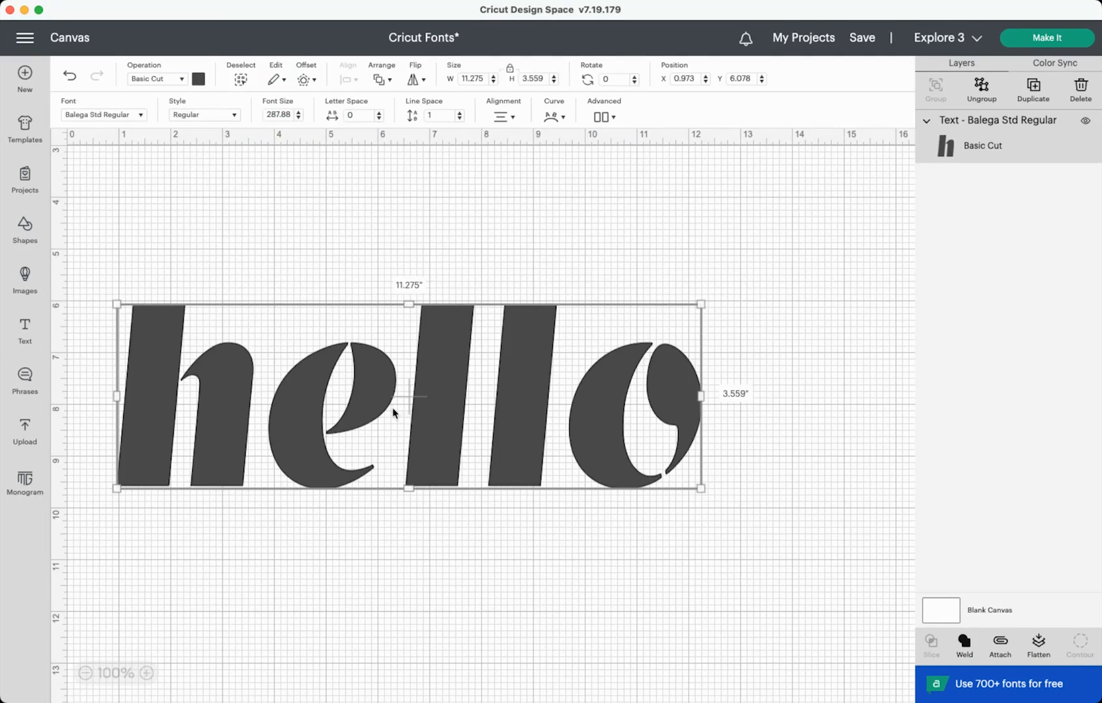
{"action": "mouse_move", "coordinate": [611, 454]}
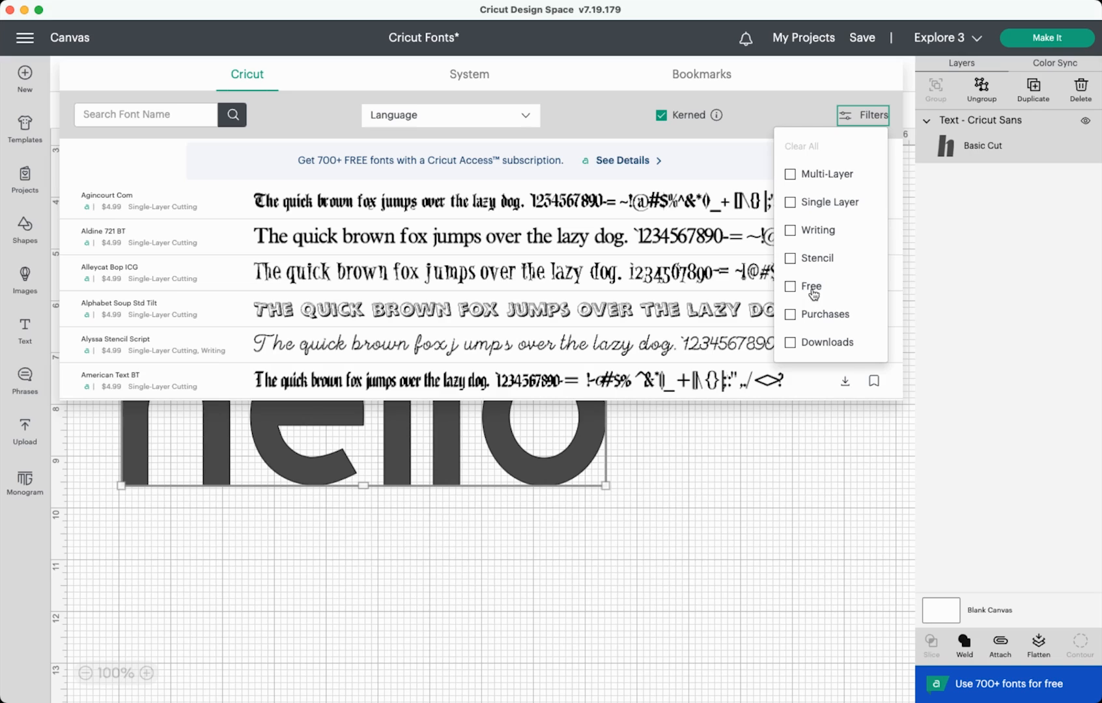
{"action": "mouse_move", "coordinate": [813, 350]}
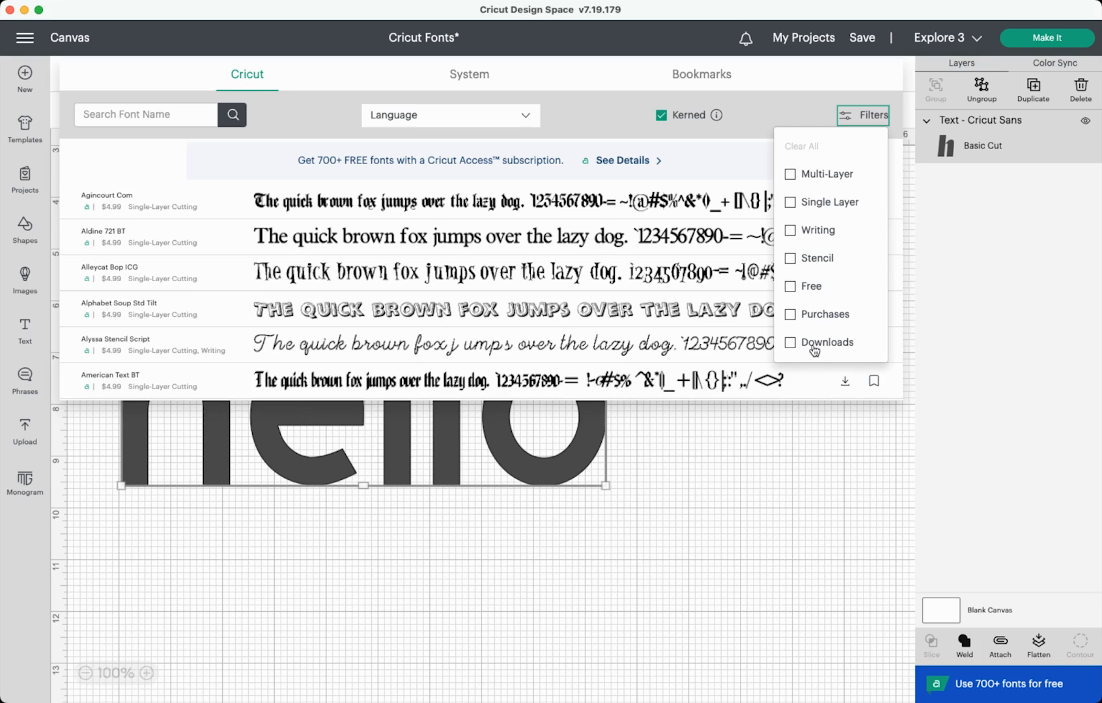
{"action": "mouse_move", "coordinate": [819, 288]}
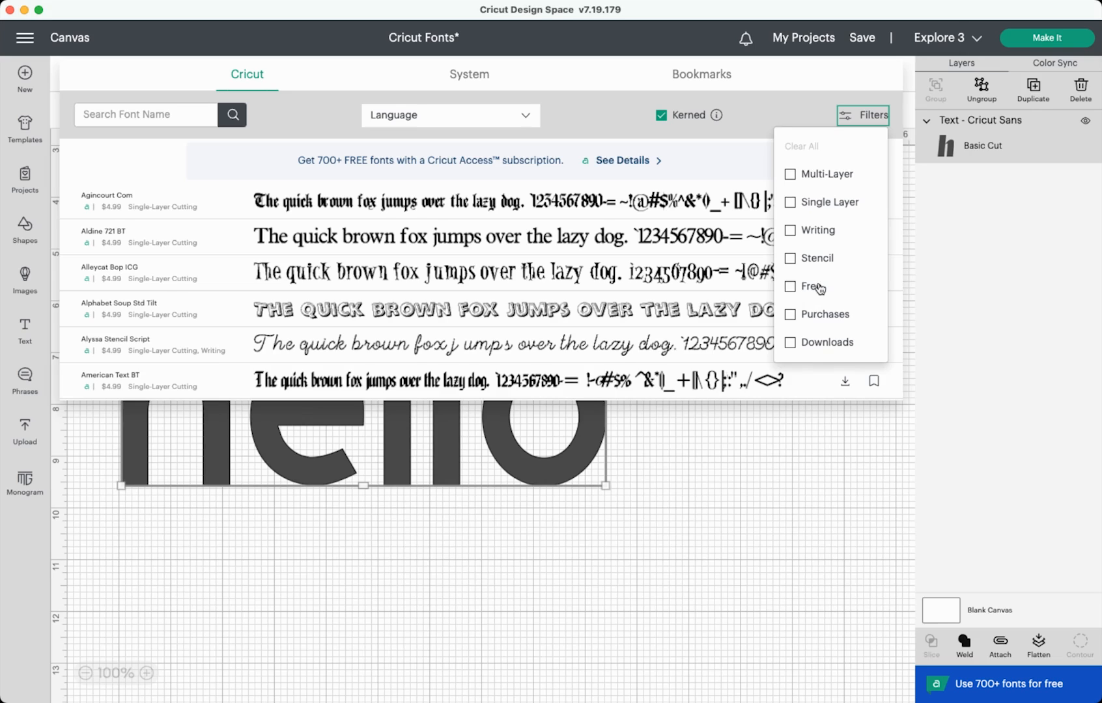
{"action": "mouse_move", "coordinate": [818, 316]}
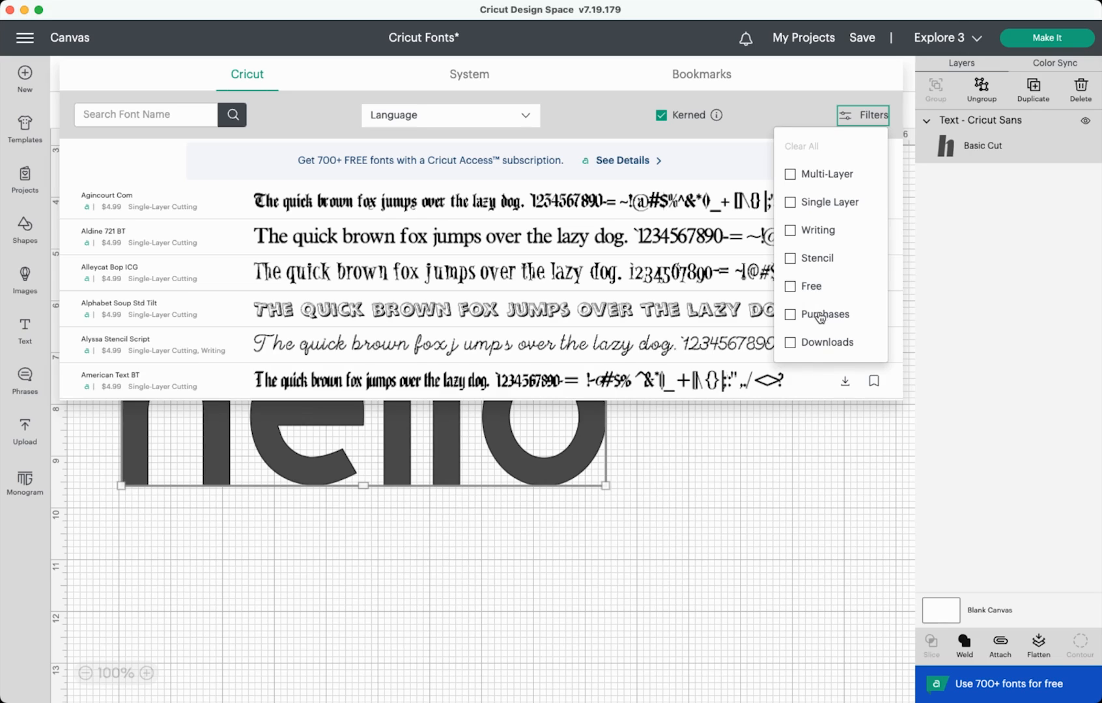
{"action": "mouse_move", "coordinate": [828, 347]}
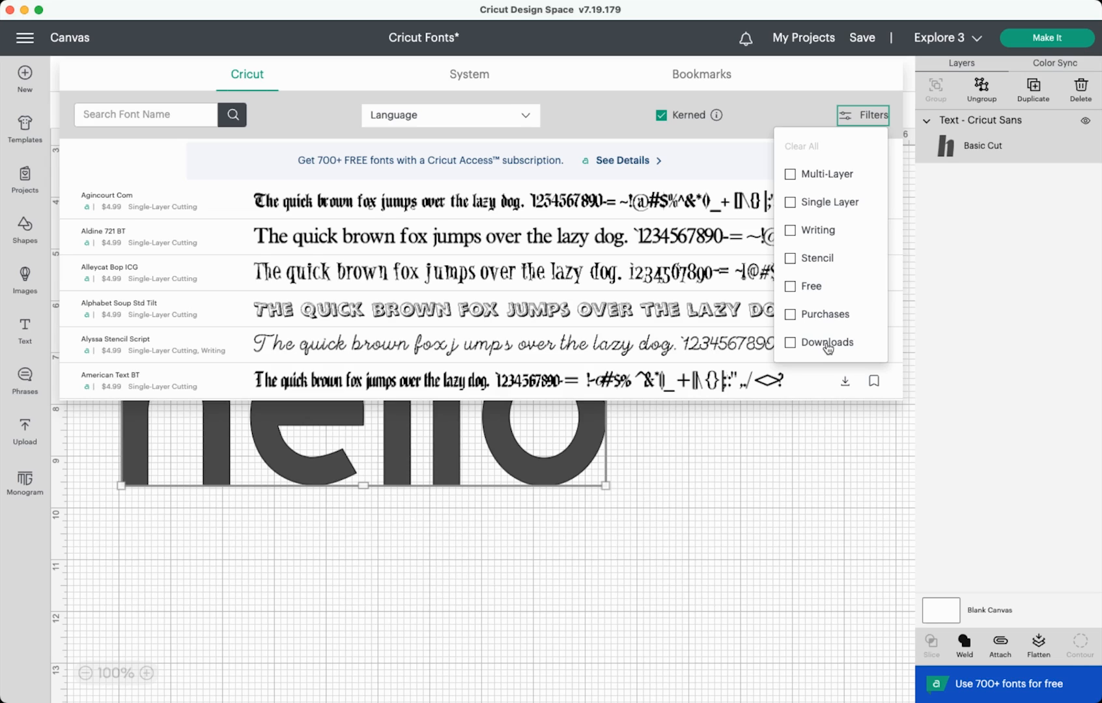
- Browse the System fonts, then return to the Cricut font collection
{"action": "left_click", "coordinate": [469, 74]}
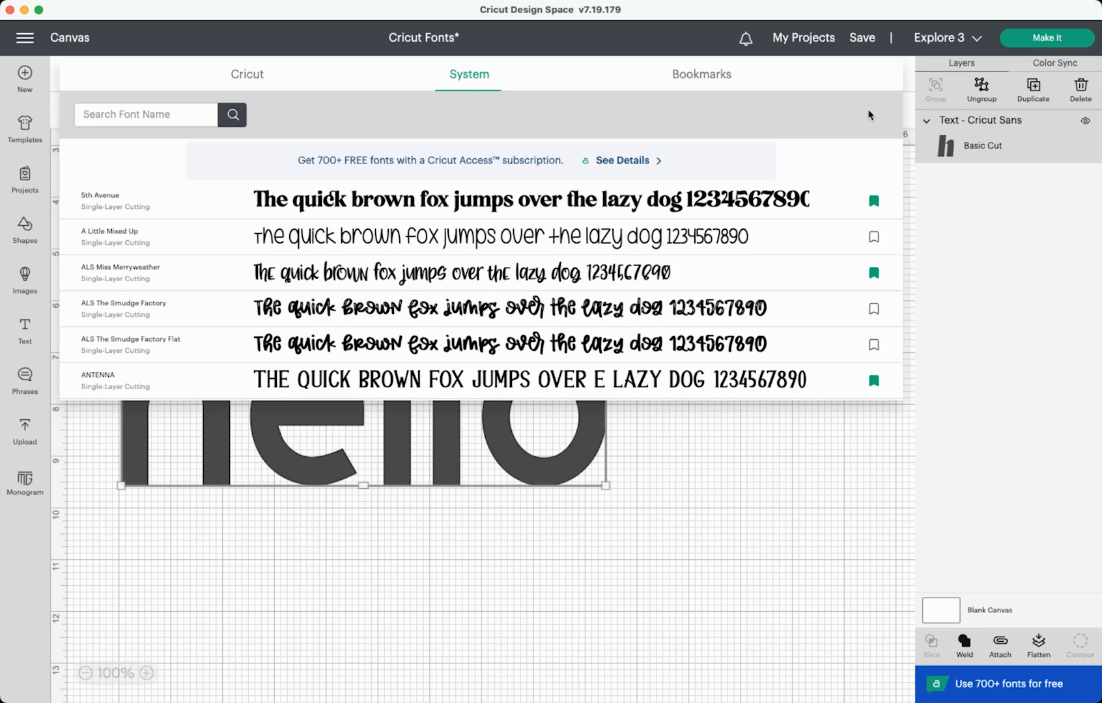
{"action": "mouse_move", "coordinate": [418, 137]}
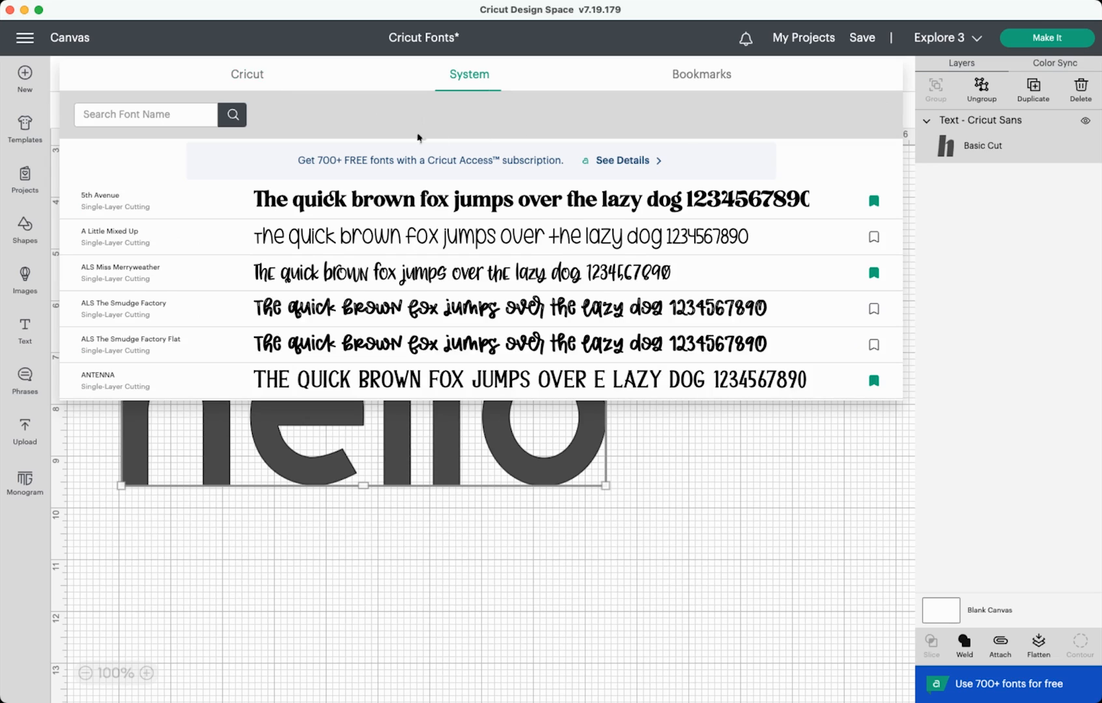
{"action": "mouse_move", "coordinate": [844, 118]}
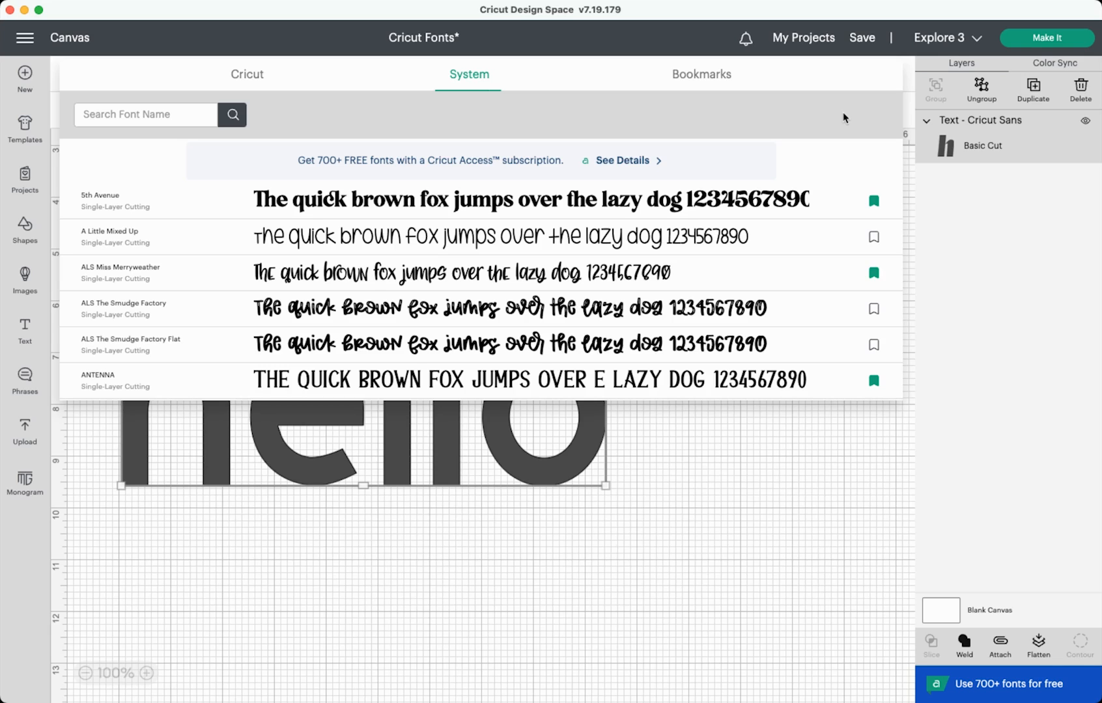
{"action": "mouse_move", "coordinate": [357, 90]}
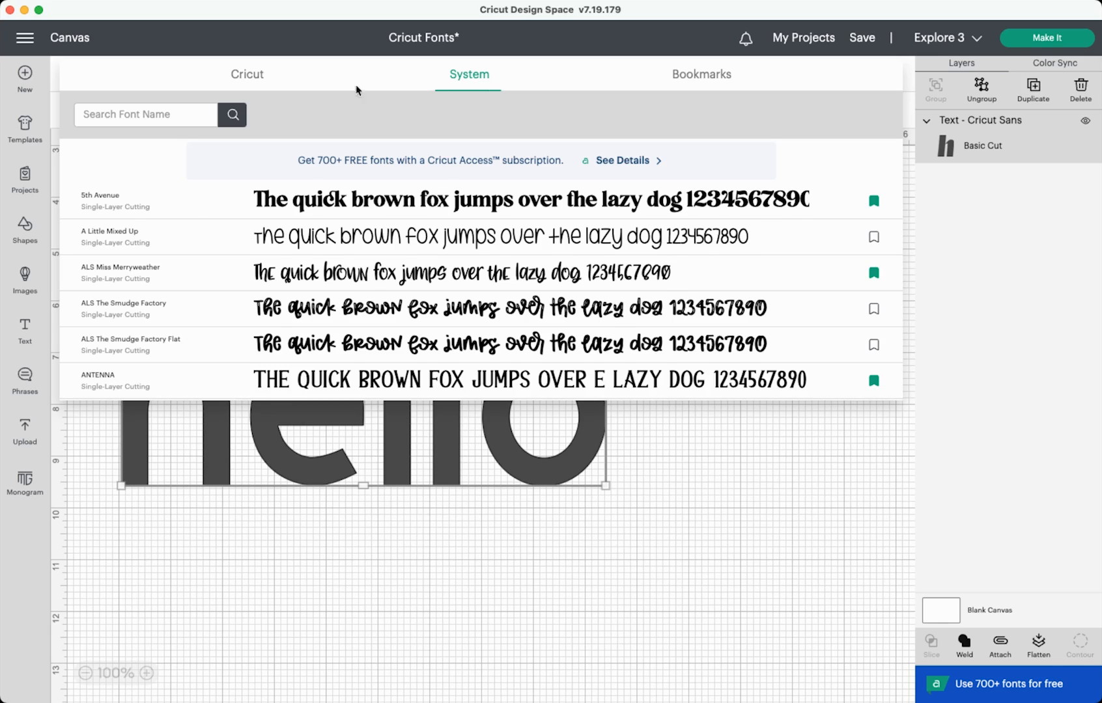
{"action": "left_click", "coordinate": [246, 75]}
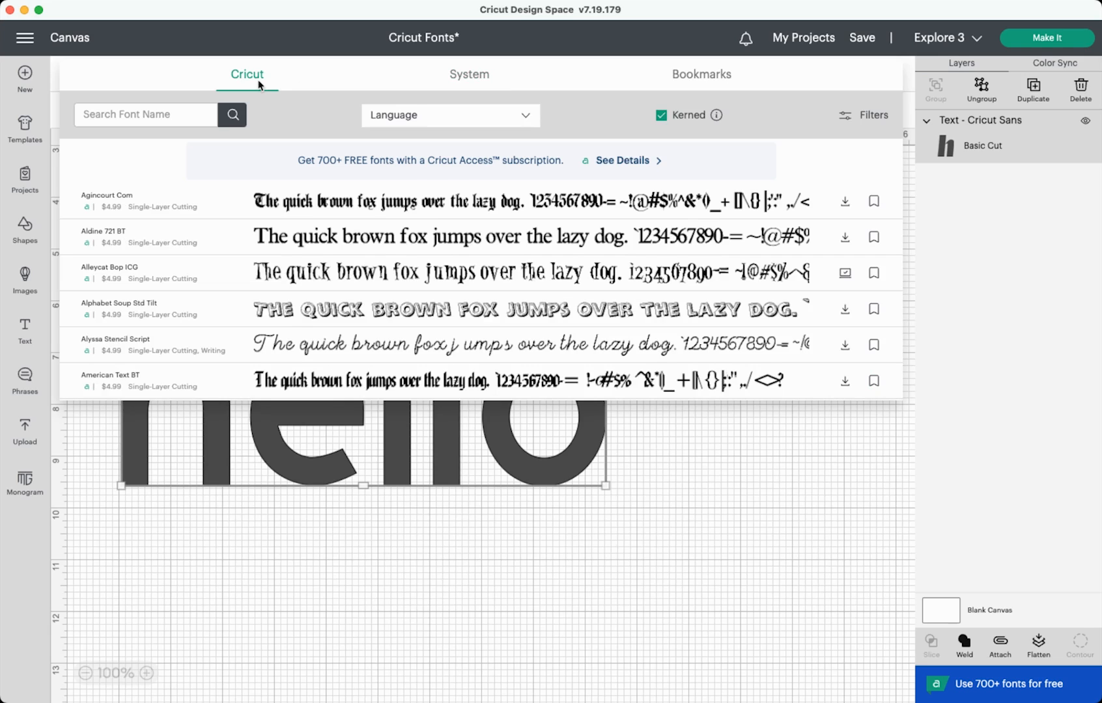
{"action": "mouse_move", "coordinate": [846, 204]}
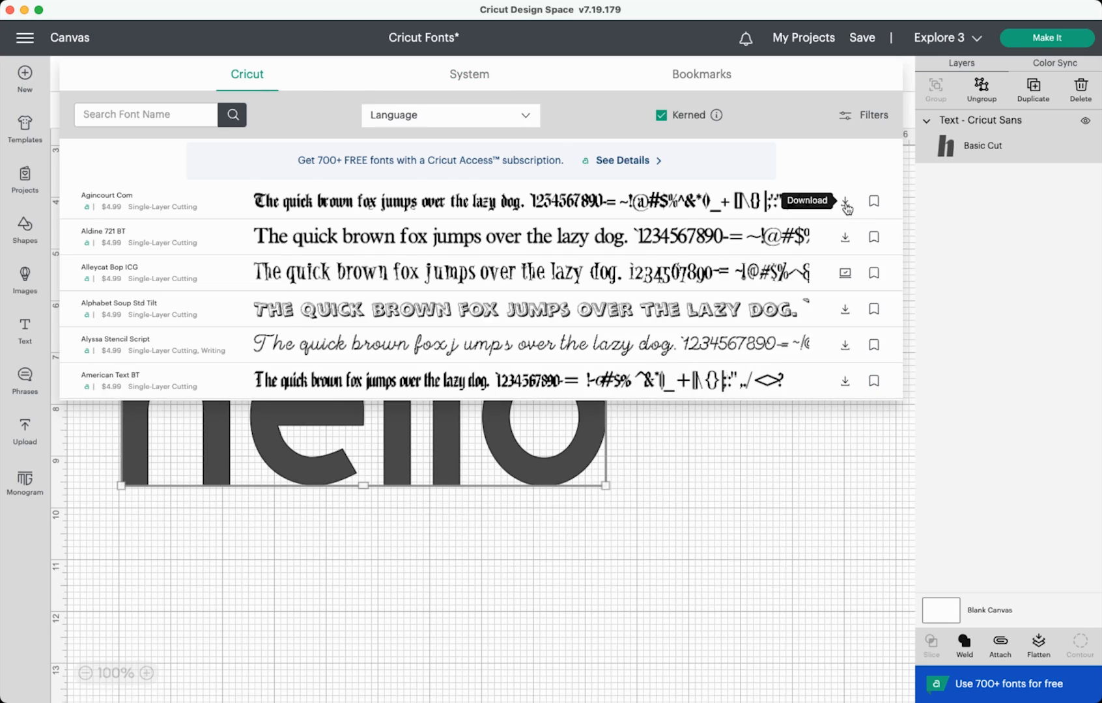
- Download the Alphabet Soup Std Tilt font from the Cricut font library
{"action": "scroll", "scroll_direction": "down", "scroll_amount": 3}
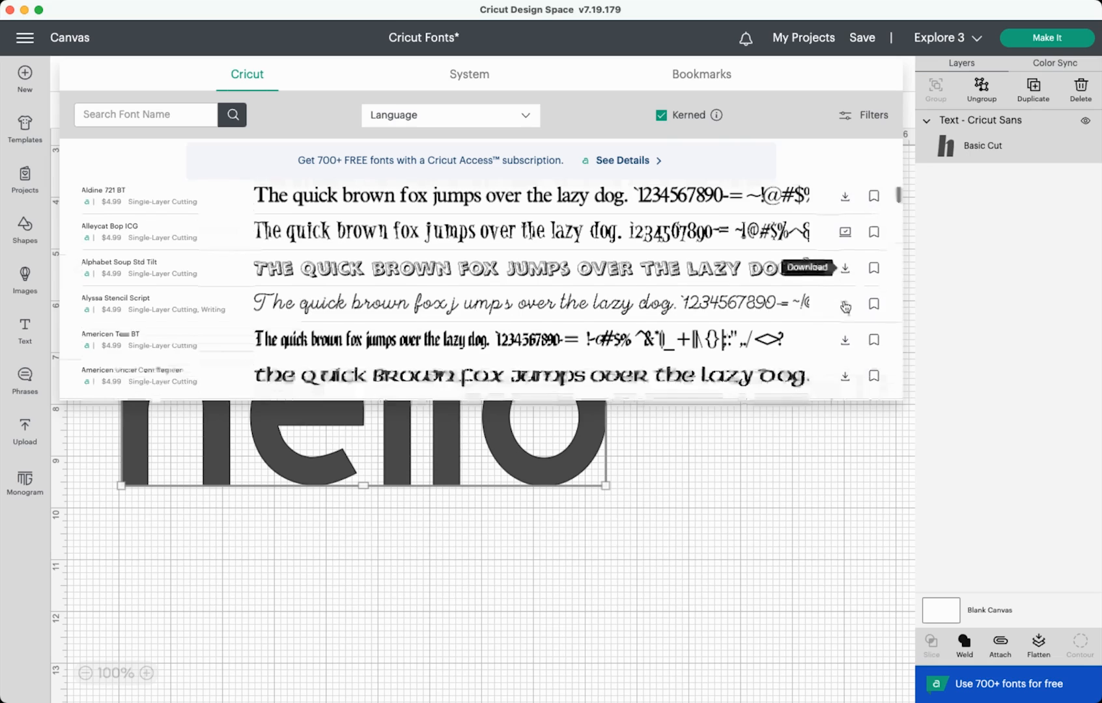
{"action": "scroll", "scroll_direction": "down", "scroll_amount": 3}
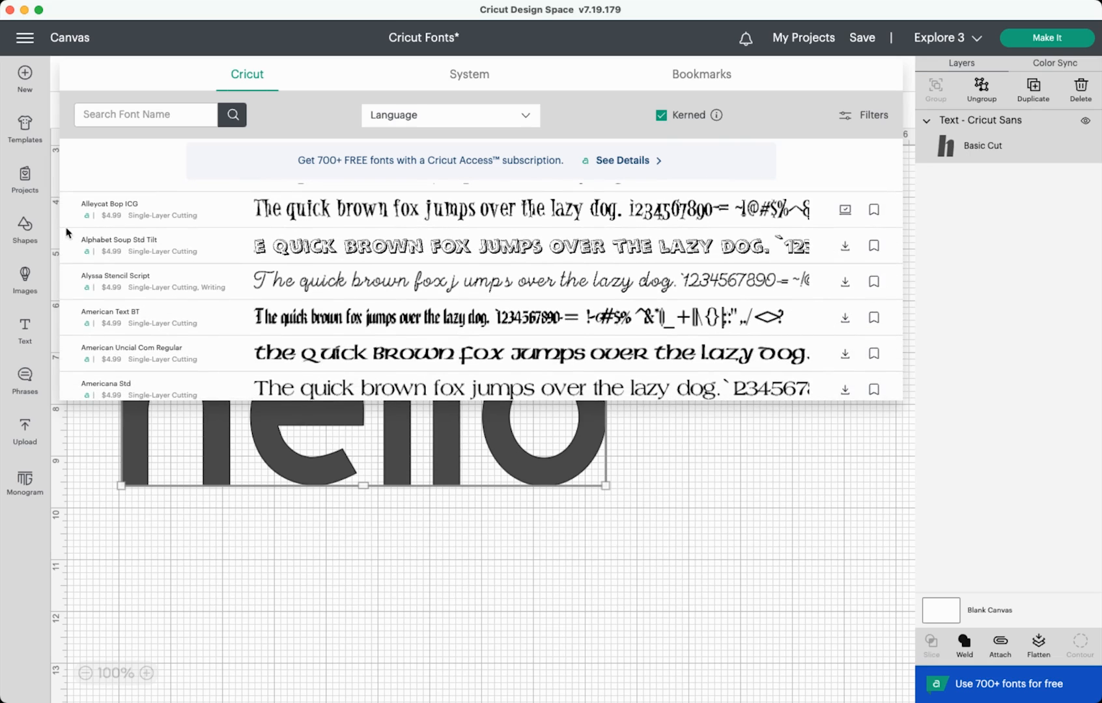
{"action": "mouse_move", "coordinate": [846, 252]}
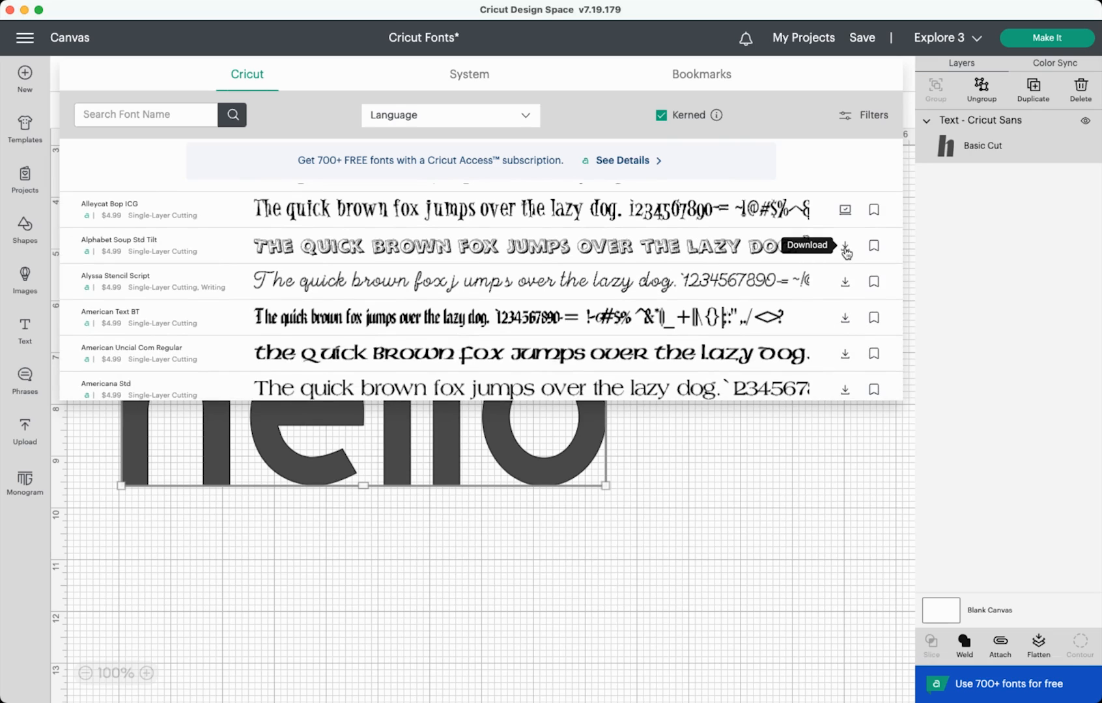
{"action": "left_click", "coordinate": [845, 246]}
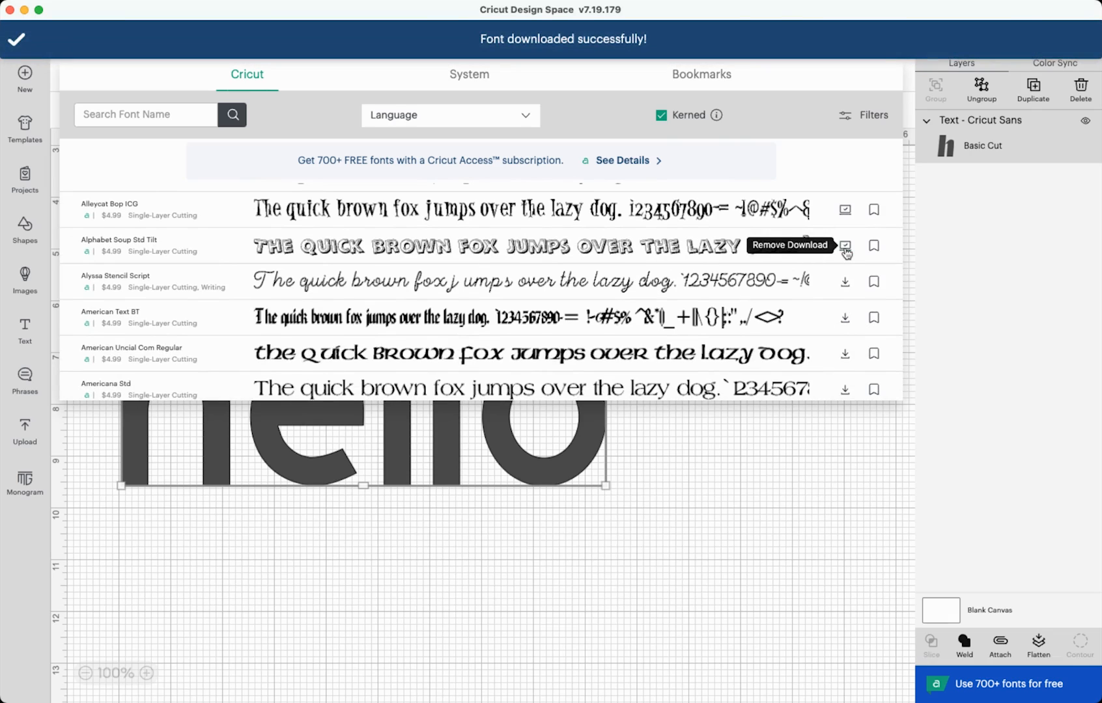
{"action": "mouse_move", "coordinate": [867, 124]}
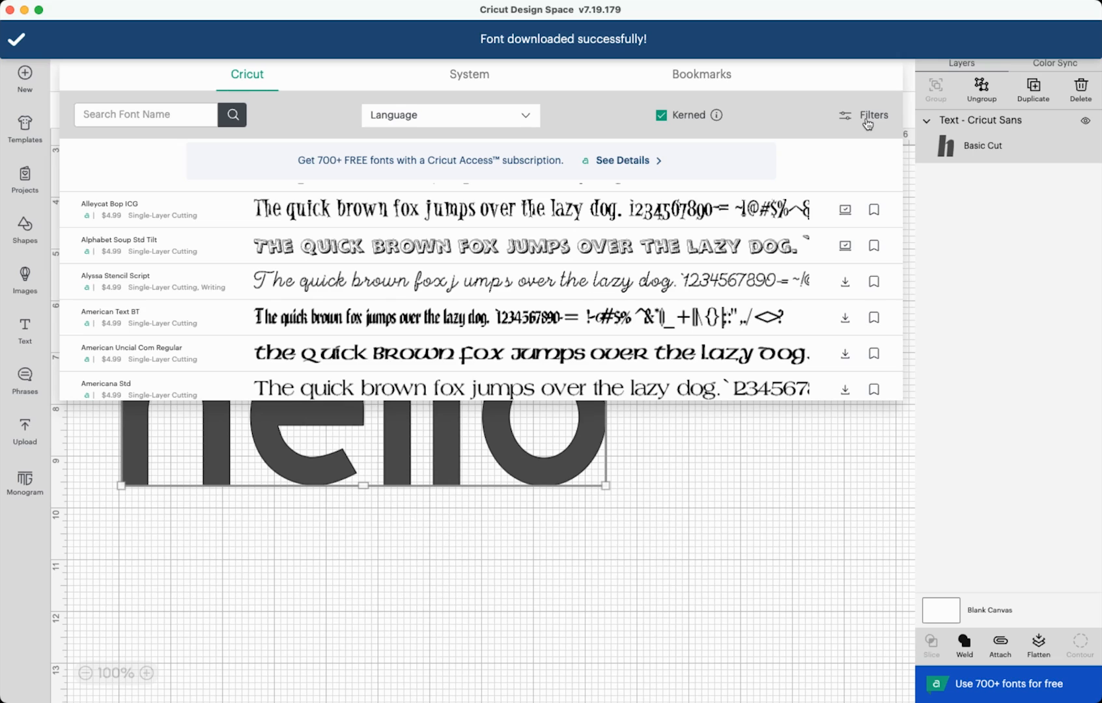
{"action": "left_click", "coordinate": [871, 115]}
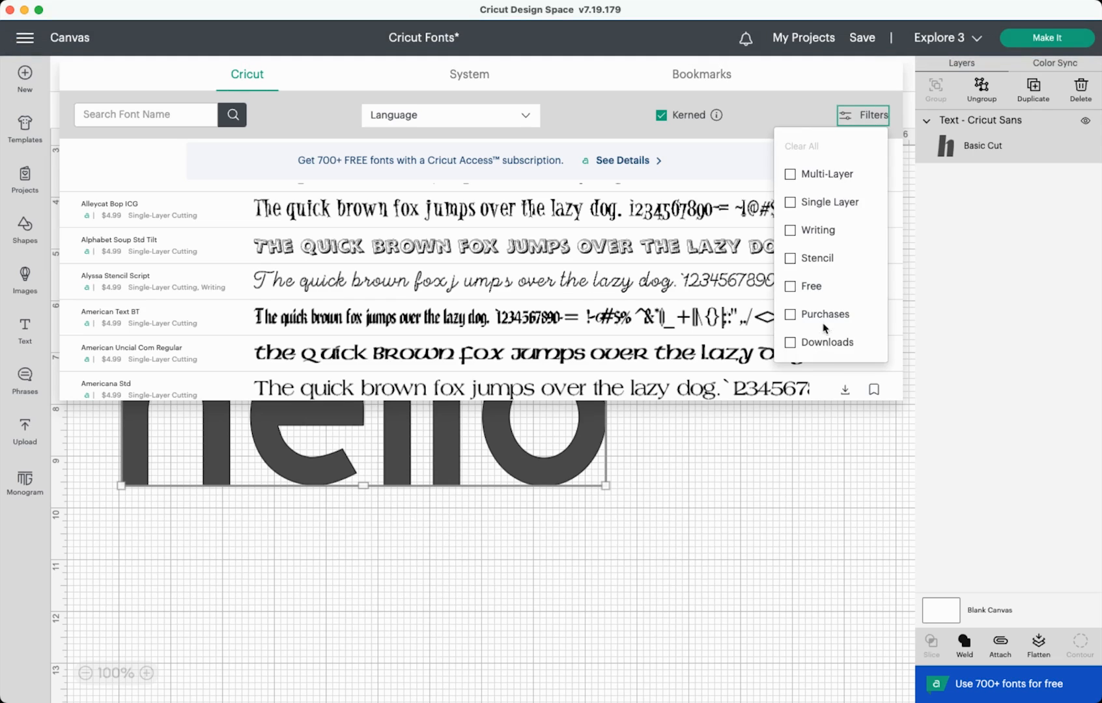
{"action": "left_click", "coordinate": [789, 342]}
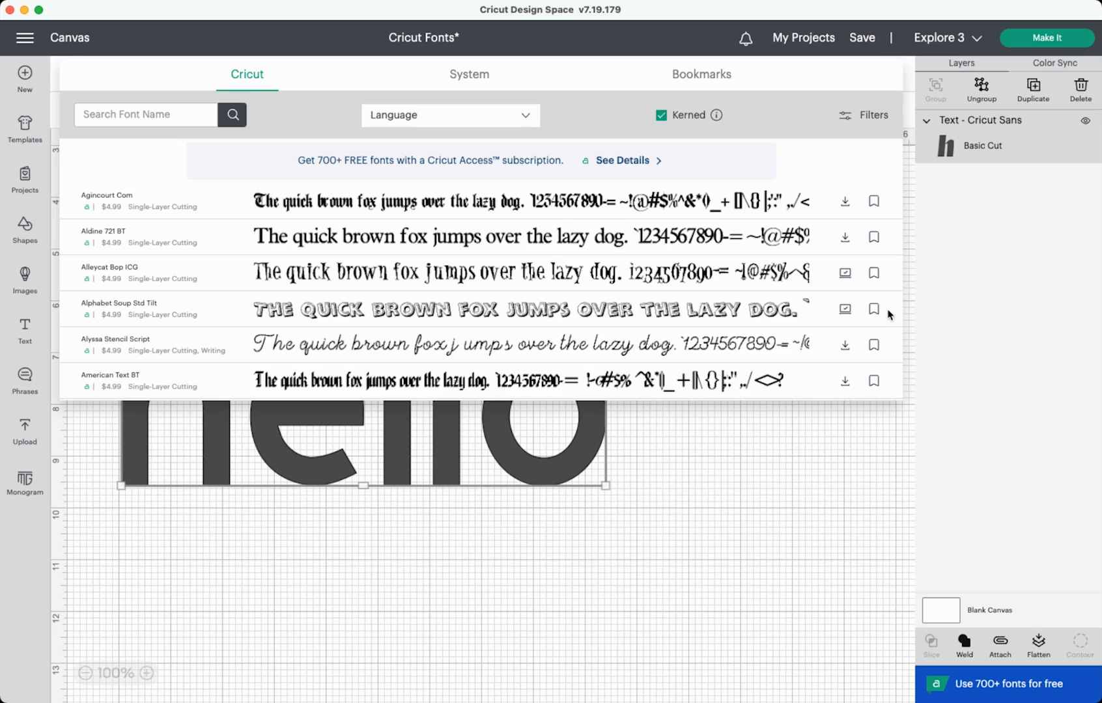
{"action": "mouse_move", "coordinate": [874, 311]}
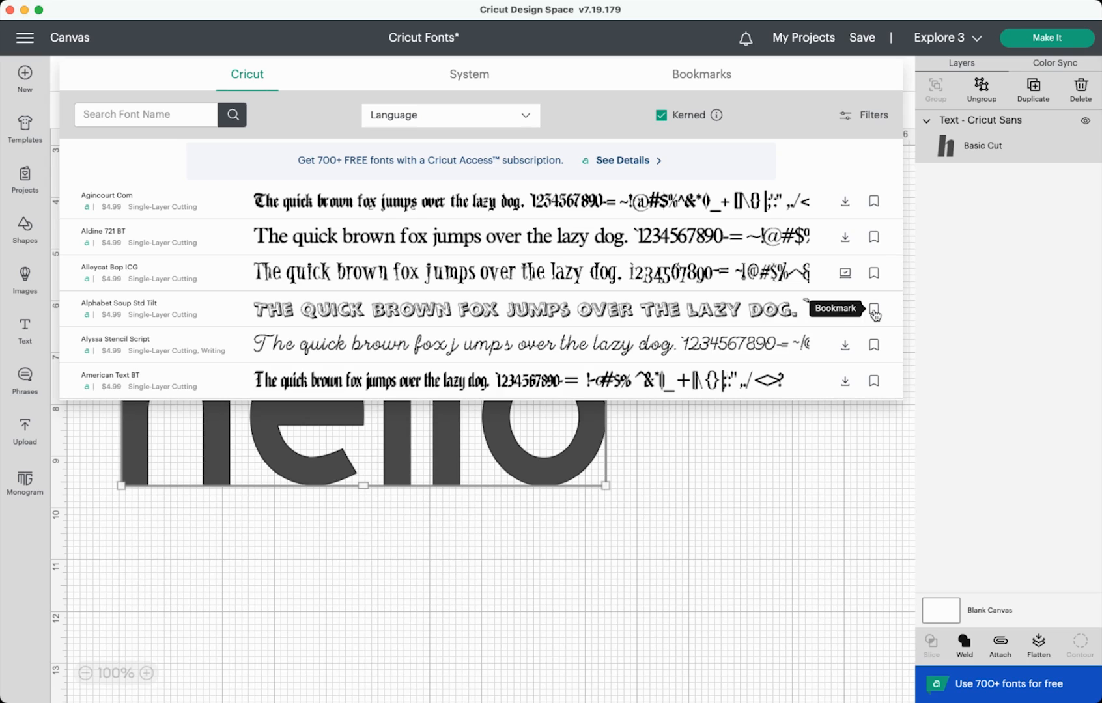
- Bookmark Alphabet Soup Std Tilt, review the Bookmarks list, then close the font panel
{"action": "left_click", "coordinate": [874, 310]}
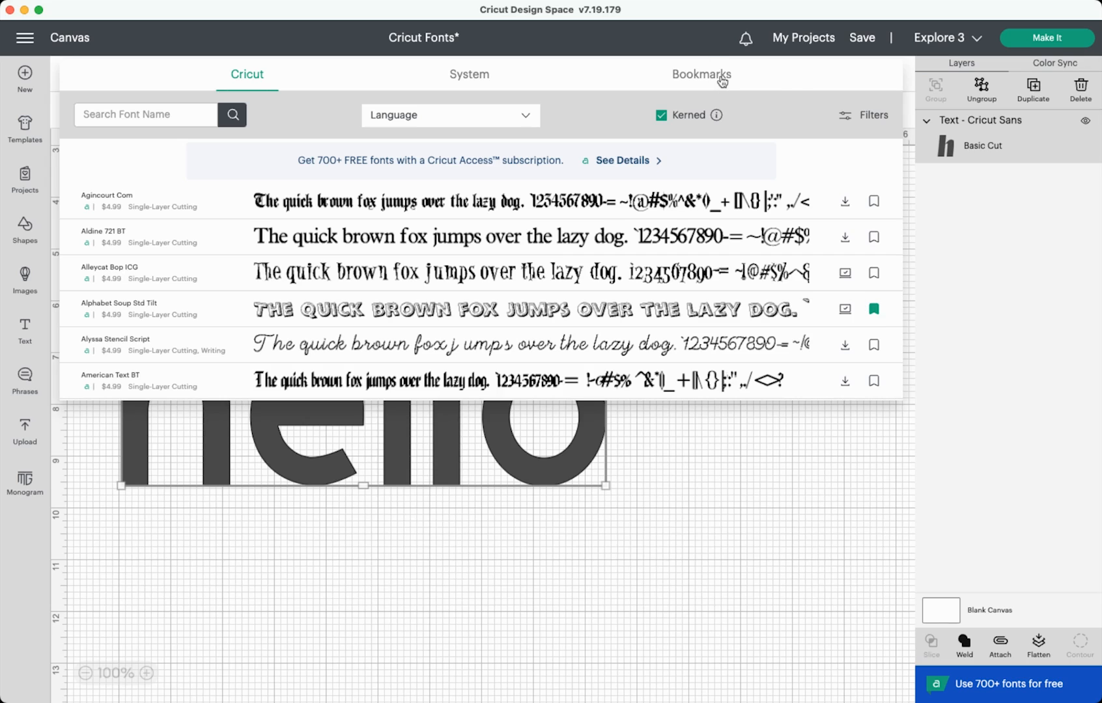
{"action": "left_click", "coordinate": [700, 74]}
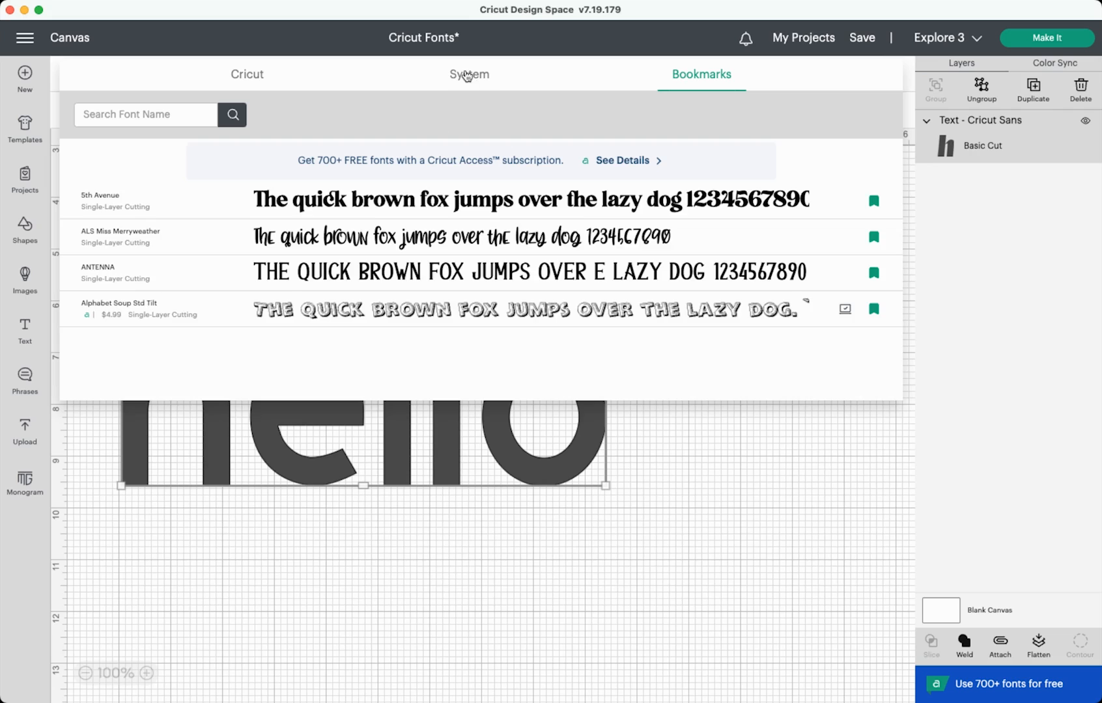
{"action": "left_click", "coordinate": [468, 74]}
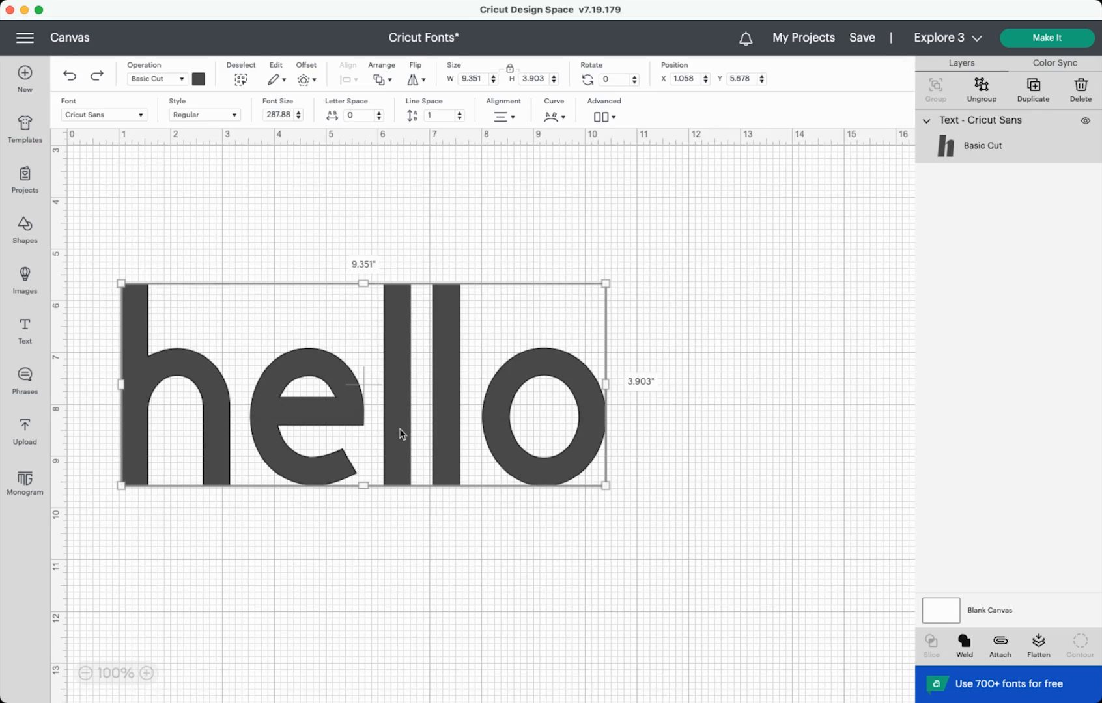
{"action": "mouse_move", "coordinate": [201, 136]}
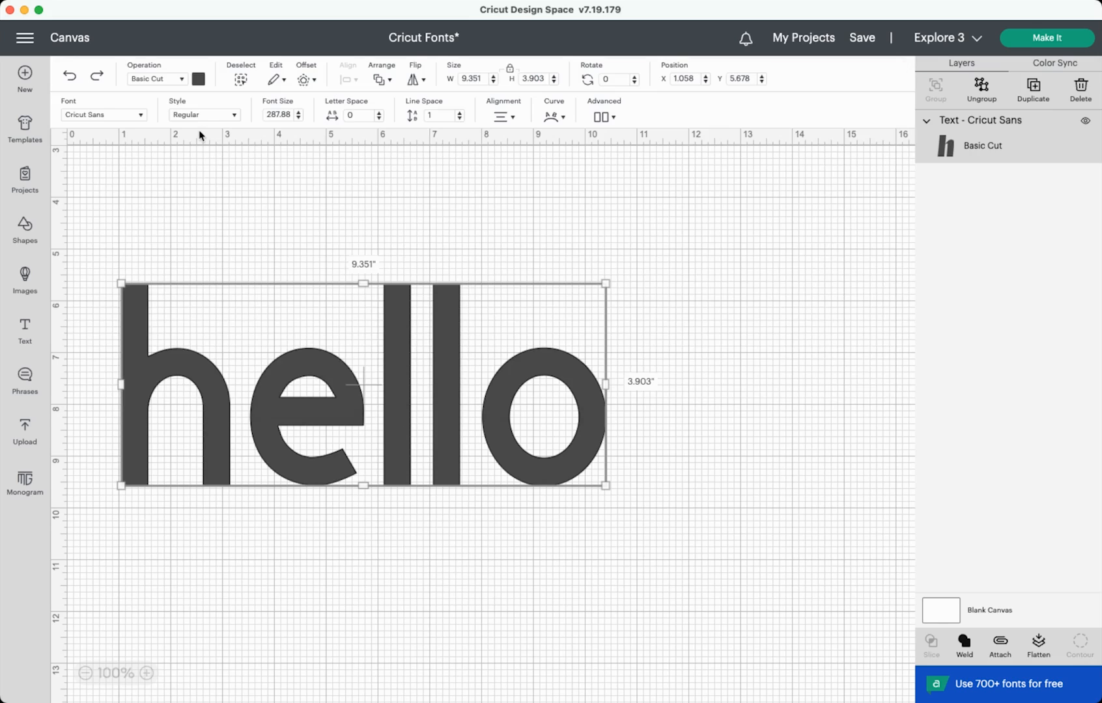
{"action": "mouse_move", "coordinate": [208, 117]}
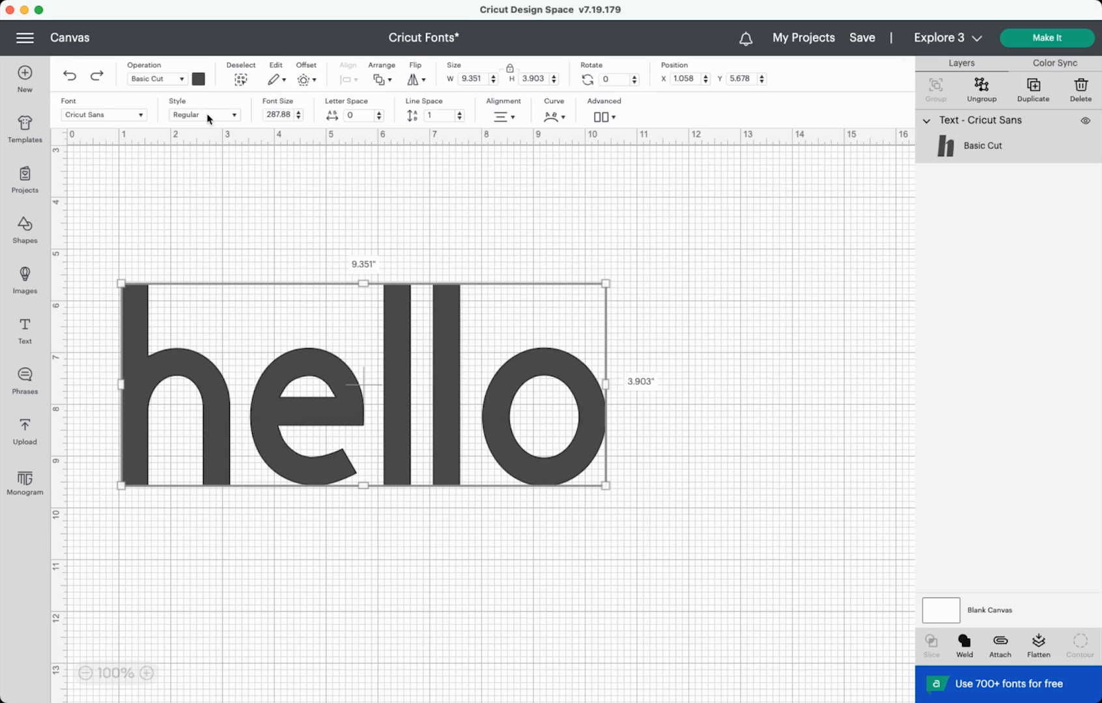
- Set hello to the Writing style, reselect it, and change its font to 5th Avenue
{"action": "left_click", "coordinate": [204, 115]}
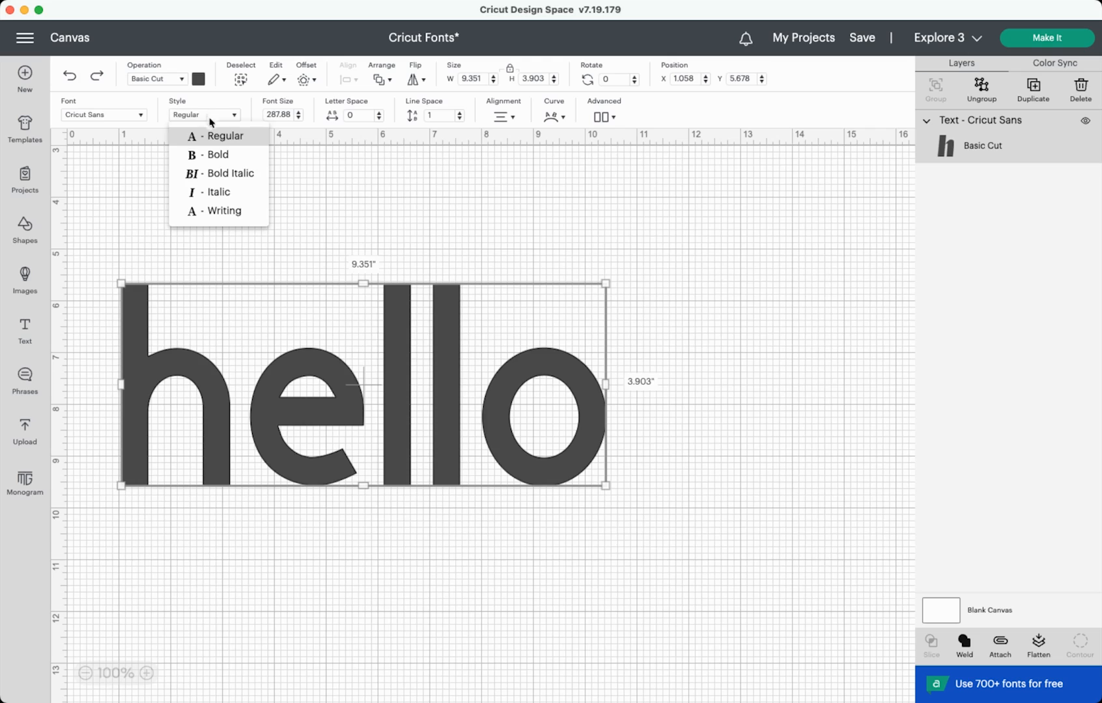
{"action": "left_click", "coordinate": [225, 209]}
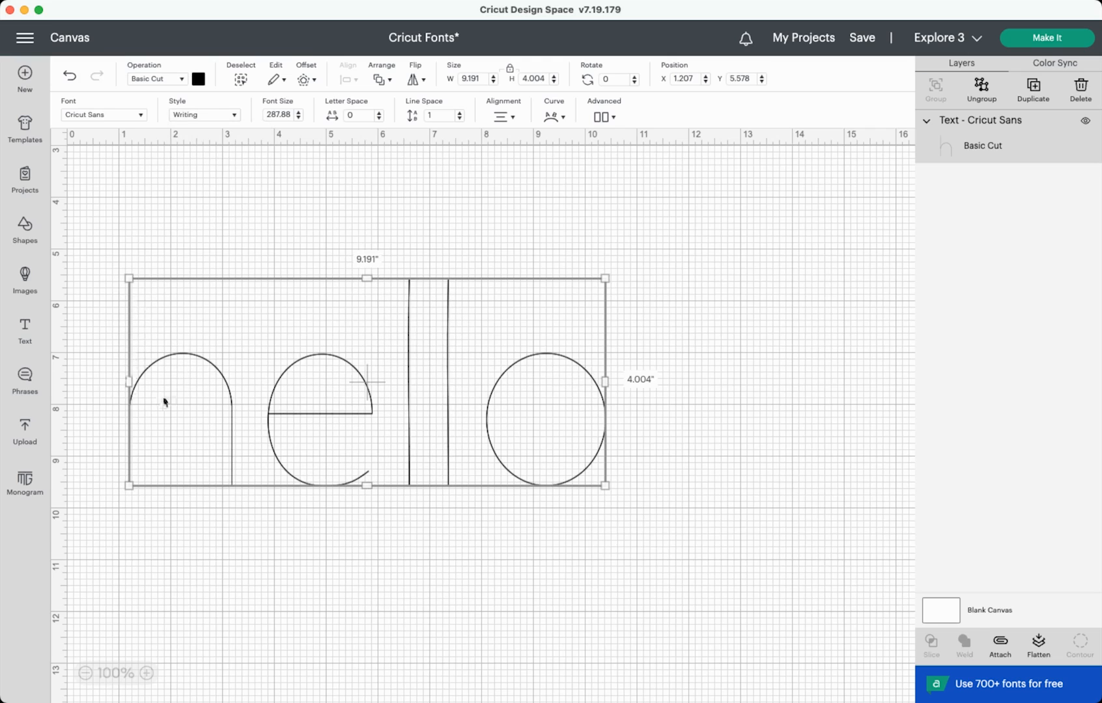
{"action": "mouse_move", "coordinate": [285, 532]}
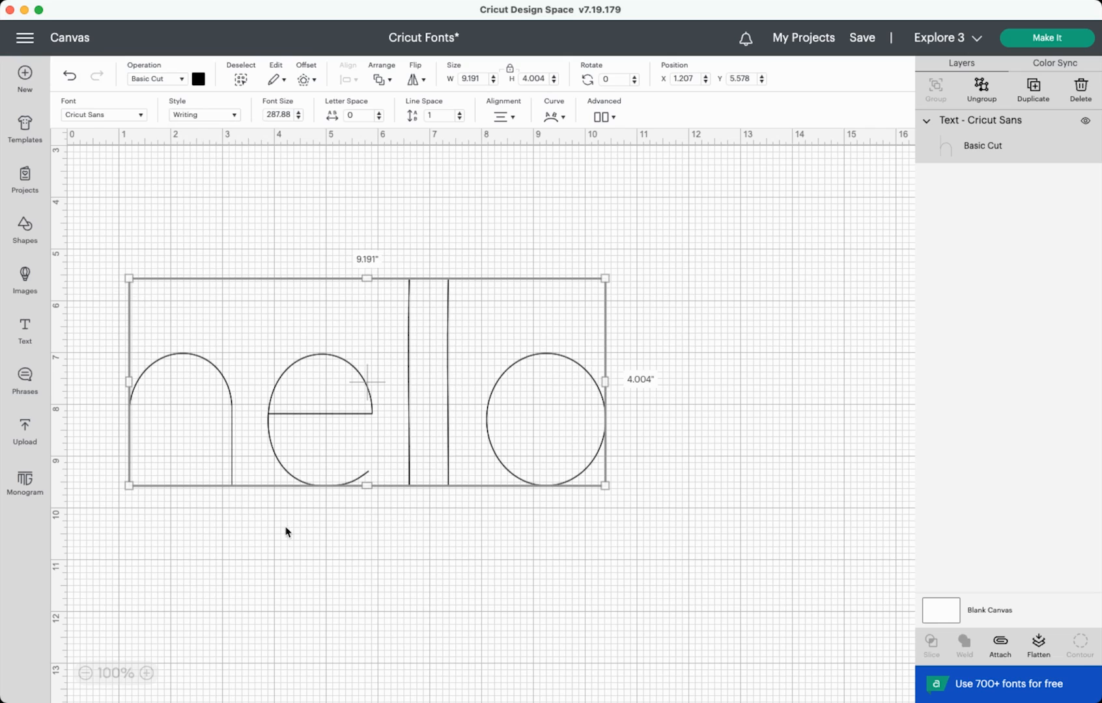
{"action": "left_click", "coordinate": [285, 532]}
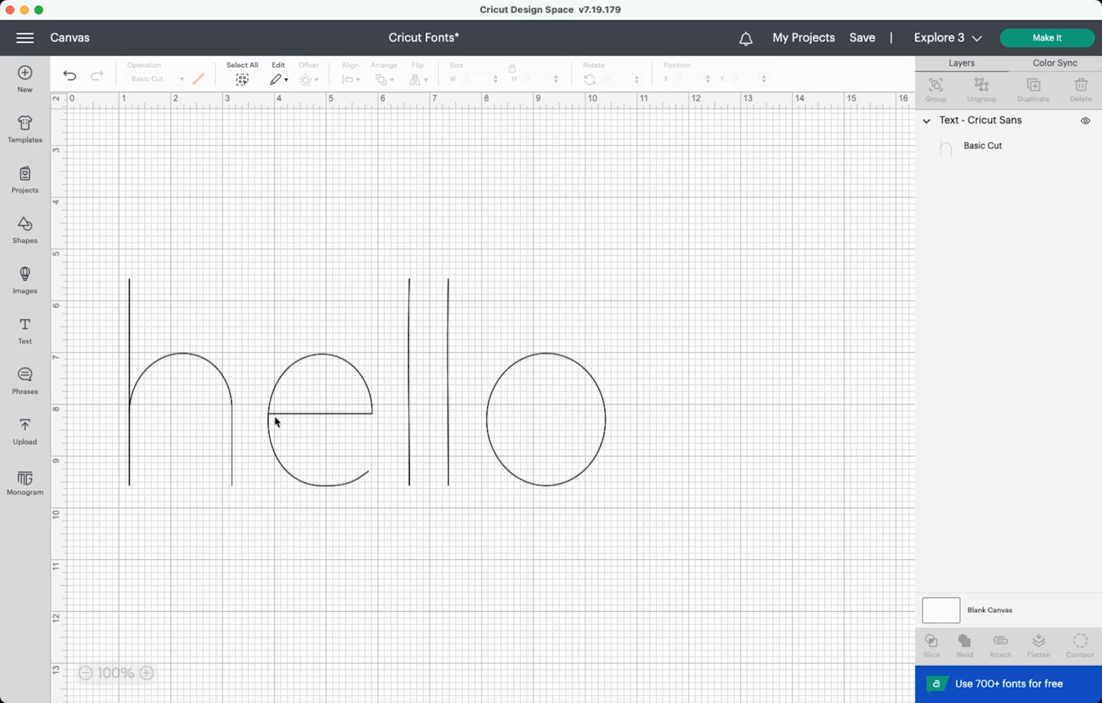
{"action": "left_click", "coordinate": [282, 422]}
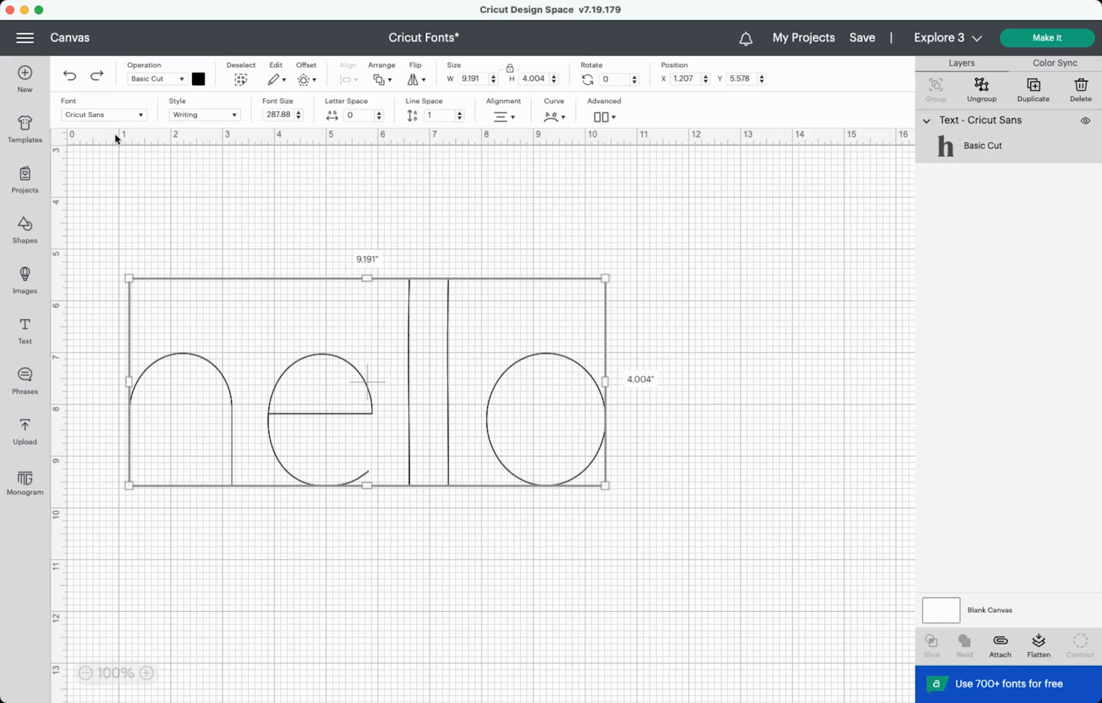
{"action": "left_click", "coordinate": [103, 115]}
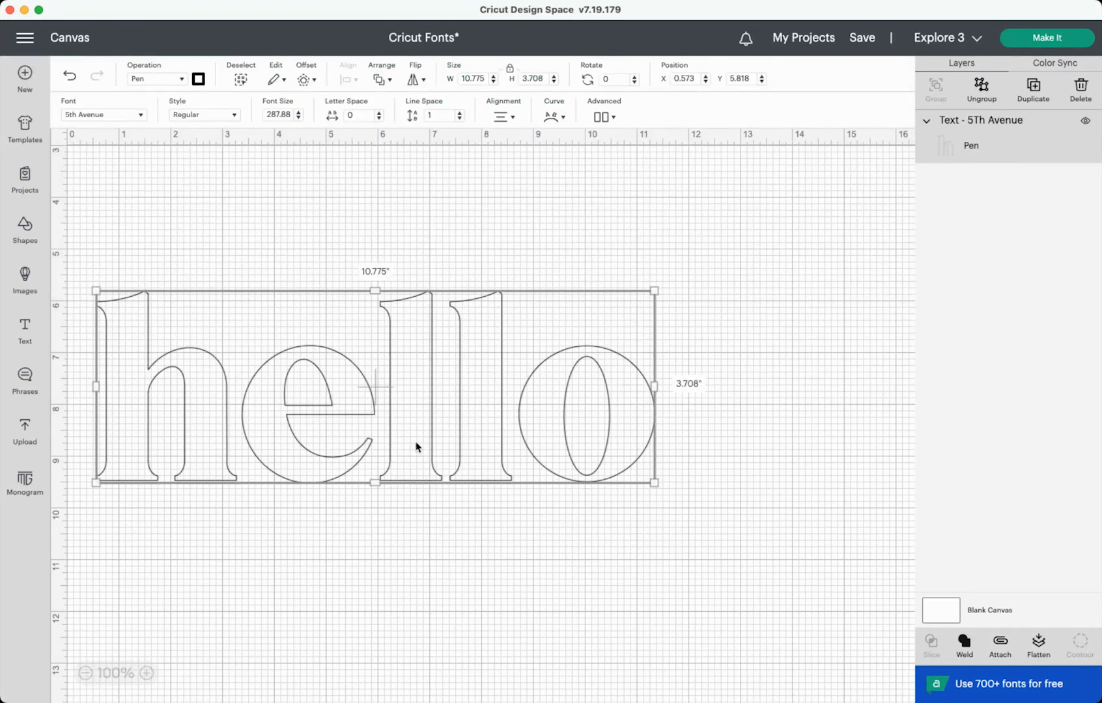
{"action": "mouse_move", "coordinate": [104, 426]}
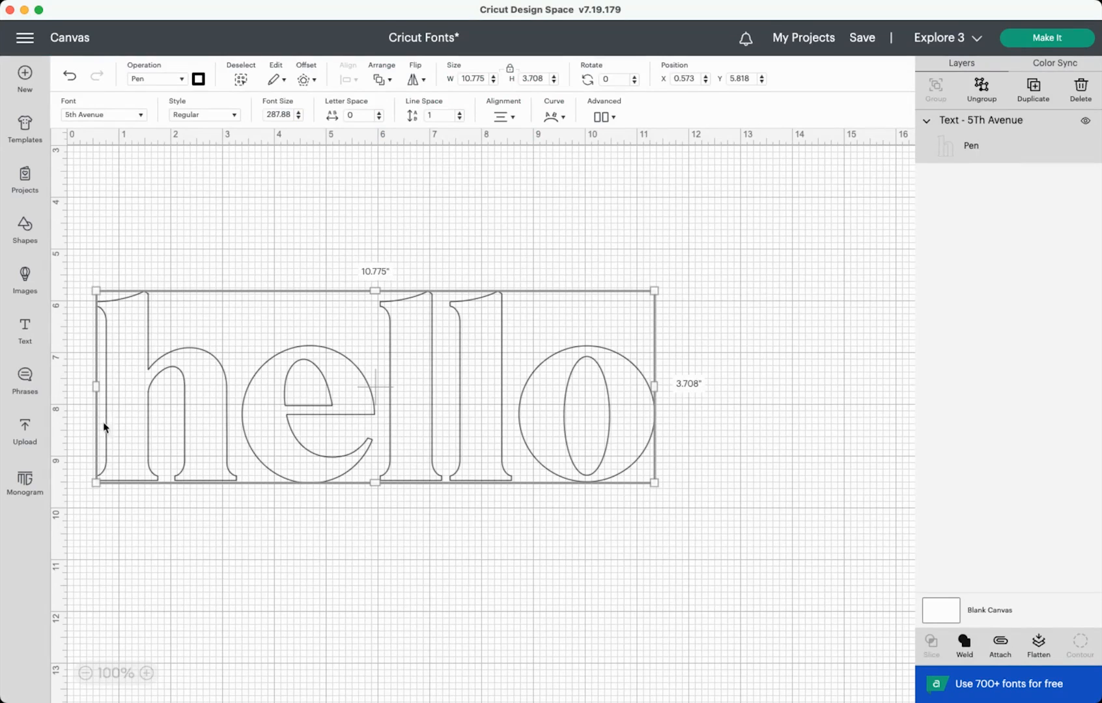
{"action": "mouse_move", "coordinate": [511, 566]}
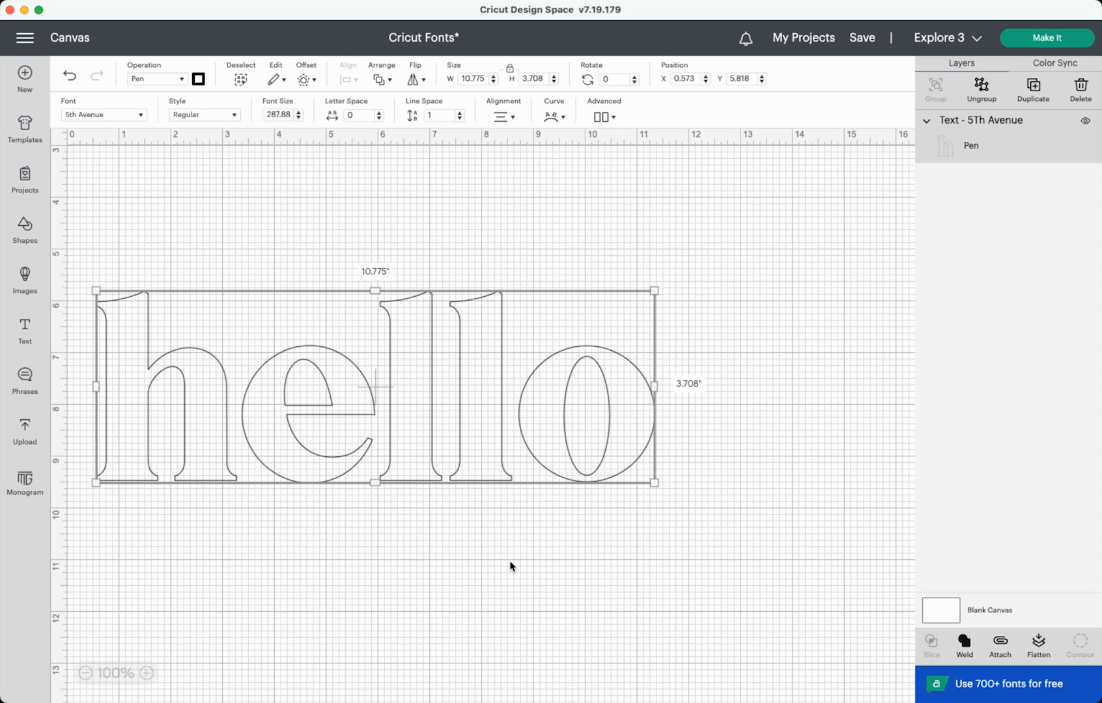
{"action": "mouse_move", "coordinate": [470, 541]}
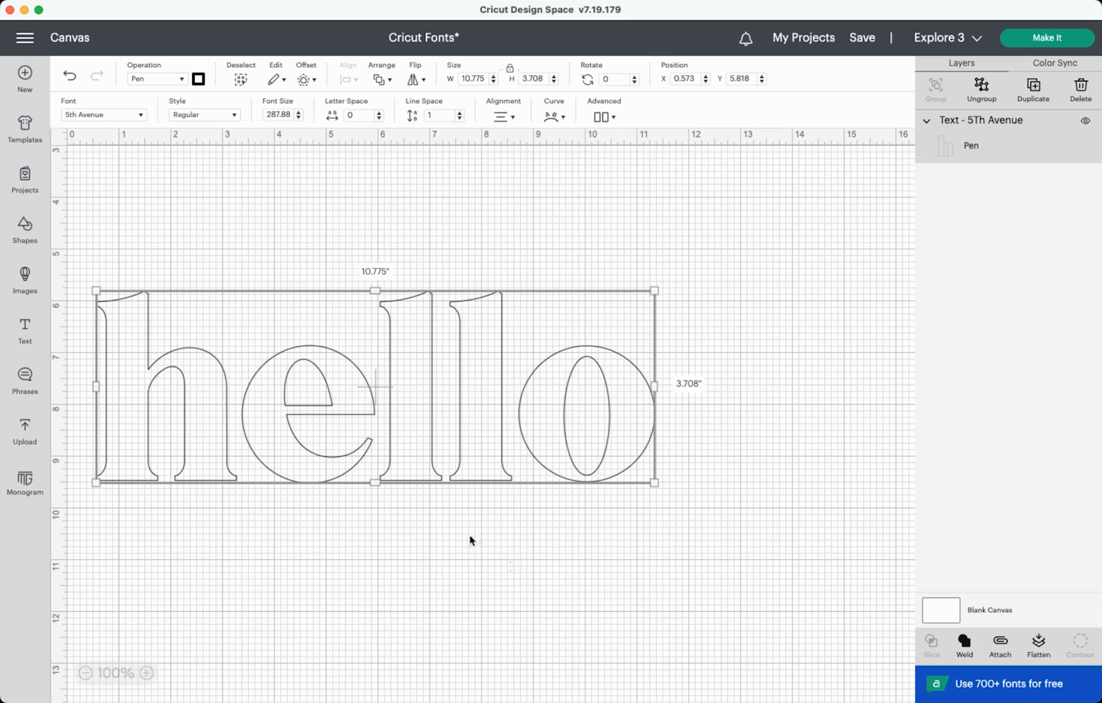
{"action": "mouse_move", "coordinate": [156, 205]}
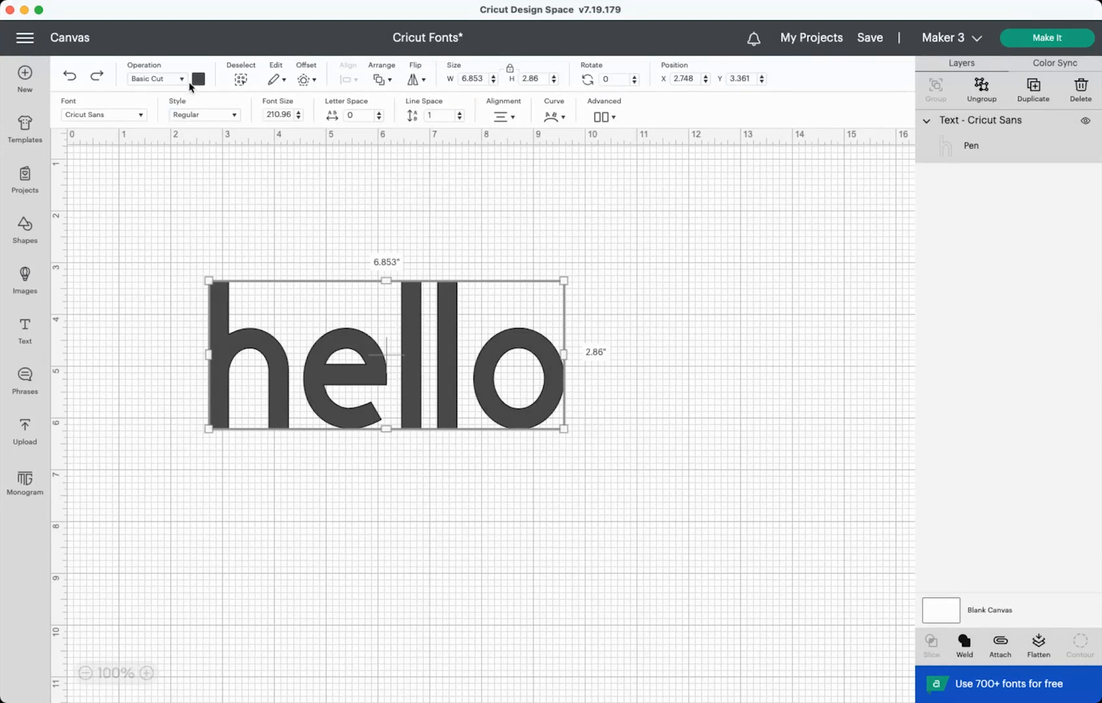
- Change hello's material color from dark gray to light pink
{"action": "left_click", "coordinate": [199, 78]}
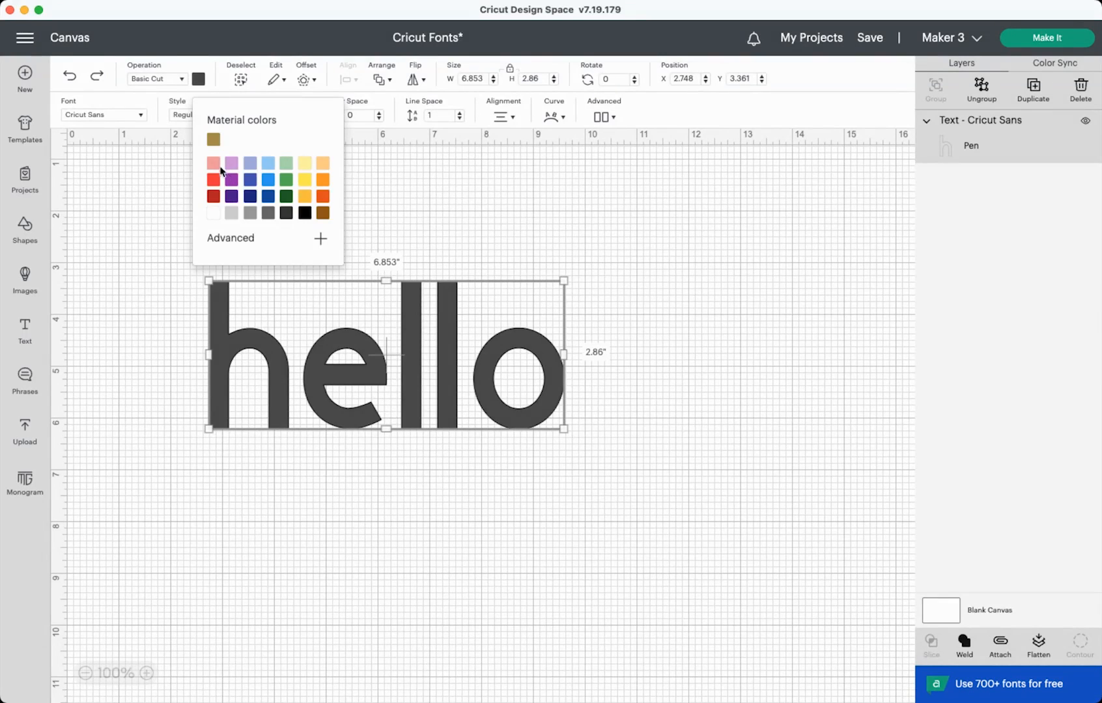
{"action": "left_click", "coordinate": [214, 140]}
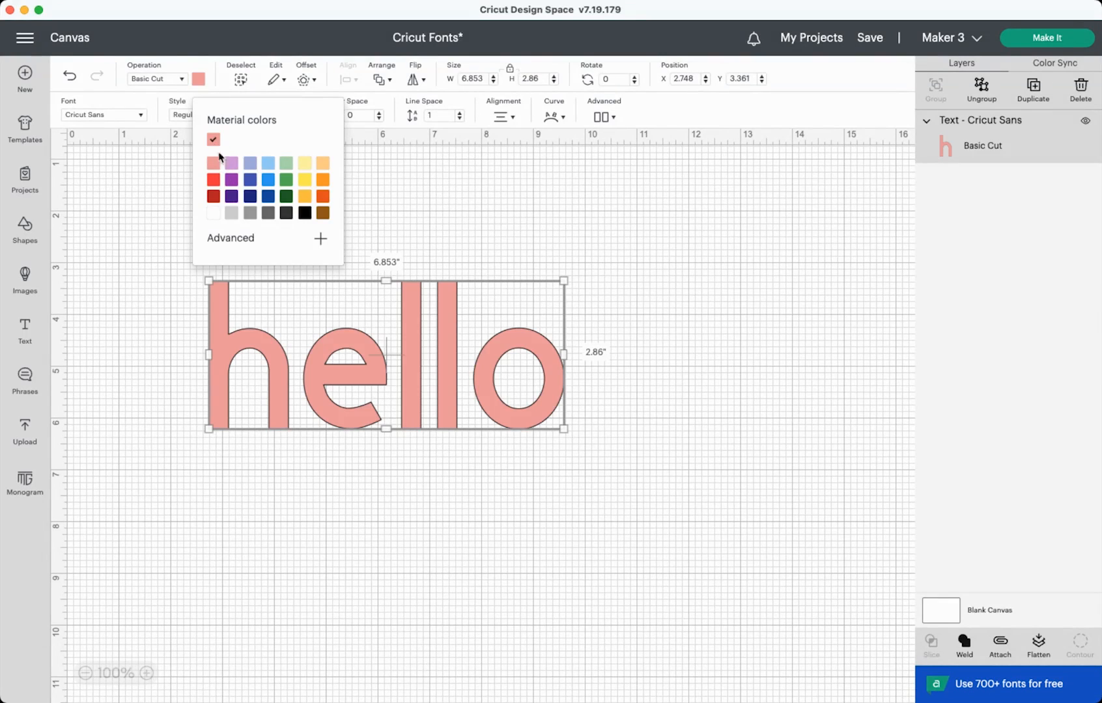
{"action": "left_click", "coordinate": [319, 238]}
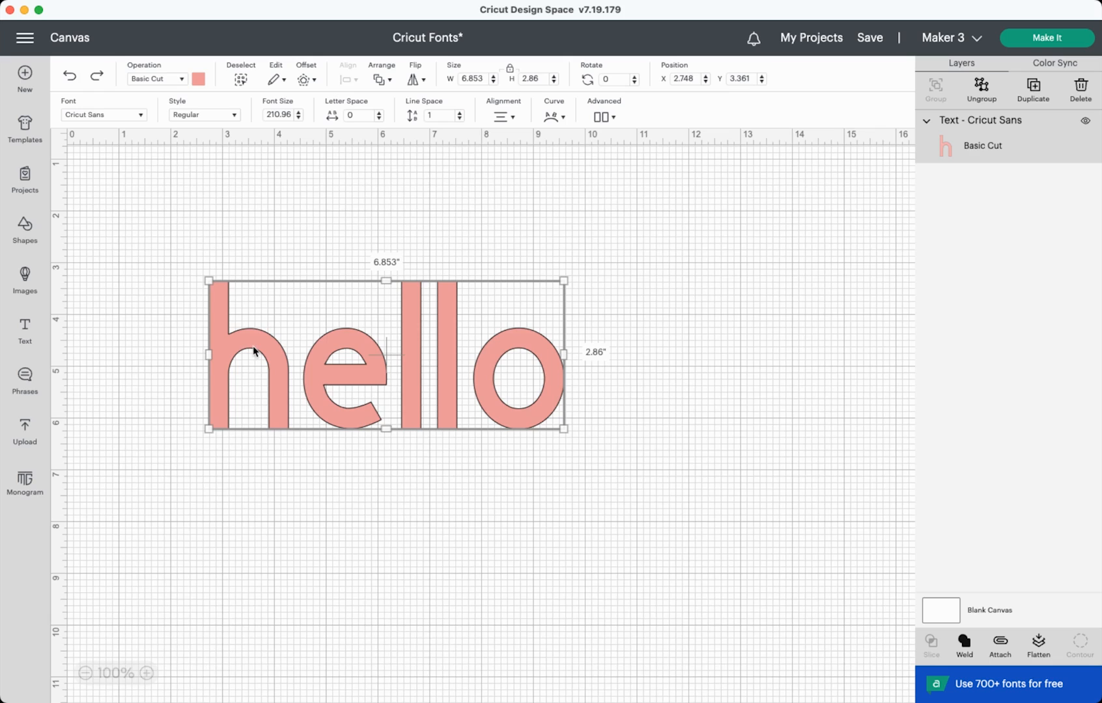
- Cycle hello's operation through Pen, Fine Foil, Engrave and Print Then Cut
{"action": "left_click", "coordinate": [157, 78]}
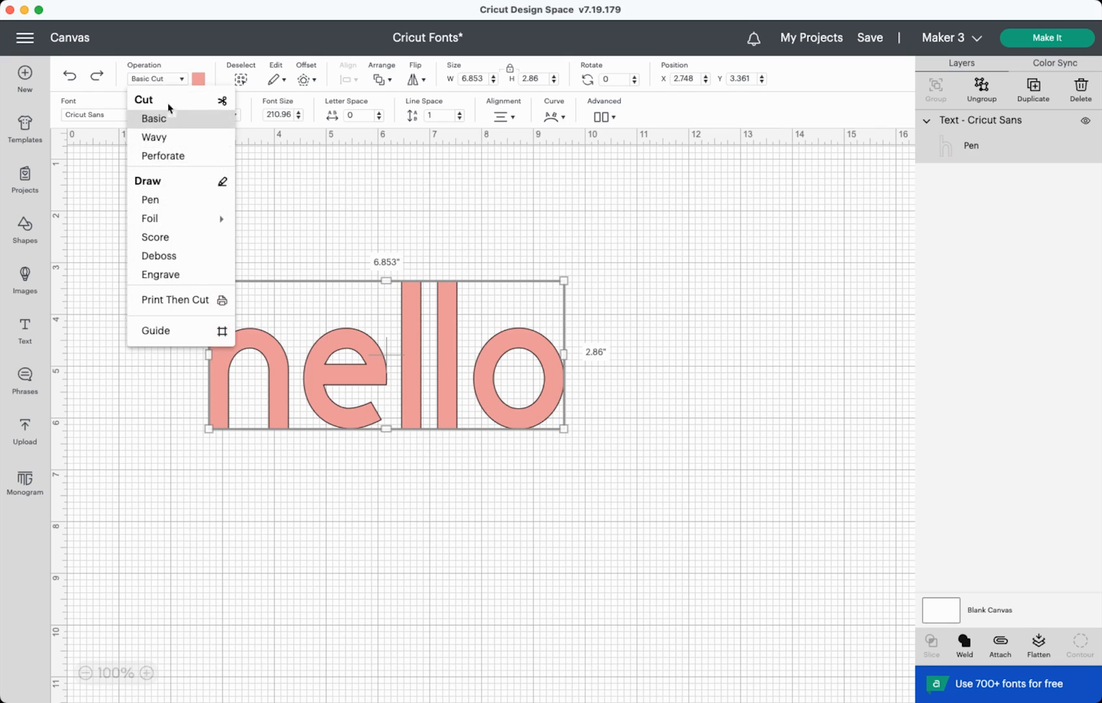
{"action": "left_click", "coordinate": [149, 199]}
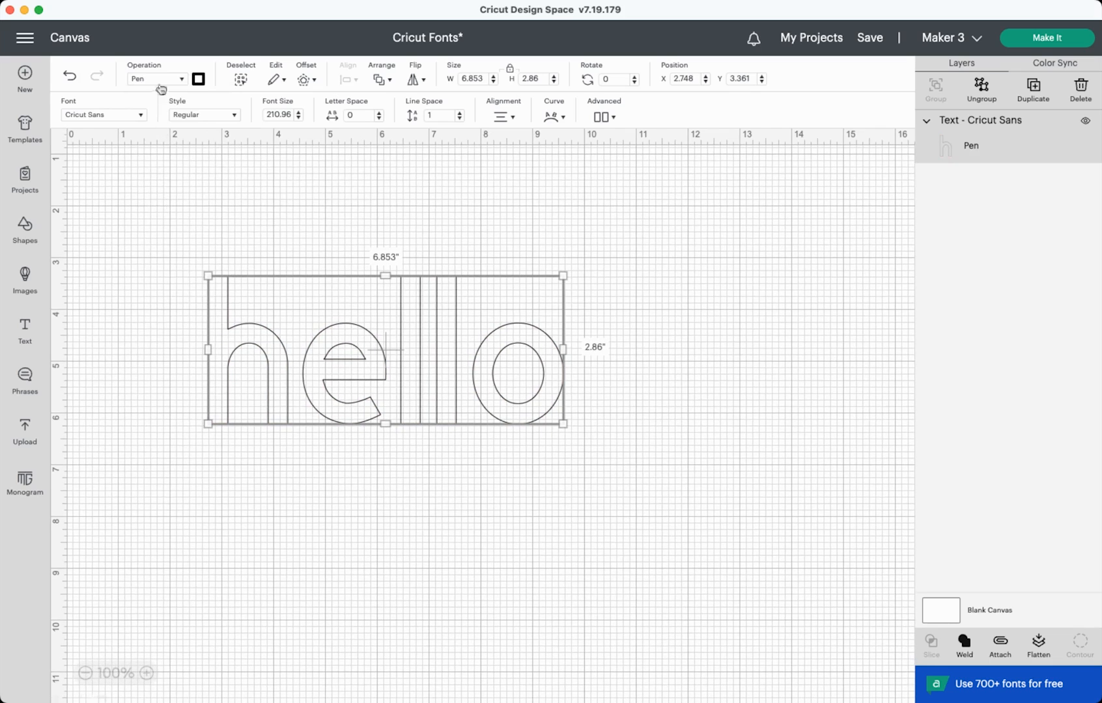
{"action": "left_click", "coordinate": [155, 78]}
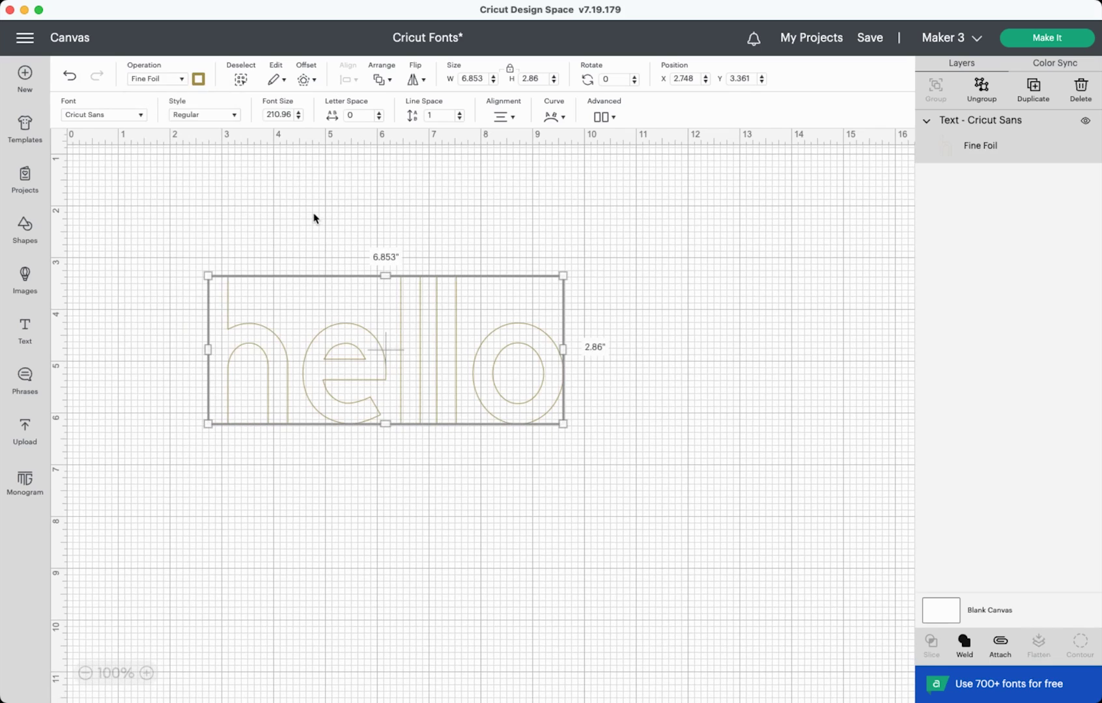
{"action": "left_click", "coordinate": [157, 78]}
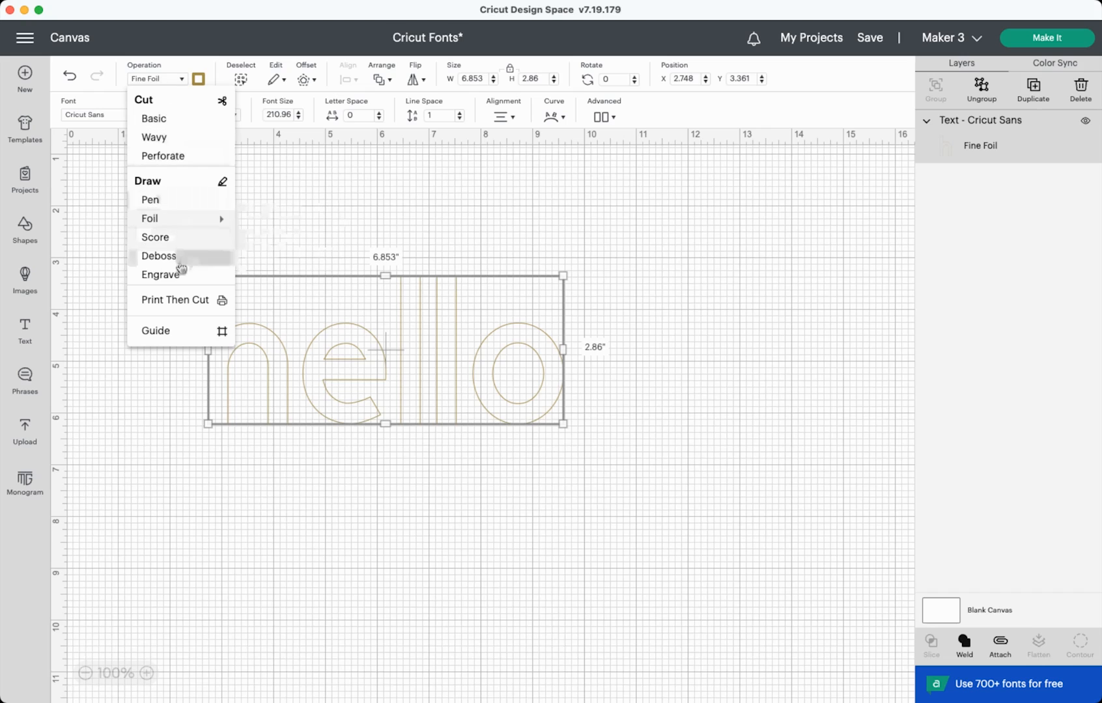
{"action": "left_click", "coordinate": [161, 275]}
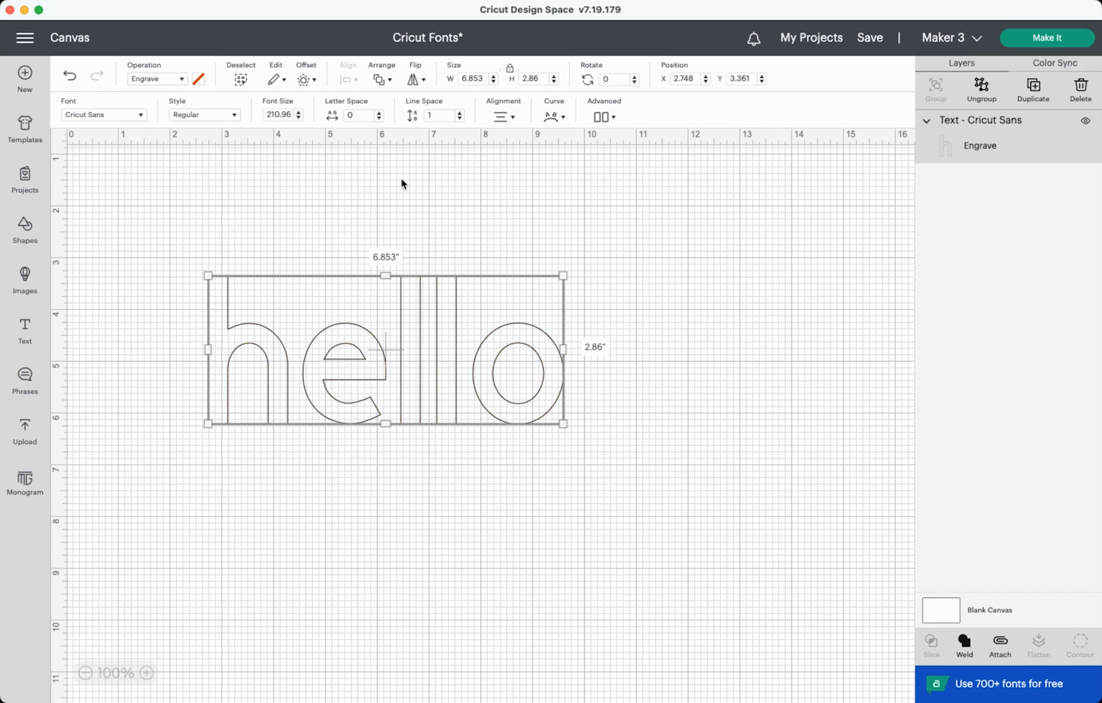
{"action": "left_click", "coordinate": [157, 78]}
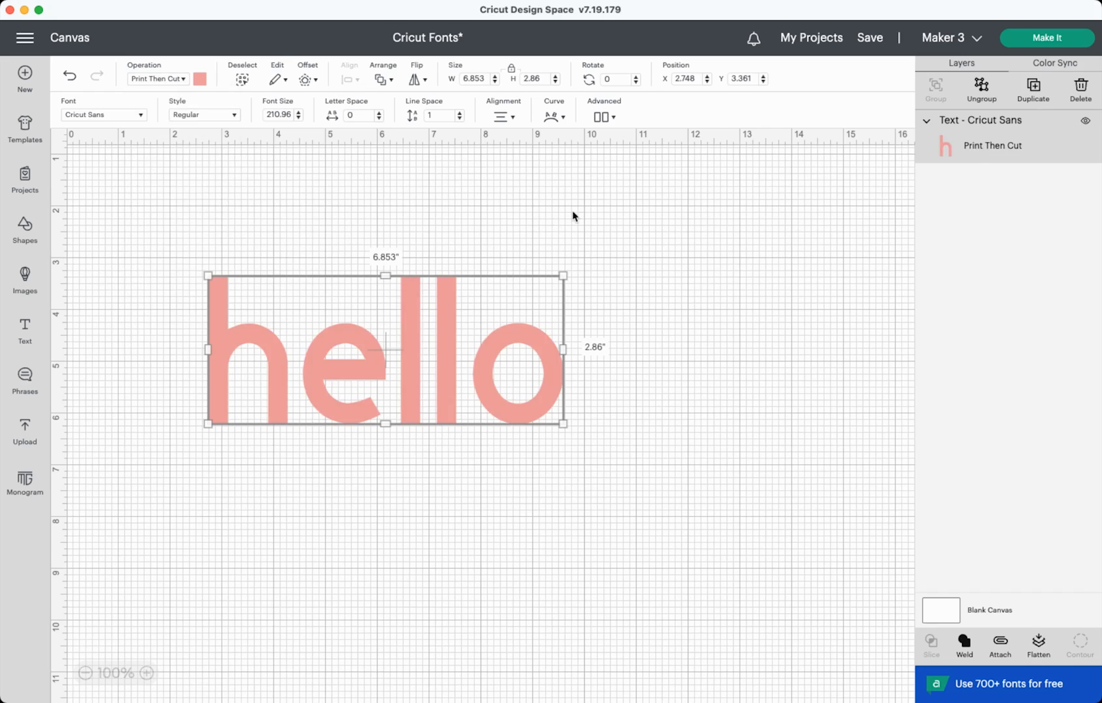
{"action": "left_click", "coordinate": [156, 78]}
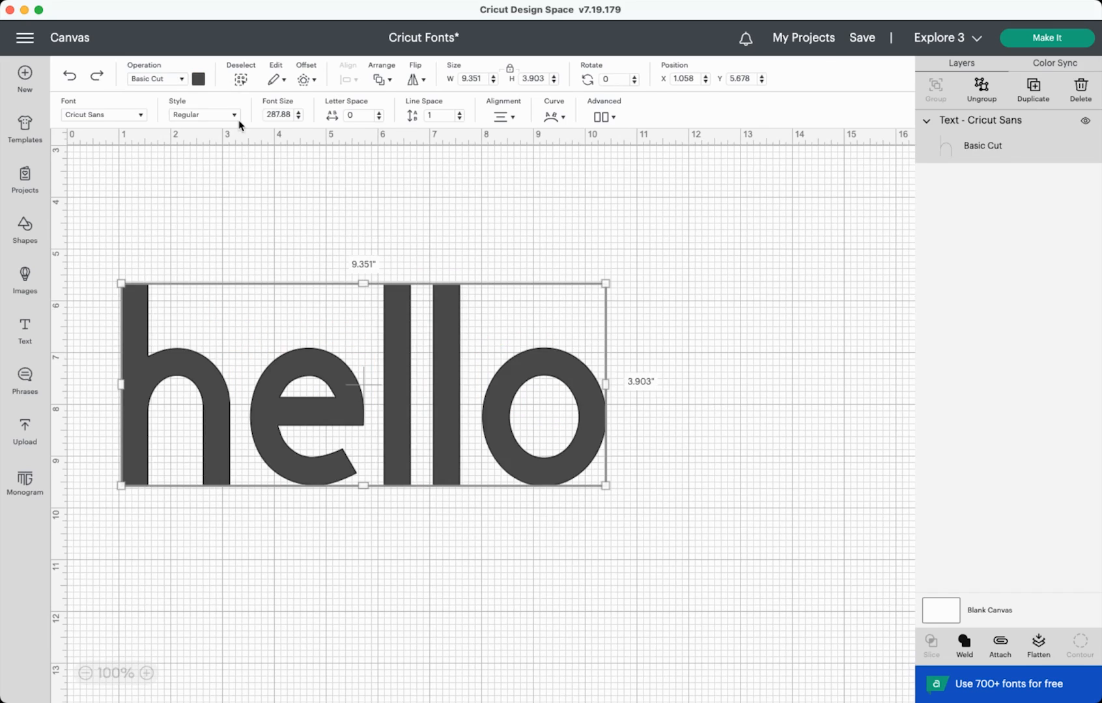
- Try hello in Bold Italic, then set the style back to Regular
{"action": "left_click", "coordinate": [203, 114]}
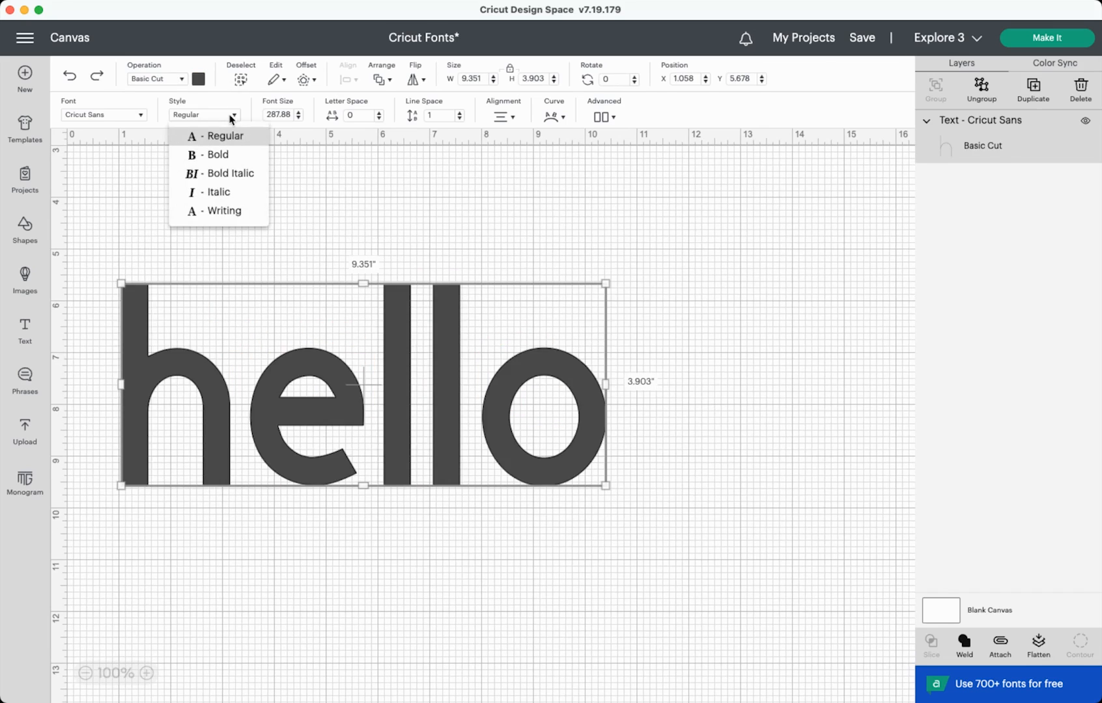
{"action": "mouse_move", "coordinate": [225, 211]}
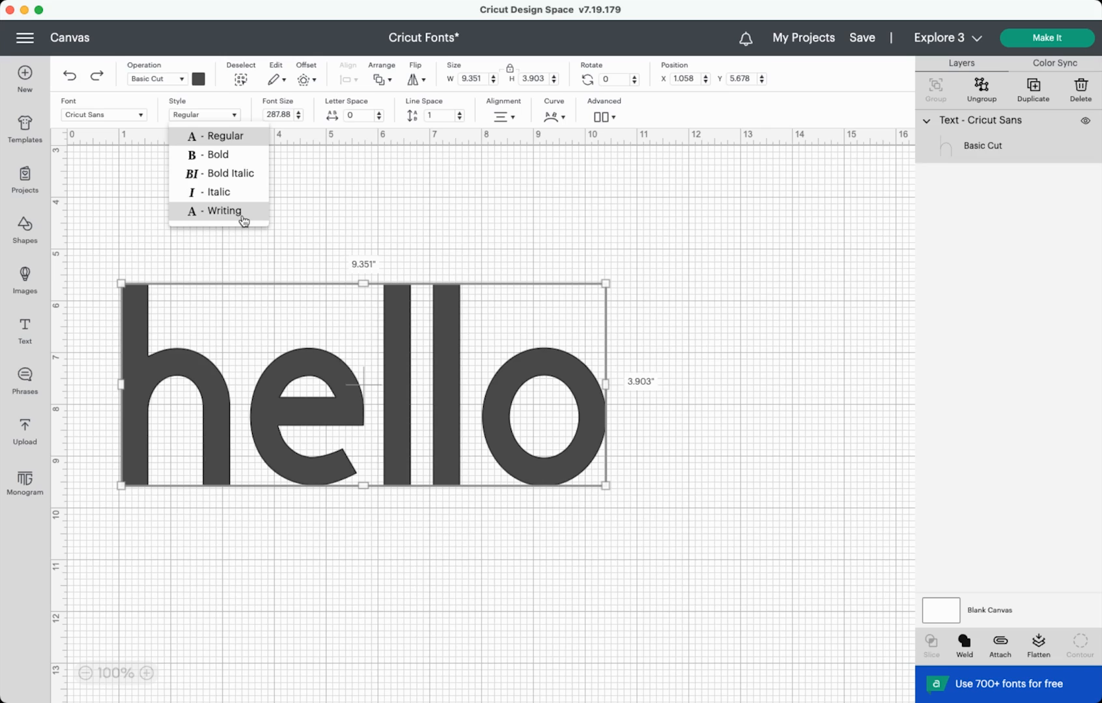
{"action": "mouse_move", "coordinate": [238, 173]}
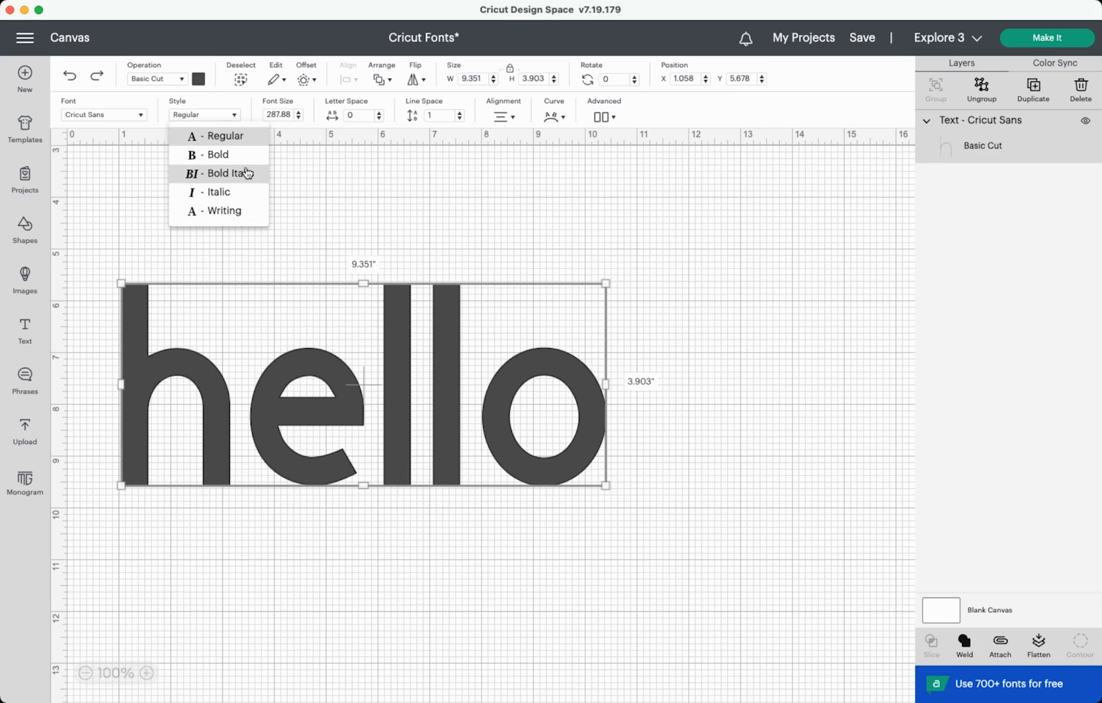
{"action": "left_click", "coordinate": [219, 173]}
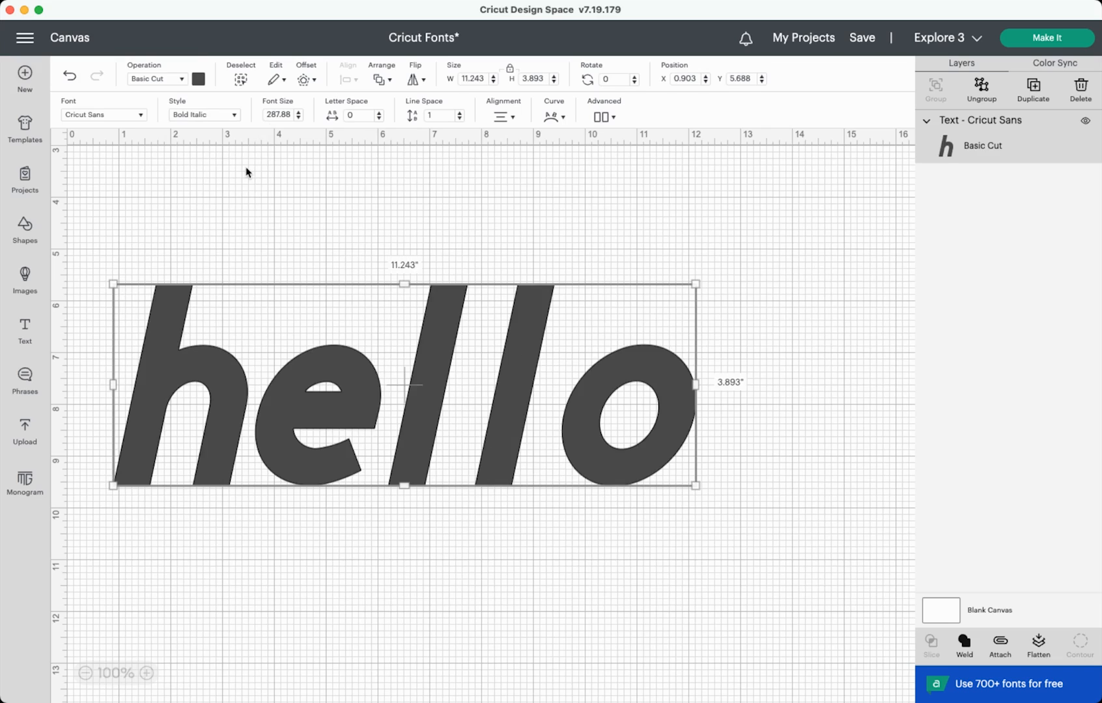
{"action": "left_click", "coordinate": [202, 114]}
{"action": "type", "text": "300"}
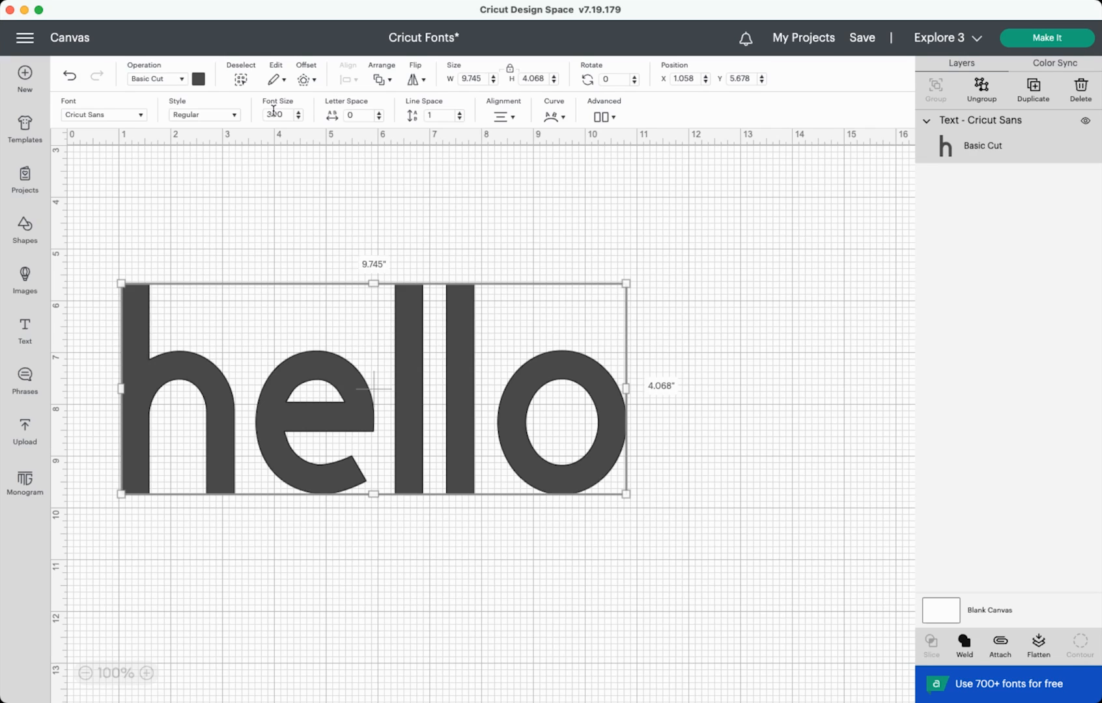
{"action": "mouse_move", "coordinate": [281, 457]}
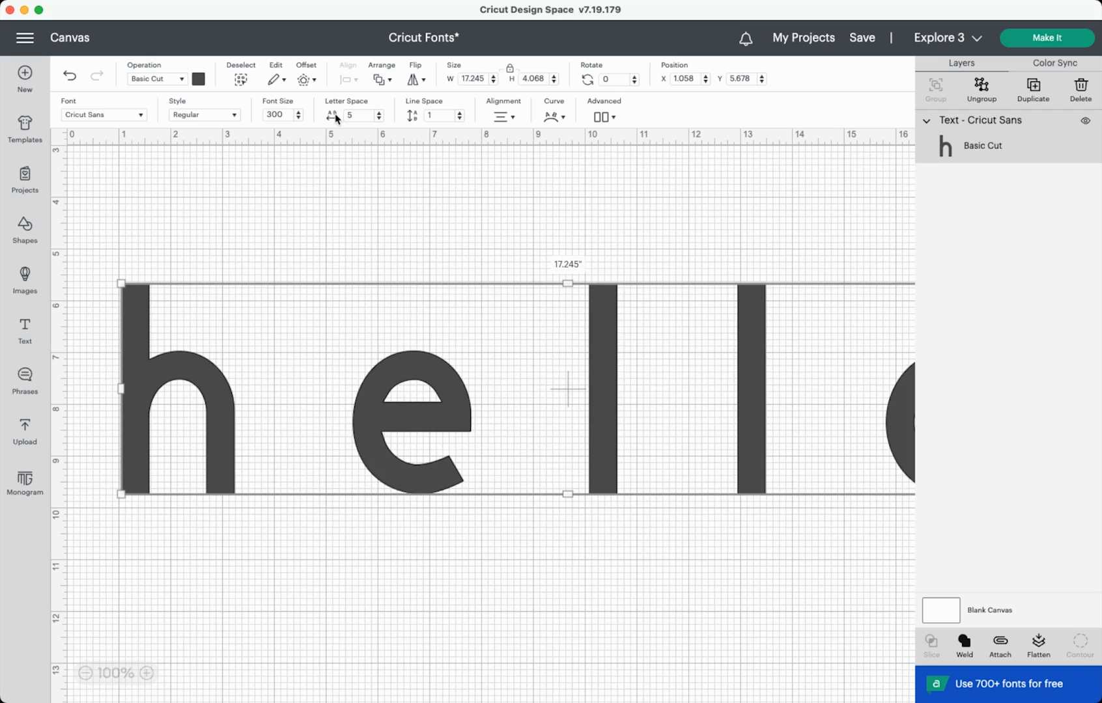
{"action": "mouse_move", "coordinate": [801, 446]}
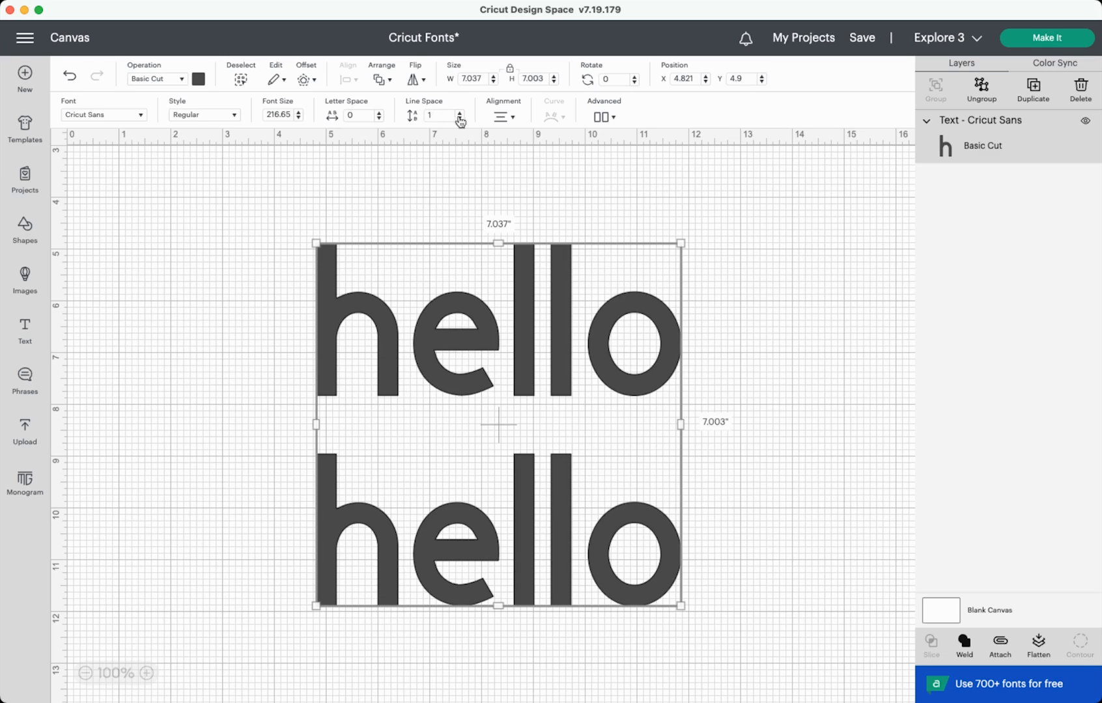
- Reduce the line spacing between the two stacked lines below 1
{"action": "left_click", "coordinate": [460, 118]}
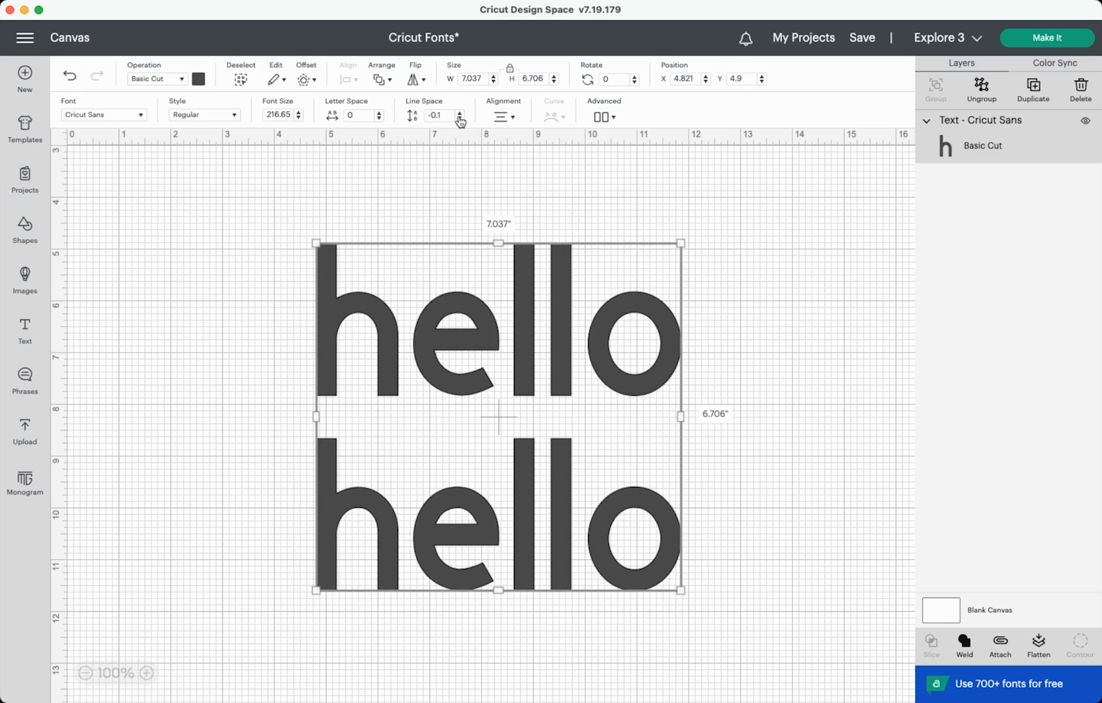
{"action": "left_click", "coordinate": [460, 115]}
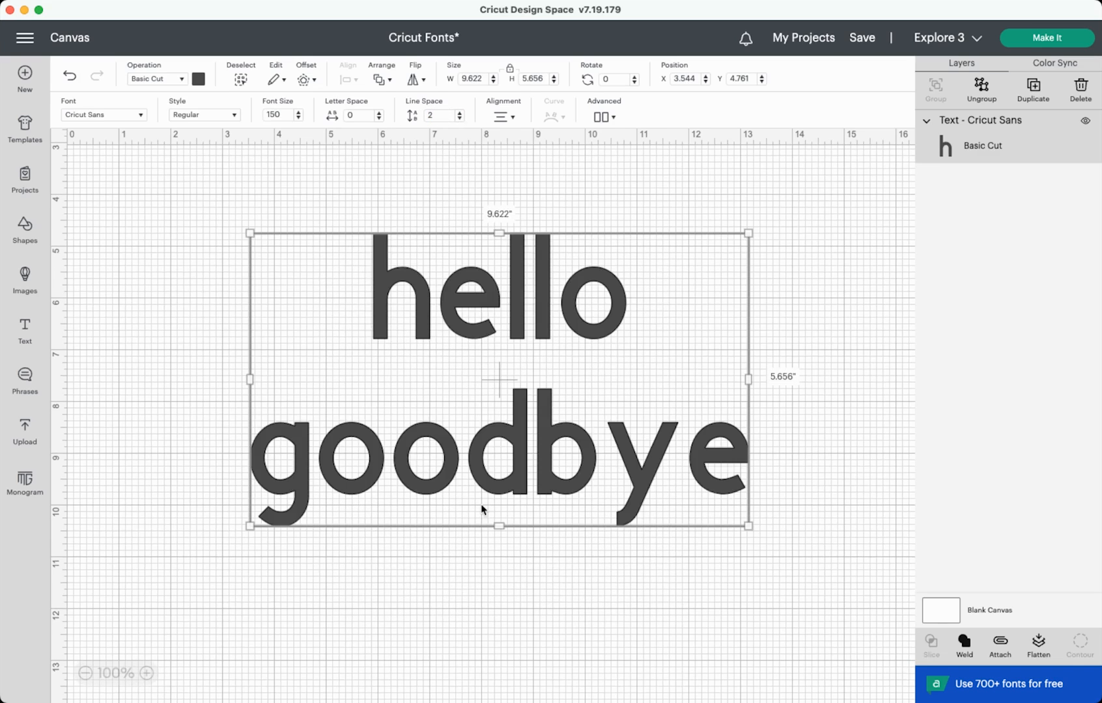
{"action": "mouse_move", "coordinate": [588, 509]}
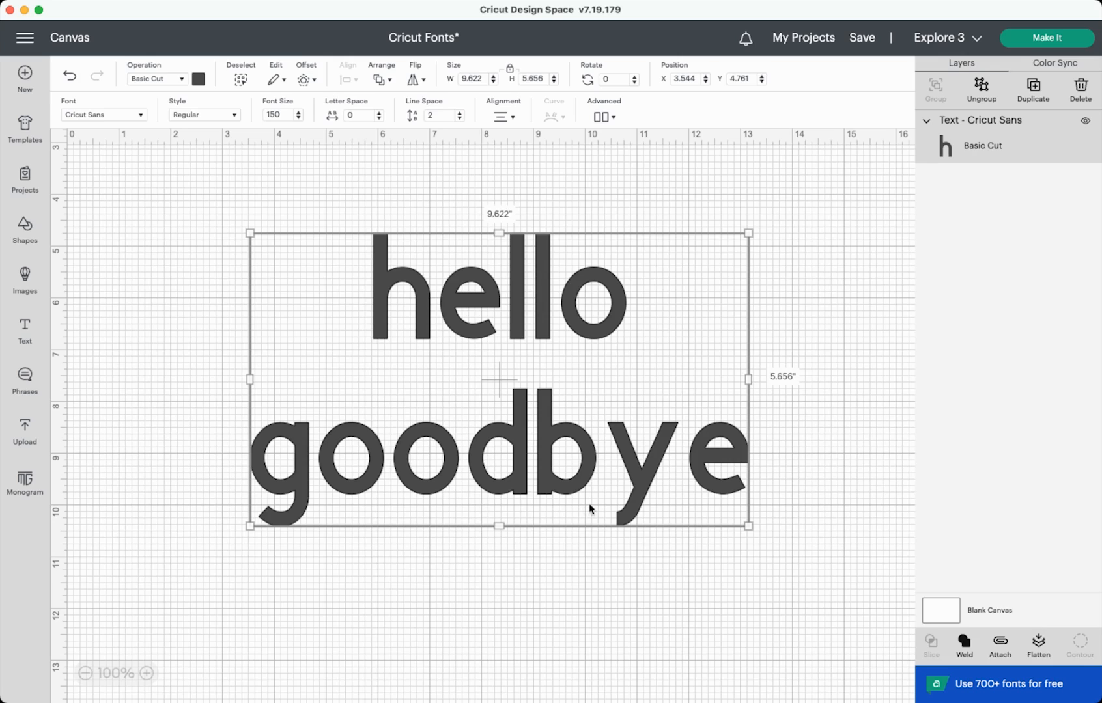
{"action": "mouse_move", "coordinate": [605, 499]}
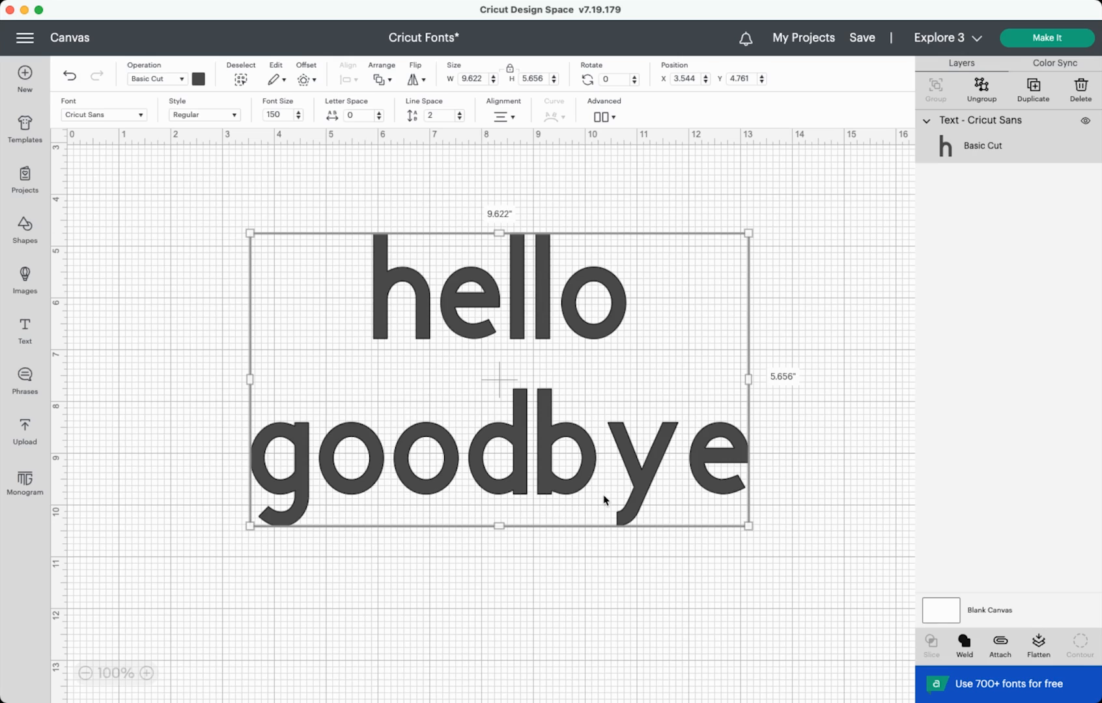
{"action": "mouse_move", "coordinate": [681, 437]}
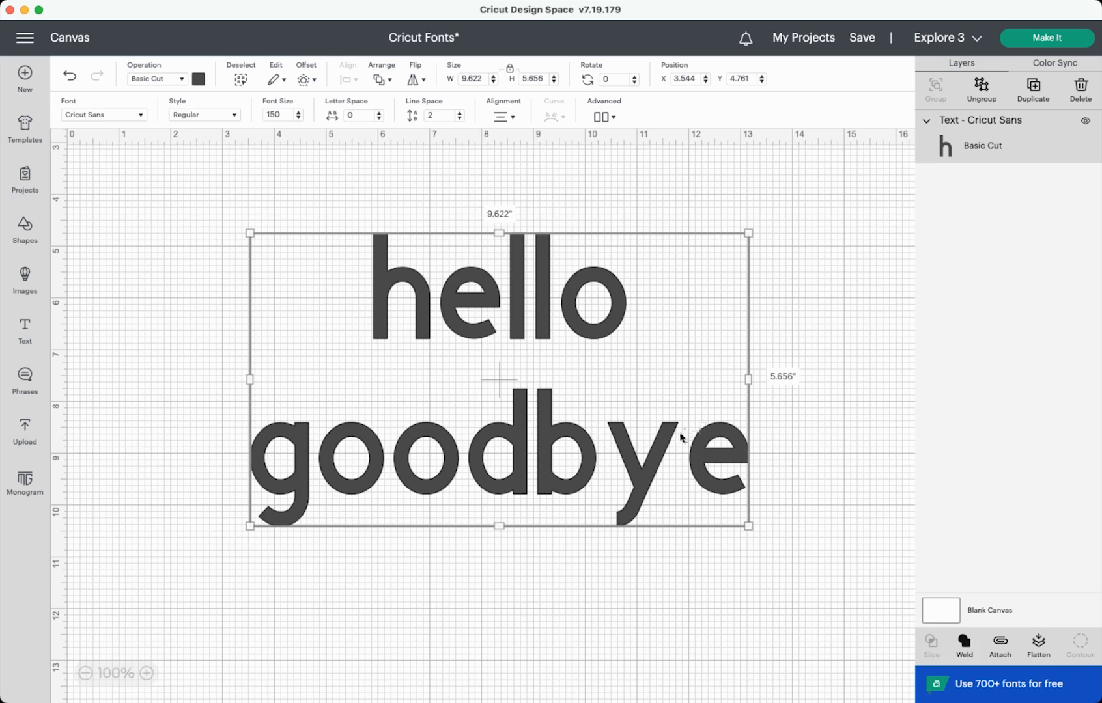
{"action": "mouse_move", "coordinate": [250, 499]}
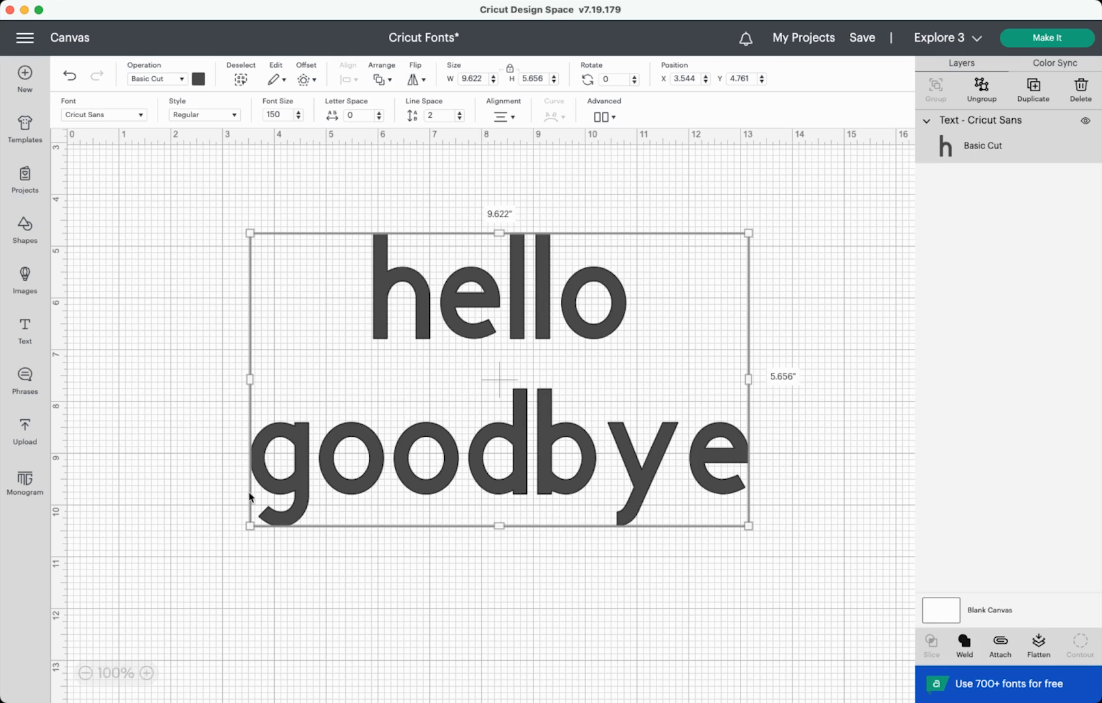
{"action": "mouse_move", "coordinate": [680, 394]}
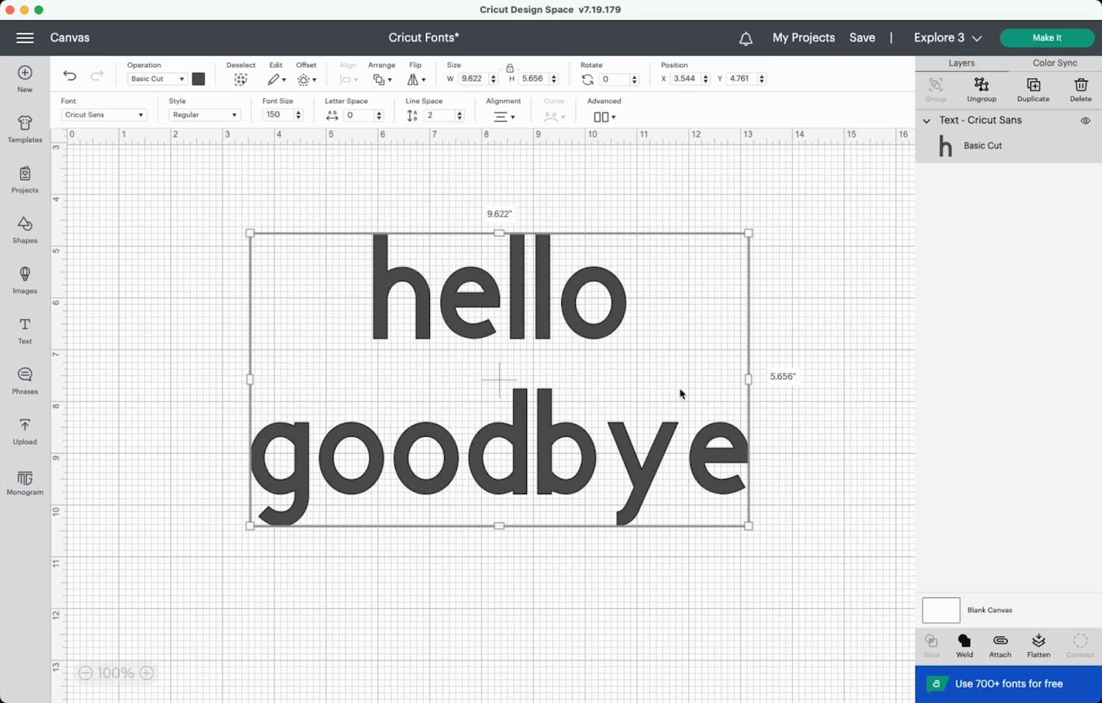
{"action": "mouse_move", "coordinate": [641, 470]}
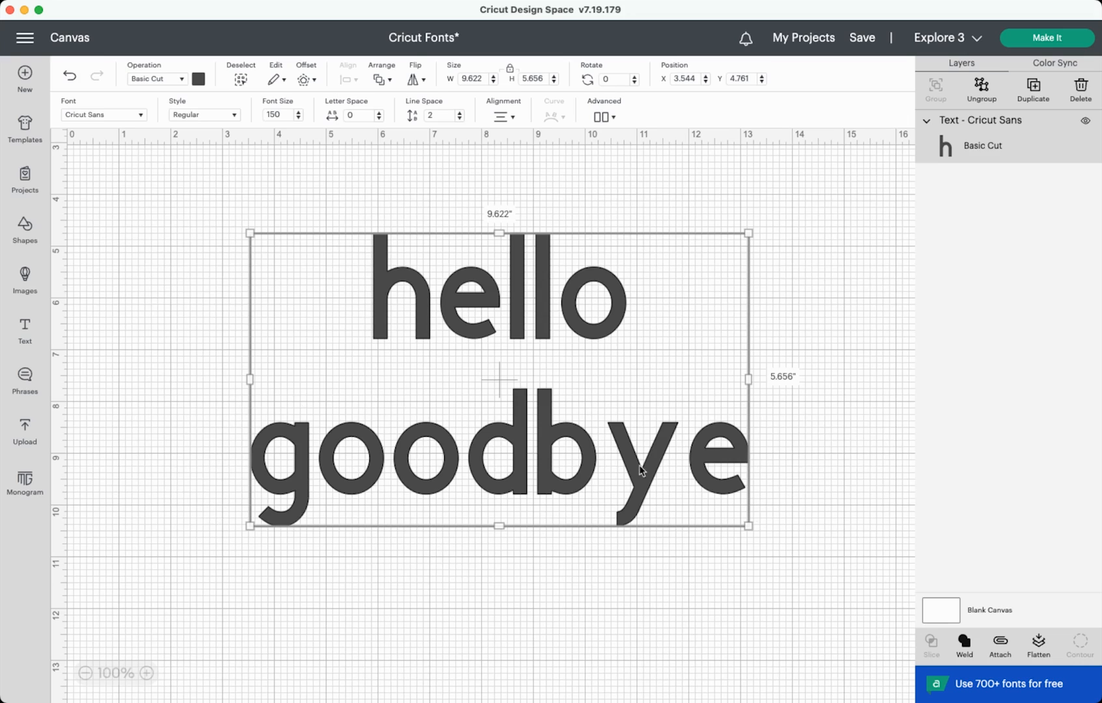
{"action": "mouse_move", "coordinate": [494, 101]}
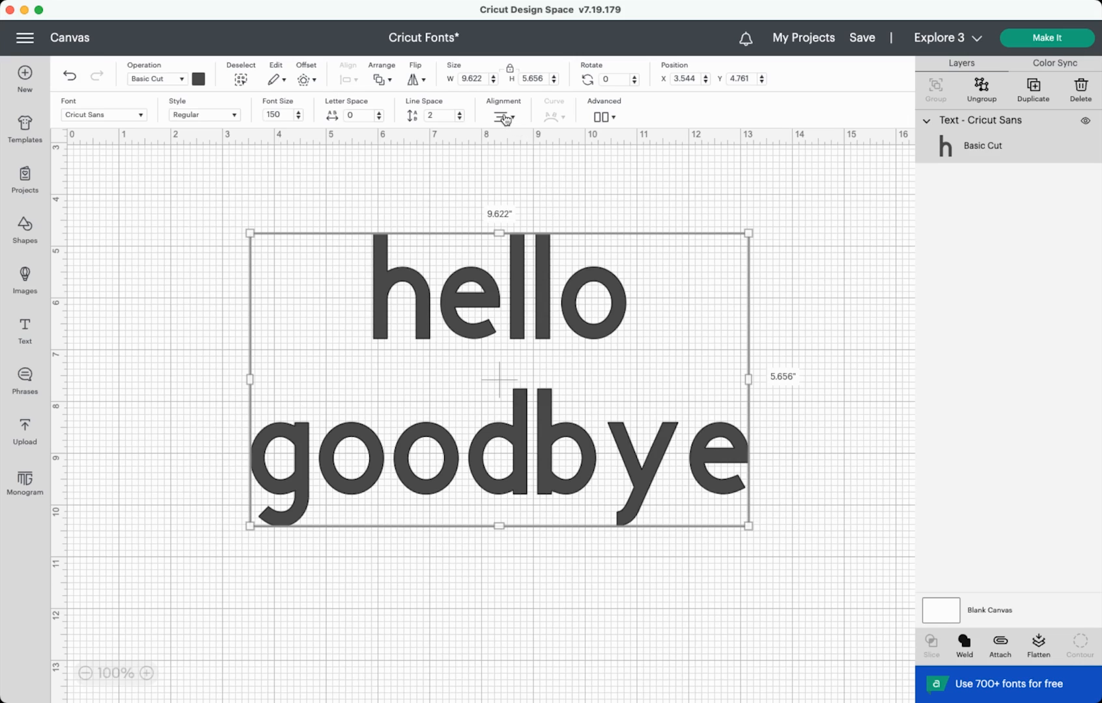
- Left-align the text lines and turn text wrapping on
{"action": "left_click", "coordinate": [503, 116]}
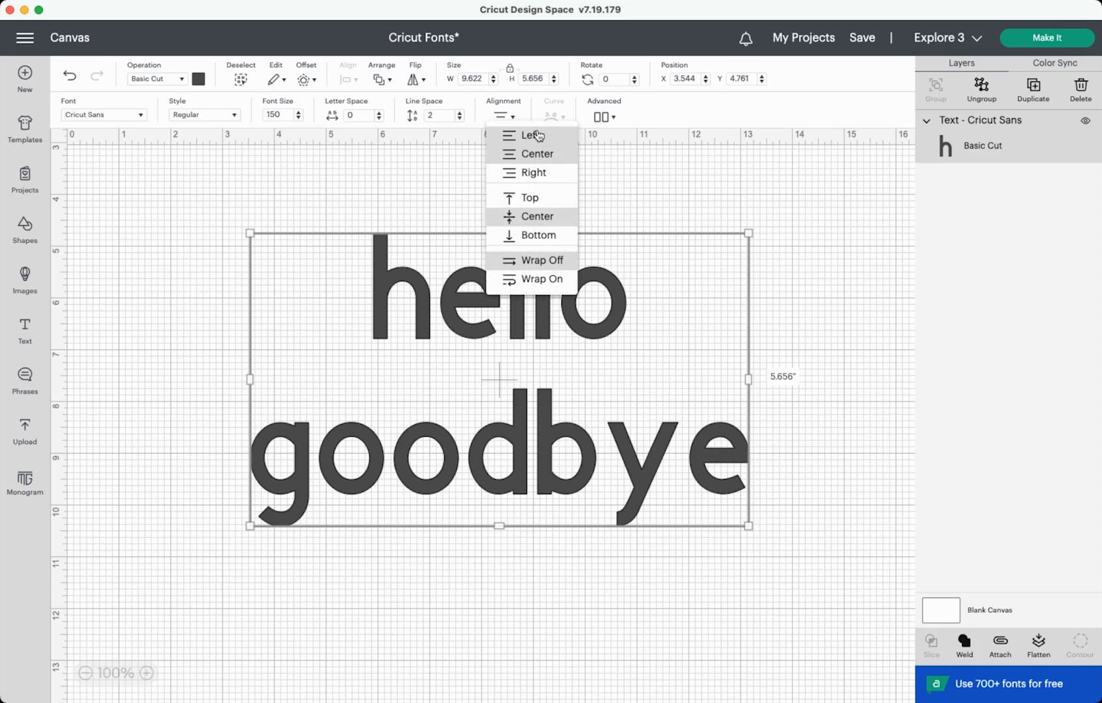
{"action": "mouse_move", "coordinate": [552, 138]}
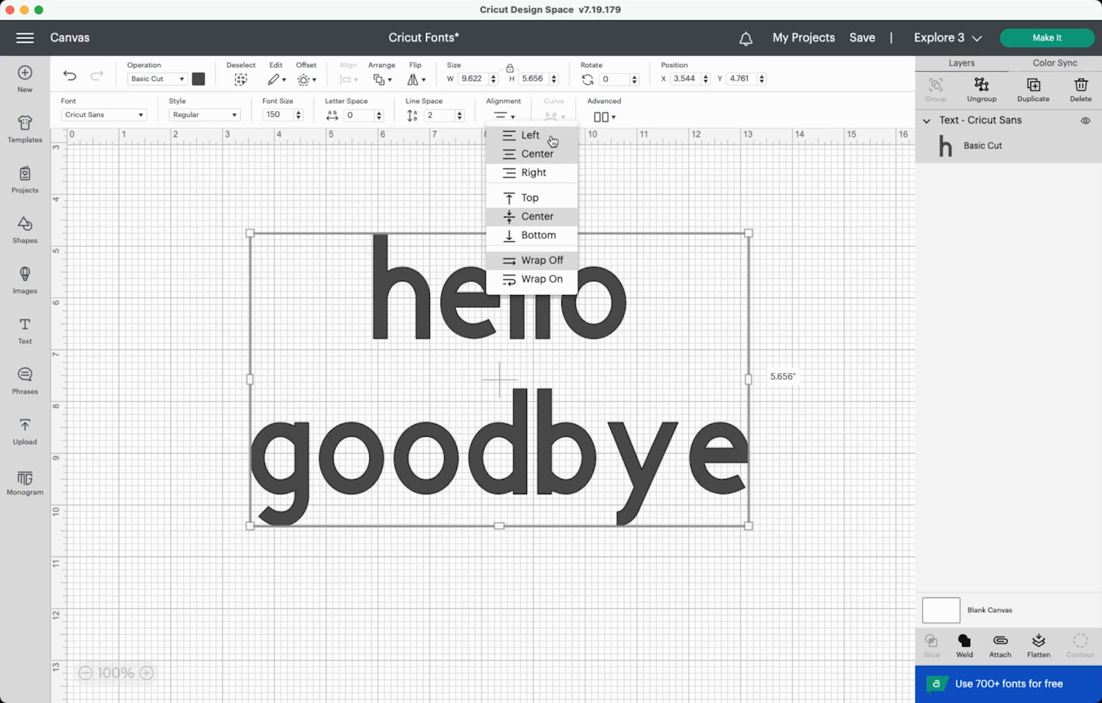
{"action": "left_click", "coordinate": [530, 136]}
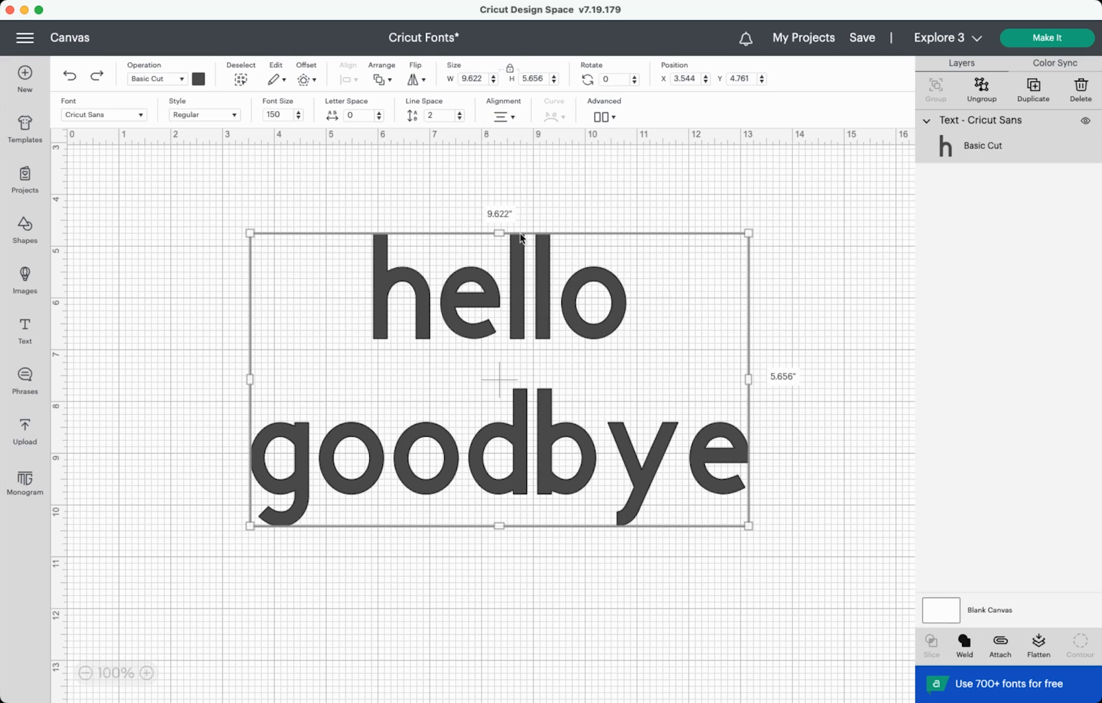
{"action": "mouse_move", "coordinate": [480, 221]}
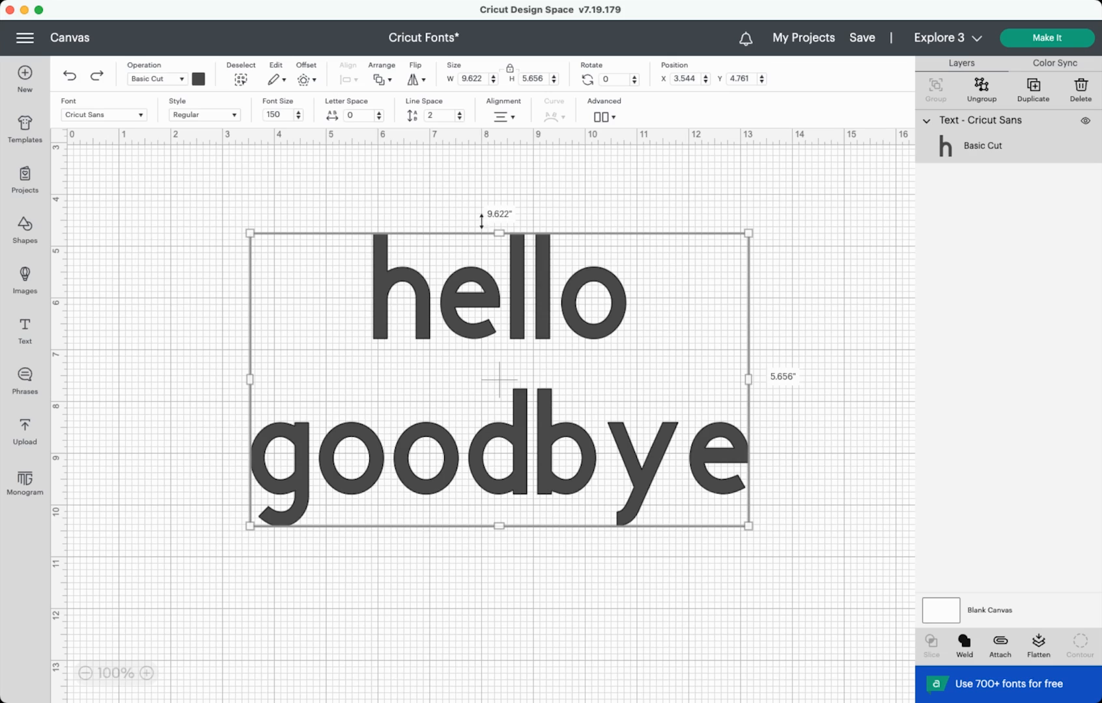
{"action": "mouse_move", "coordinate": [524, 205]}
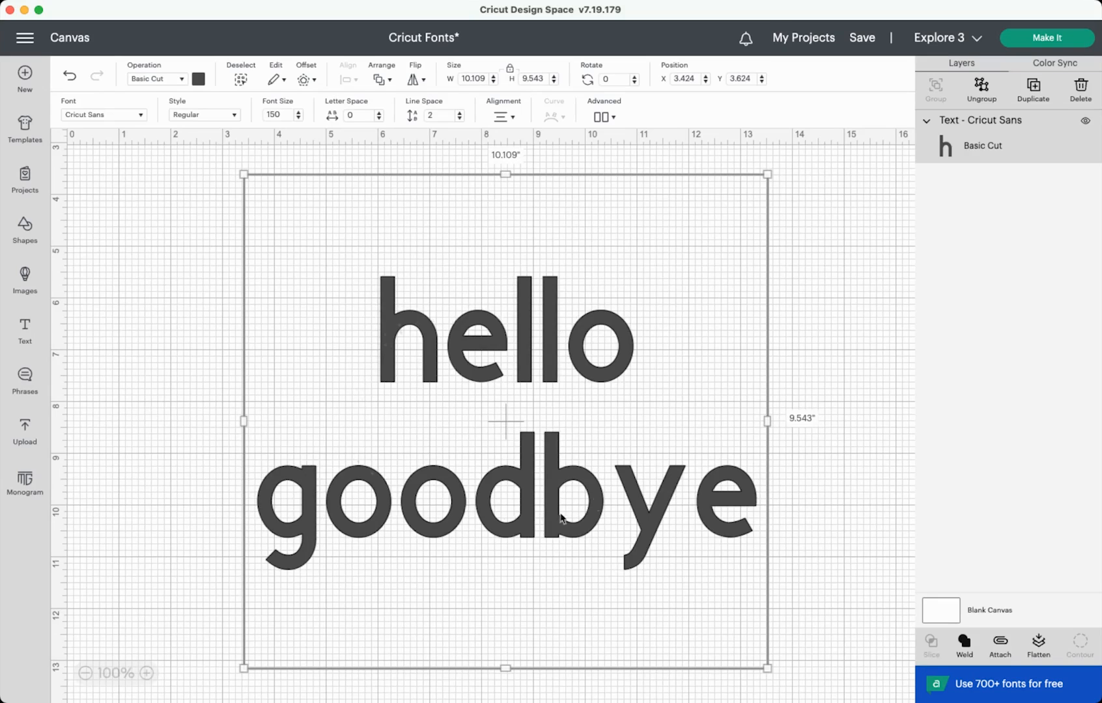
{"action": "mouse_move", "coordinate": [526, 122]}
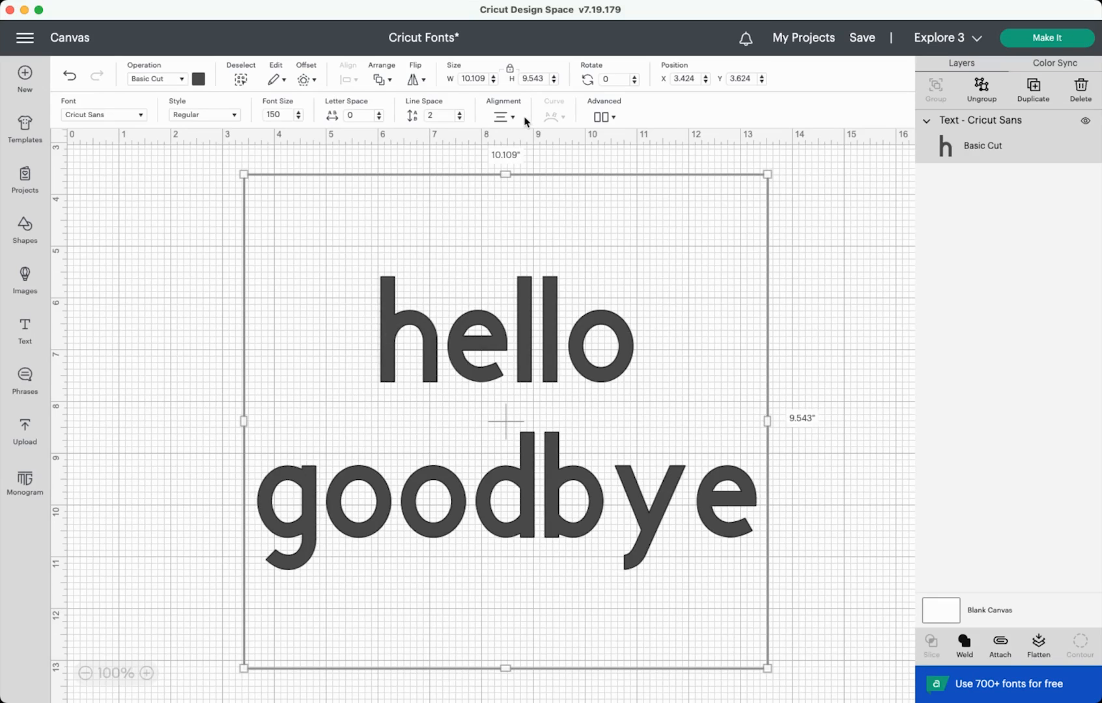
{"action": "mouse_move", "coordinate": [501, 118]}
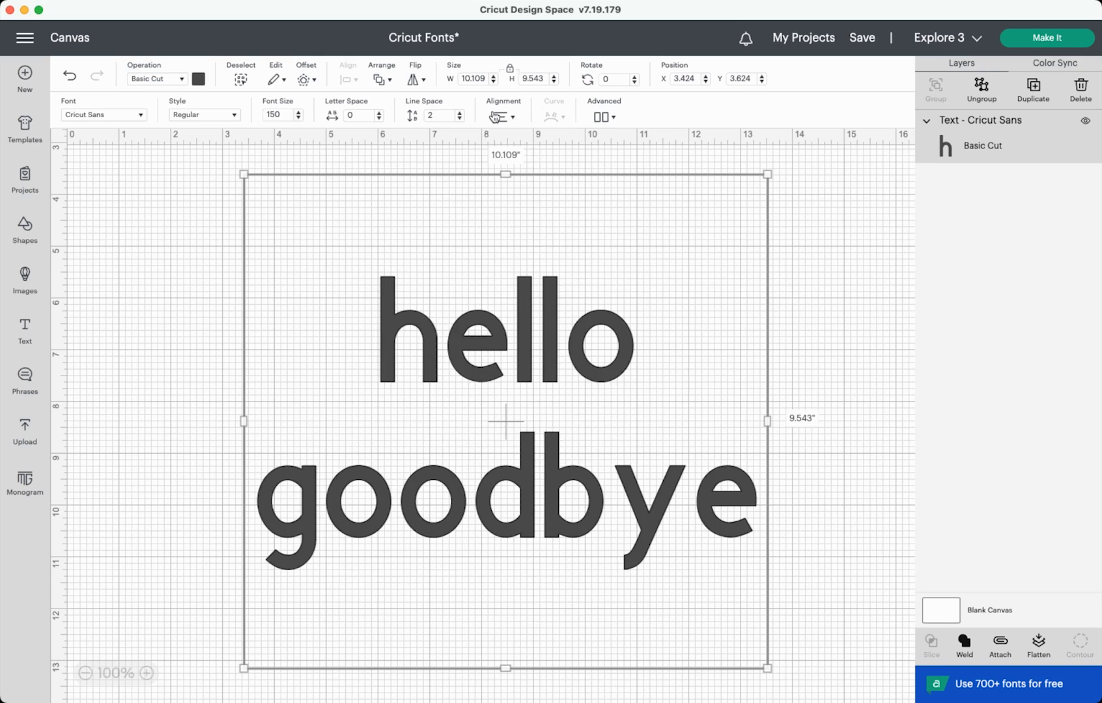
{"action": "left_click", "coordinate": [500, 117]}
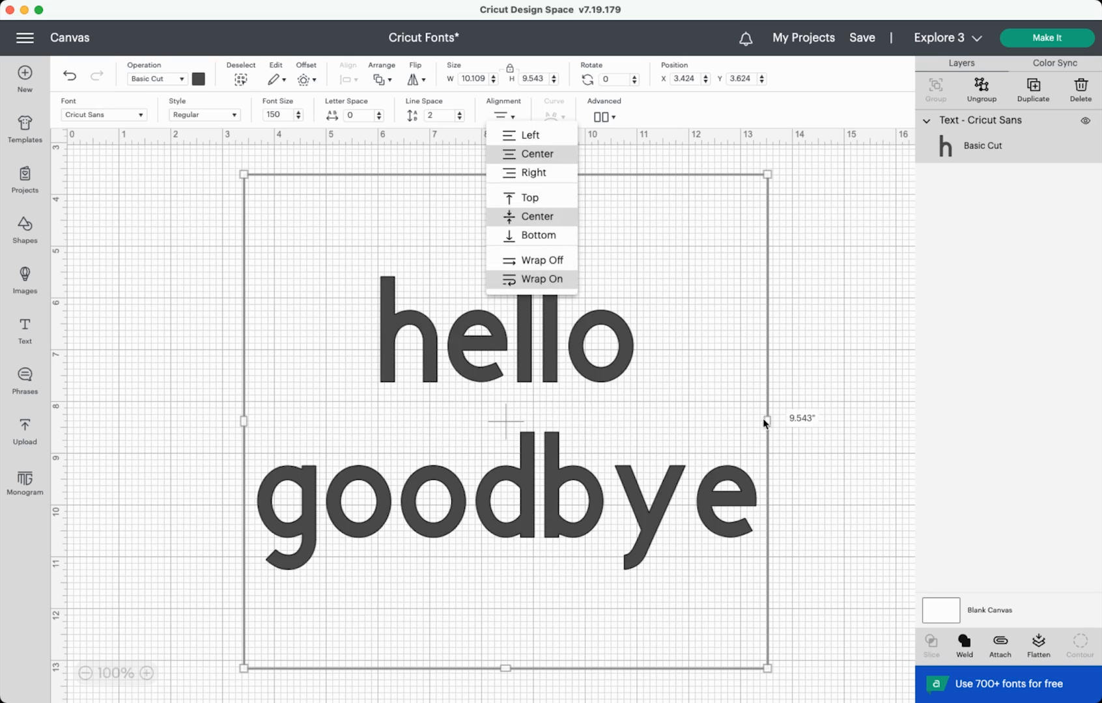
{"action": "left_click", "coordinate": [542, 278]}
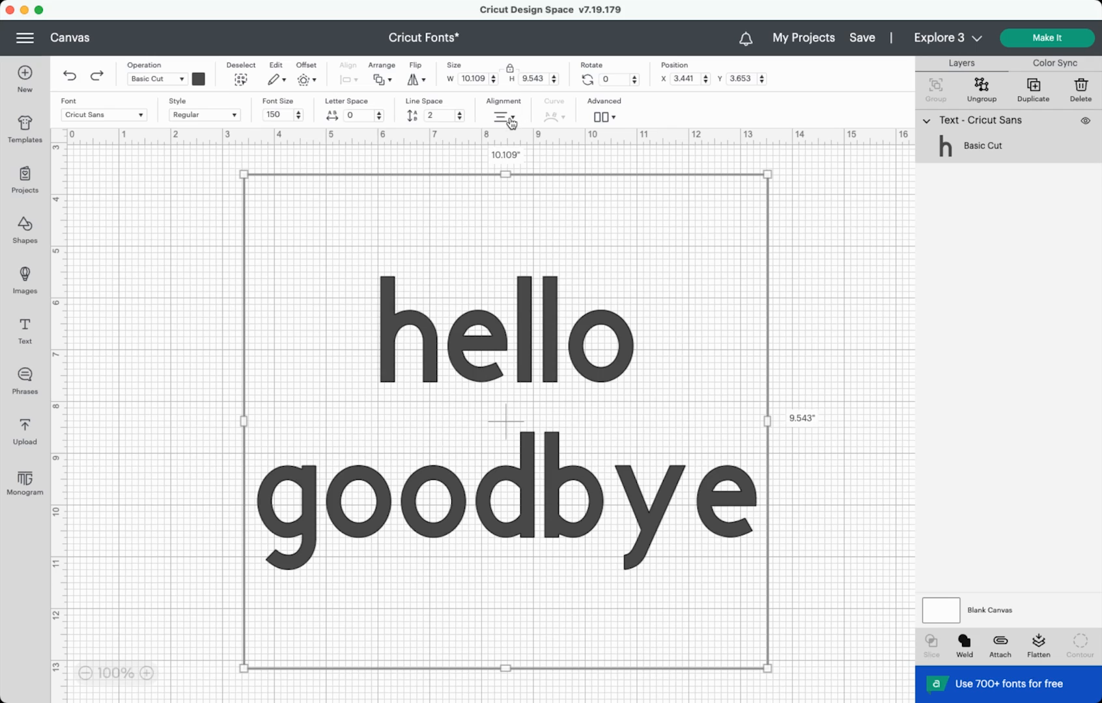
- Turn text wrapping off, leaving hello on a single line
{"action": "left_click", "coordinate": [503, 116]}
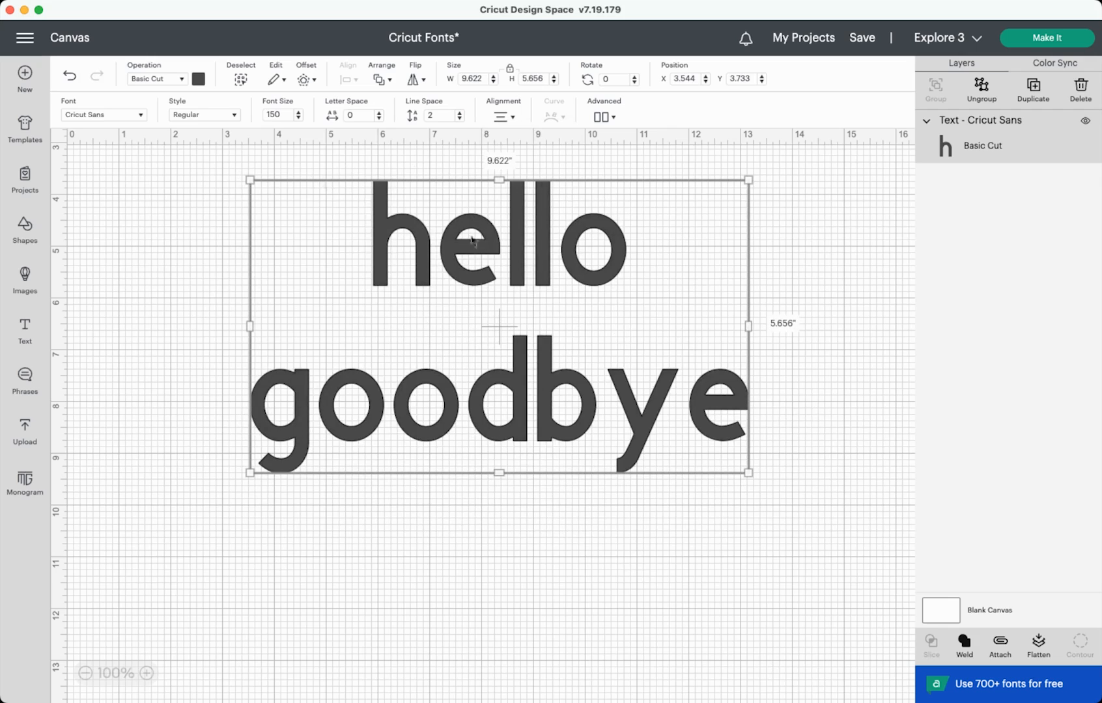
{"action": "mouse_move", "coordinate": [836, 370]}
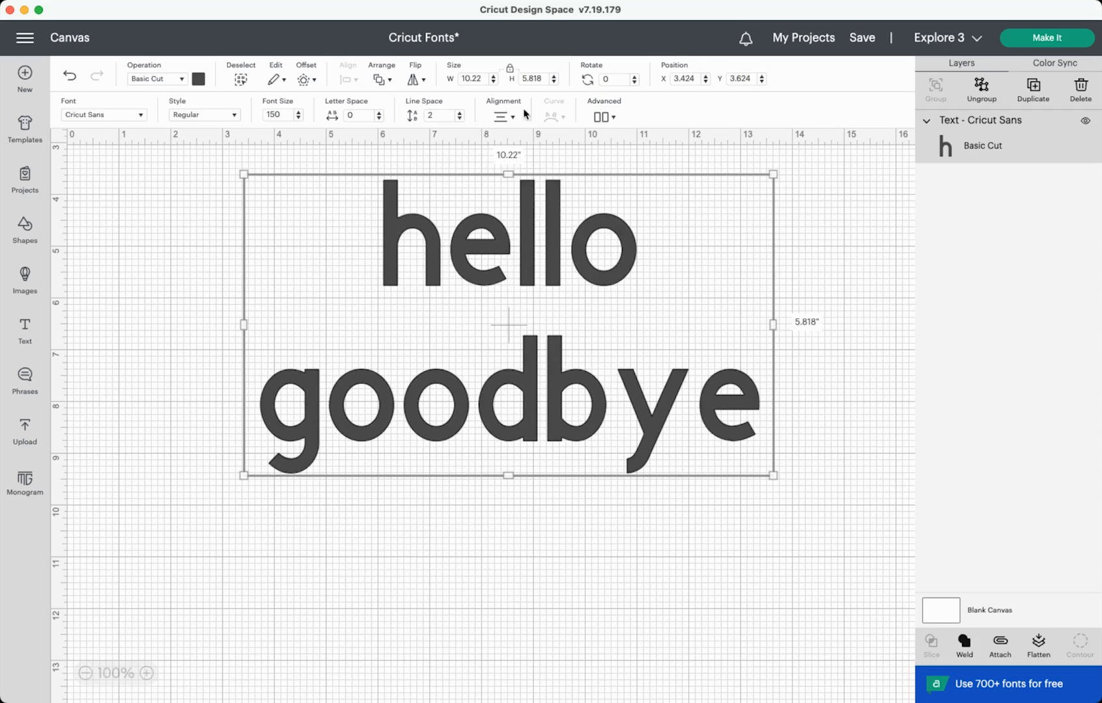
{"action": "left_click", "coordinate": [500, 116]}
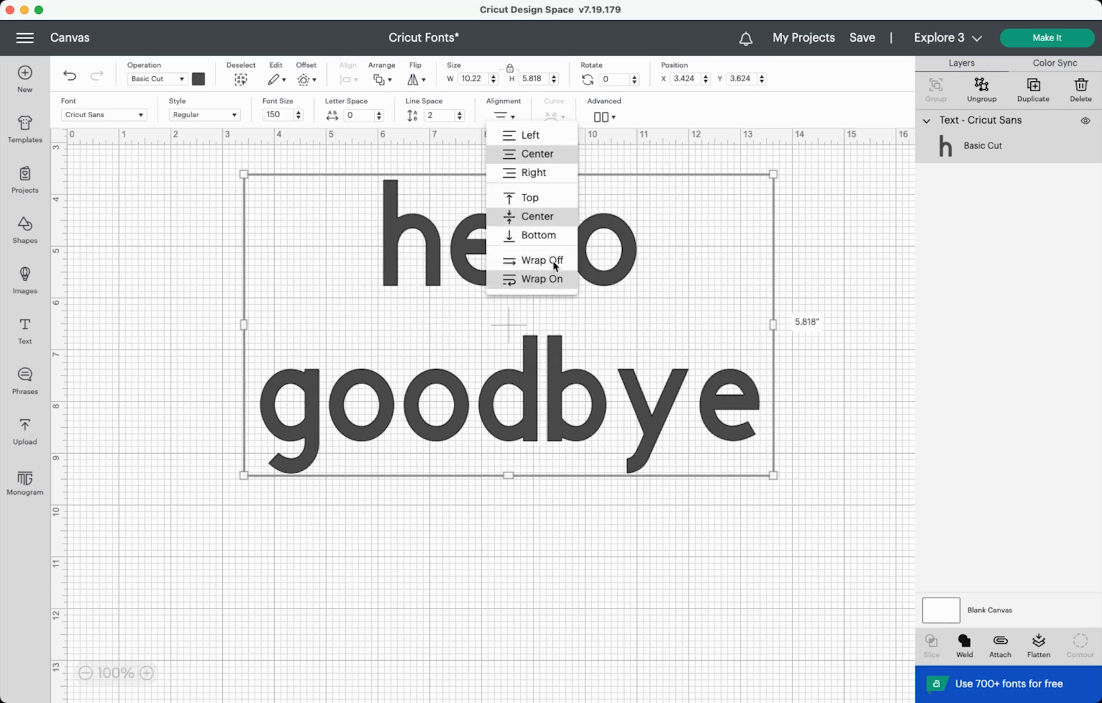
{"action": "left_click", "coordinate": [540, 279]}
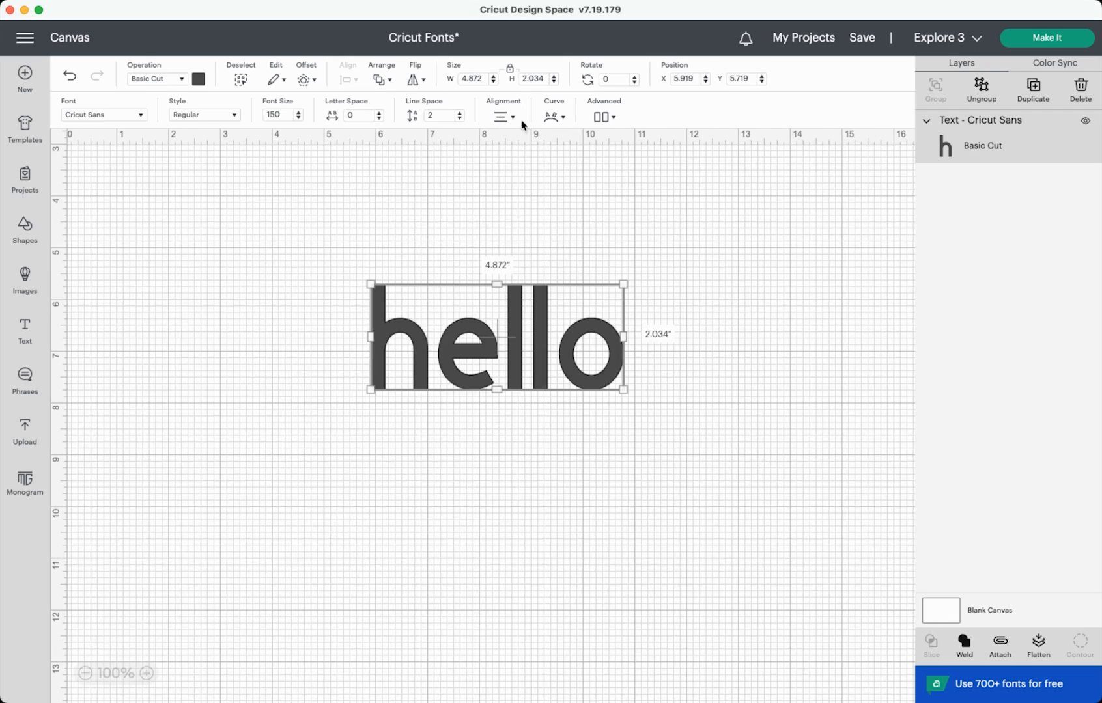
{"action": "mouse_move", "coordinate": [552, 118]}
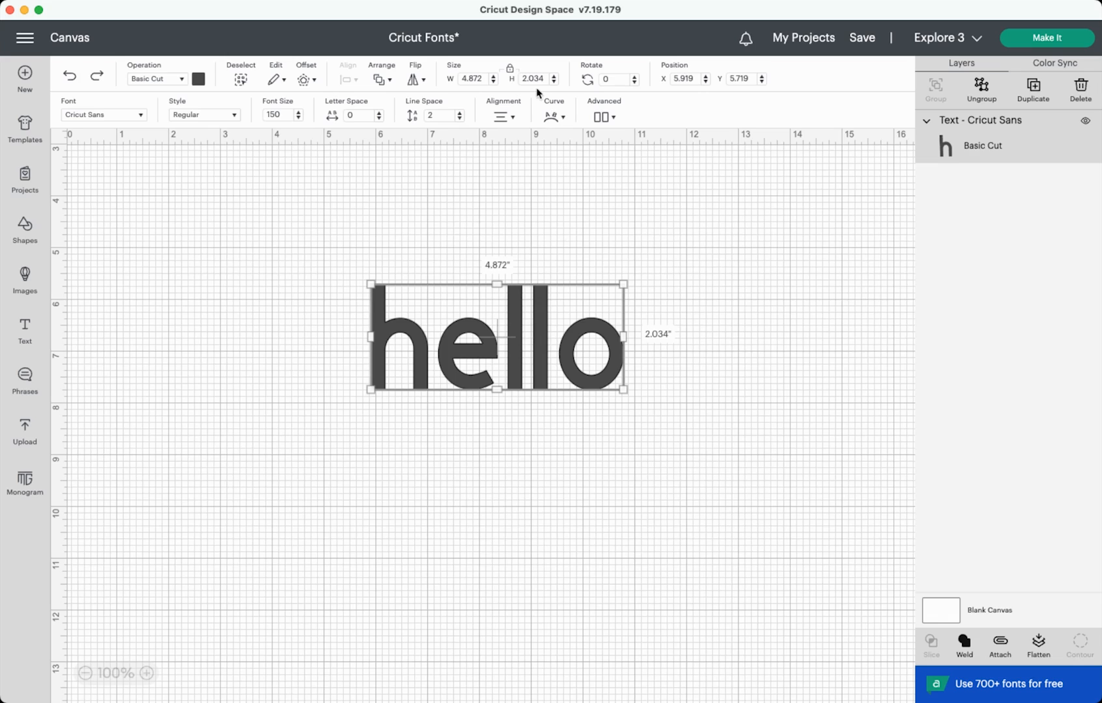
{"action": "left_click", "coordinate": [551, 117]}
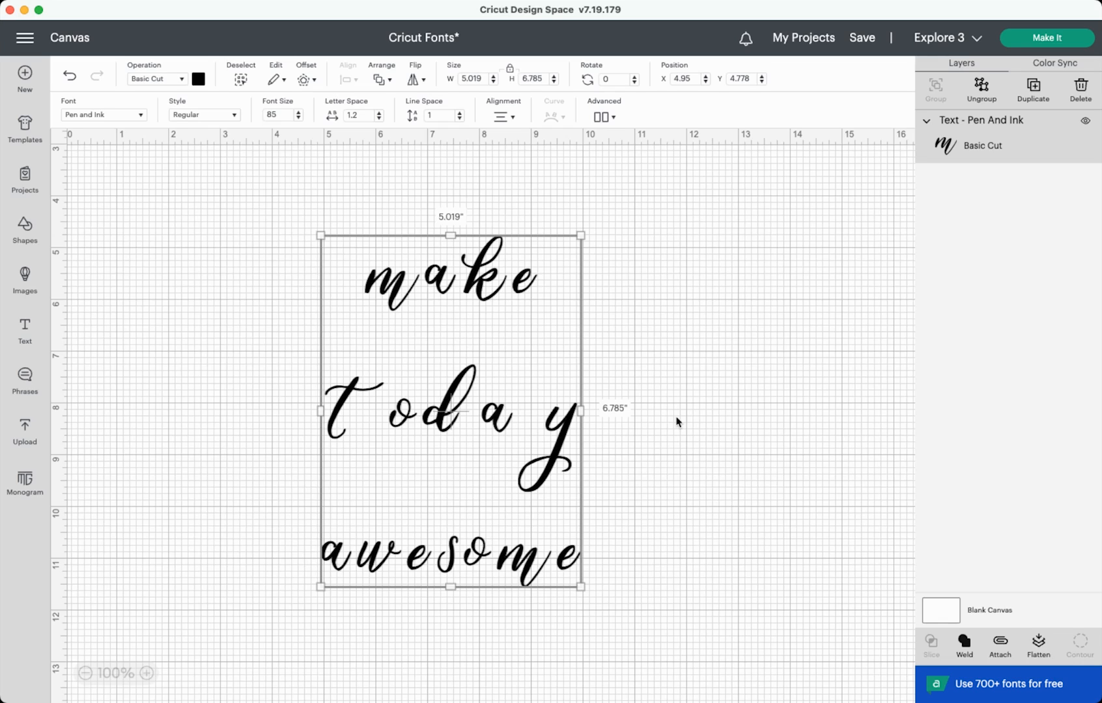
{"action": "mouse_move", "coordinate": [441, 349]}
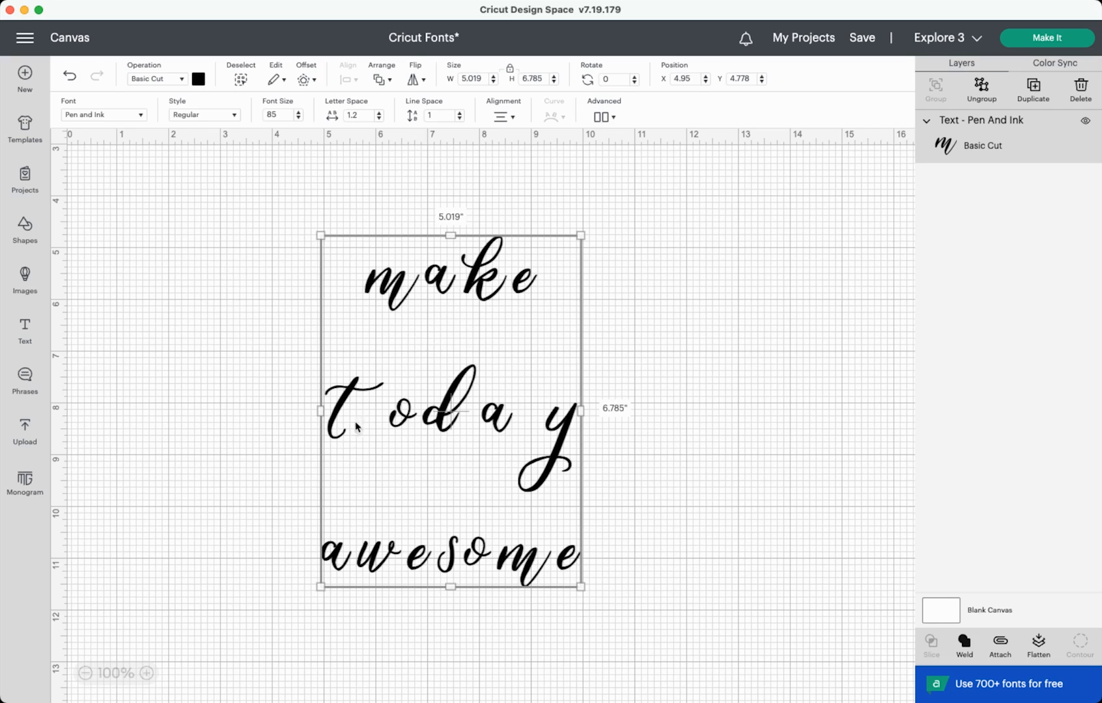
{"action": "mouse_move", "coordinate": [554, 385]}
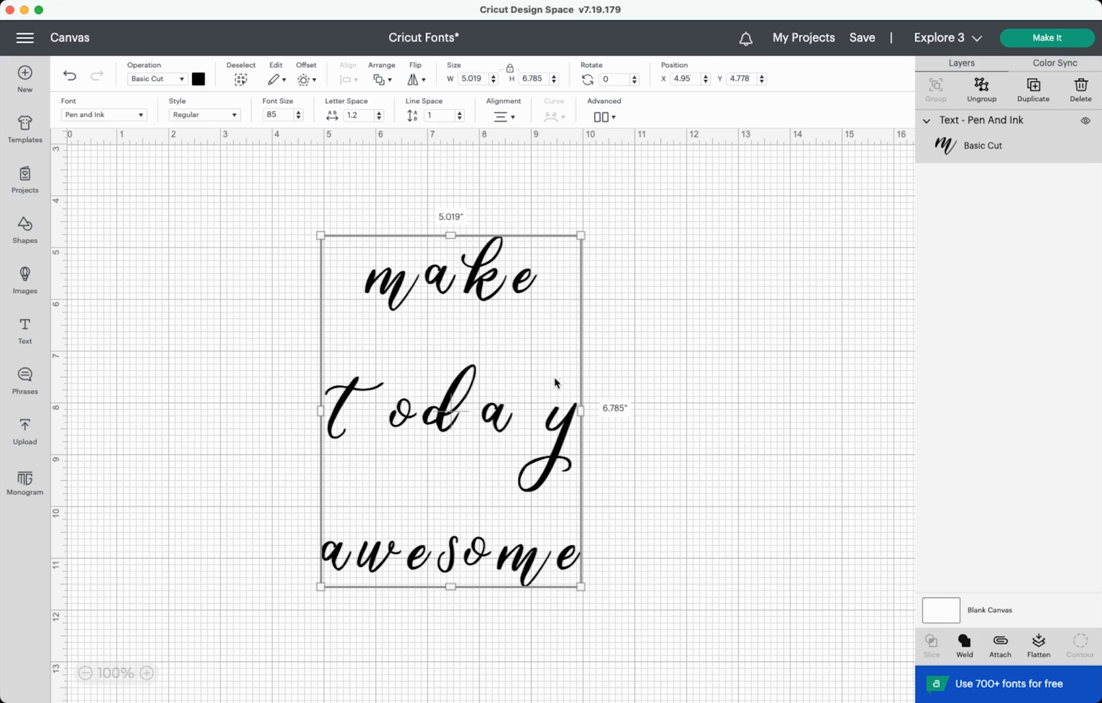
{"action": "mouse_move", "coordinate": [519, 482]}
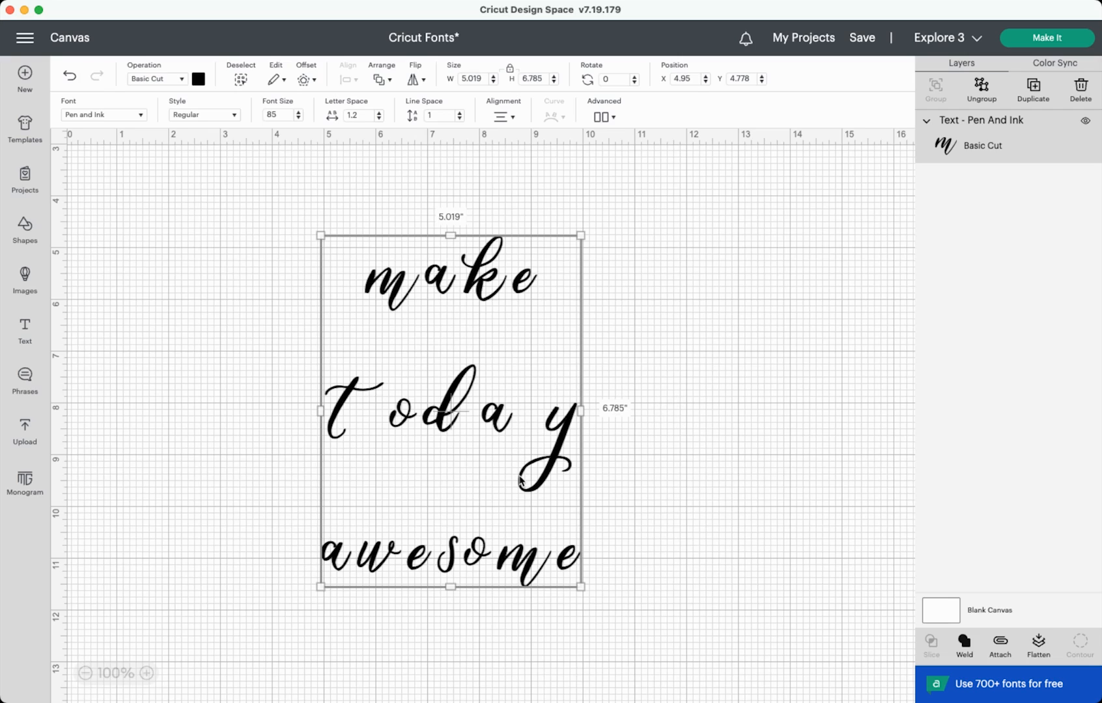
{"action": "mouse_move", "coordinate": [636, 161]}
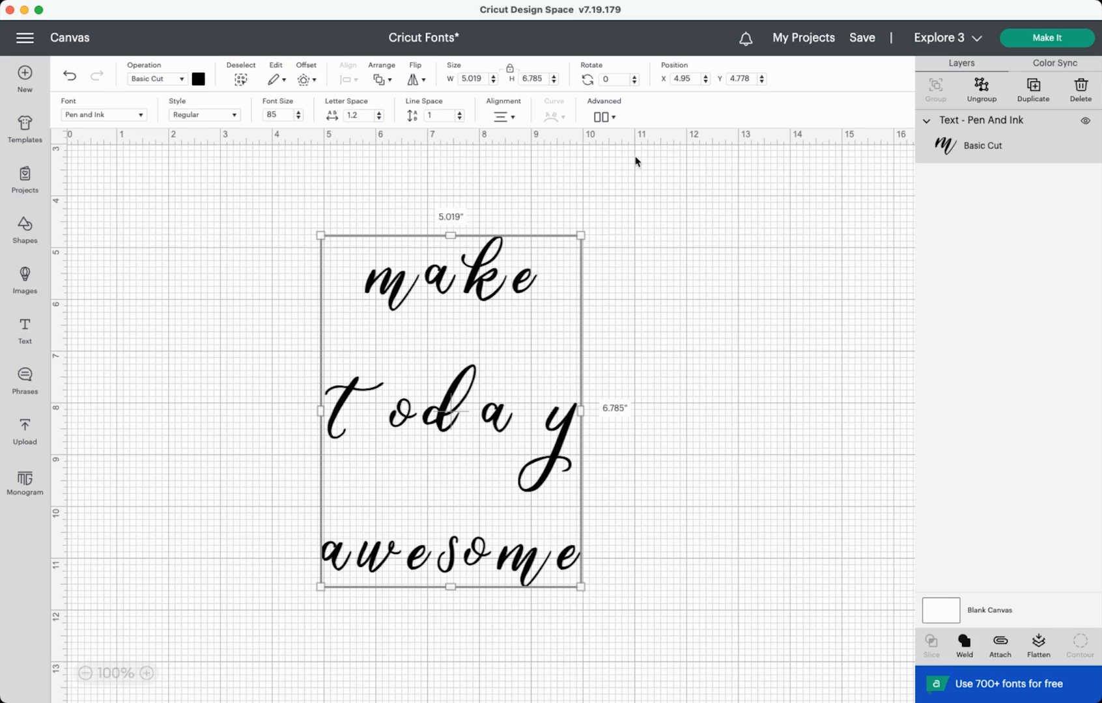
{"action": "mouse_move", "coordinate": [478, 286]}
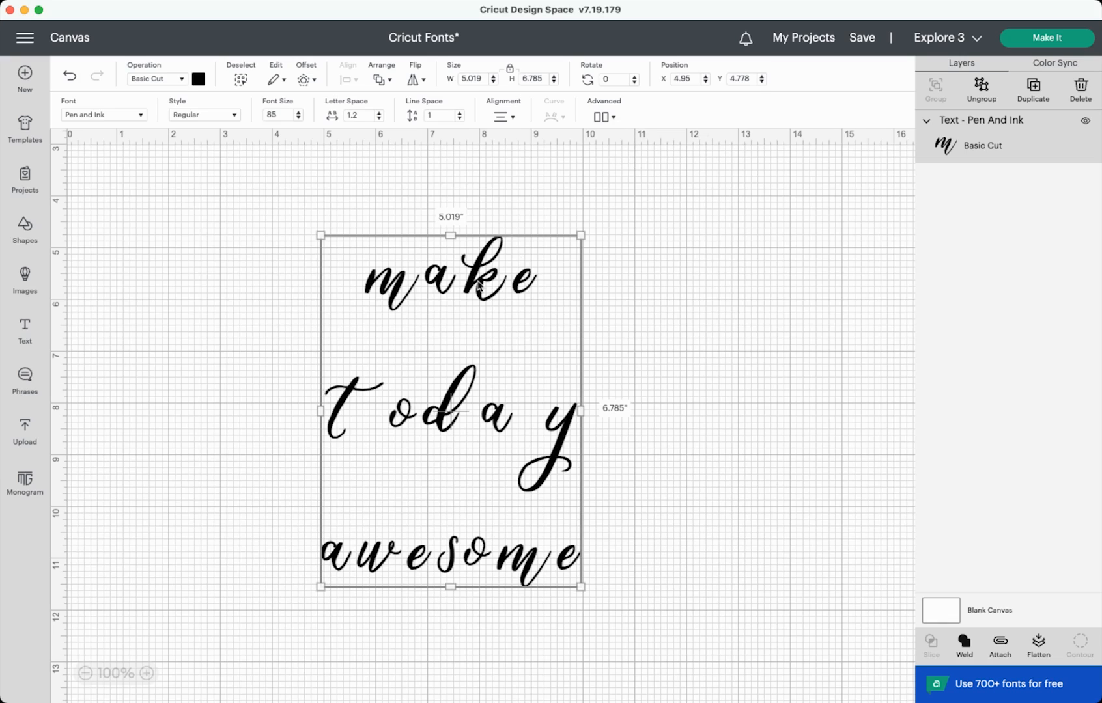
- Ungroup 'make today awesome' to lines, move the lines closer, then ungroup to individual letters
{"action": "left_click", "coordinate": [602, 117]}
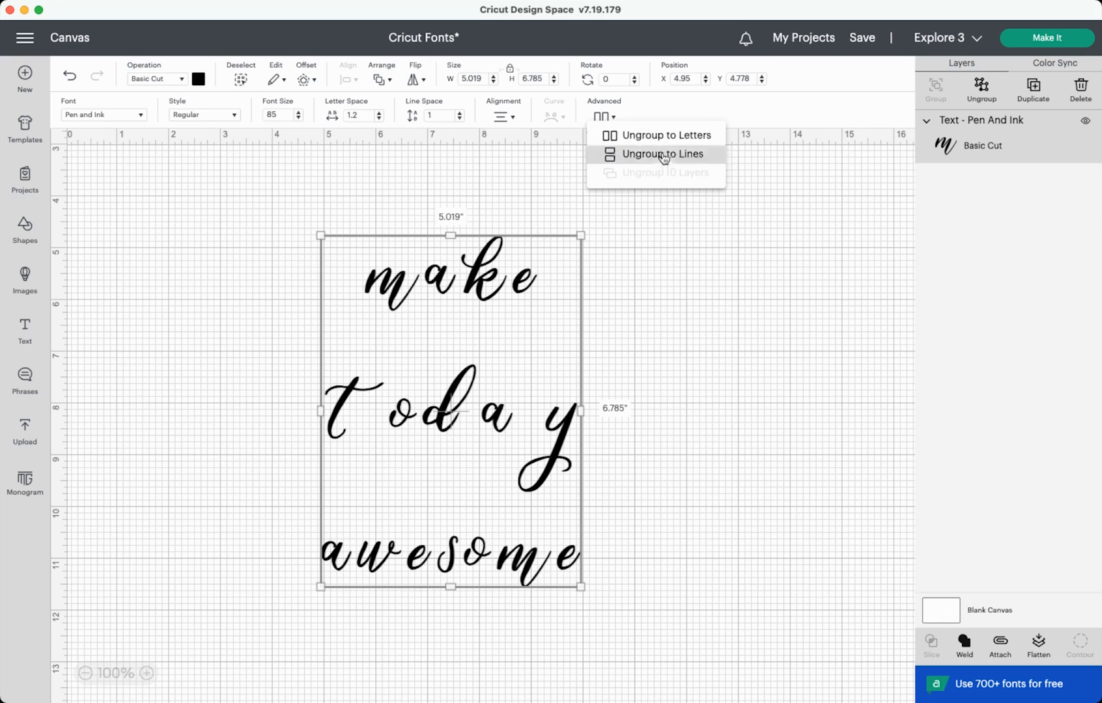
{"action": "left_click", "coordinate": [660, 154]}
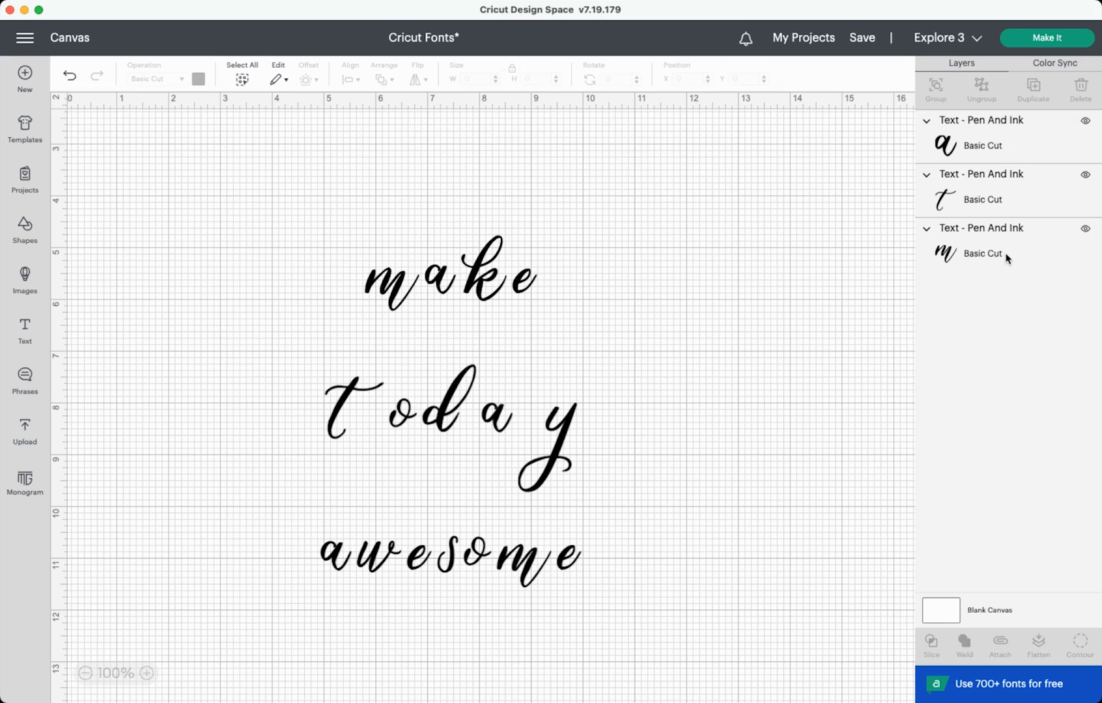
{"action": "left_click", "coordinate": [446, 426]}
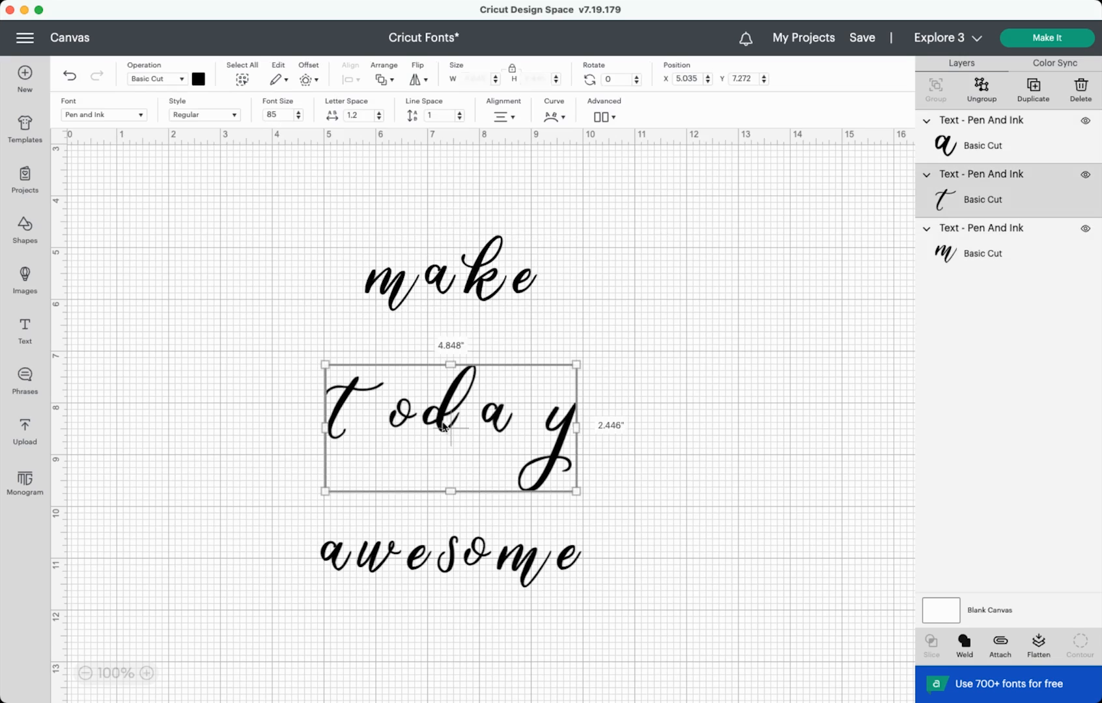
{"action": "left_click", "coordinate": [448, 560]}
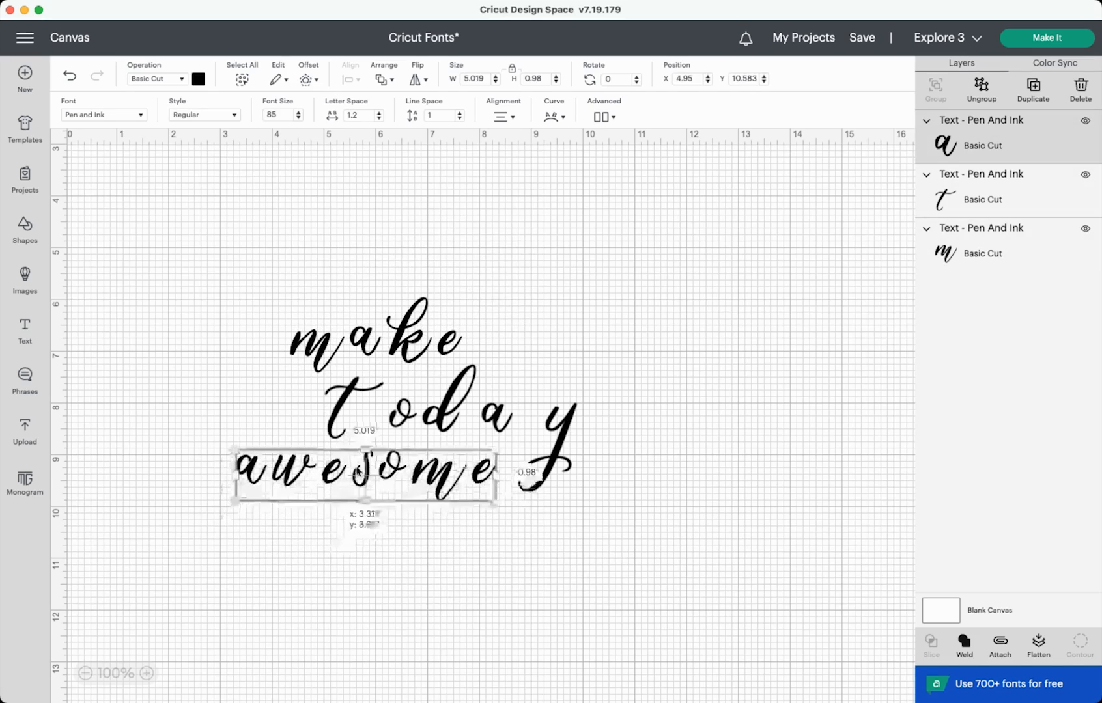
{"action": "left_click", "coordinate": [746, 513]}
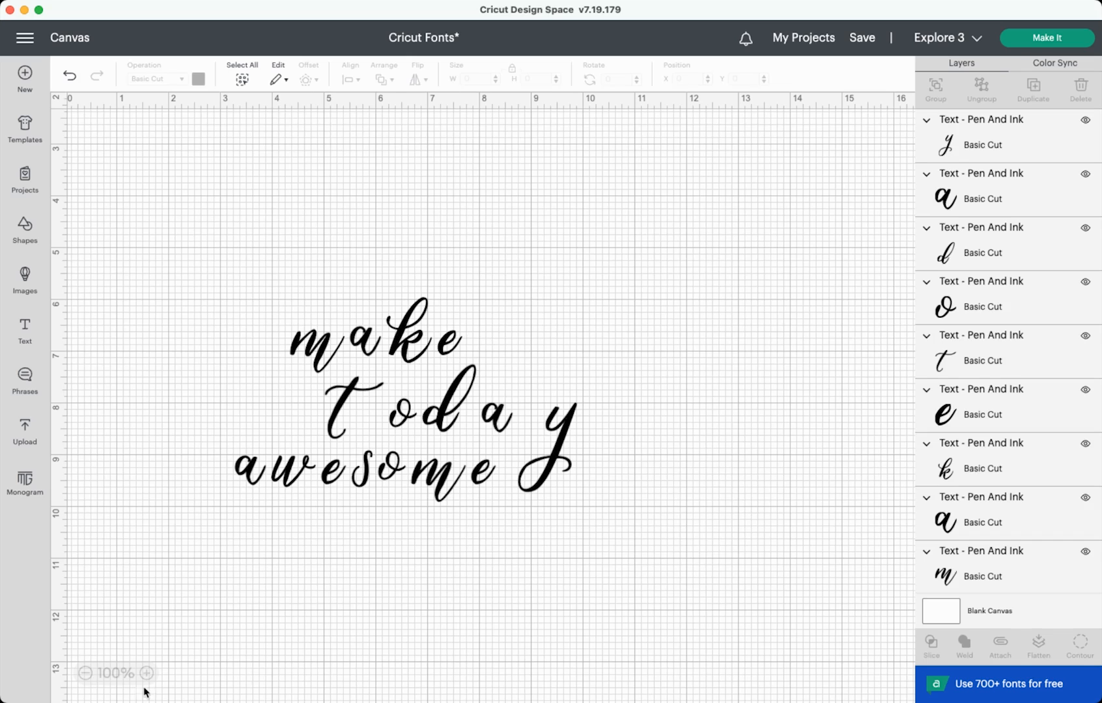
- Drag the letters of make, today and awesome together so the script strokes overlap
{"action": "left_click", "coordinate": [146, 673]}
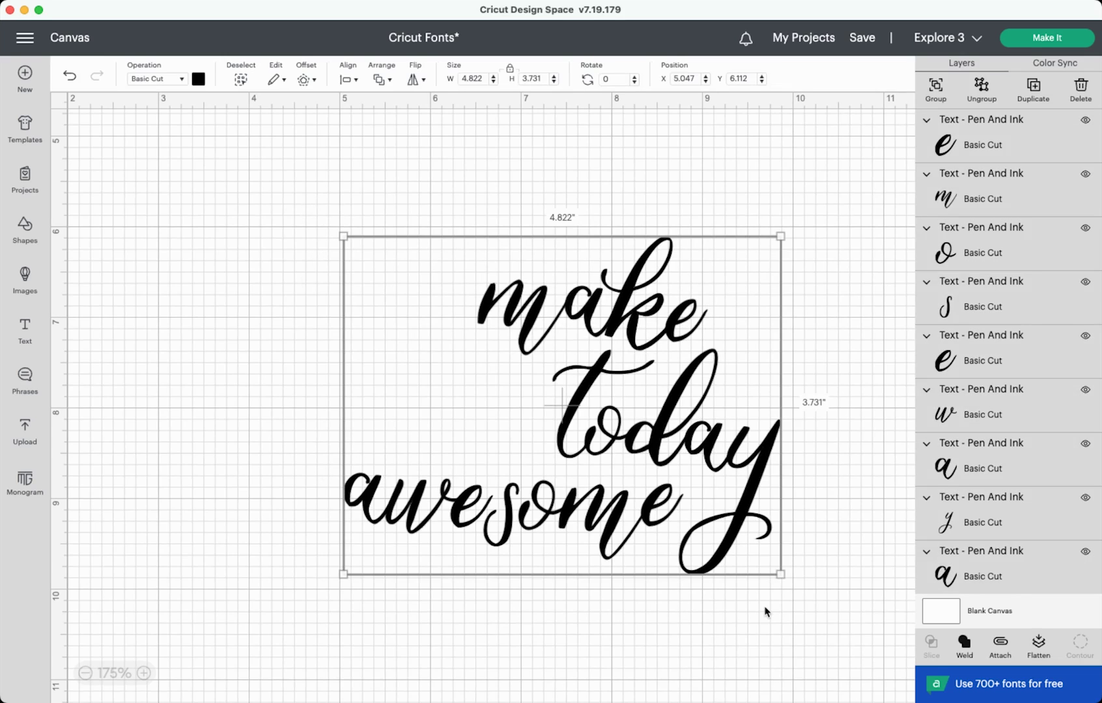
{"action": "mouse_move", "coordinate": [759, 616]}
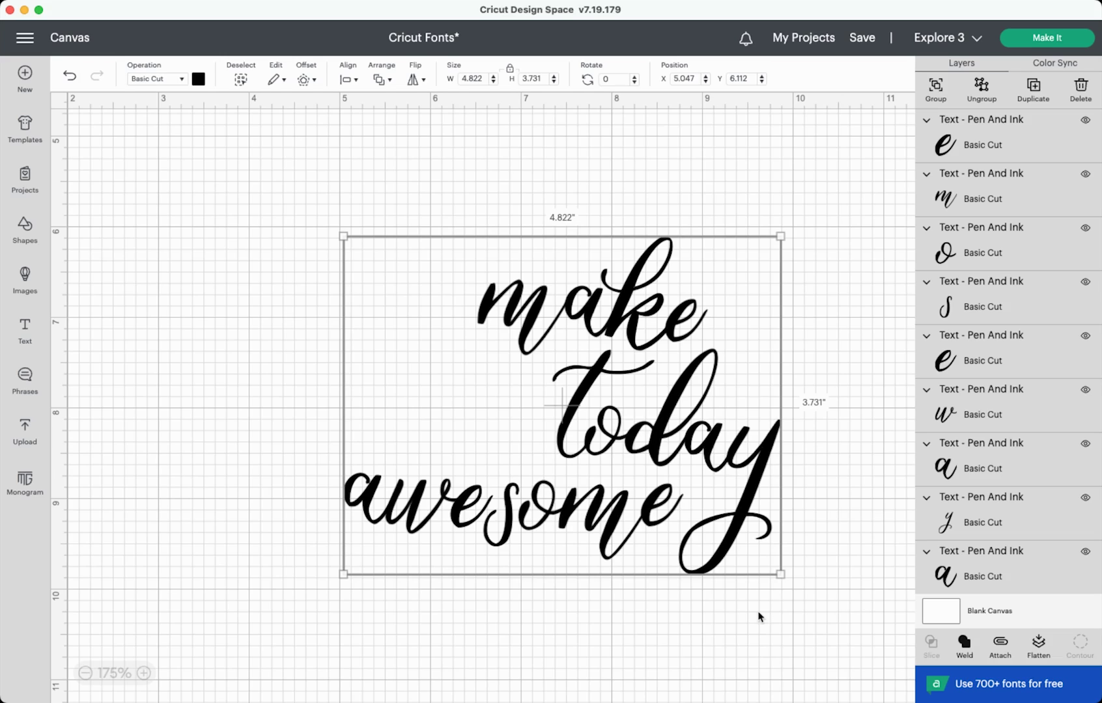
{"action": "mouse_move", "coordinate": [963, 648]}
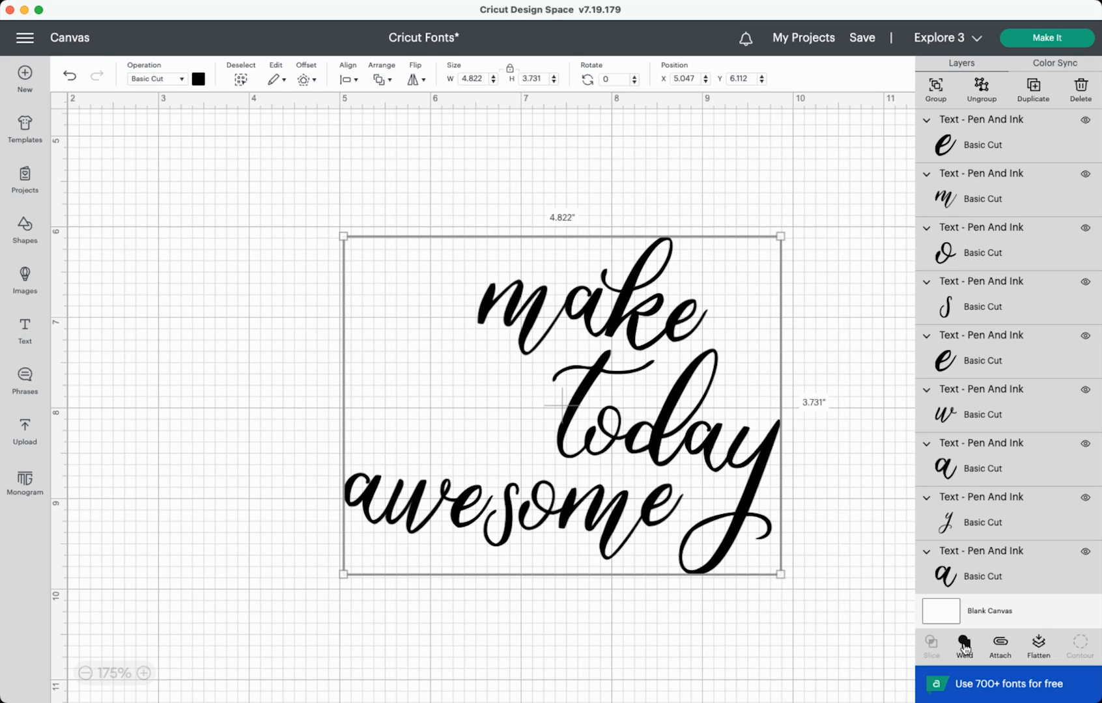
{"action": "mouse_move", "coordinate": [592, 104]}
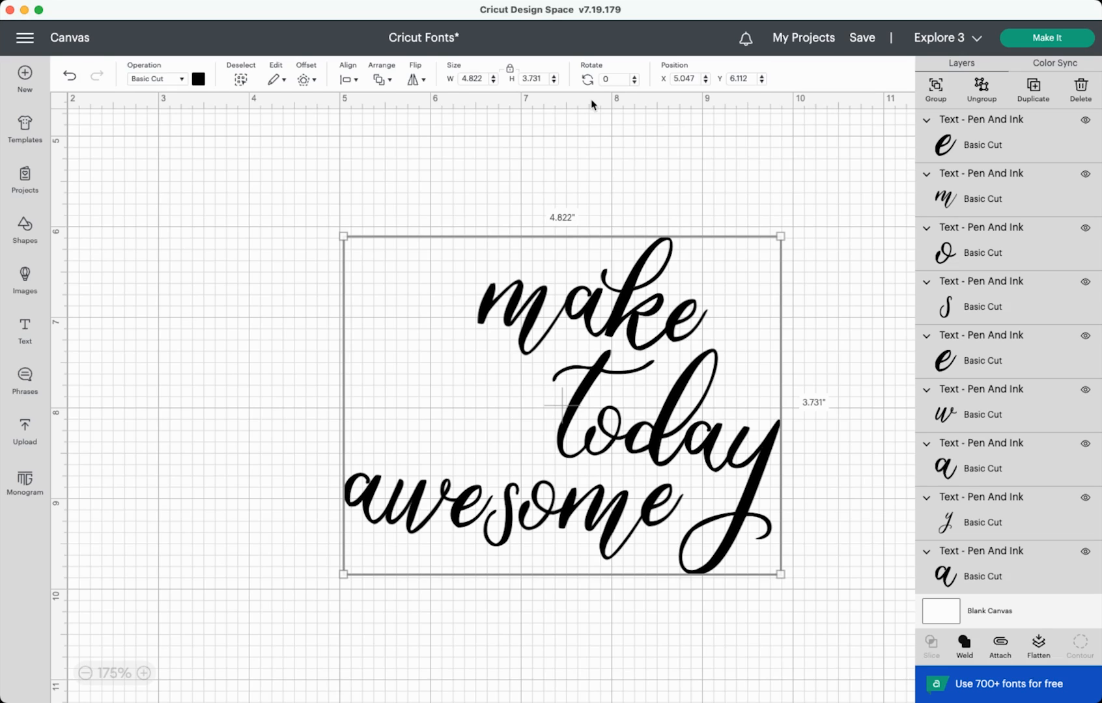
{"action": "mouse_move", "coordinate": [819, 166]}
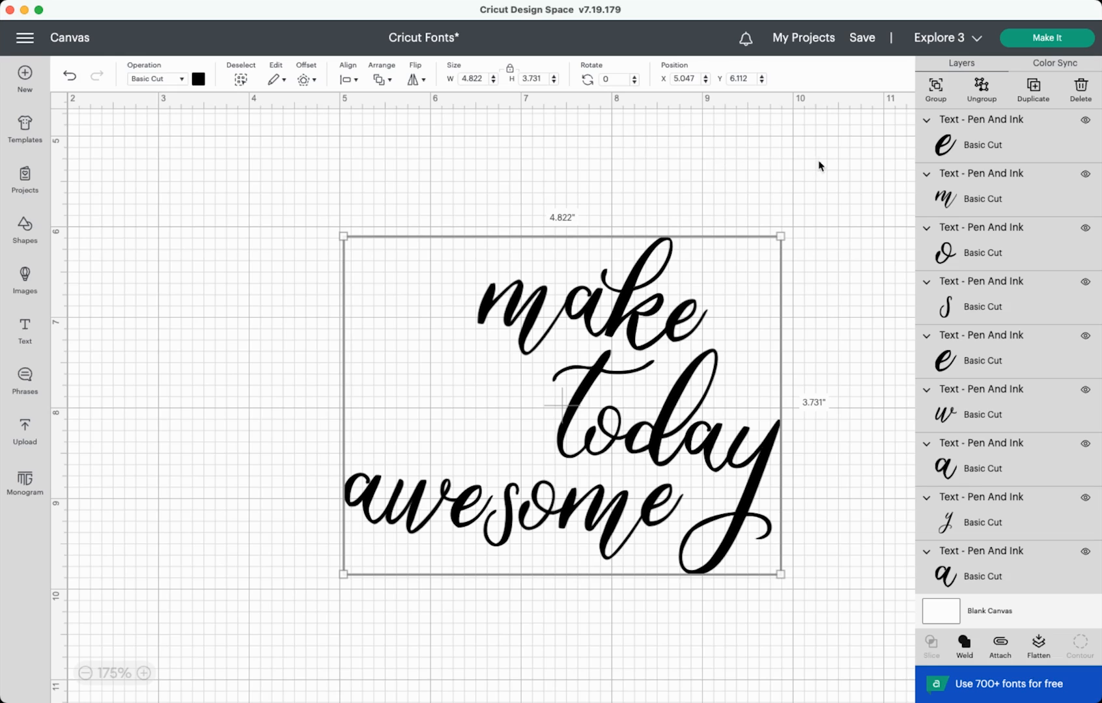
- Weld the kerned letters into a single layer and return to the hello design
{"action": "left_click", "coordinate": [964, 644]}
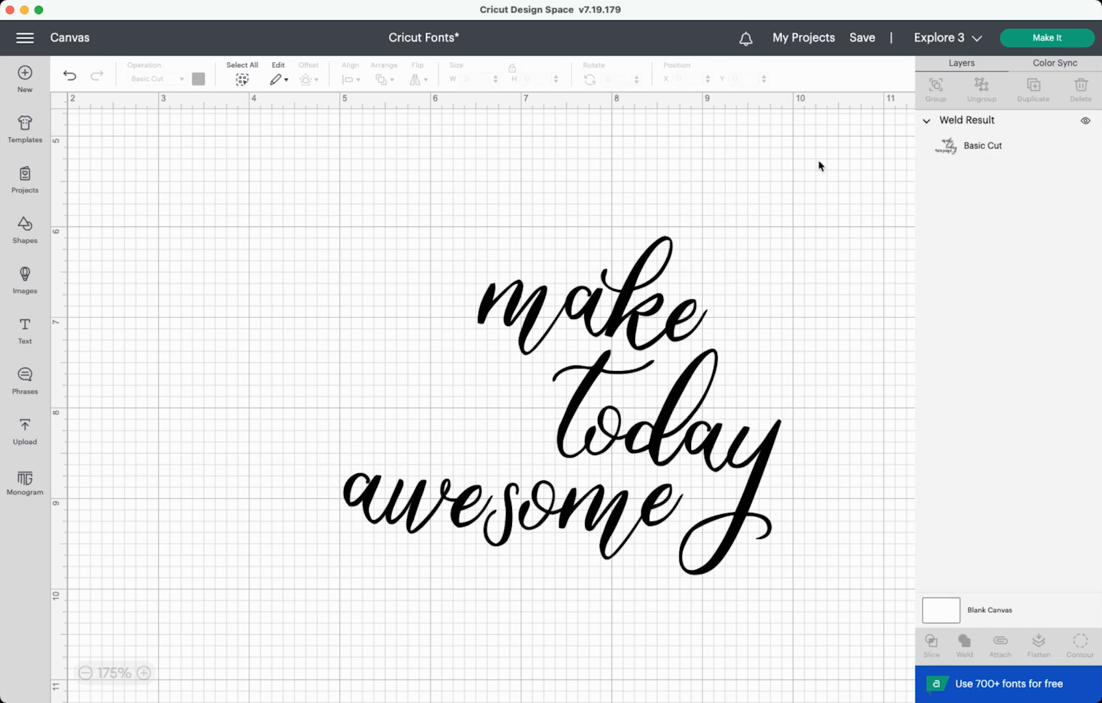
{"action": "left_click", "coordinate": [1045, 37]}
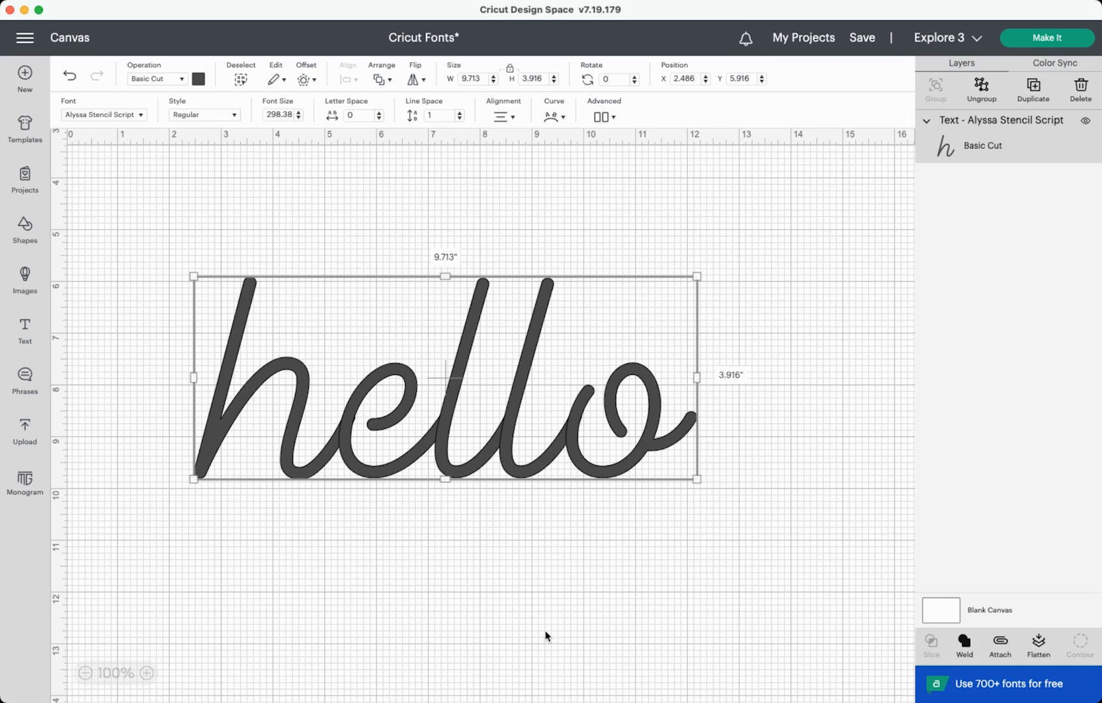
{"action": "mouse_move", "coordinate": [836, 306]}
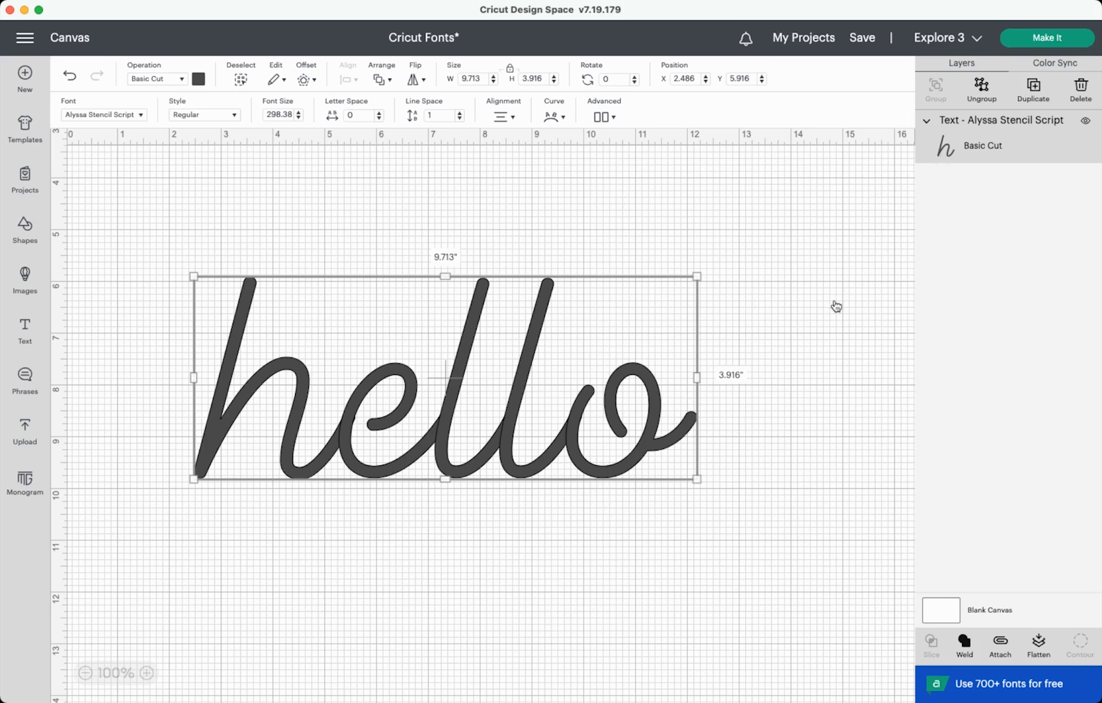
- Send hello to Make It, then cancel the material loading prompt back to a blank canvas
{"action": "left_click", "coordinate": [1045, 38]}
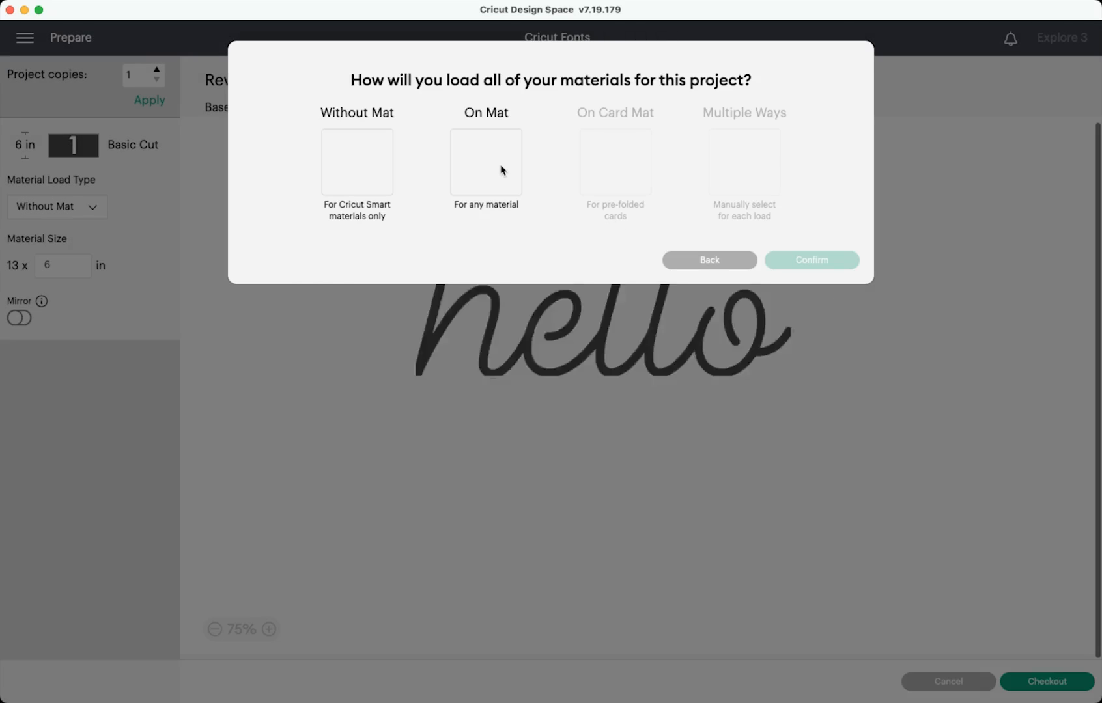
{"action": "left_click", "coordinate": [810, 260]}
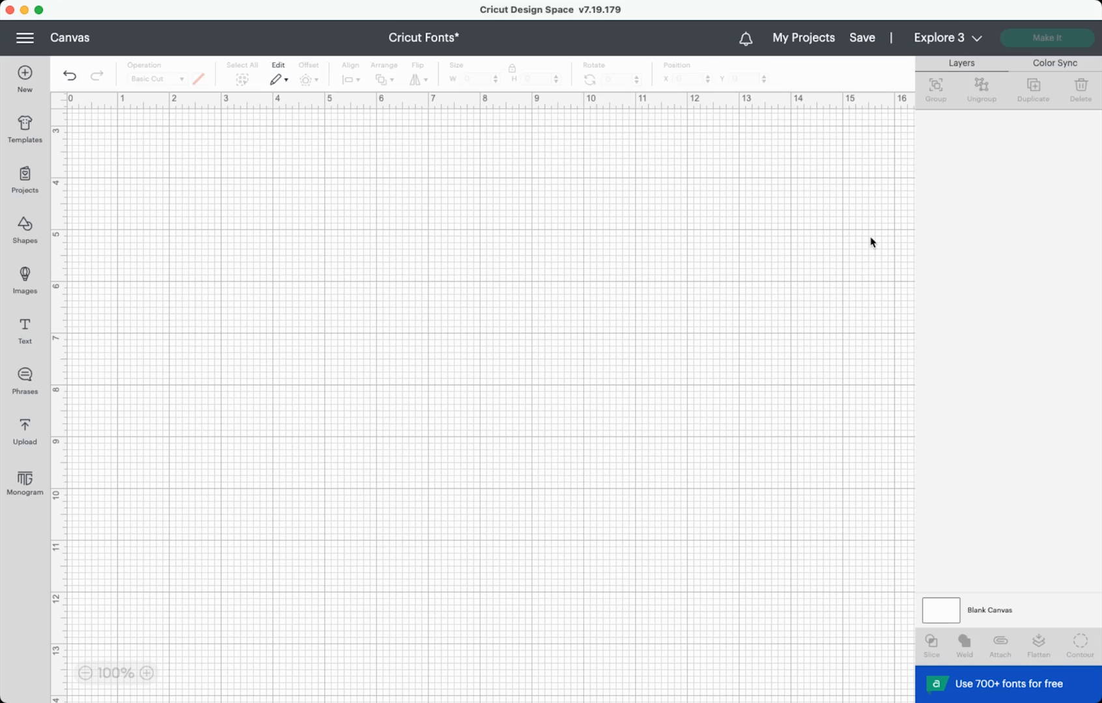
- Search the image library for 'hello', browse the results, then leave to the All About Fonts title card
{"action": "left_click", "coordinate": [25, 280]}
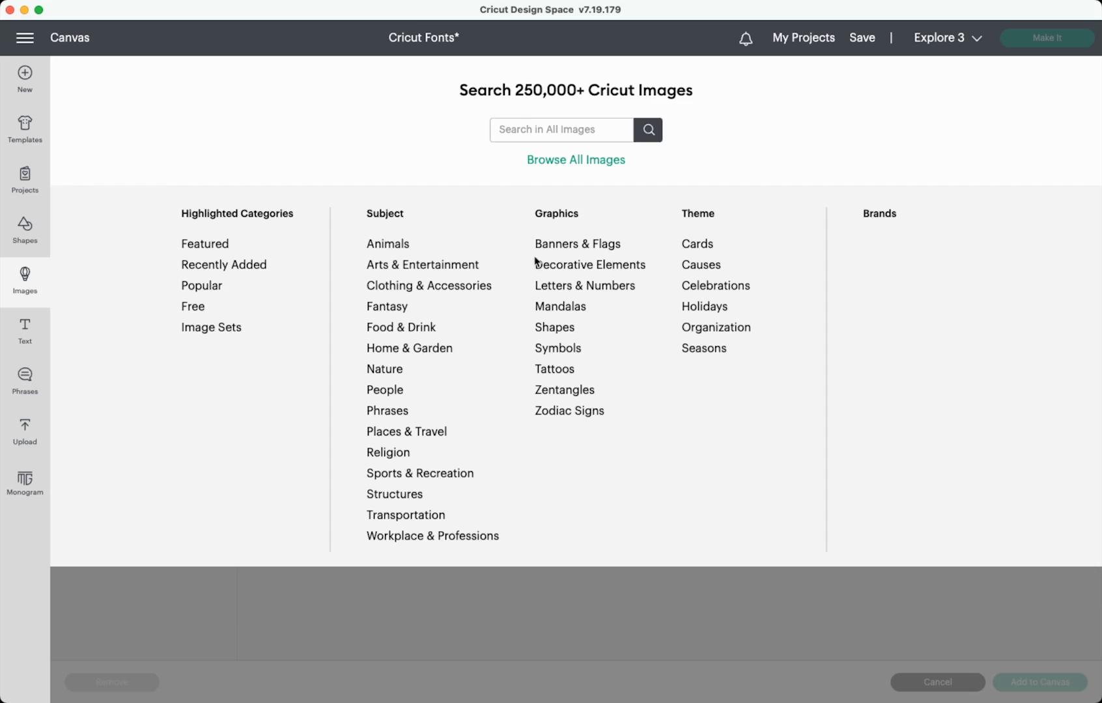
{"action": "type", "text": "hello"}
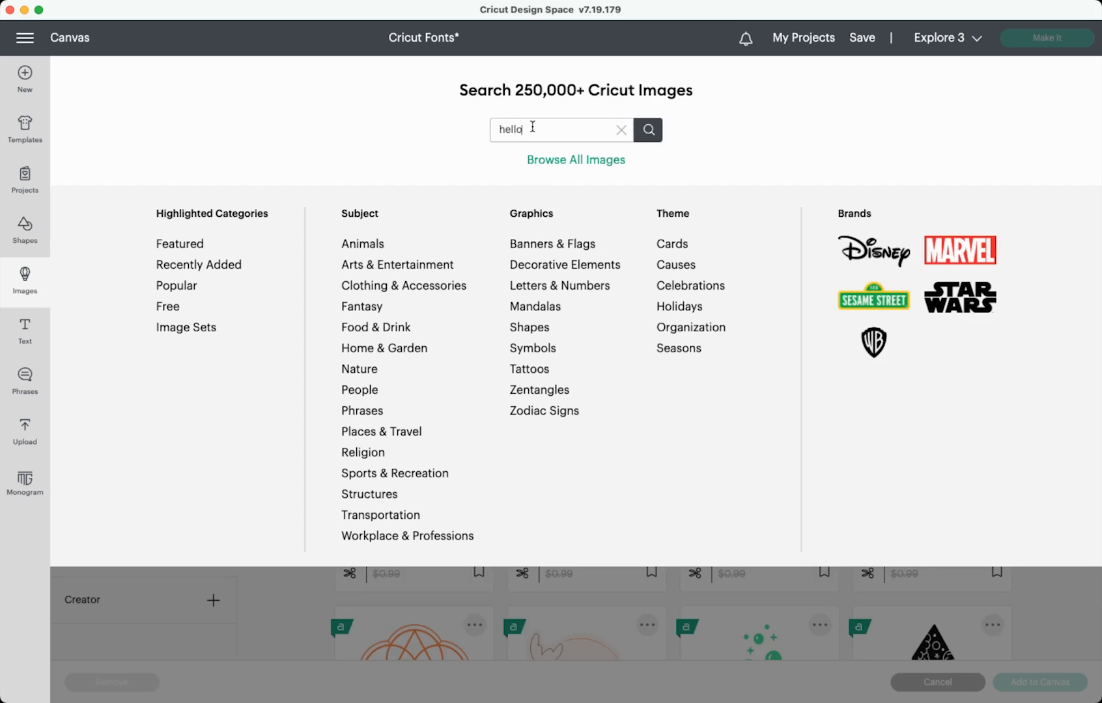
{"action": "left_click", "coordinate": [646, 129]}
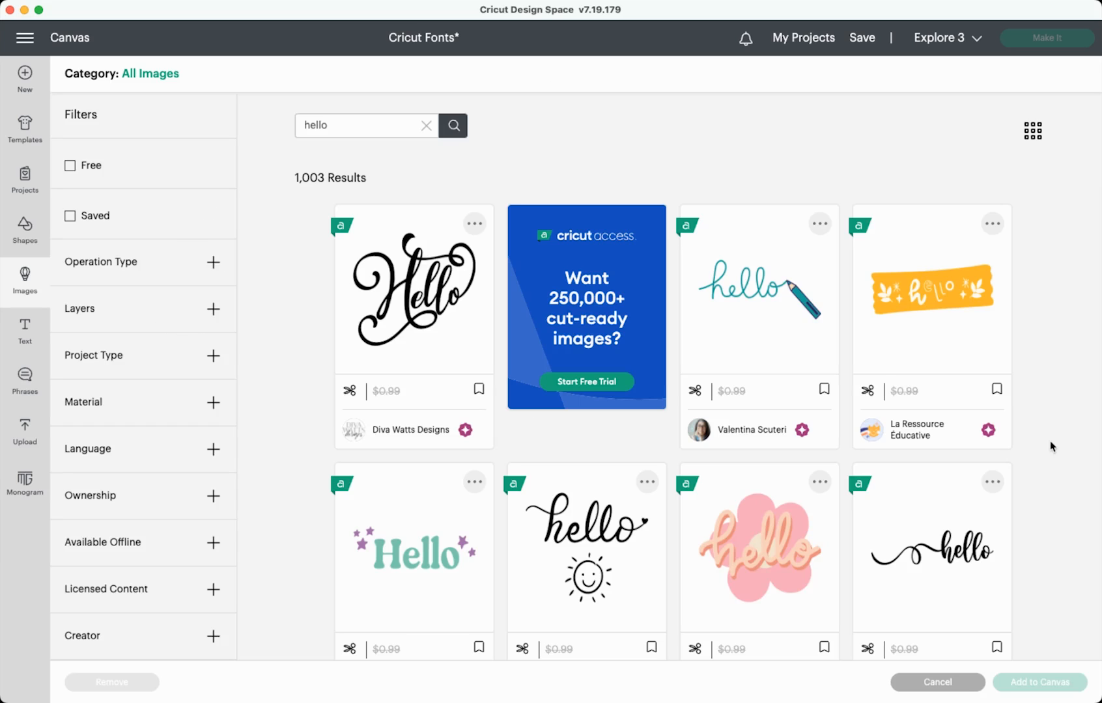
{"action": "mouse_move", "coordinate": [411, 342]}
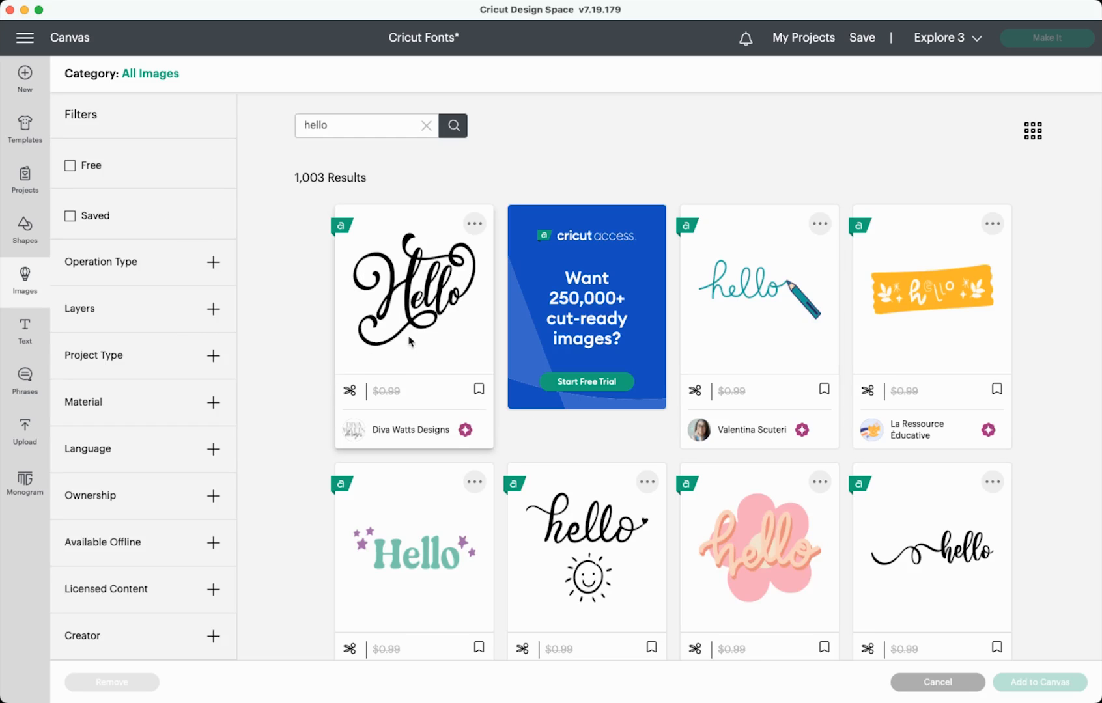
{"action": "scroll", "scroll_direction": "down", "scroll_amount": 3}
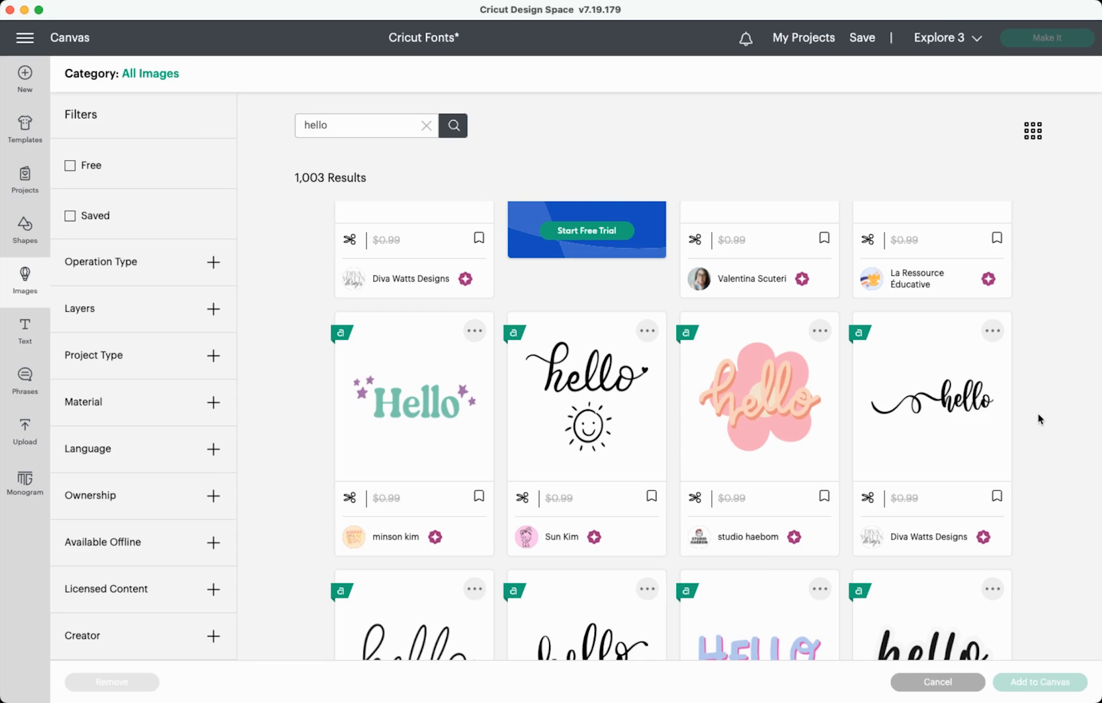
{"action": "left_click", "coordinate": [936, 681]}
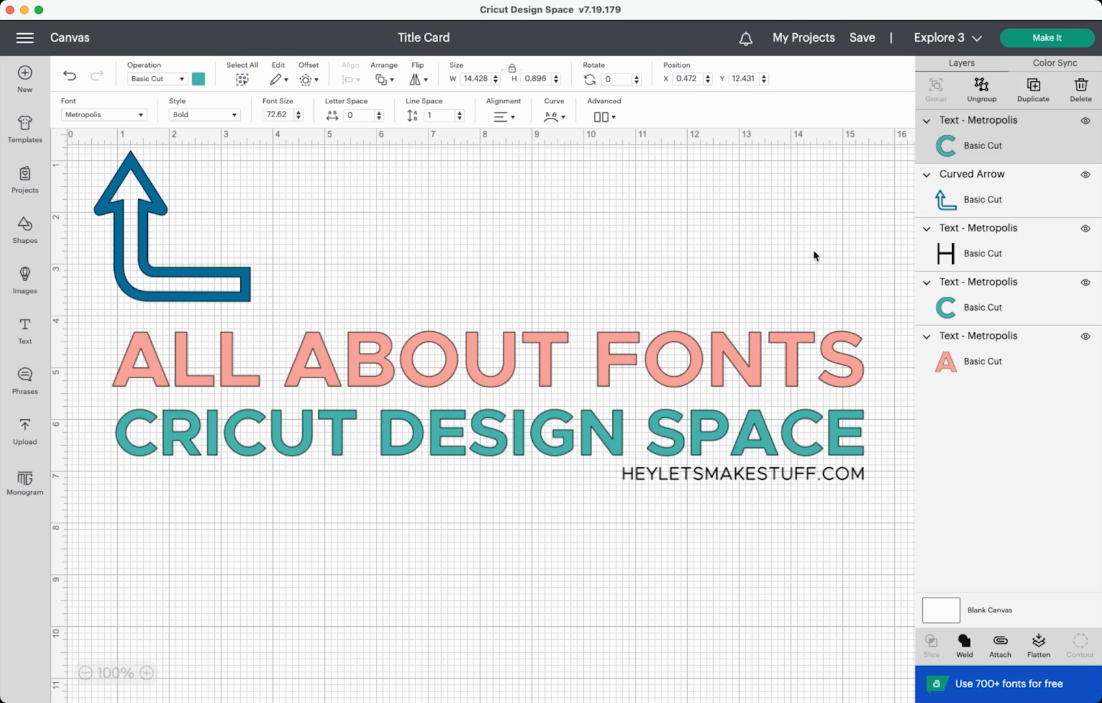